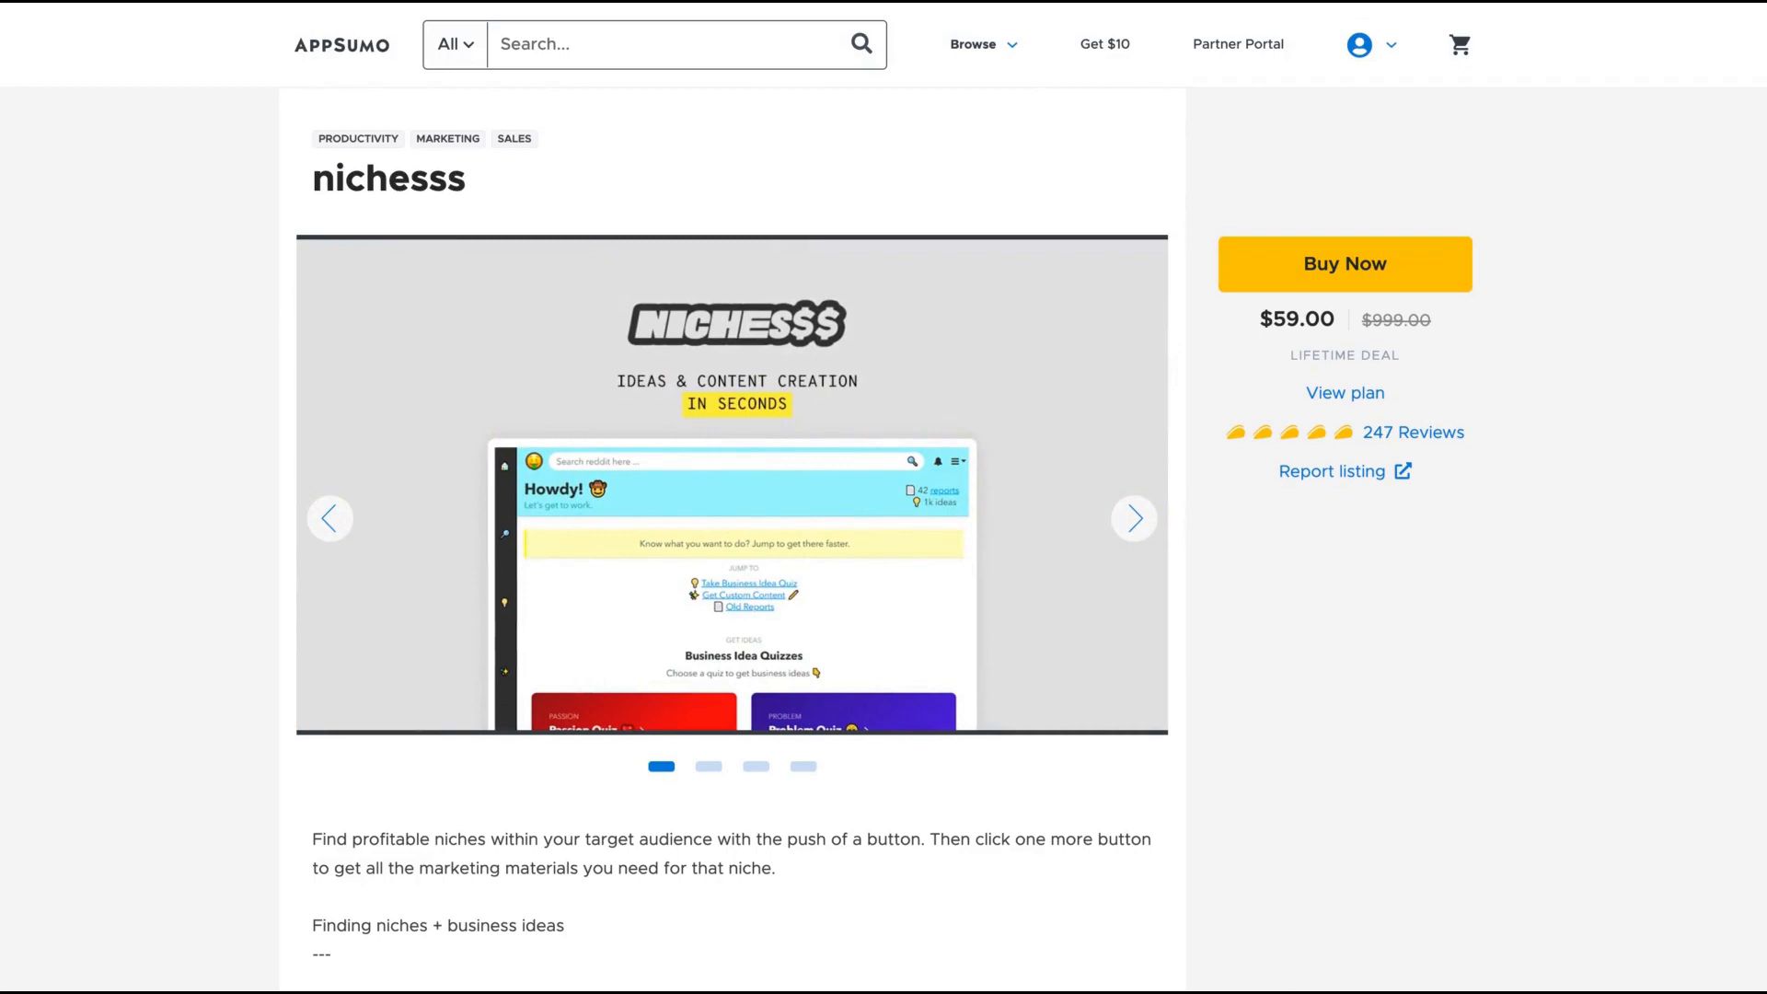
# - Cycle through the nichesss preview images
pyautogui.click(1134, 519)
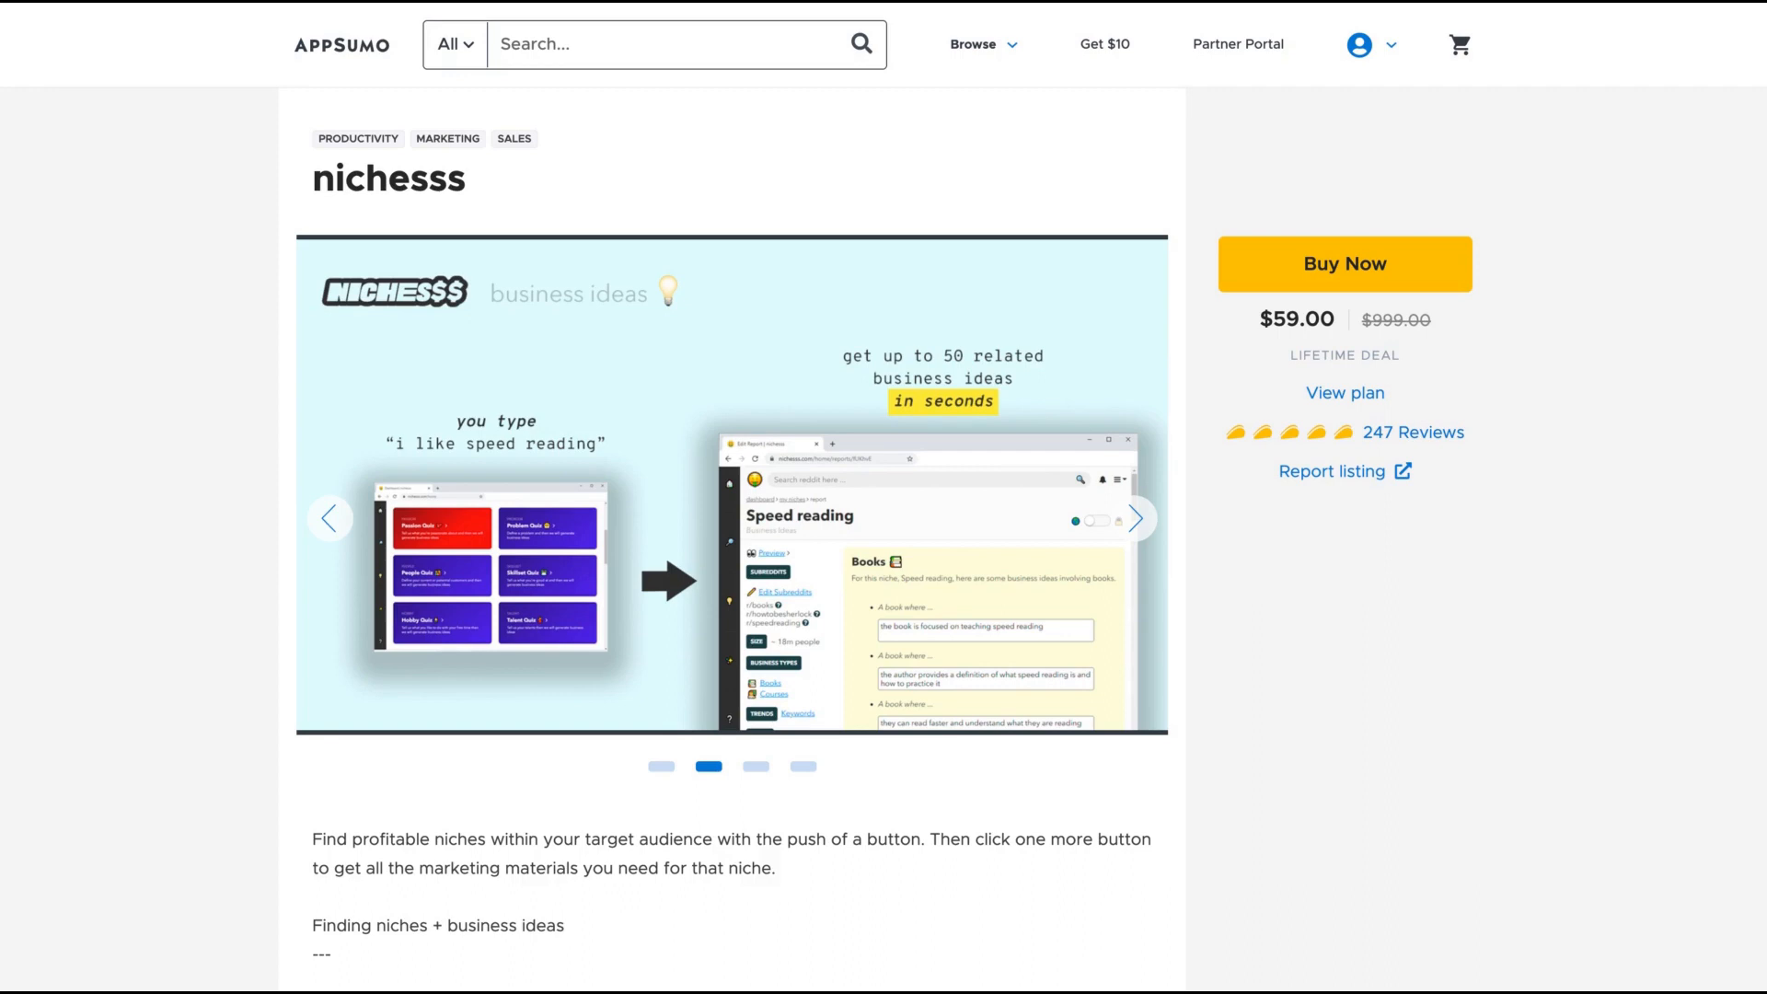
pyautogui.click(1136, 519)
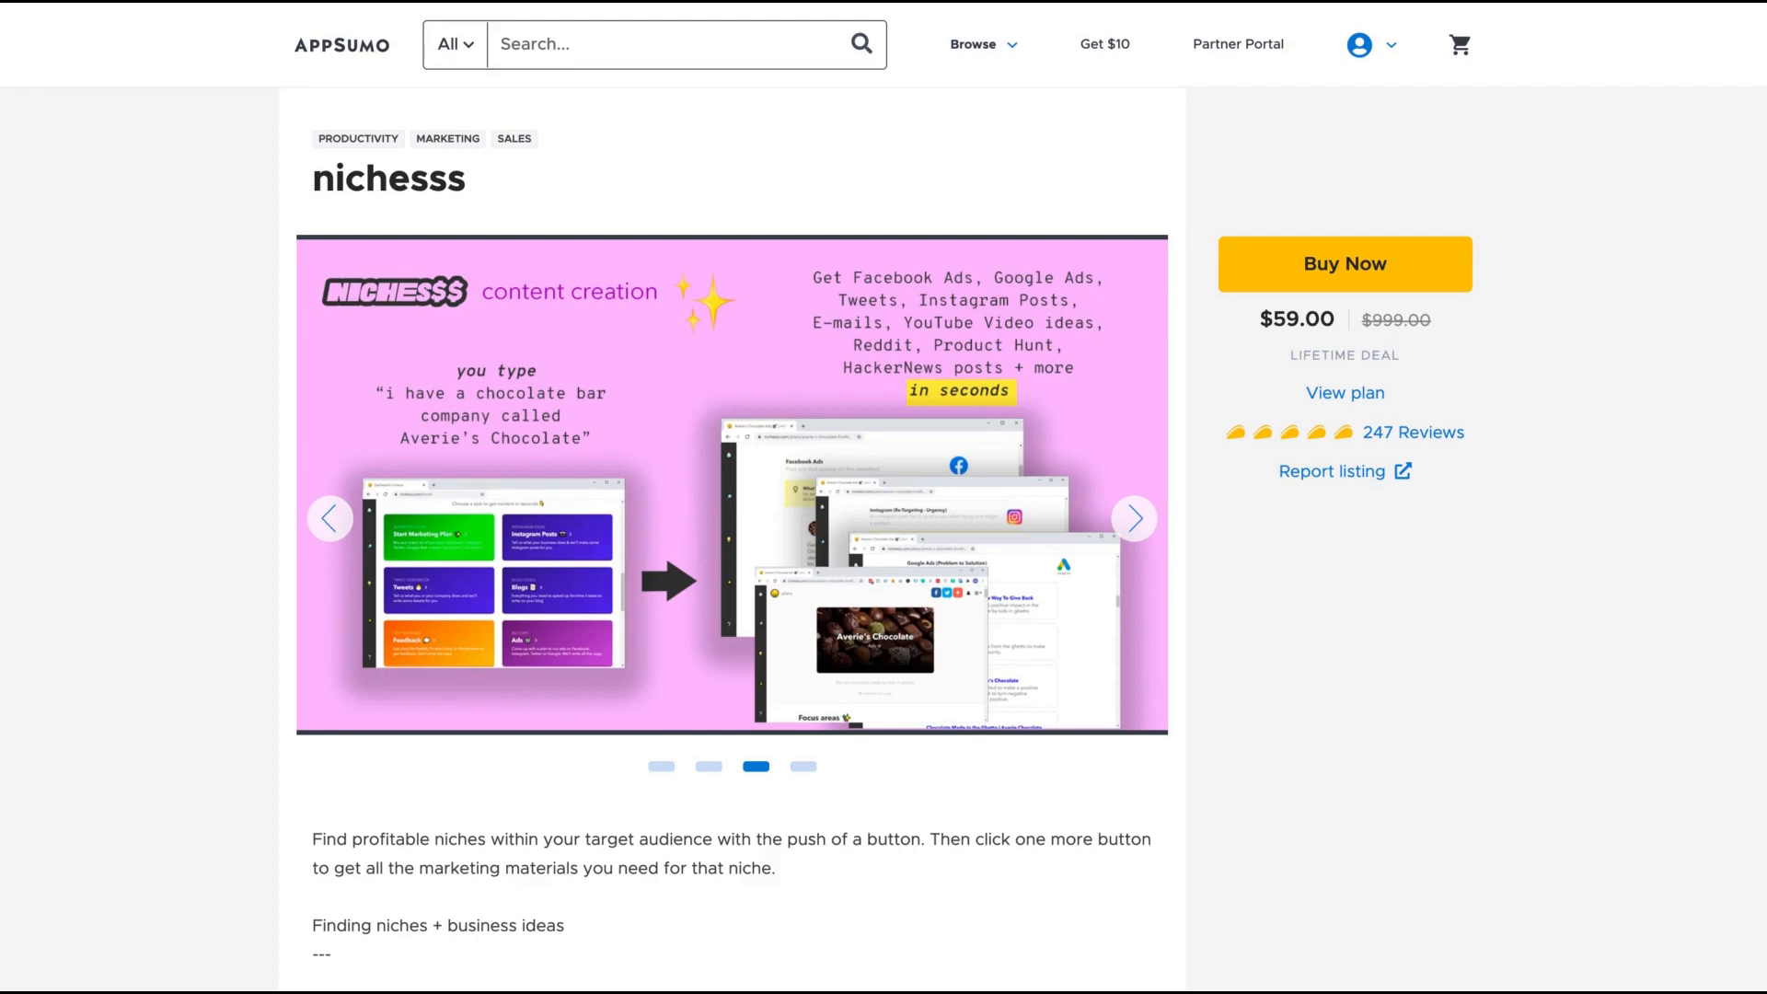
pyautogui.click(1134, 519)
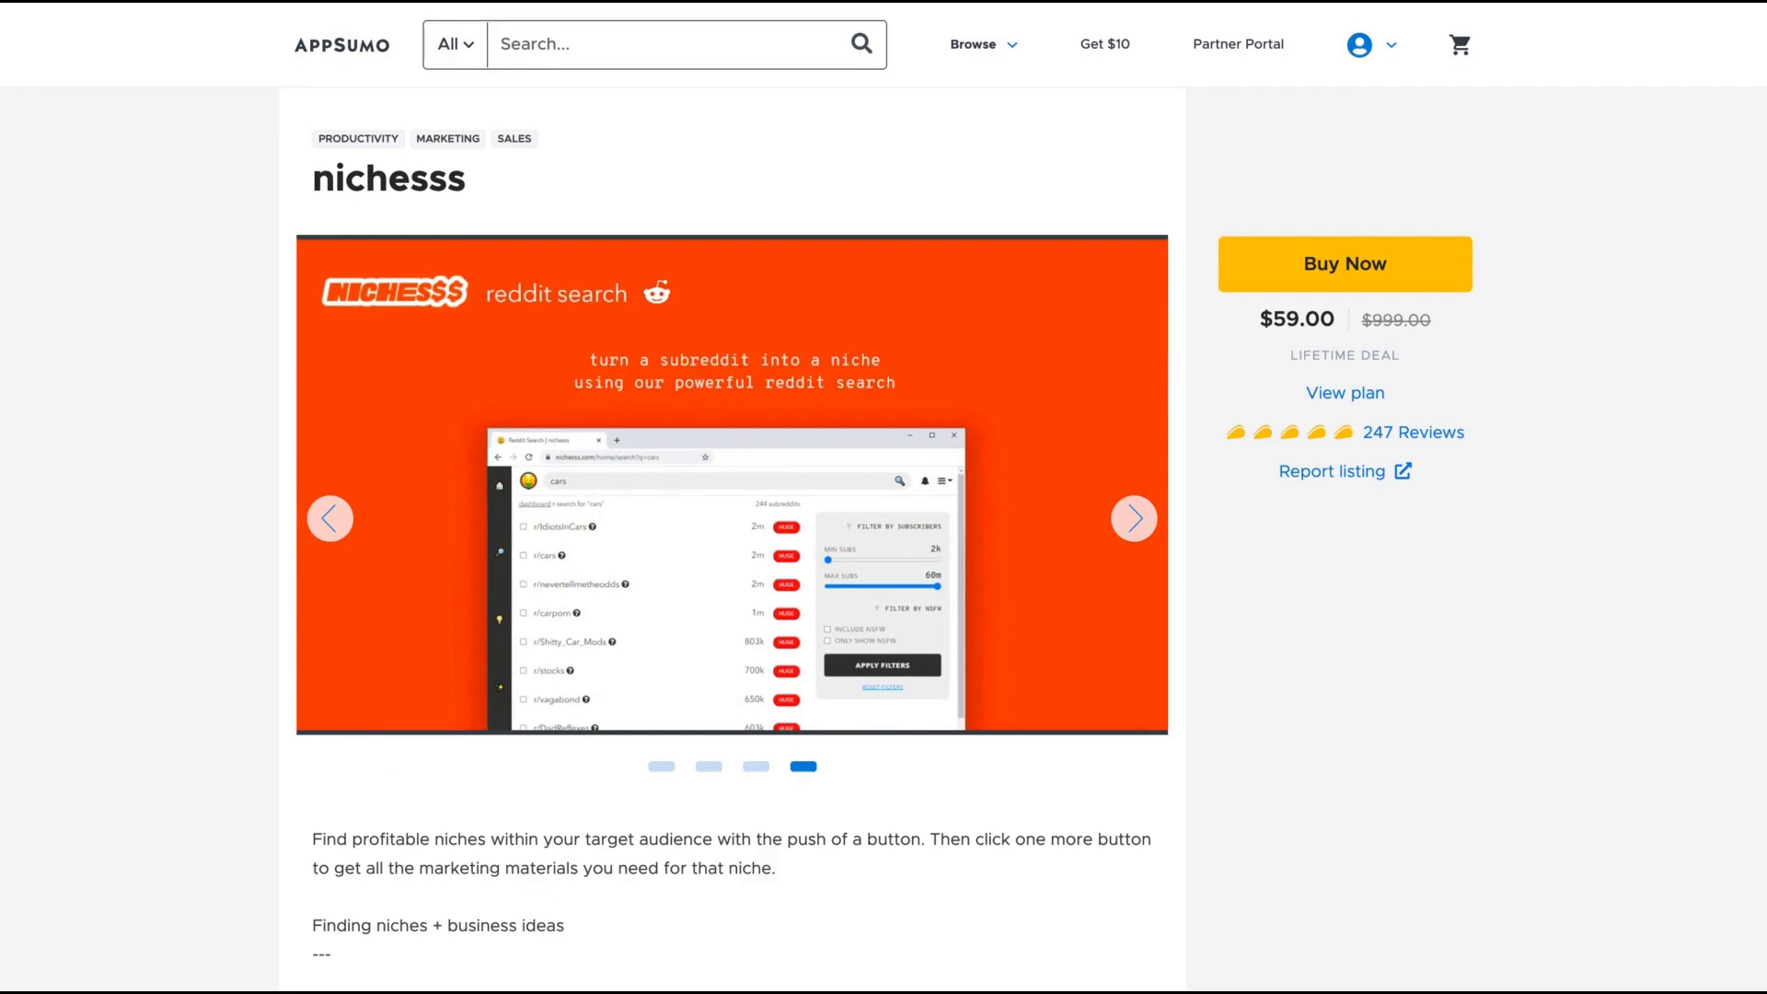
pyautogui.click(1133, 518)
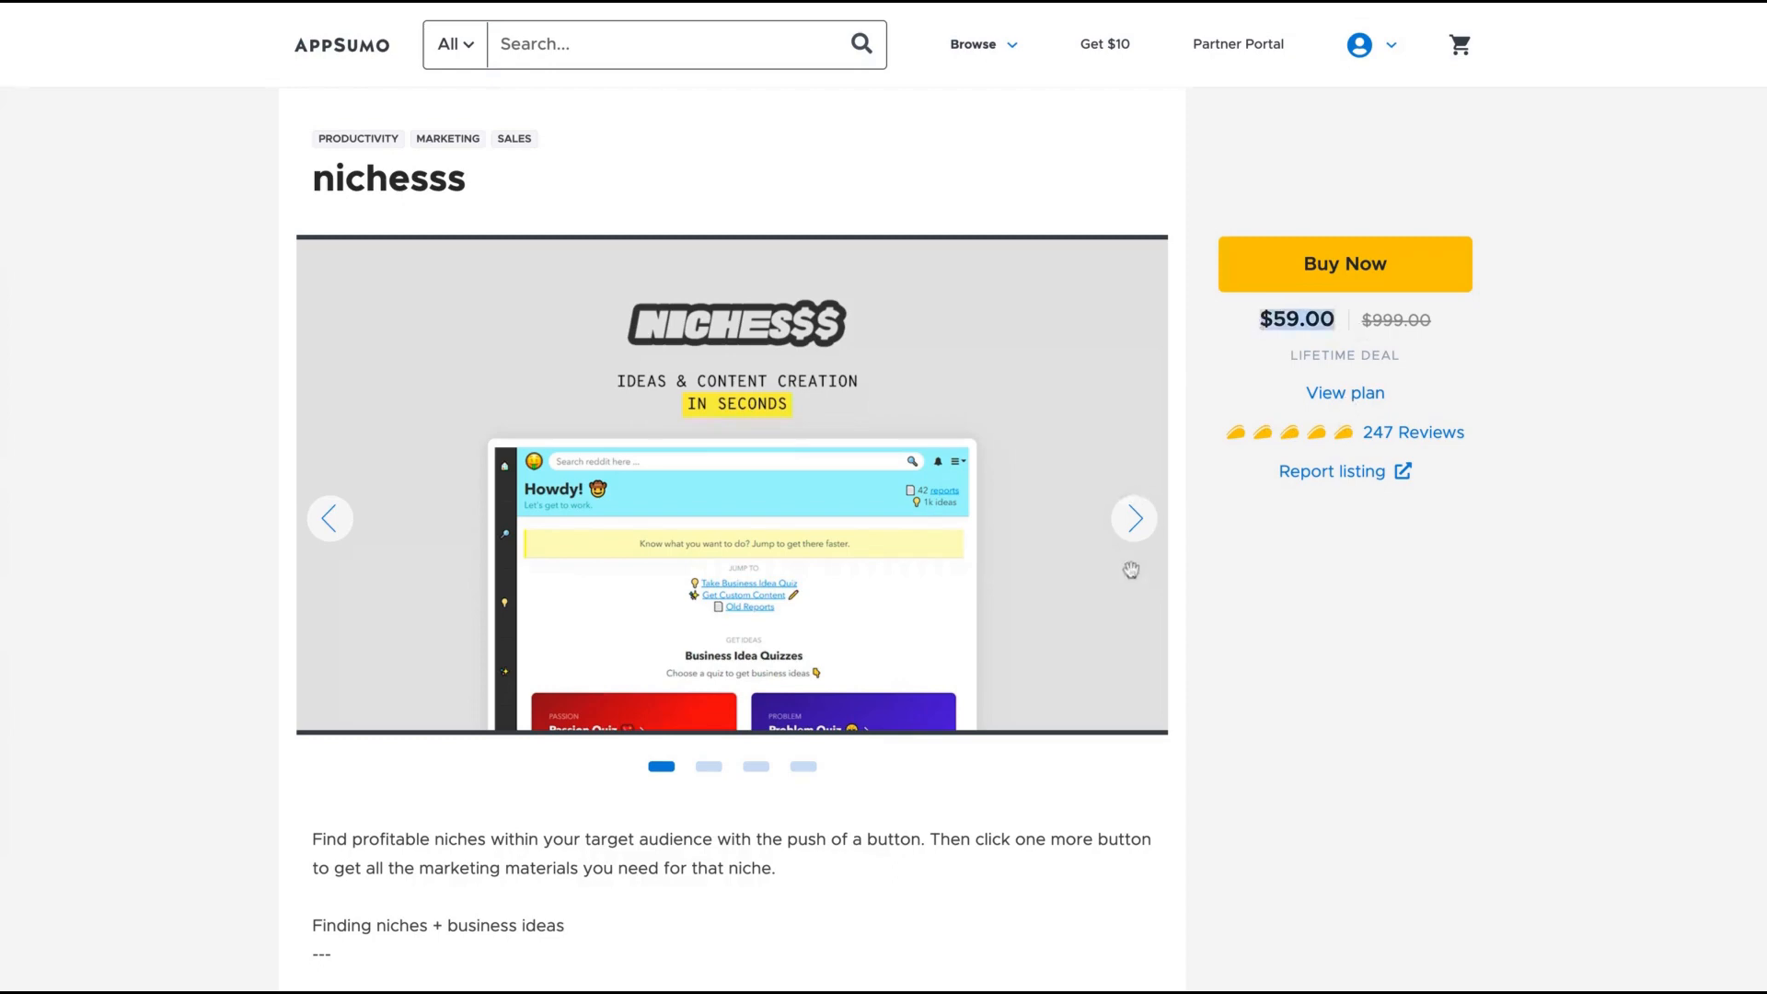
# - Scroll down, open the long form docs list and start a new document
pyautogui.scroll(-3)
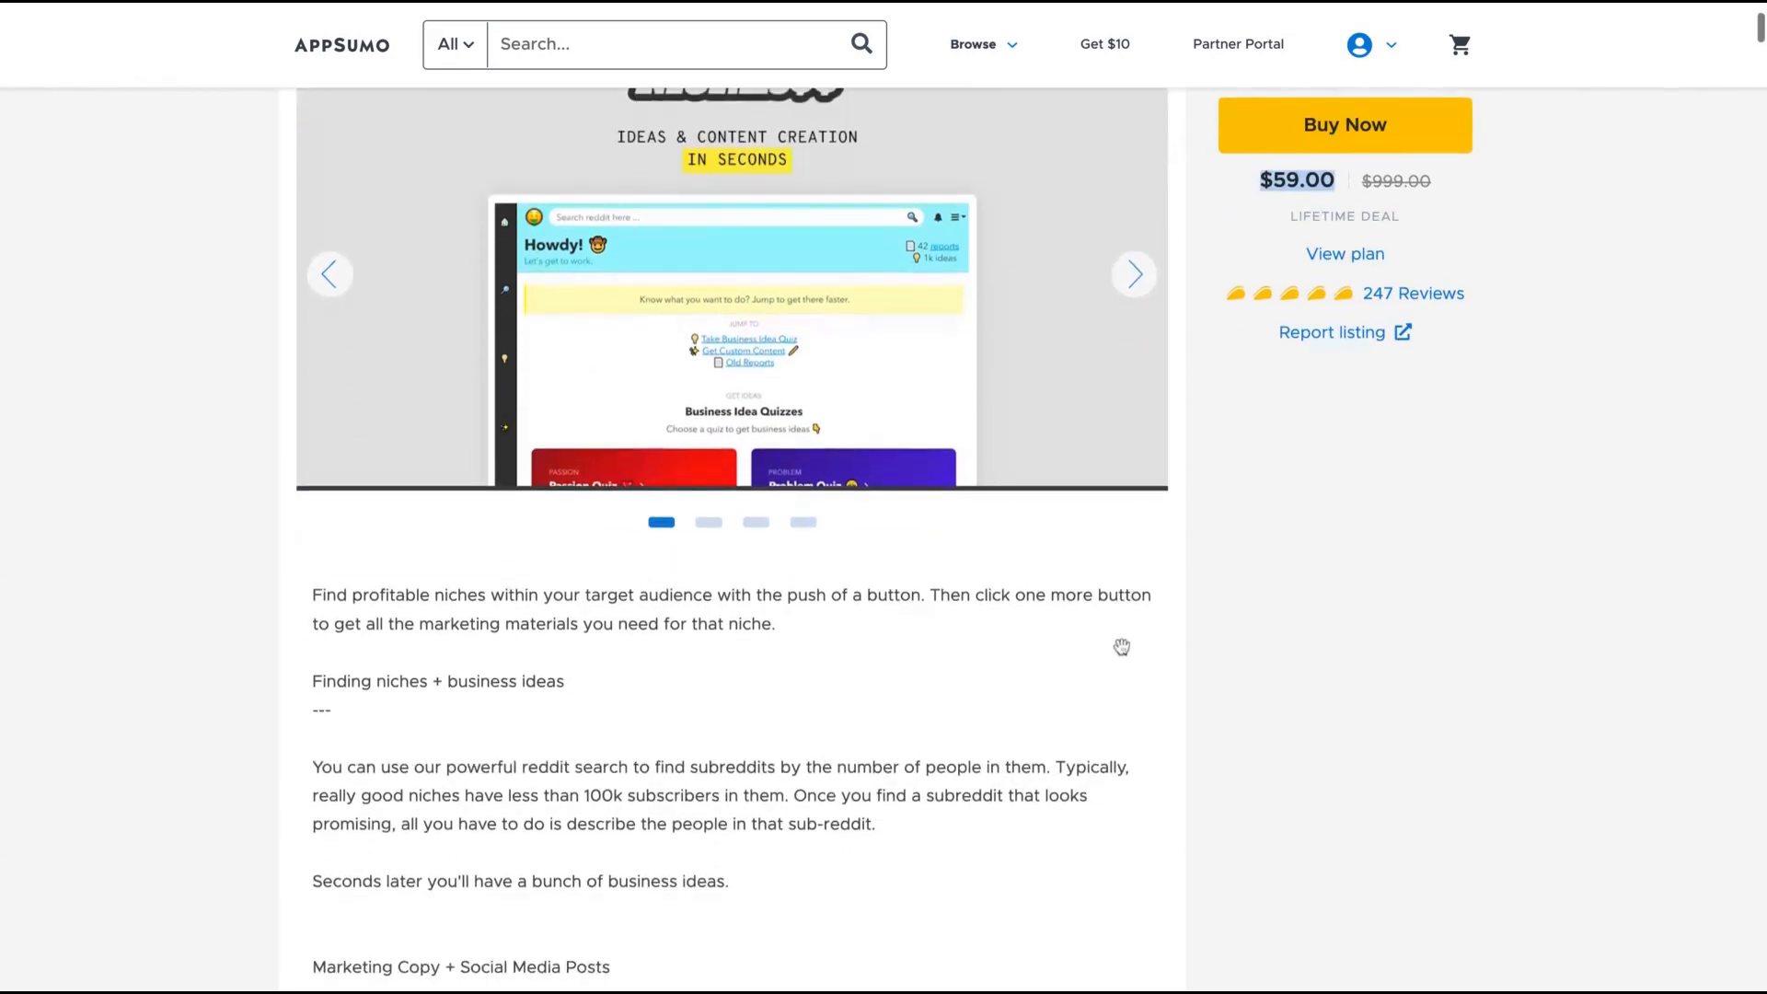
pyautogui.scroll(-3)
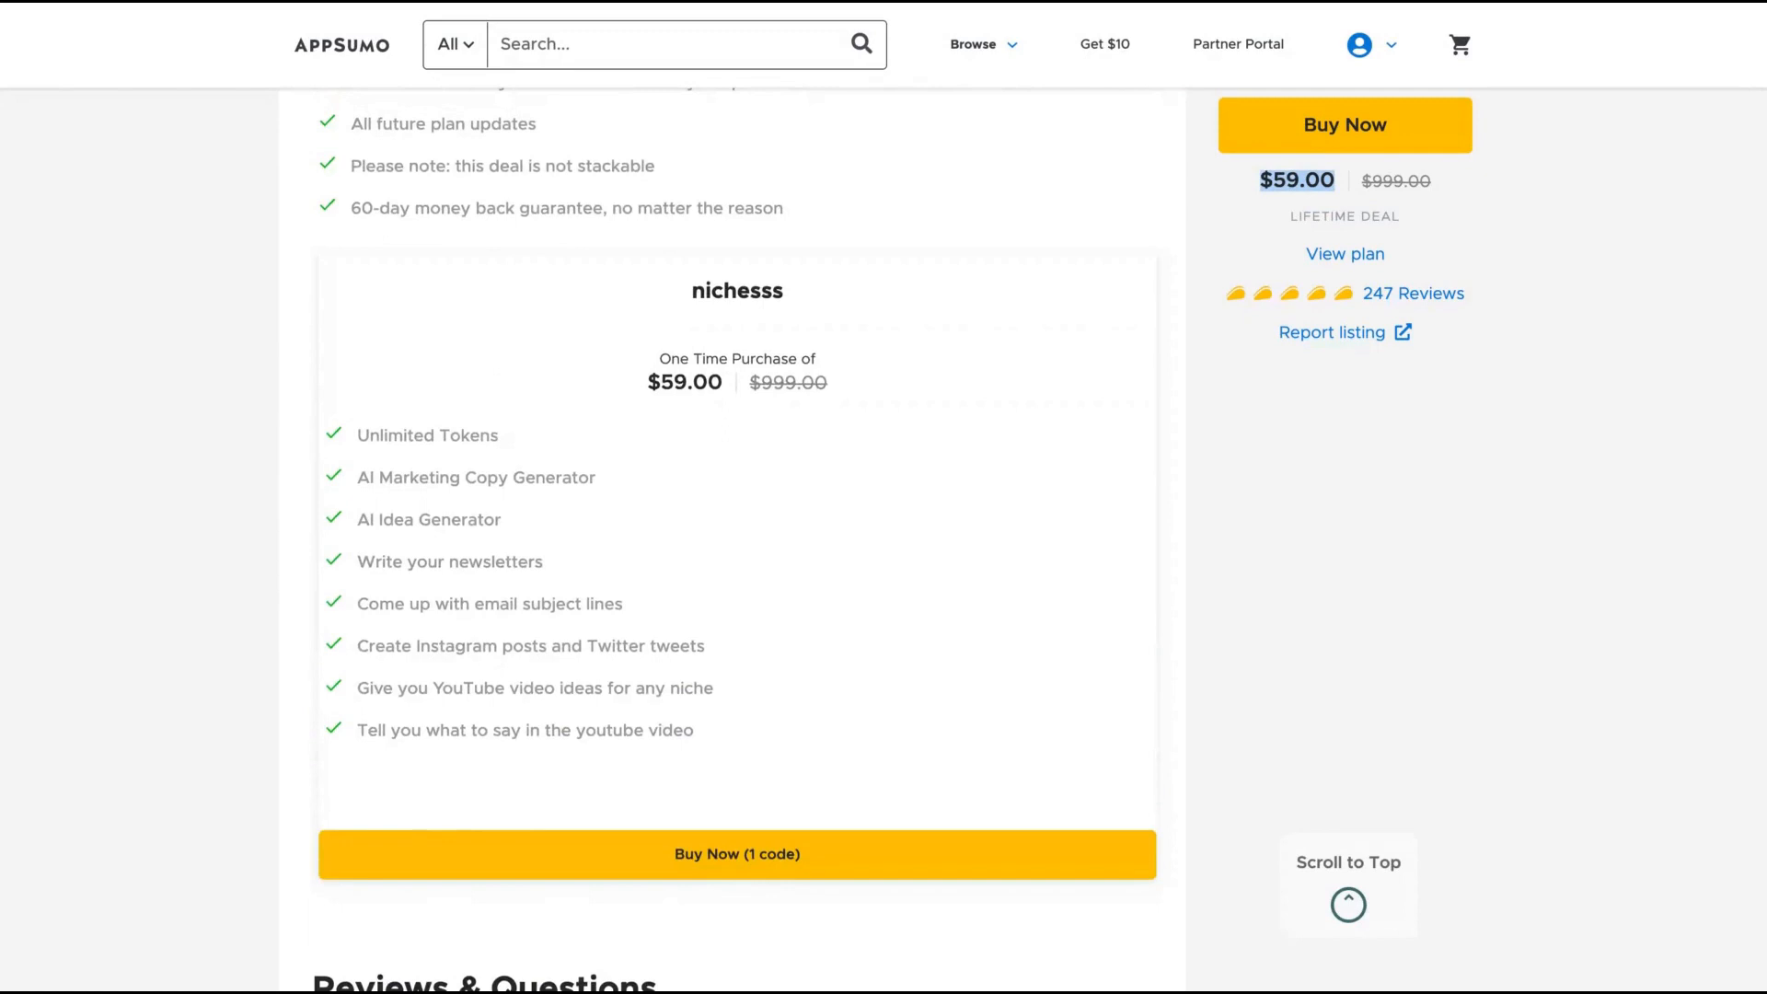
pyautogui.moveTo(1231, 460)
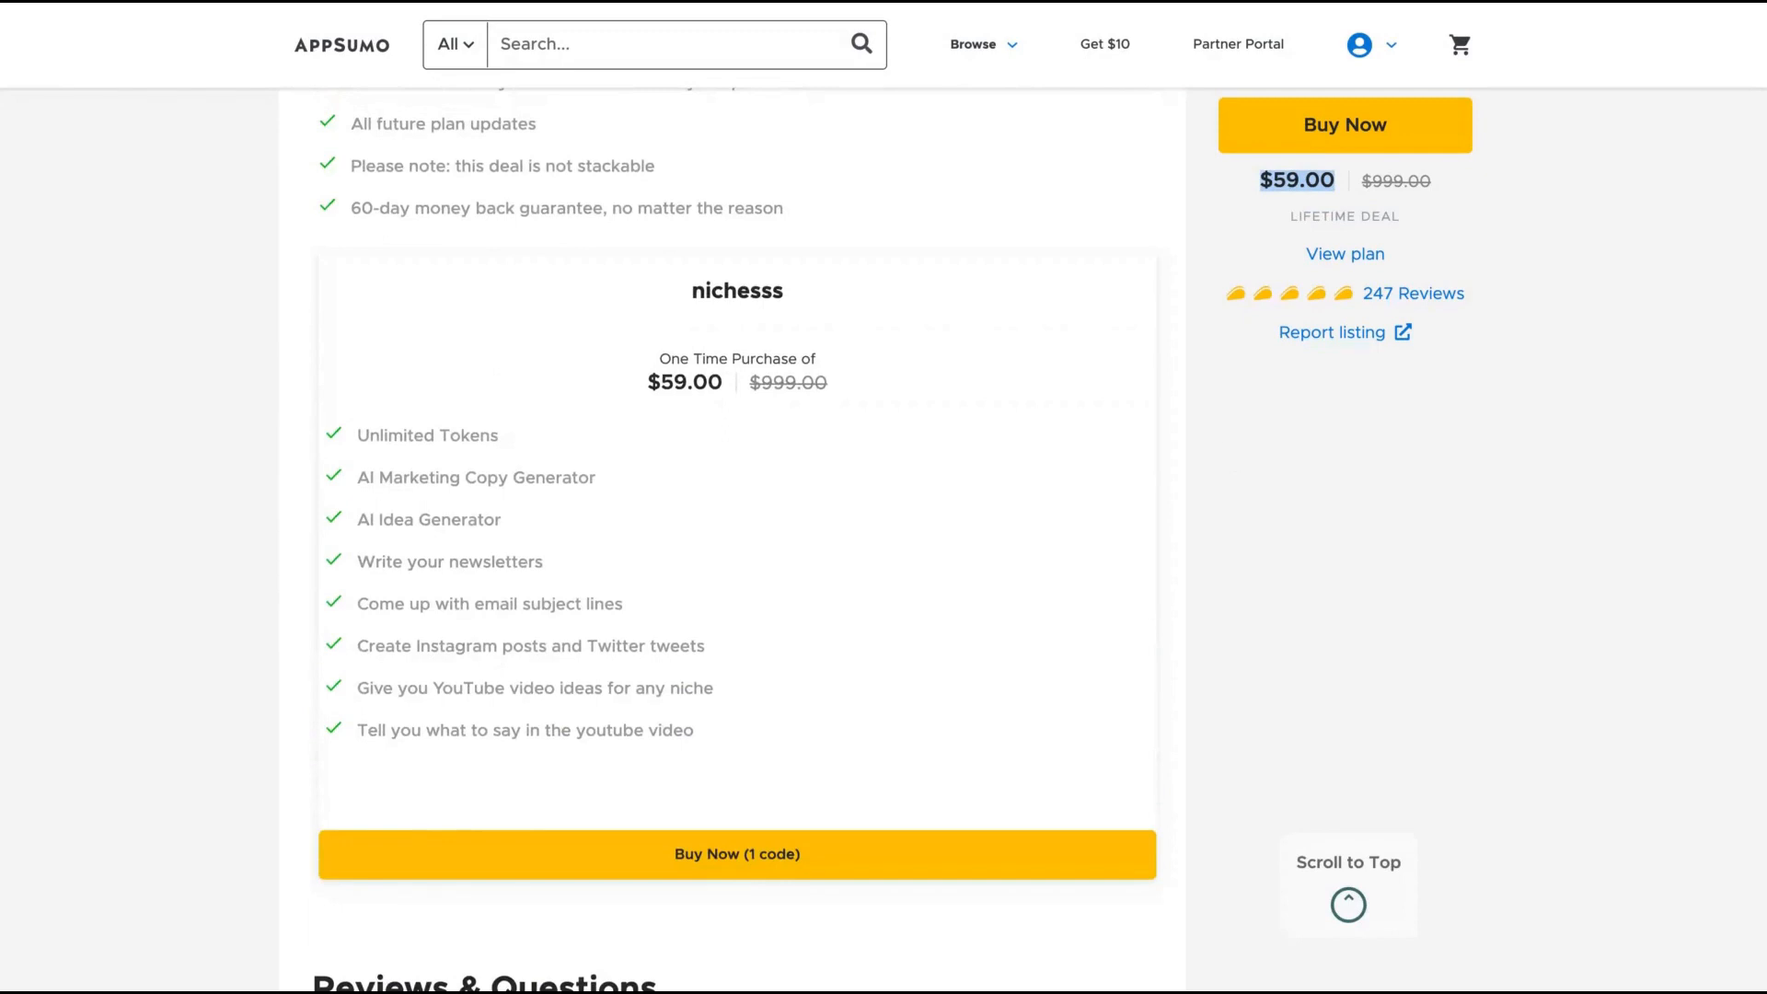
pyautogui.moveTo(617, 7)
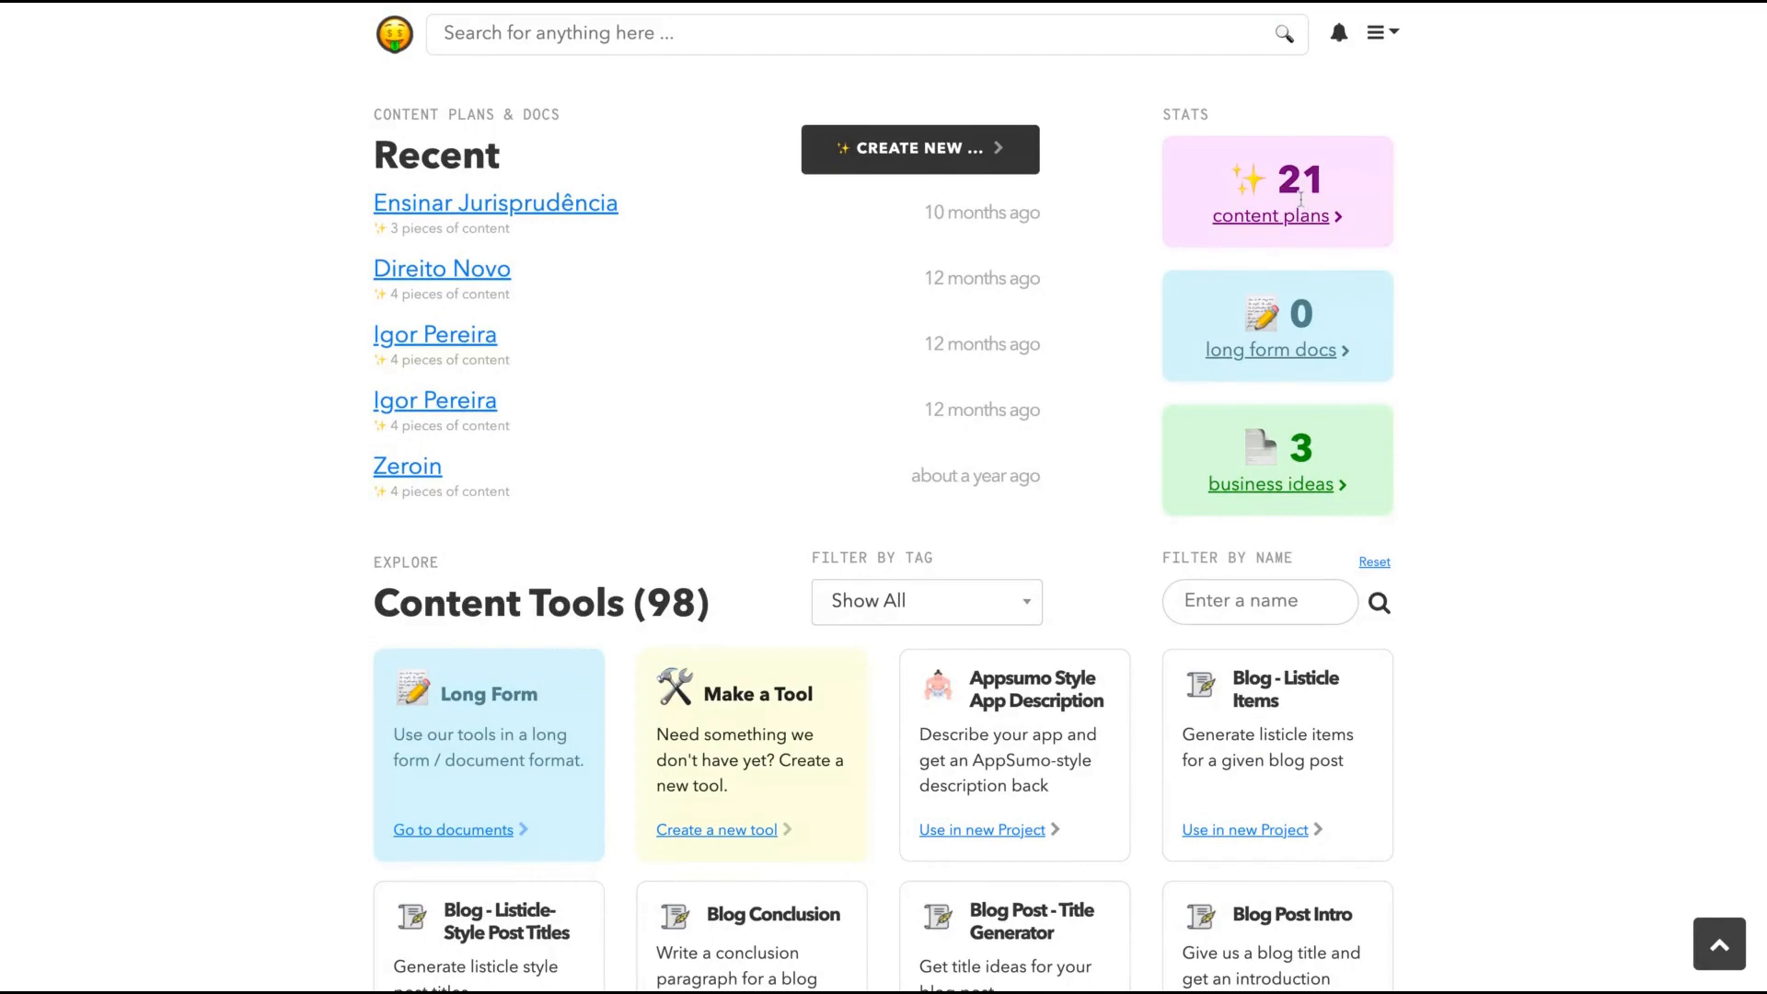
pyautogui.scroll(-3)
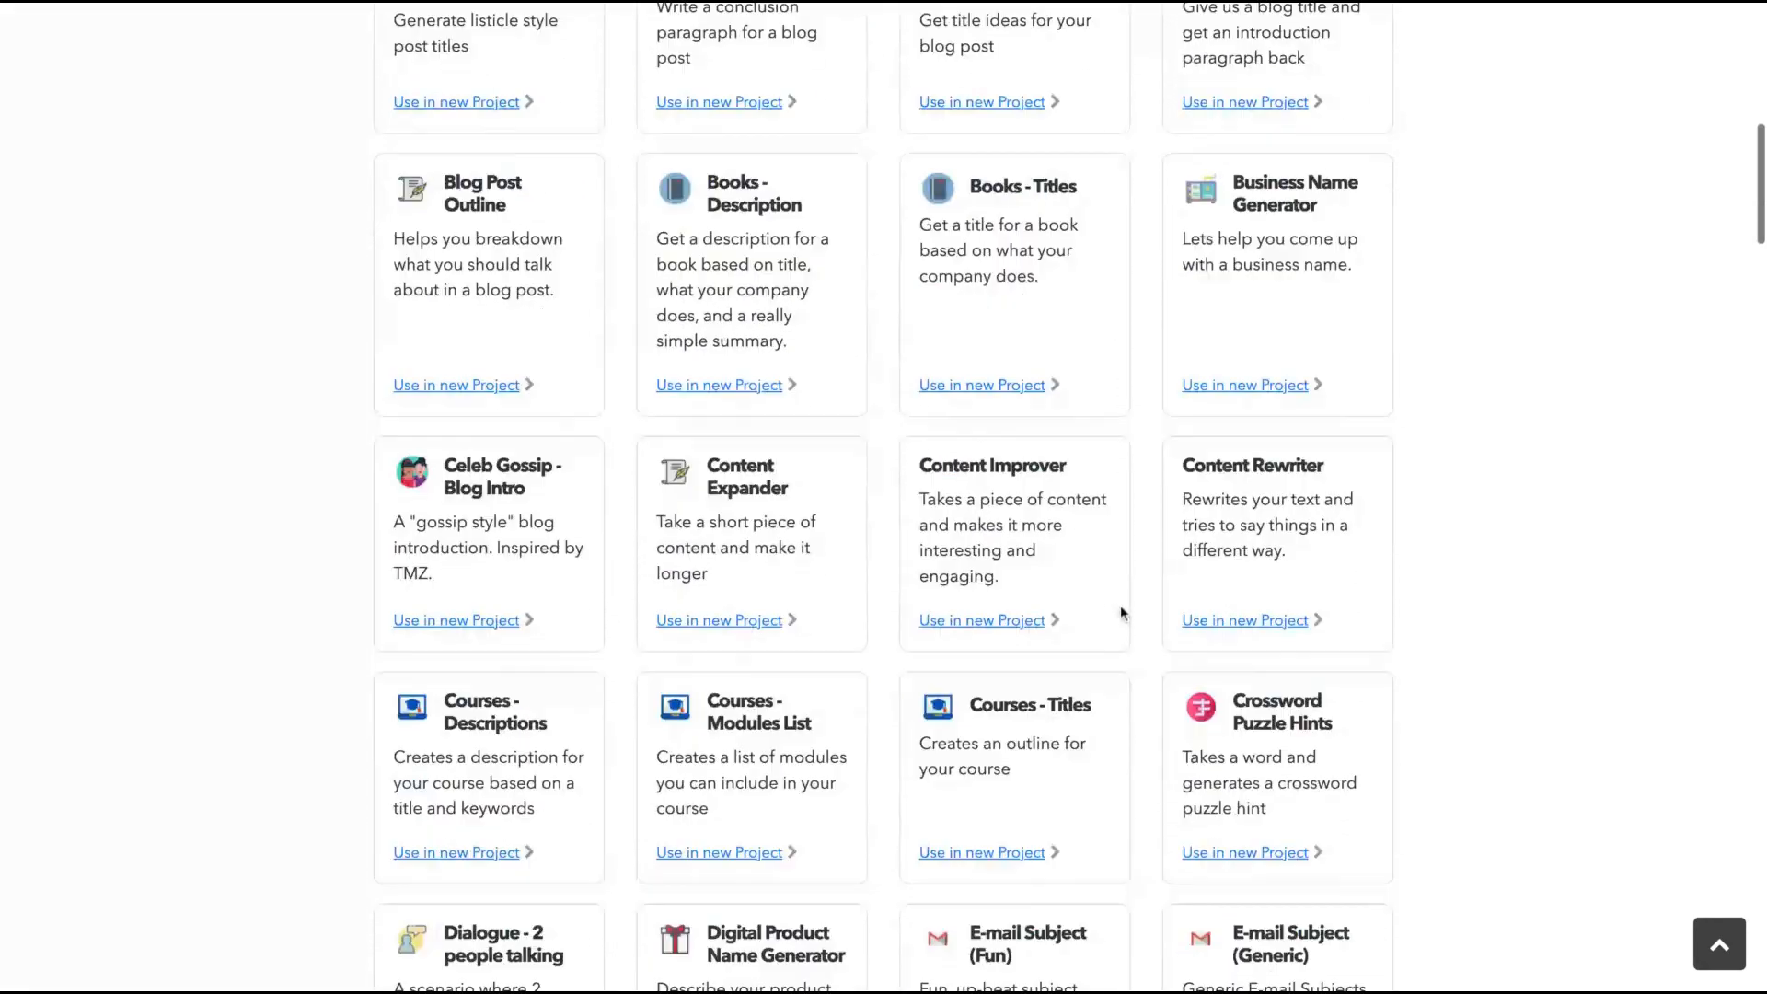
pyautogui.scroll(-3)
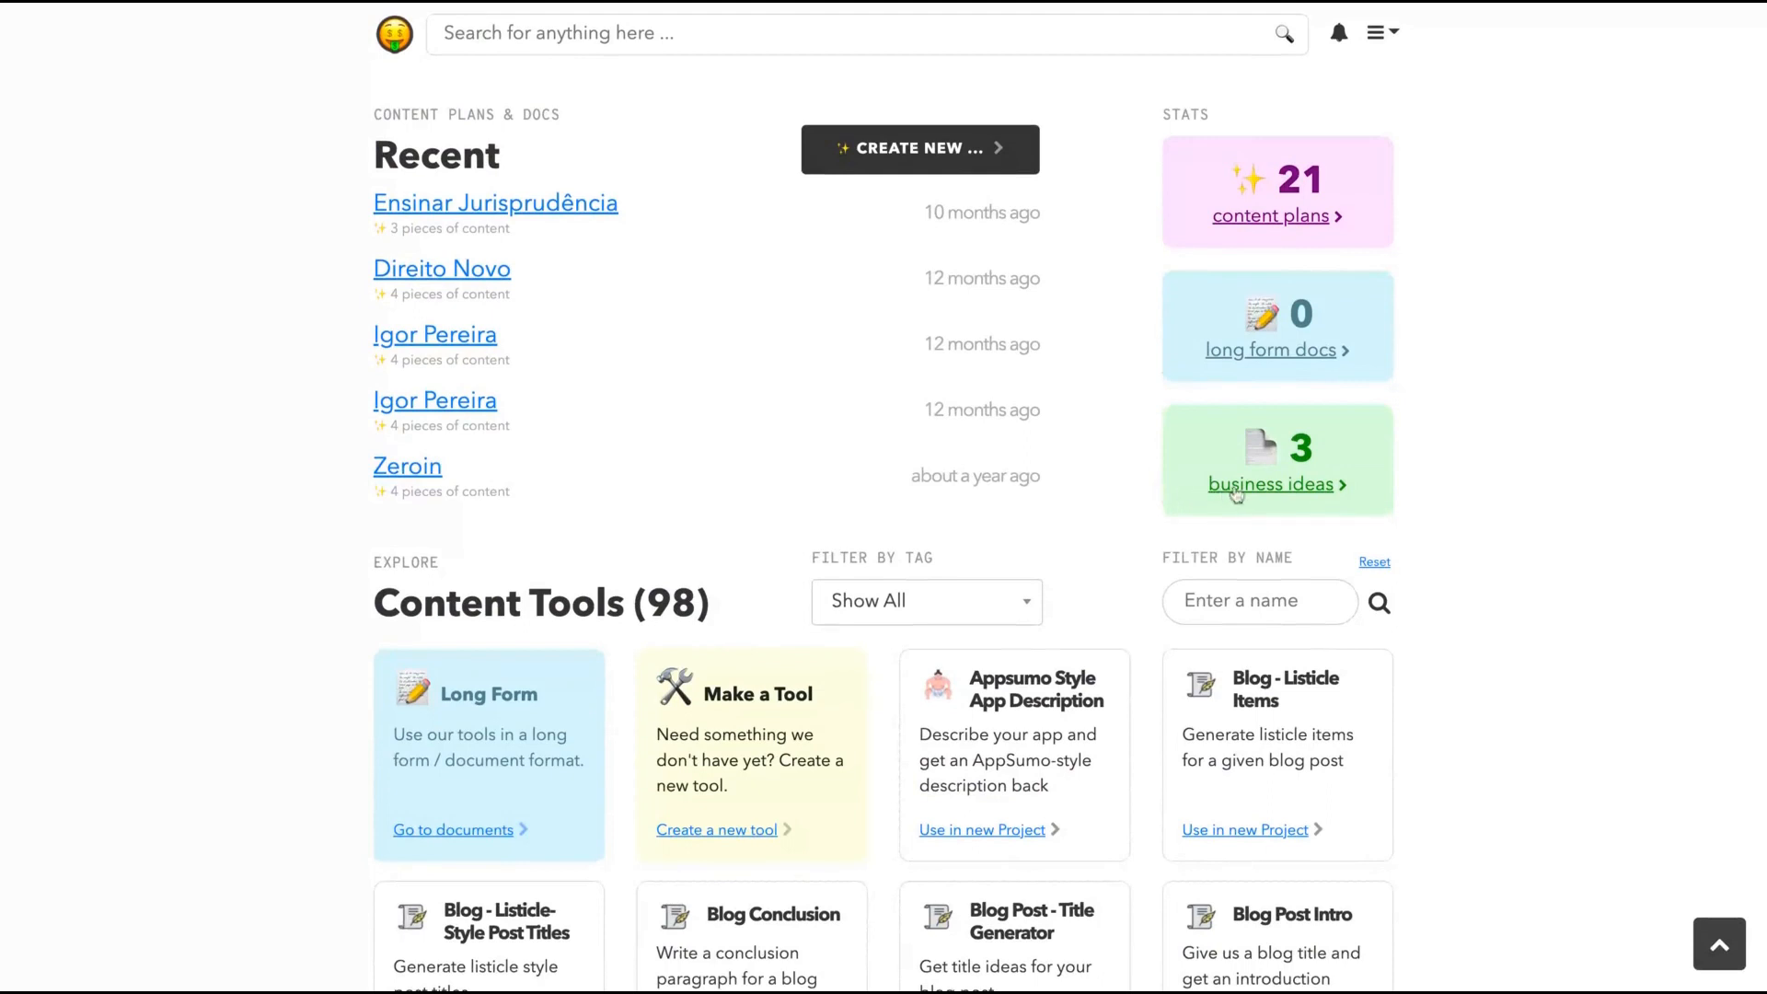
pyautogui.moveTo(1234, 353)
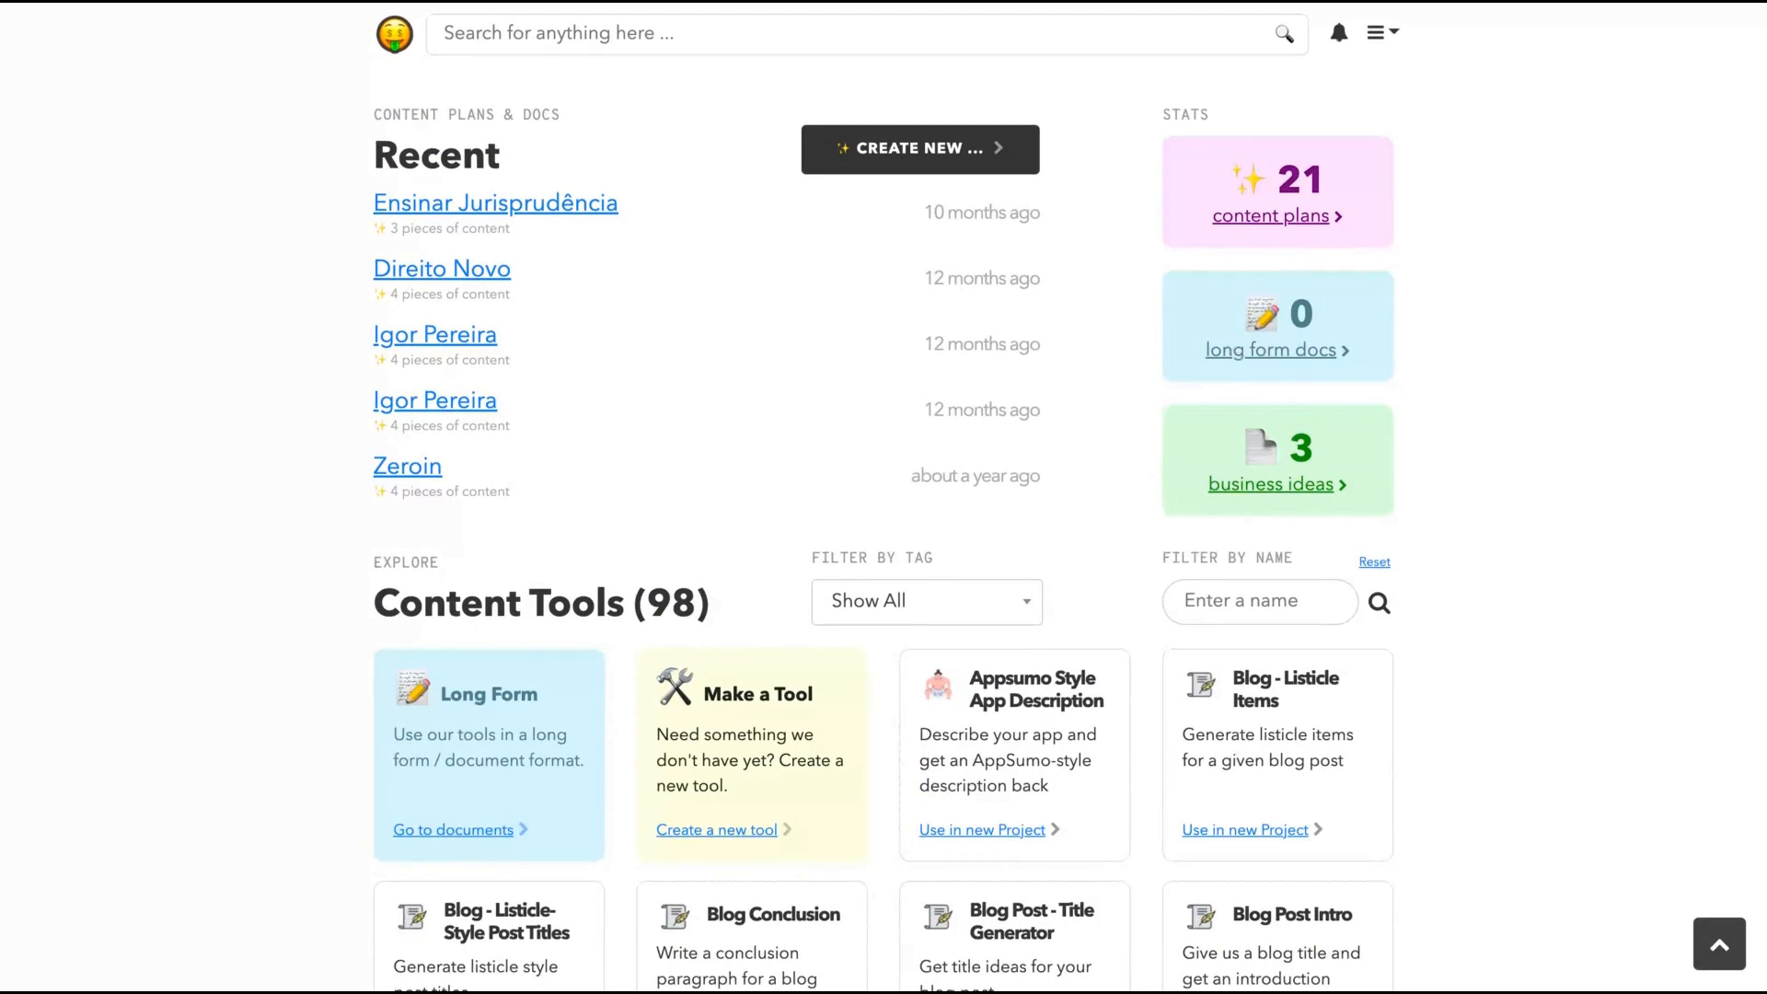
pyautogui.click(1271, 350)
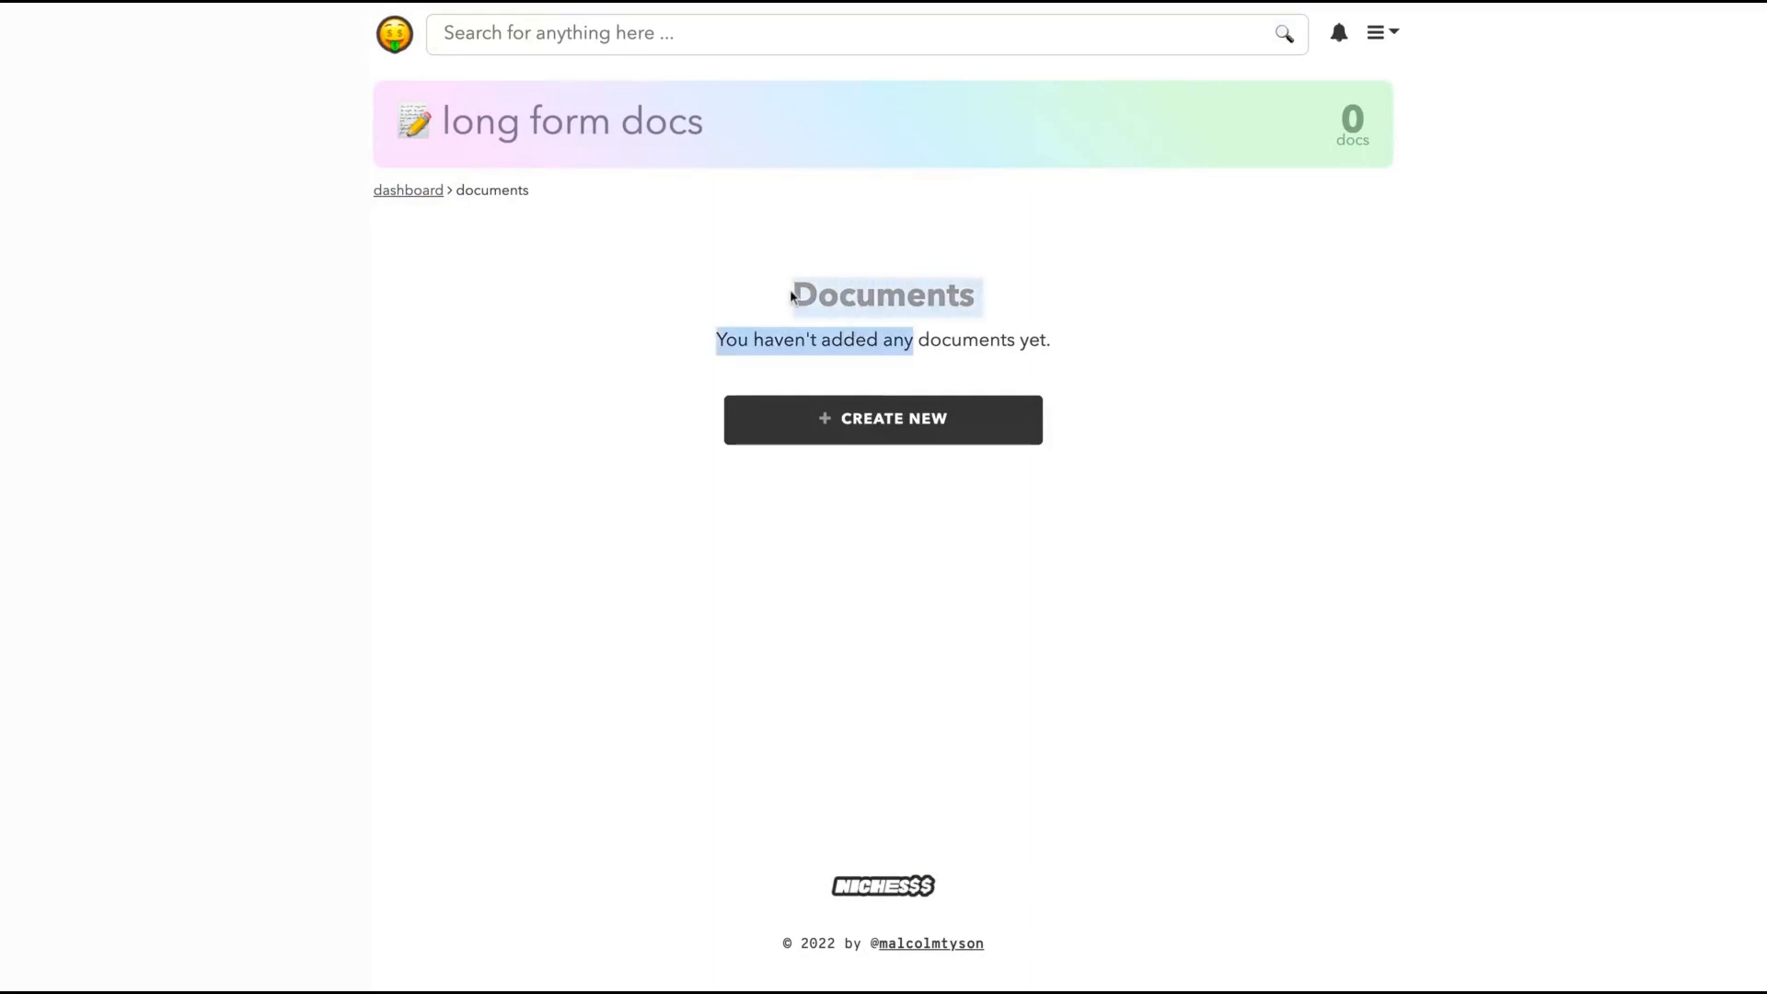
pyautogui.click(883, 418)
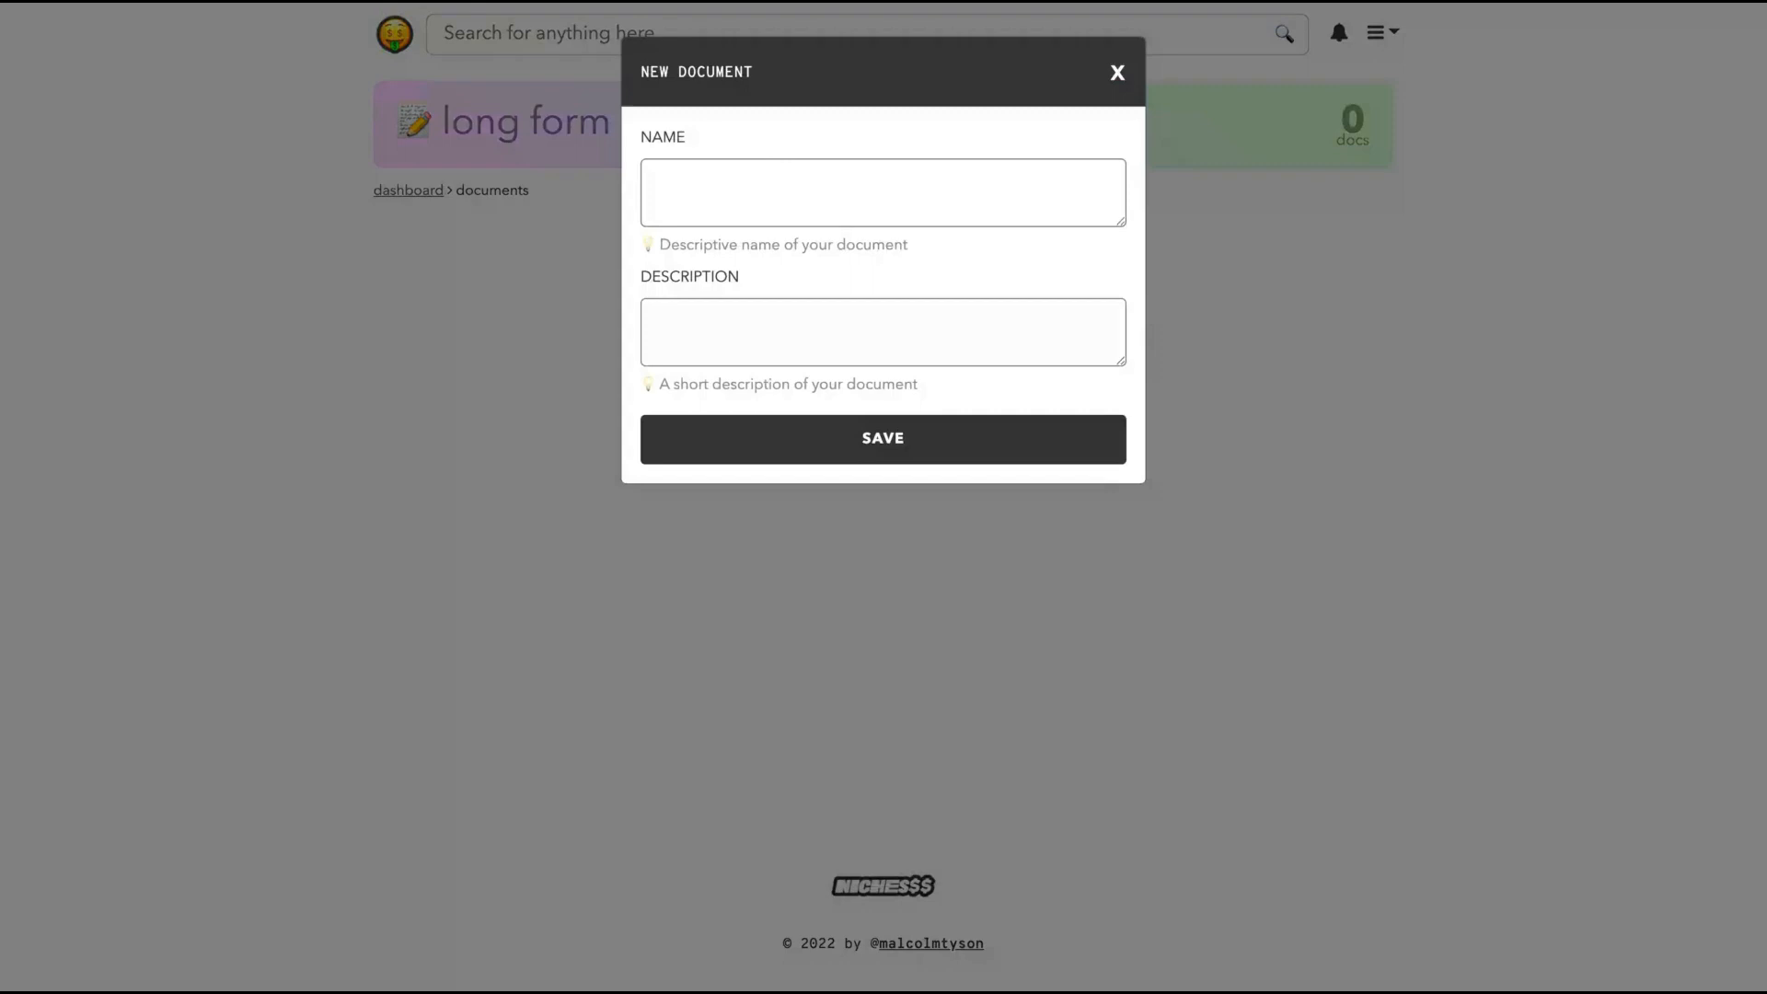
pyautogui.moveTo(763, 114)
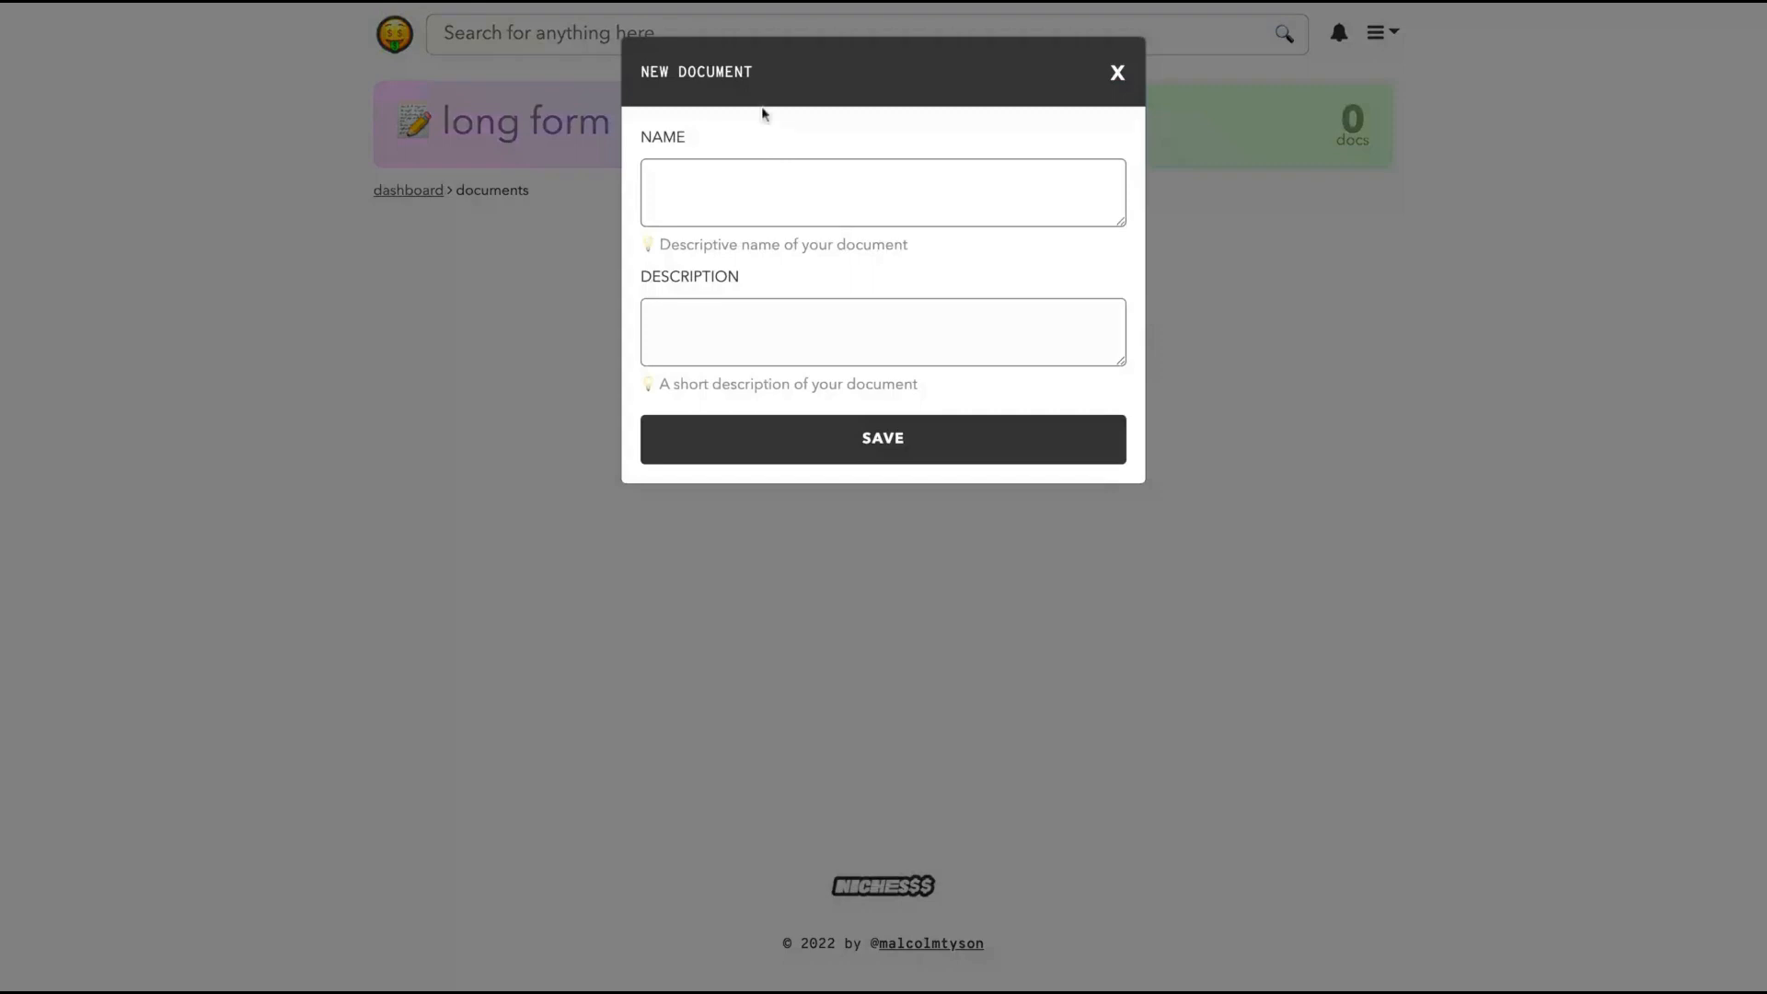
# - Save a document named '10 Copywriting Hooks to Get Attention' with the grab-attention description
pyautogui.write('10 Copywriting Hooks to Get Attention')
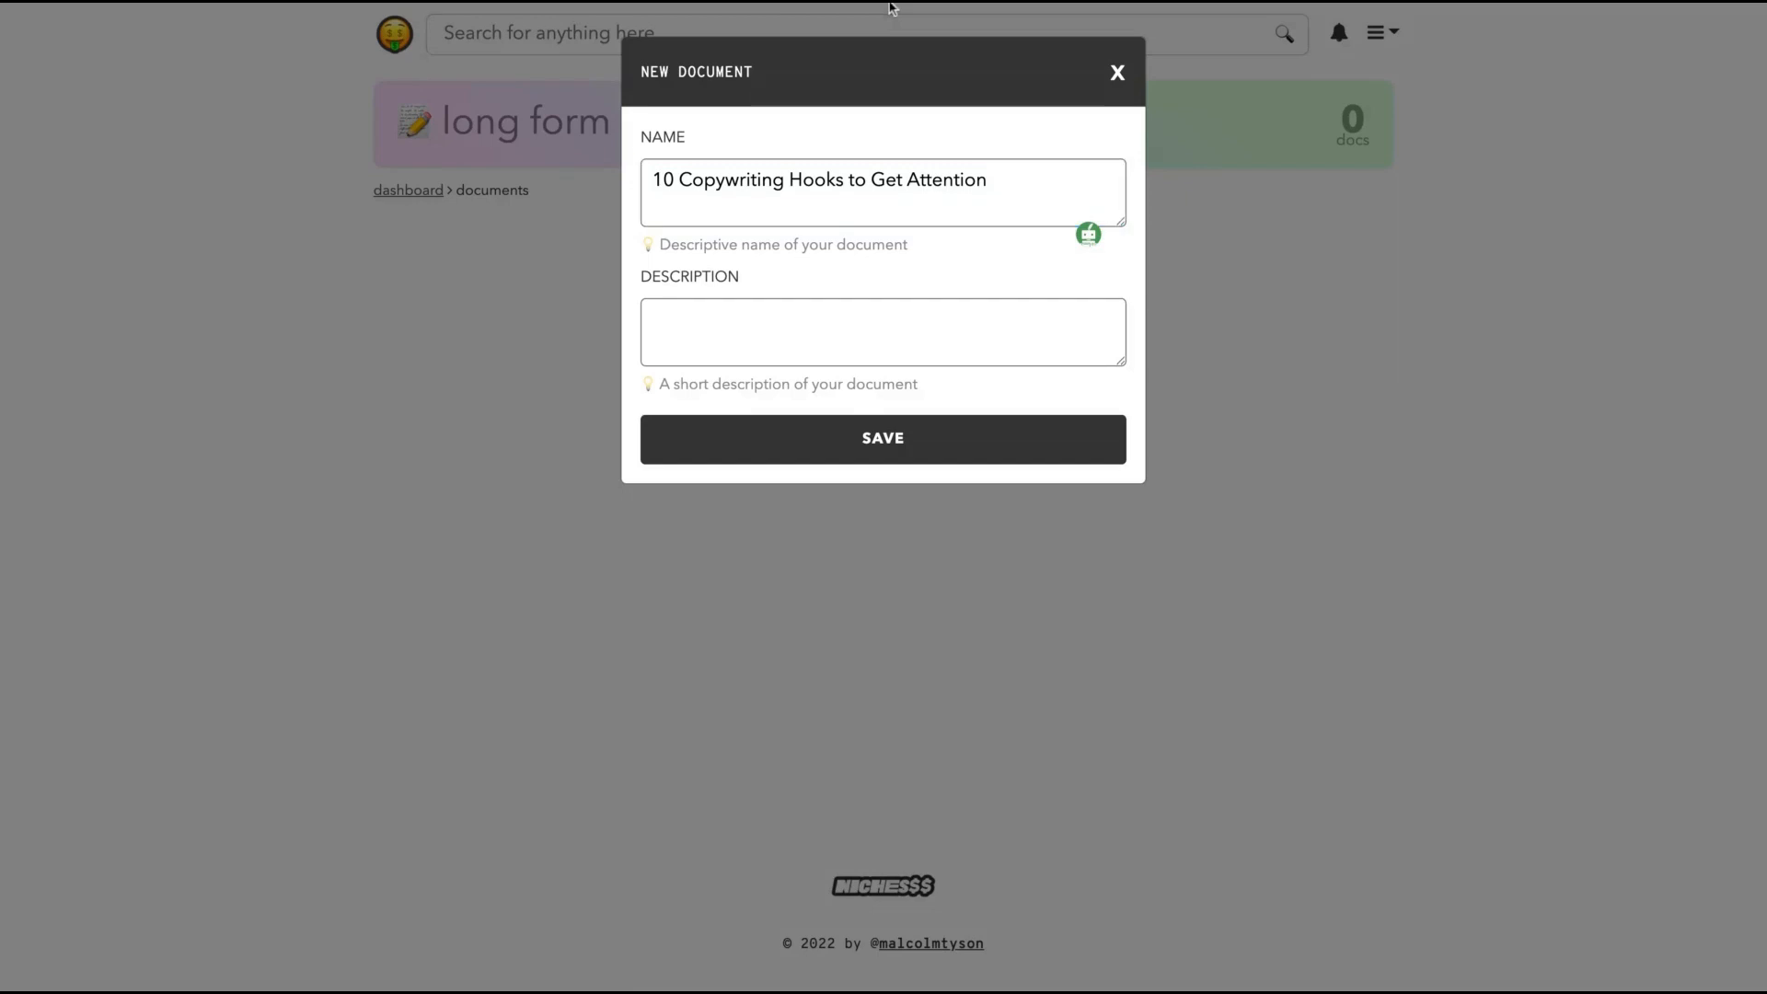
pyautogui.write('To sell your product, you must do two things: a) grab the attention of a prospective customer; b) keep that attention long enough for the prospective customer to take an action.')
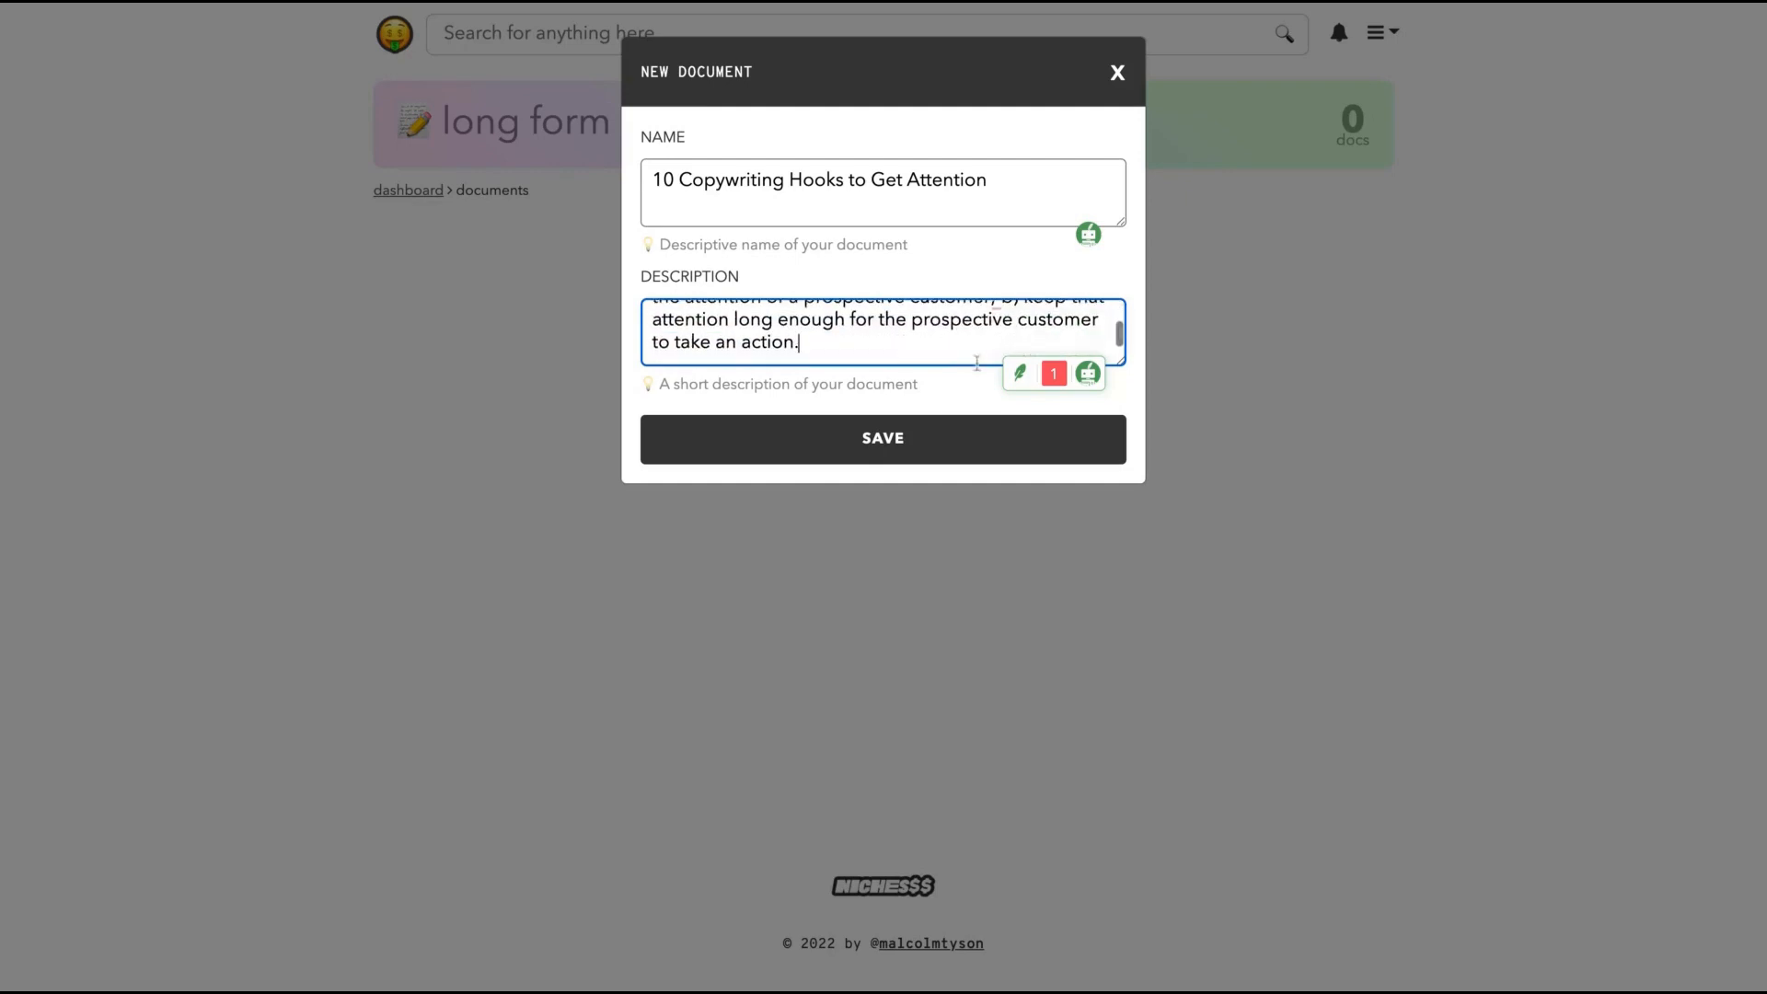
pyautogui.click(883, 439)
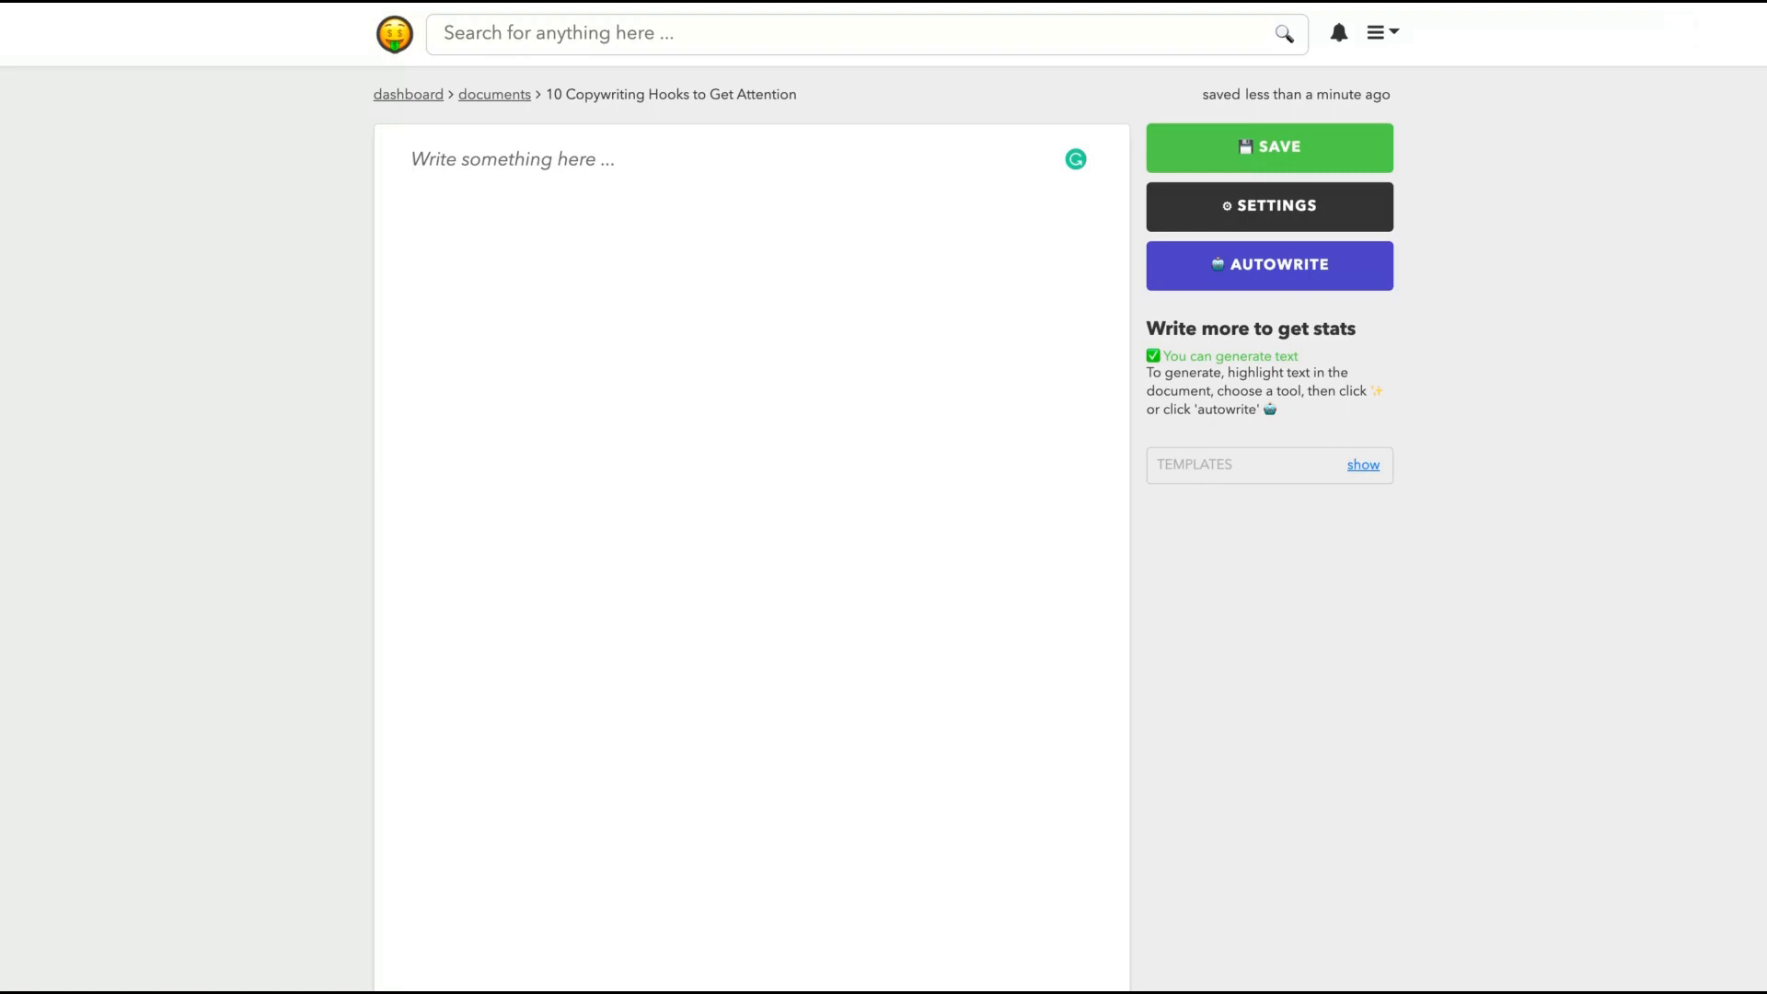
pyautogui.click(413, 159)
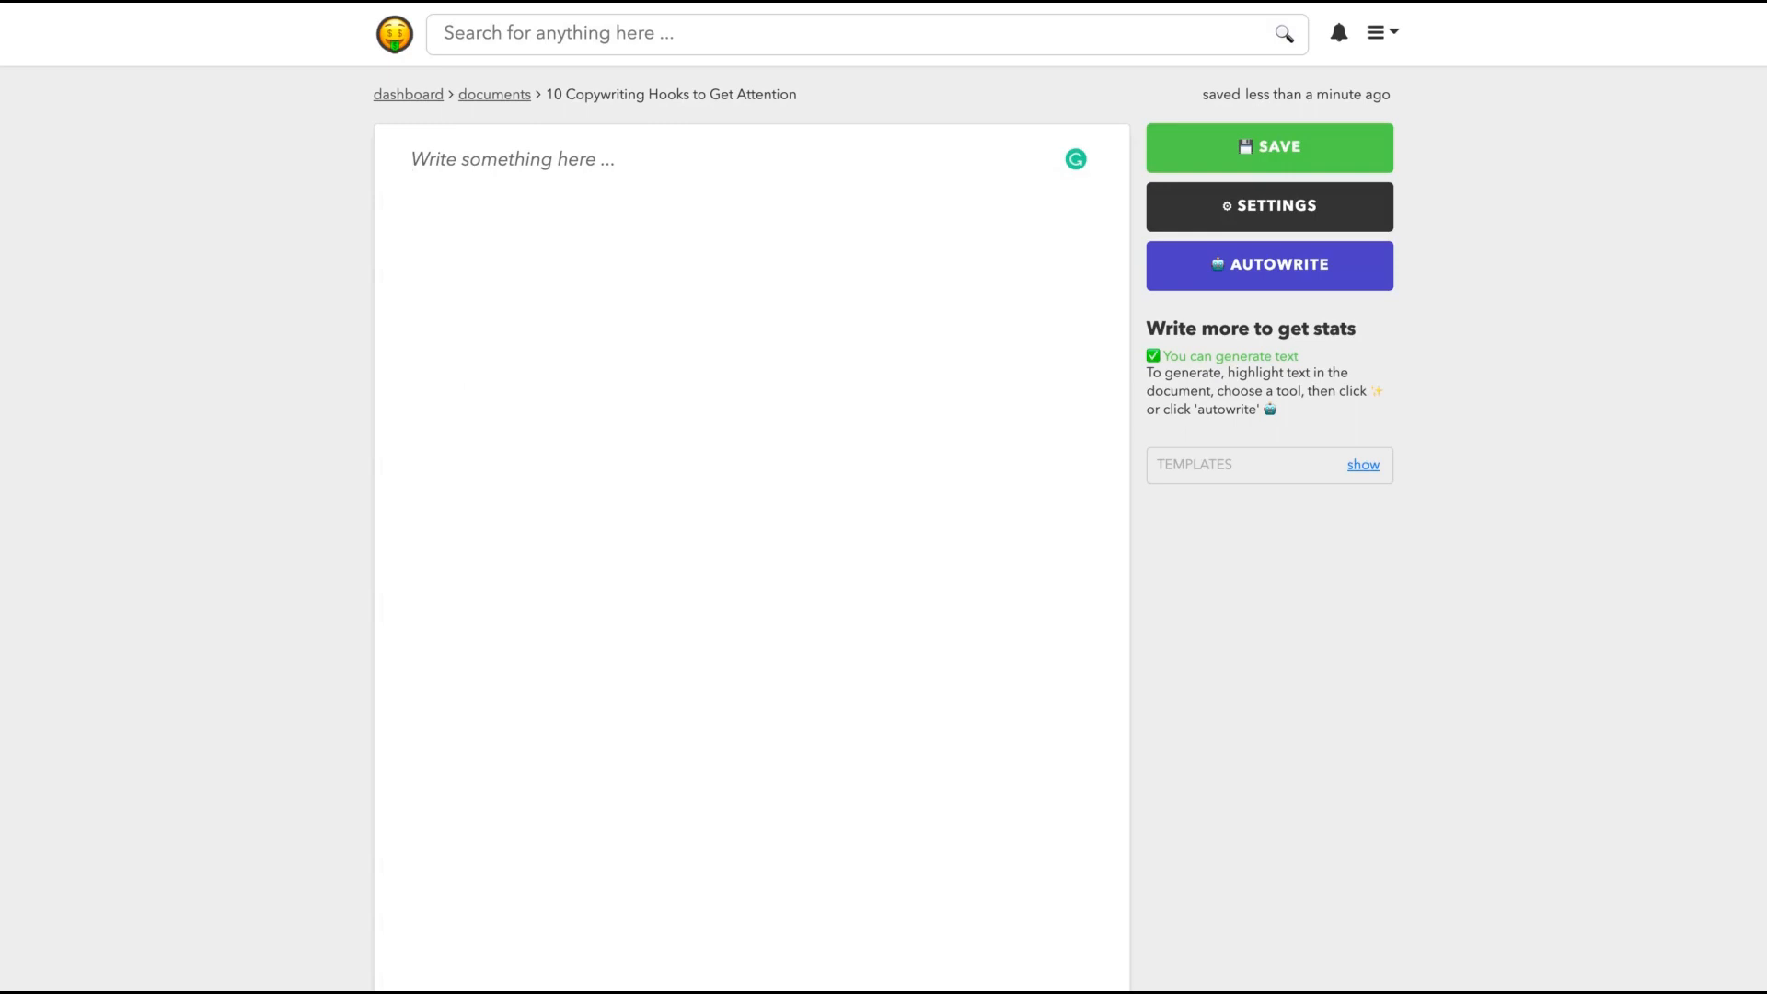
pyautogui.moveTo(820, 260)
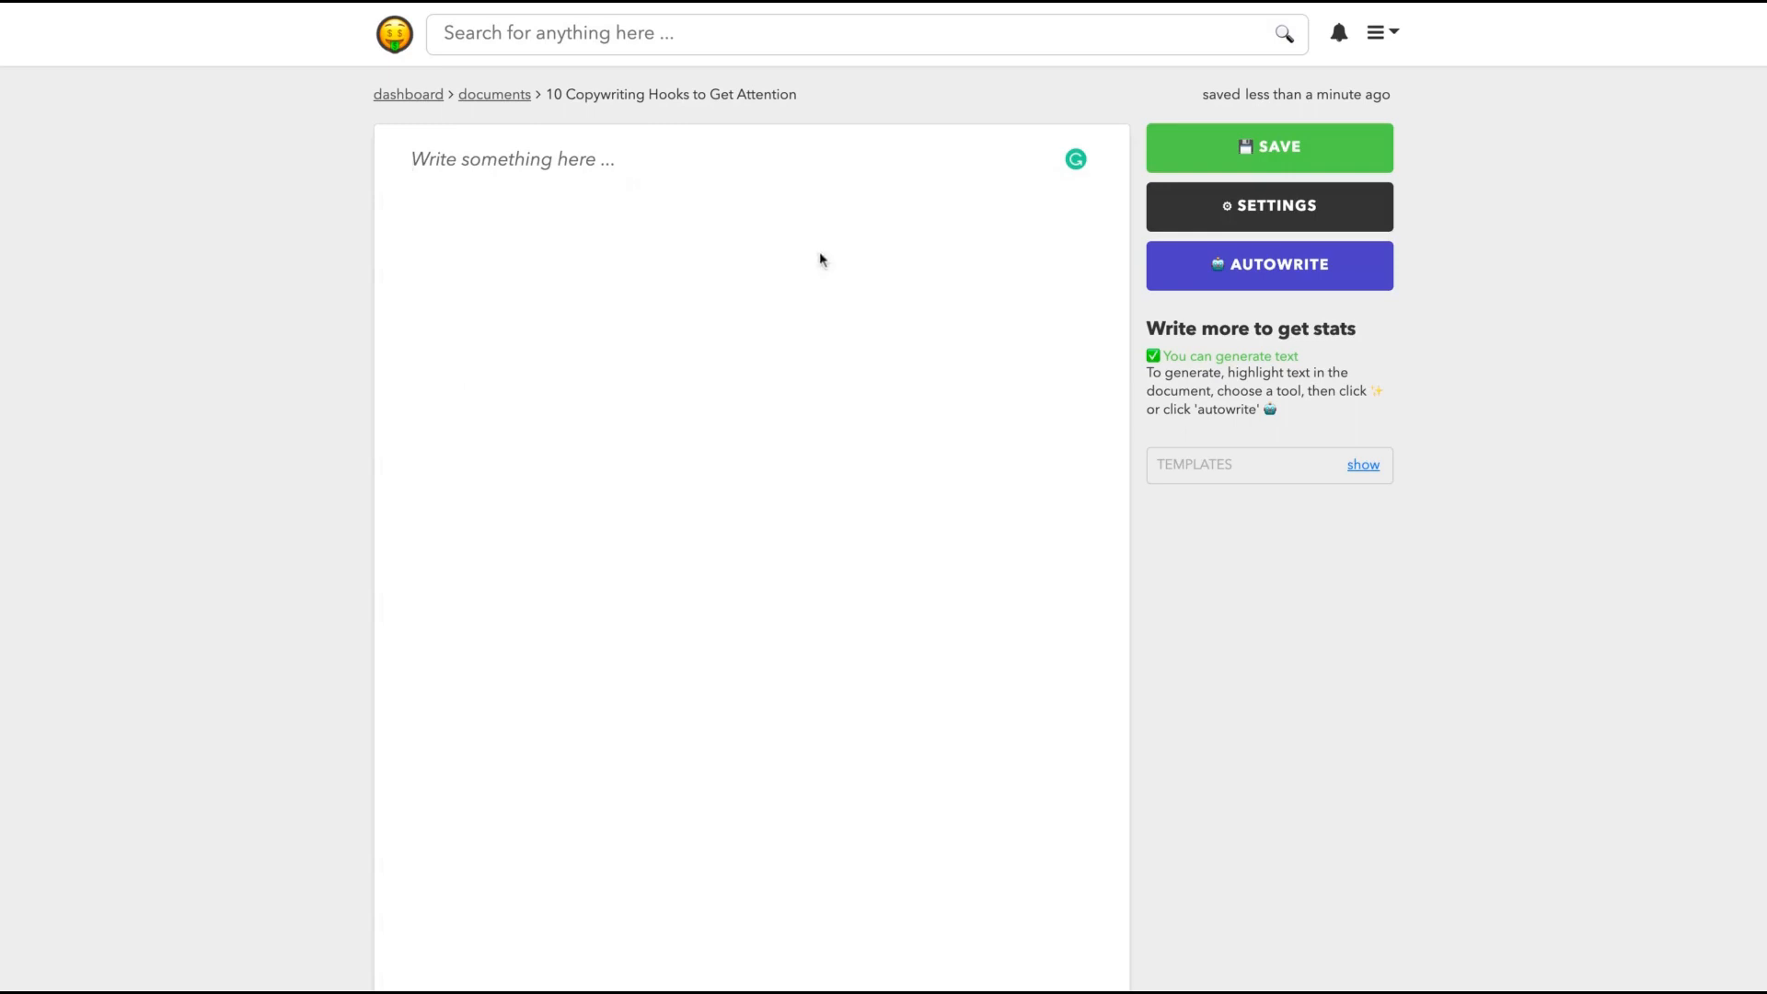
pyautogui.moveTo(1278, 215)
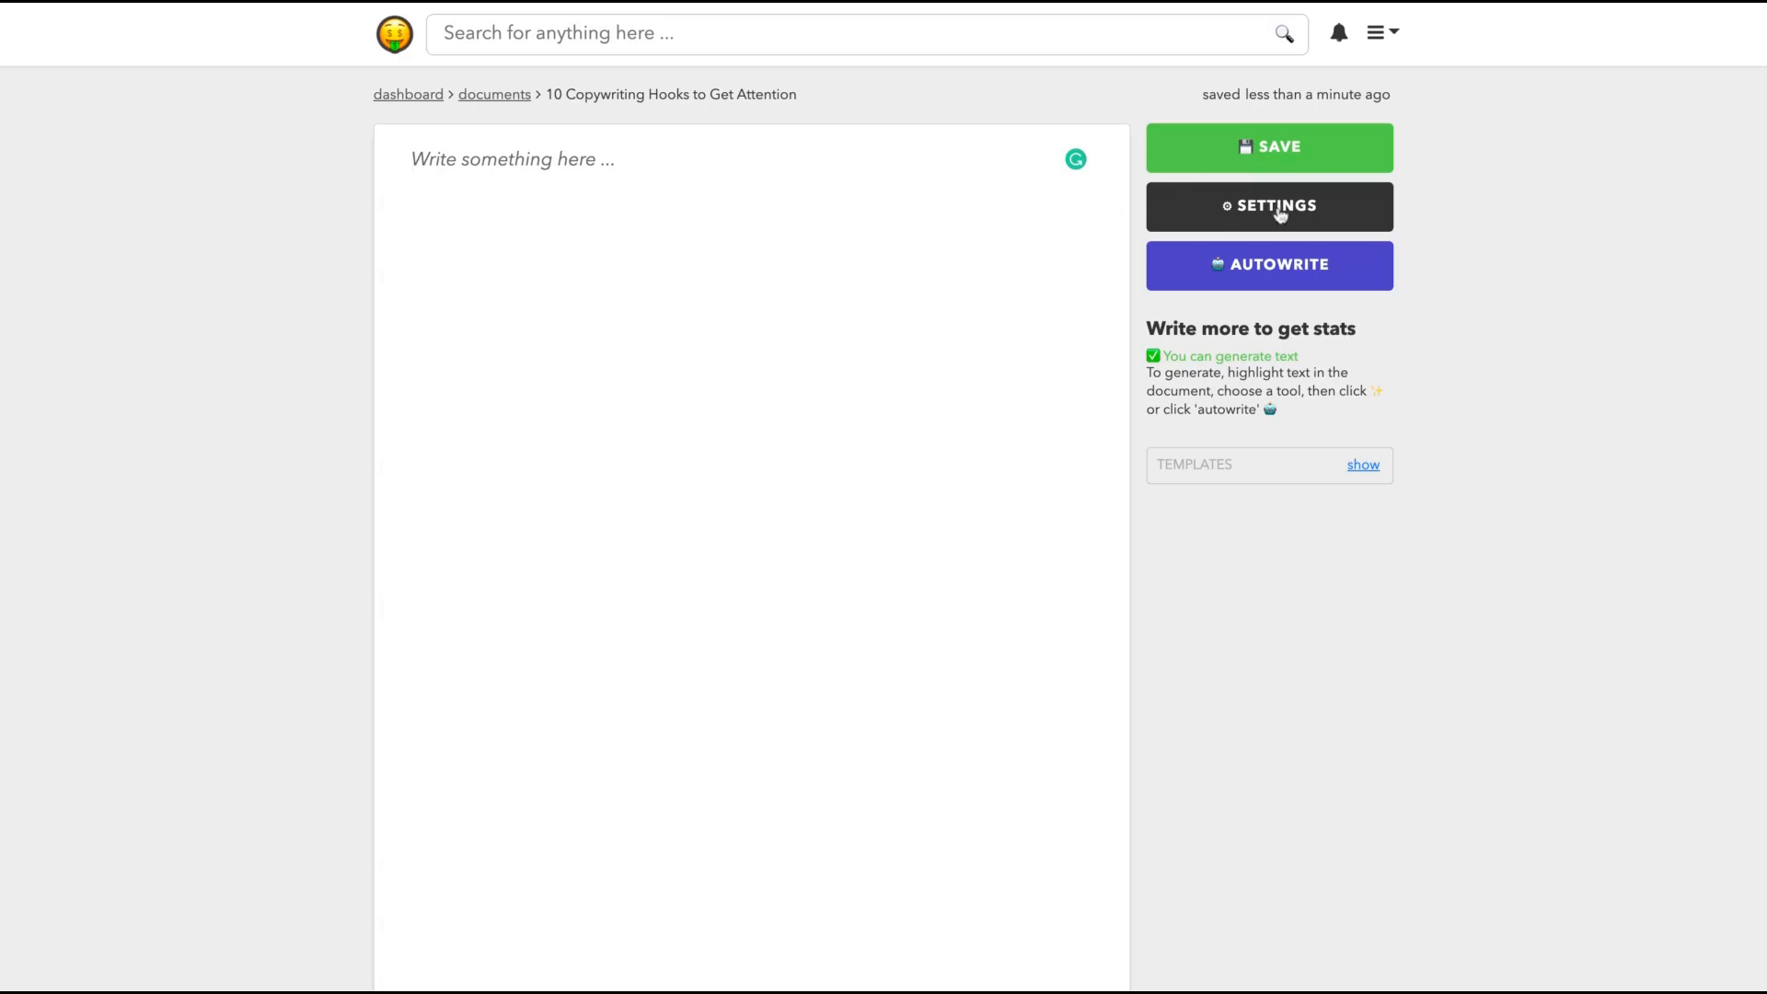
# - Change the document's target language to English (American) (EN-US) and save
pyautogui.click(1268, 206)
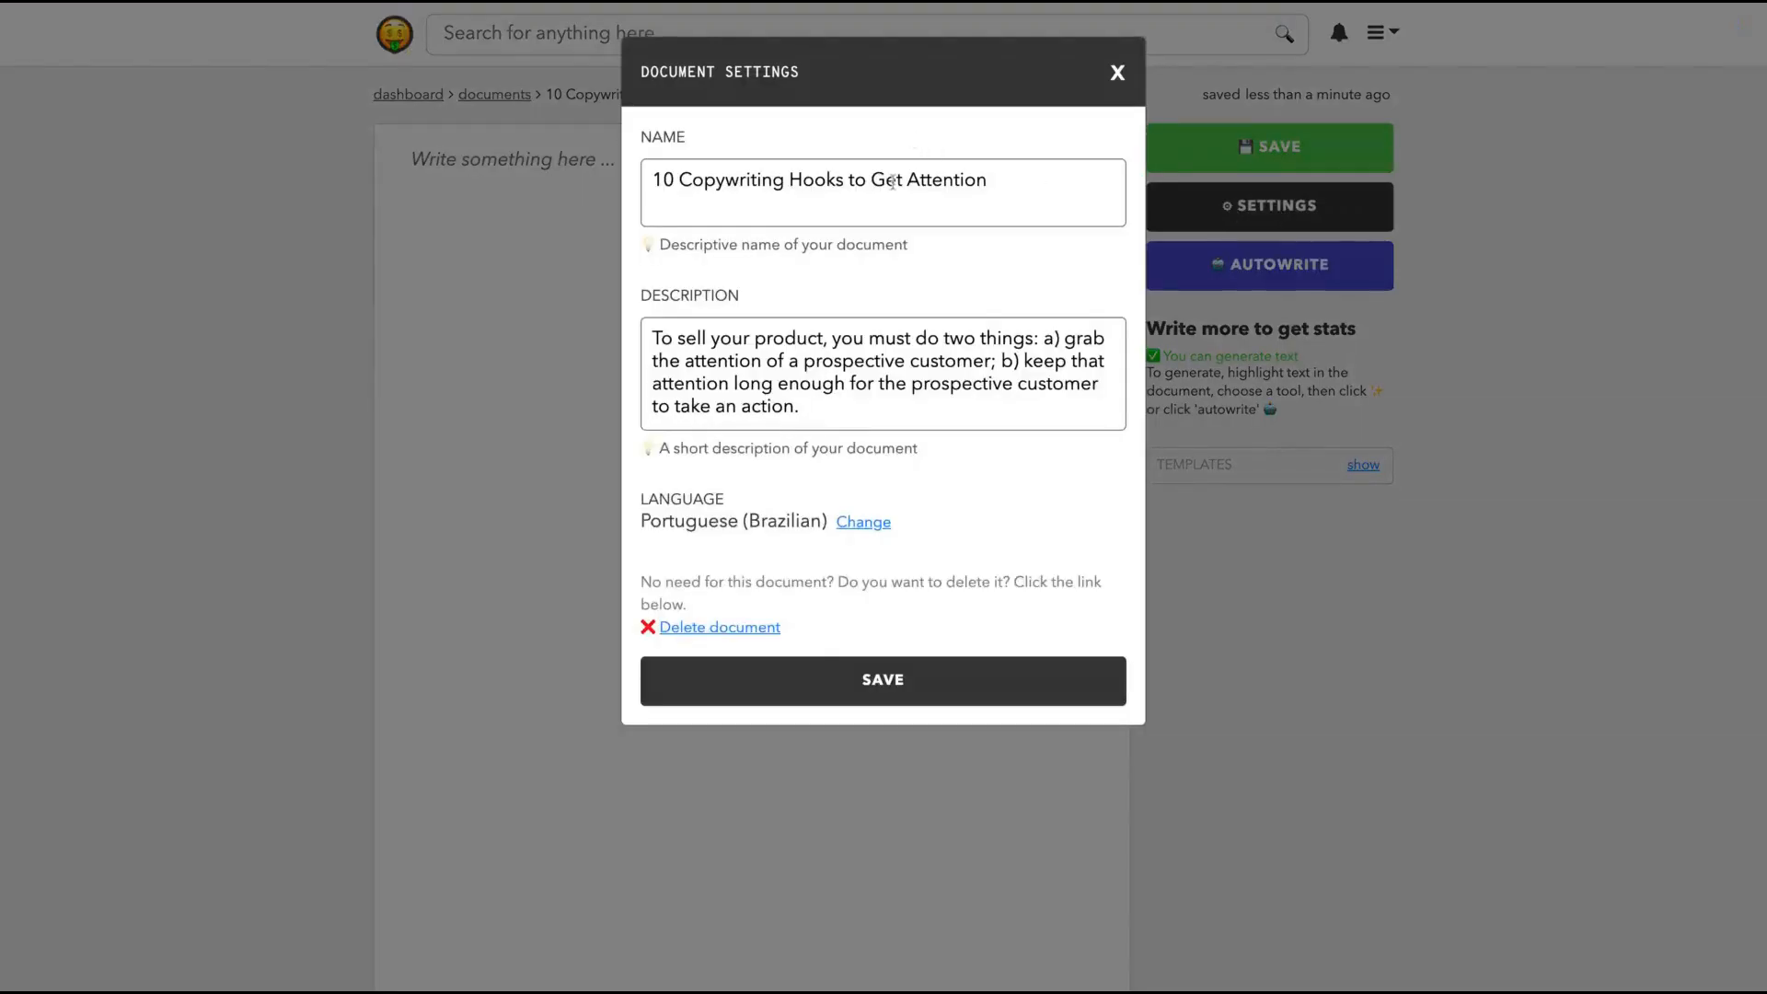
pyautogui.click(863, 521)
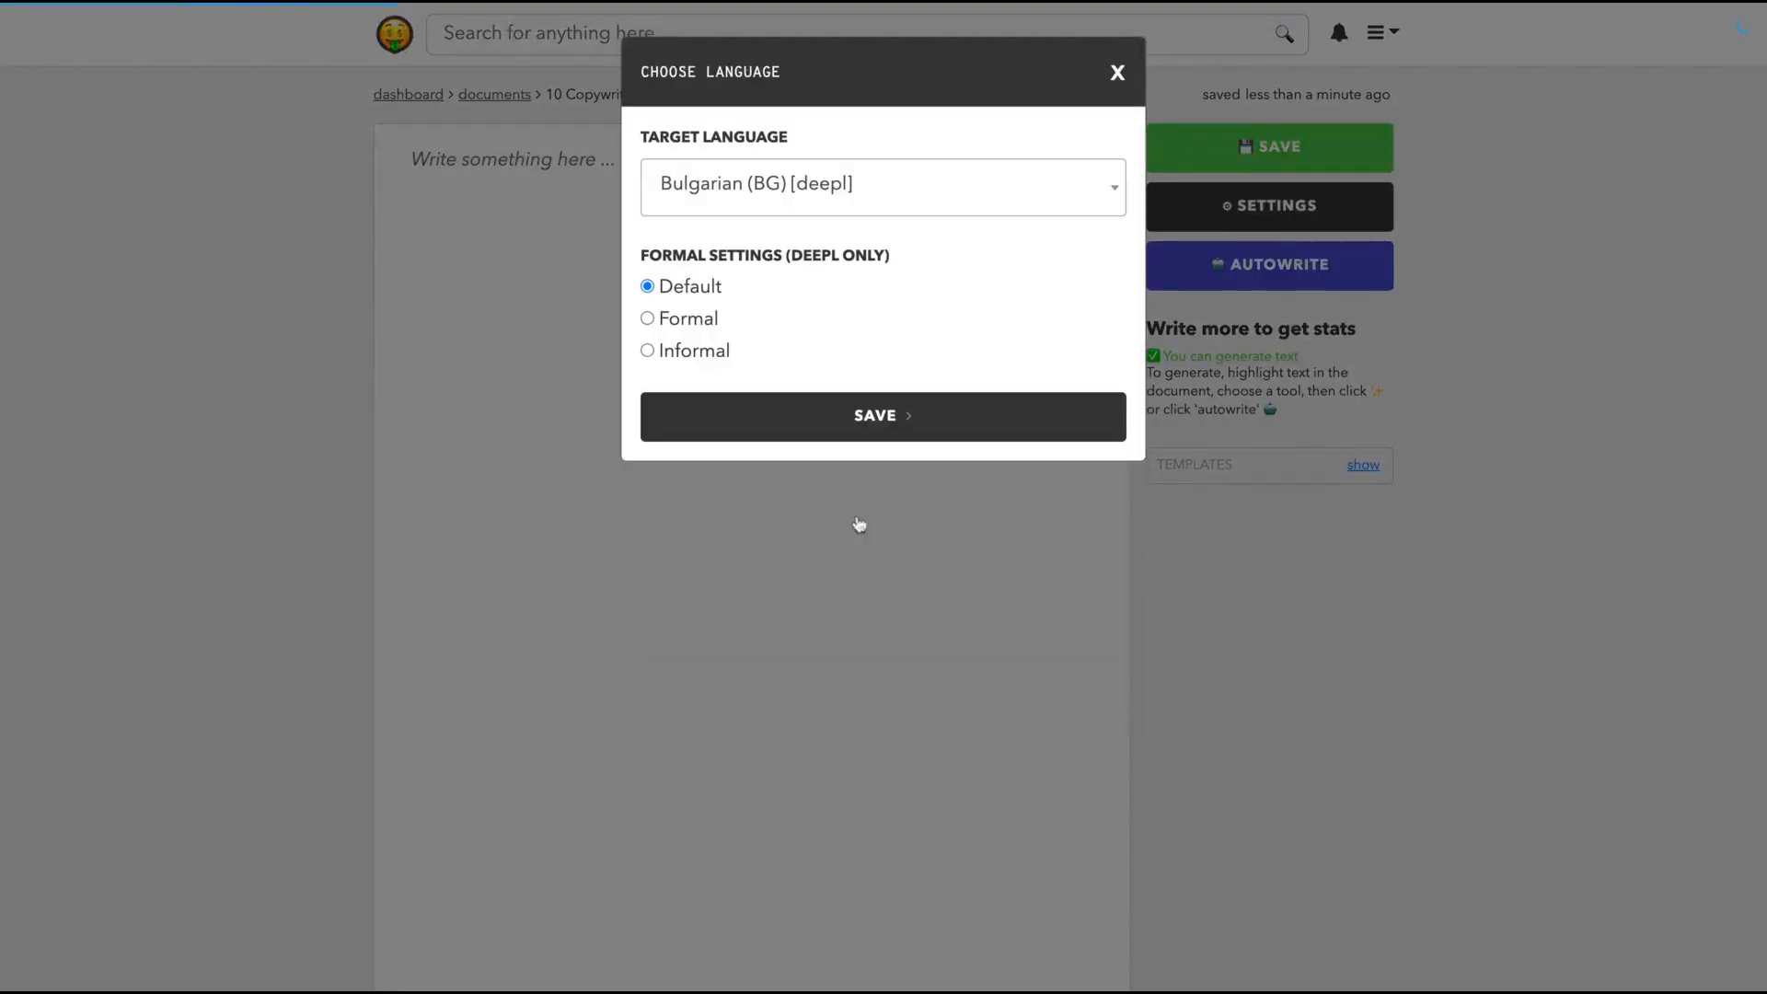
pyautogui.click(883, 186)
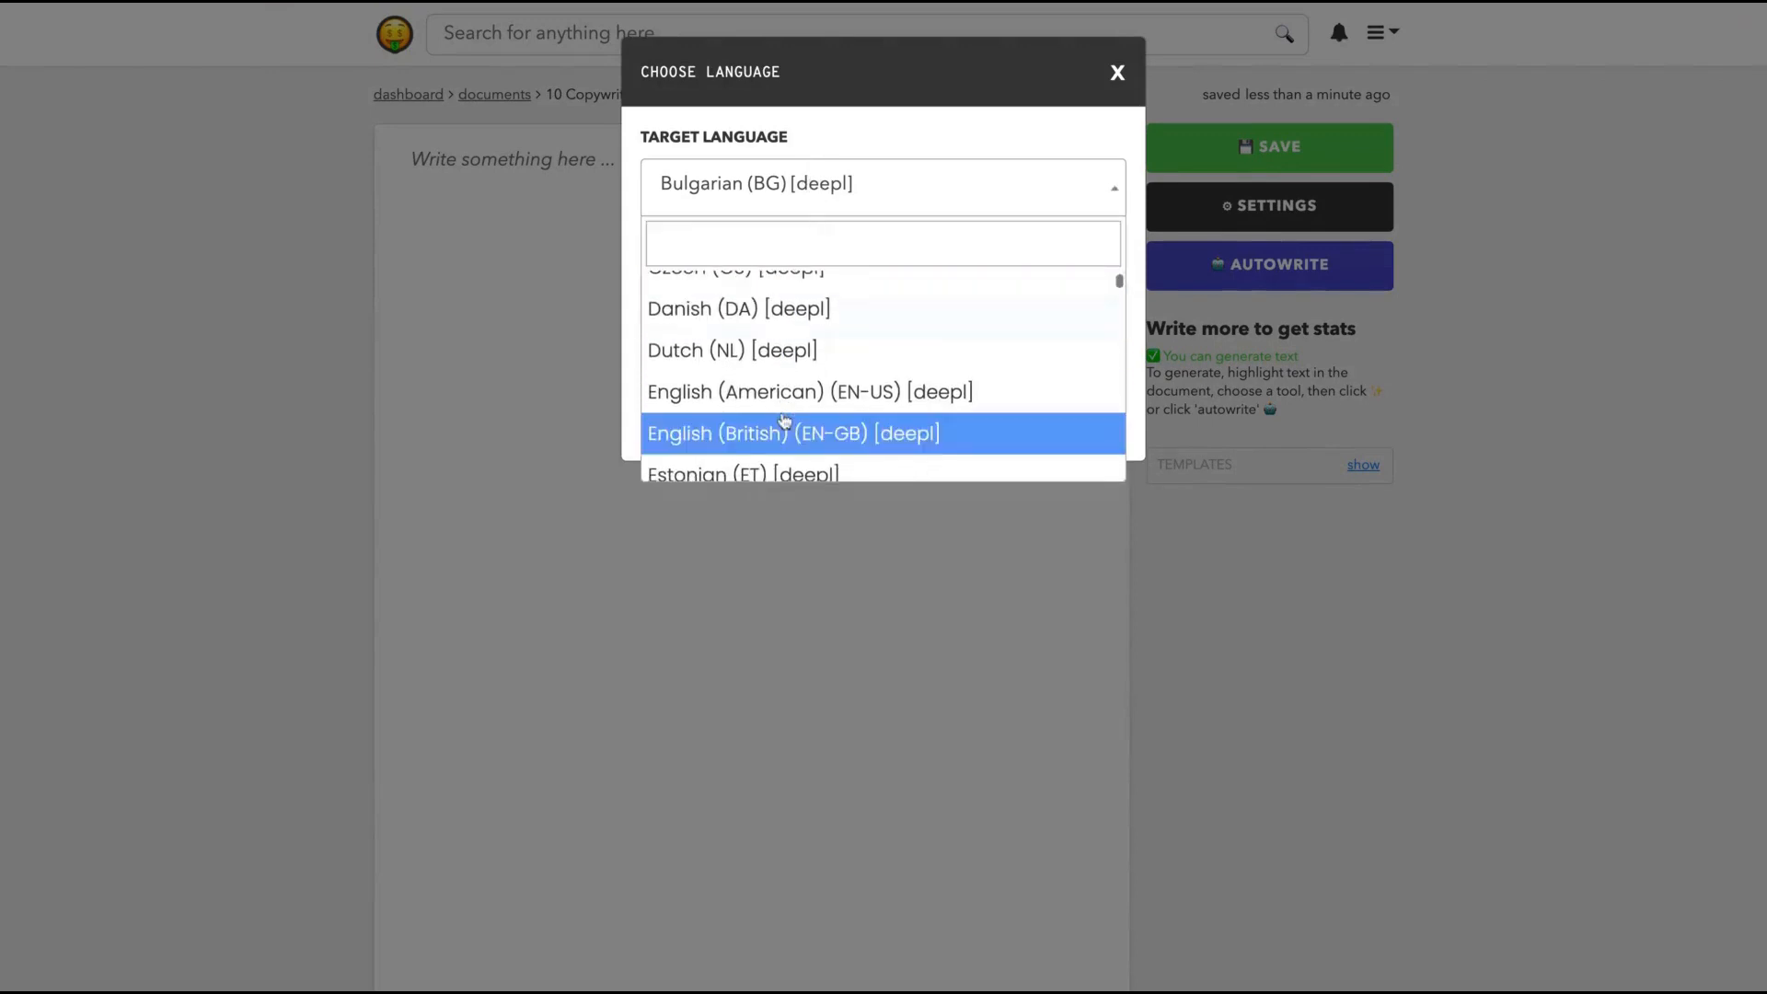
pyautogui.click(809, 391)
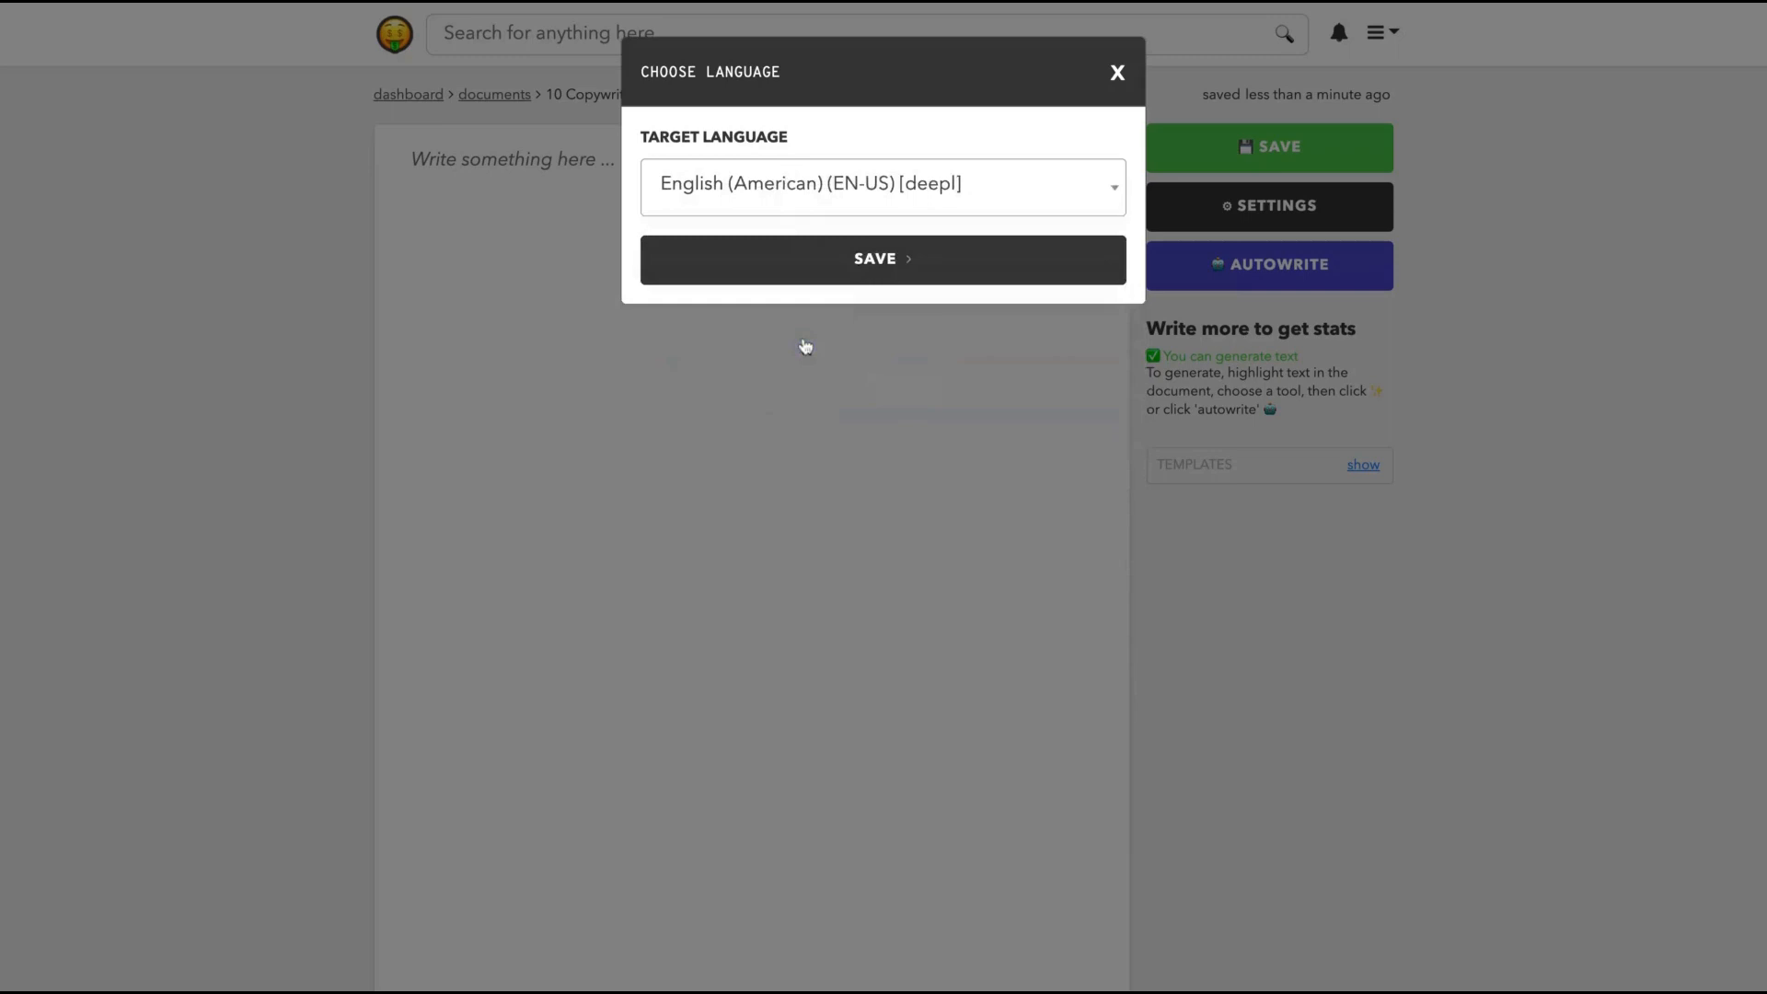
pyautogui.click(883, 186)
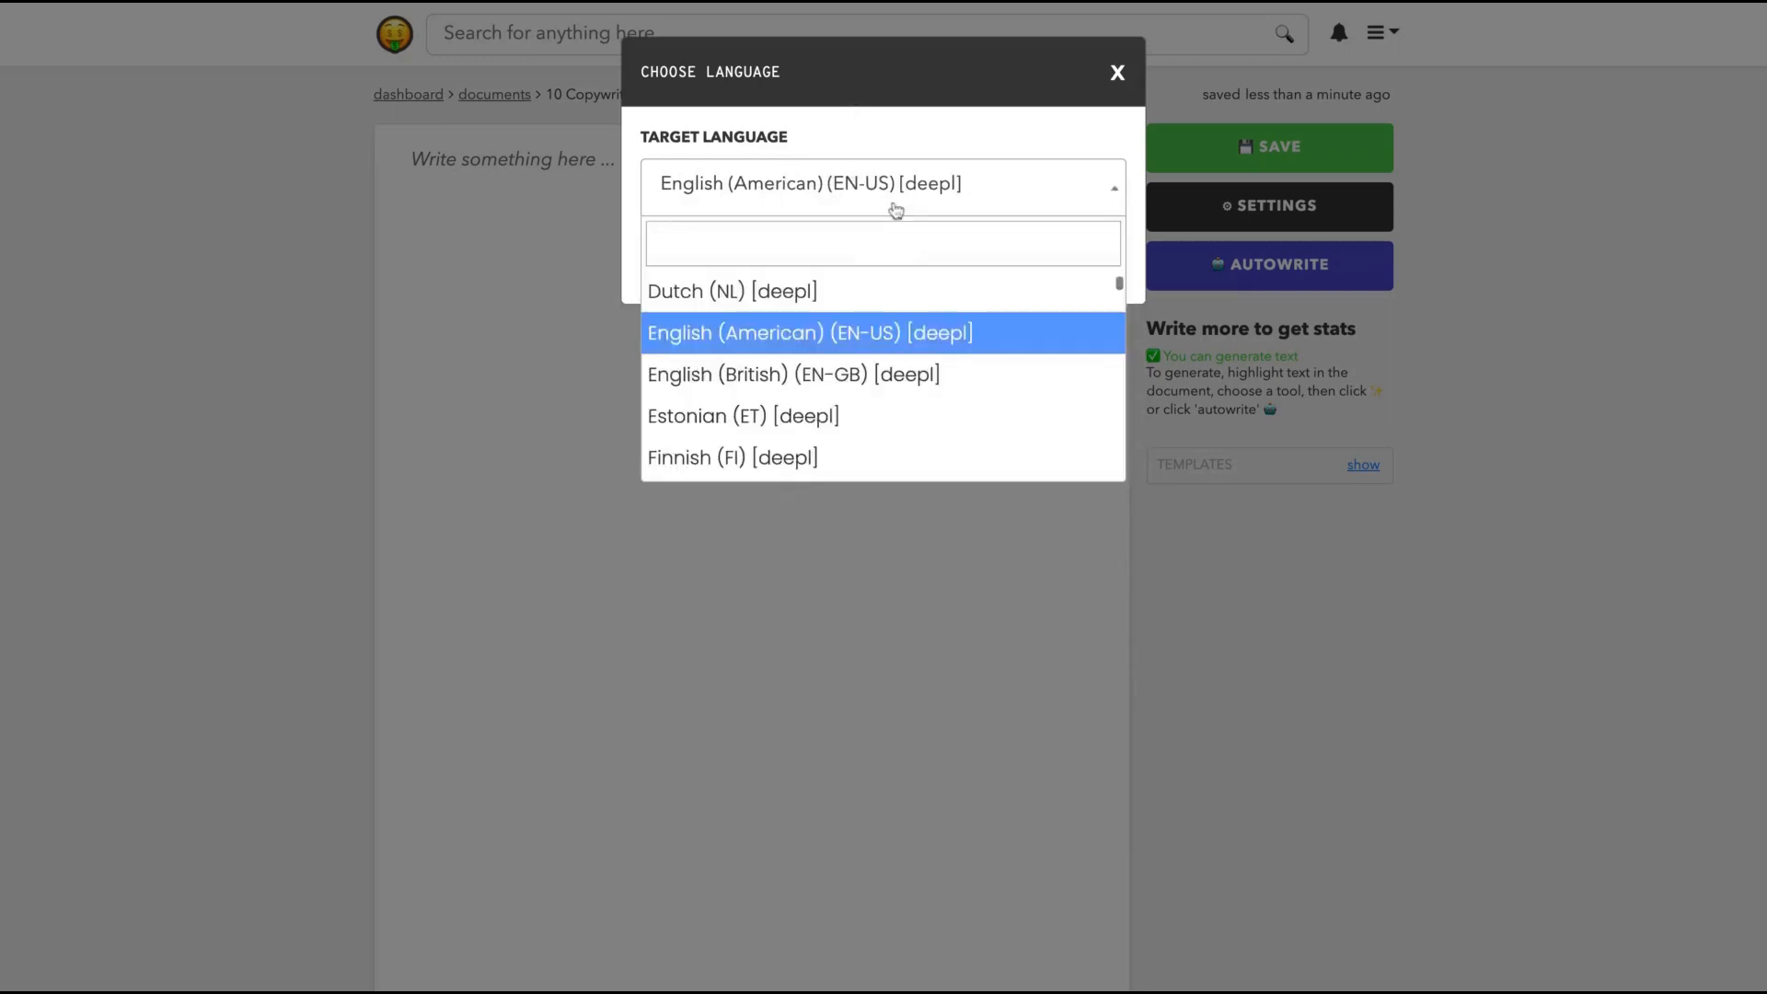
pyautogui.scroll(-3)
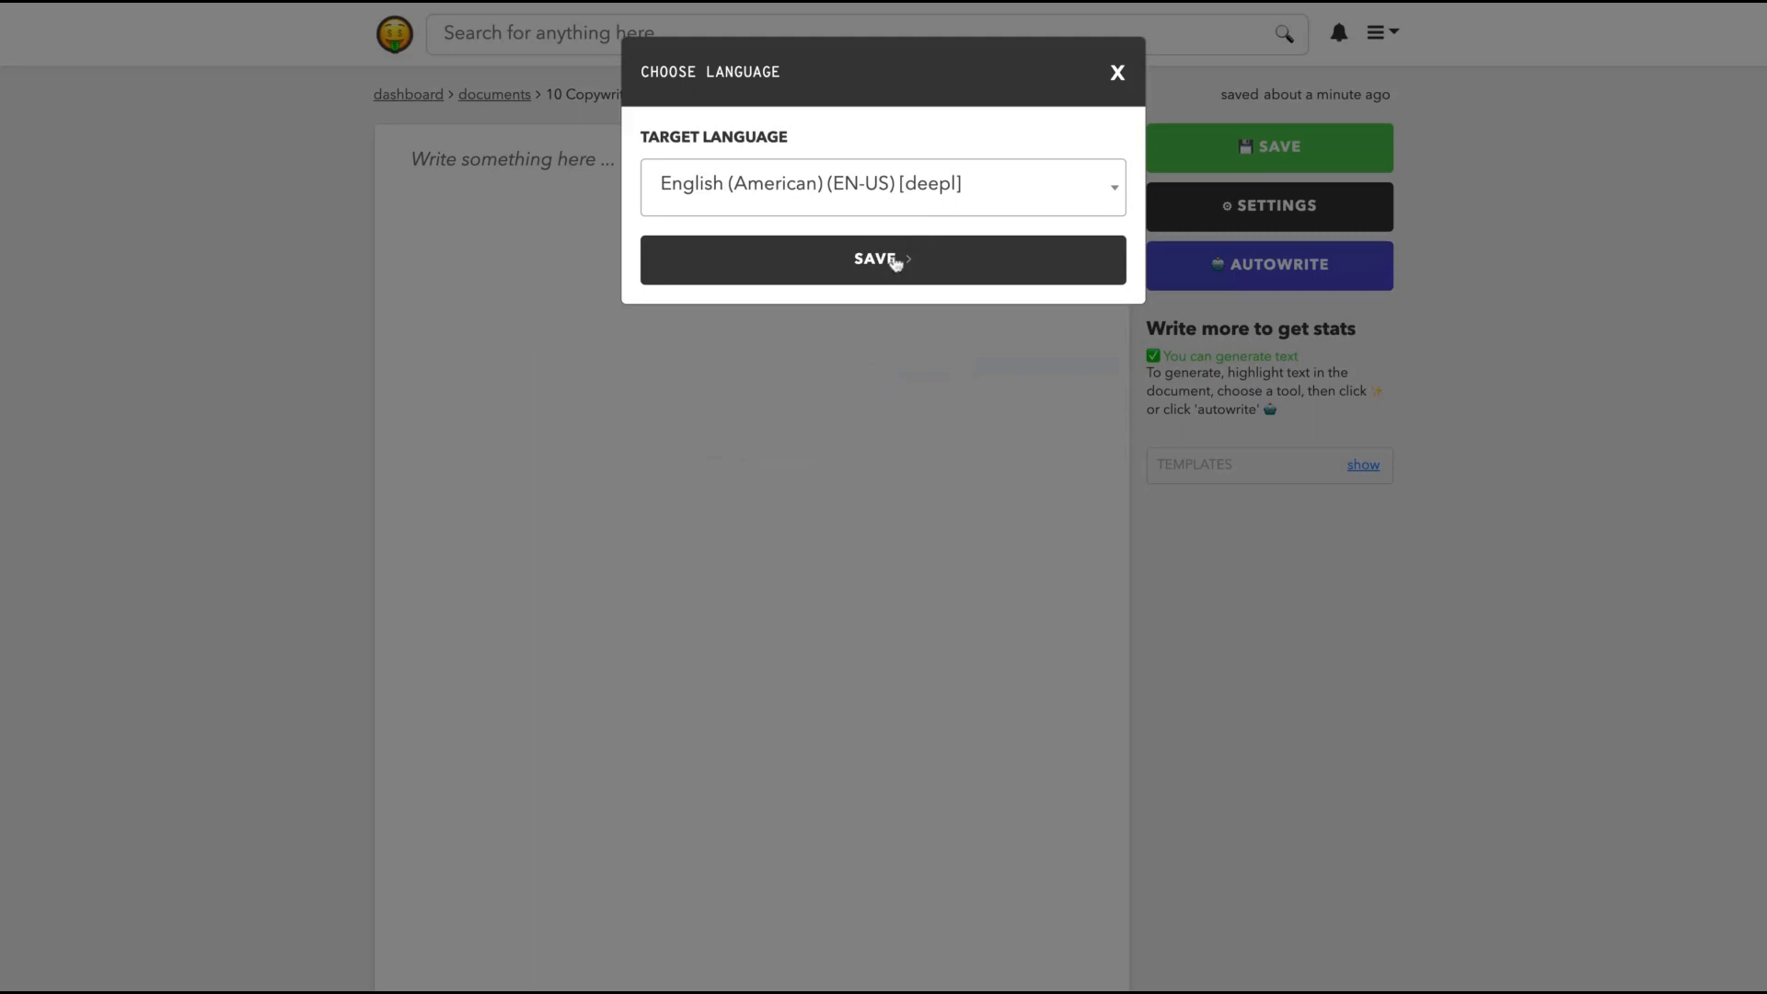
pyautogui.click(883, 260)
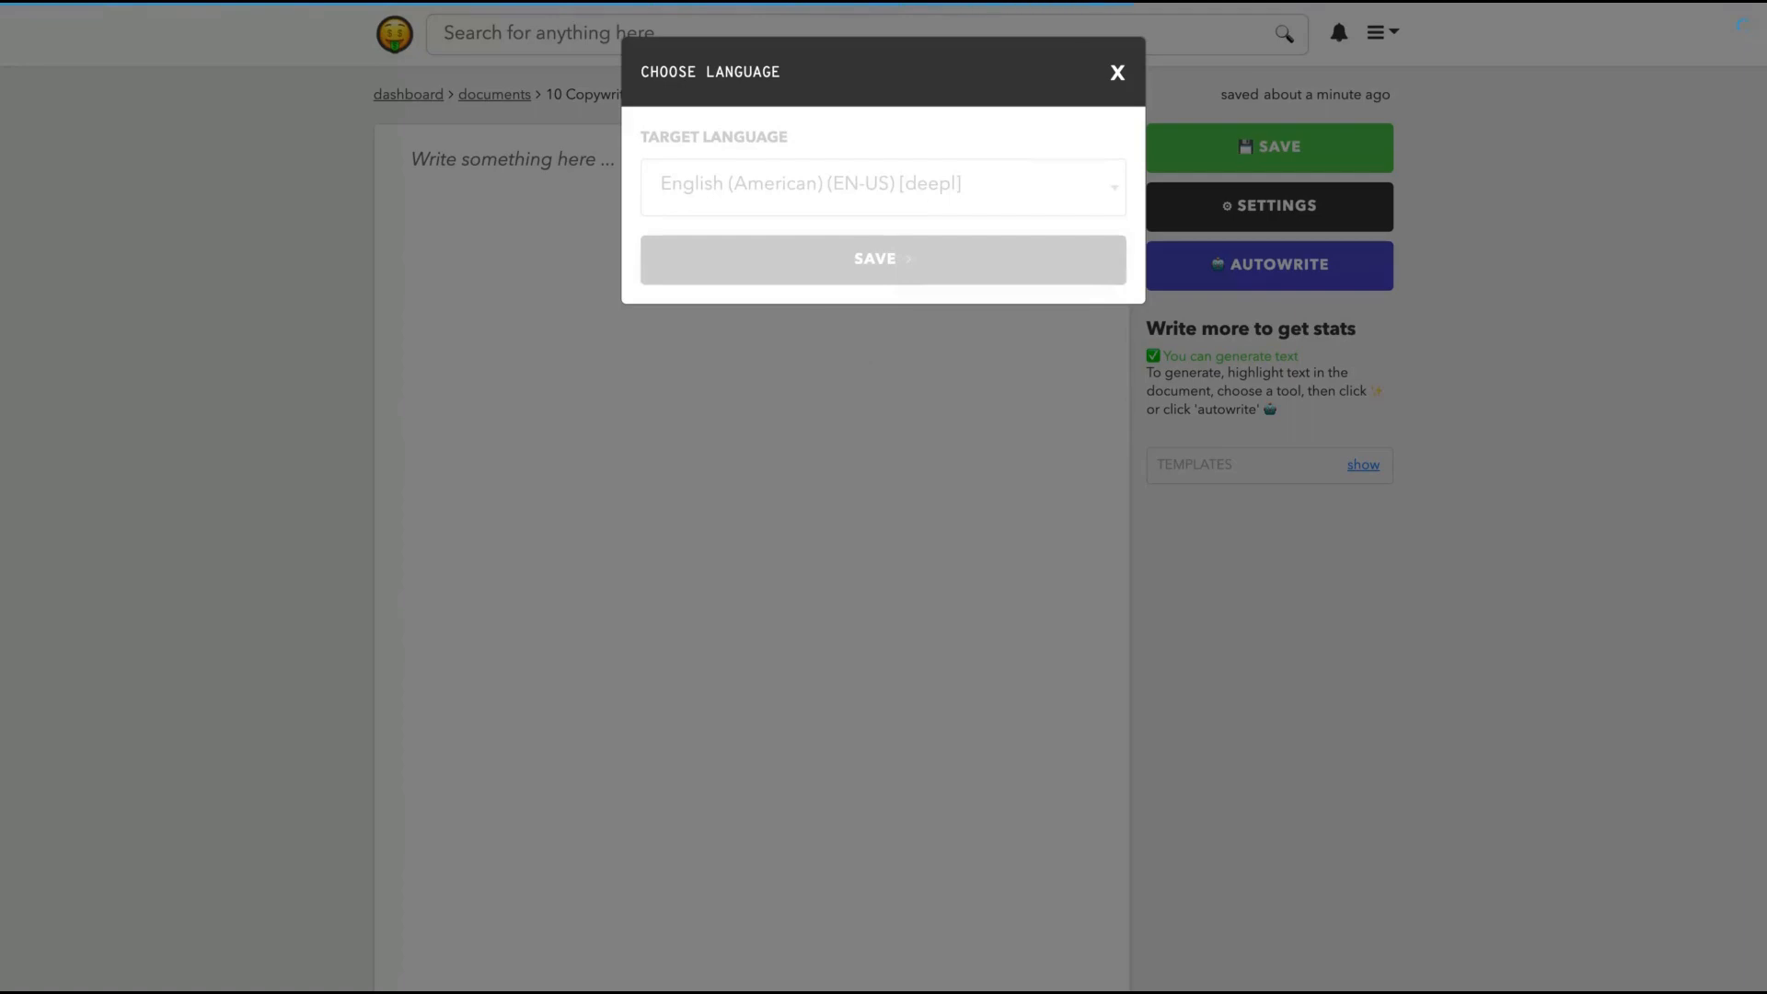
pyautogui.click(1116, 72)
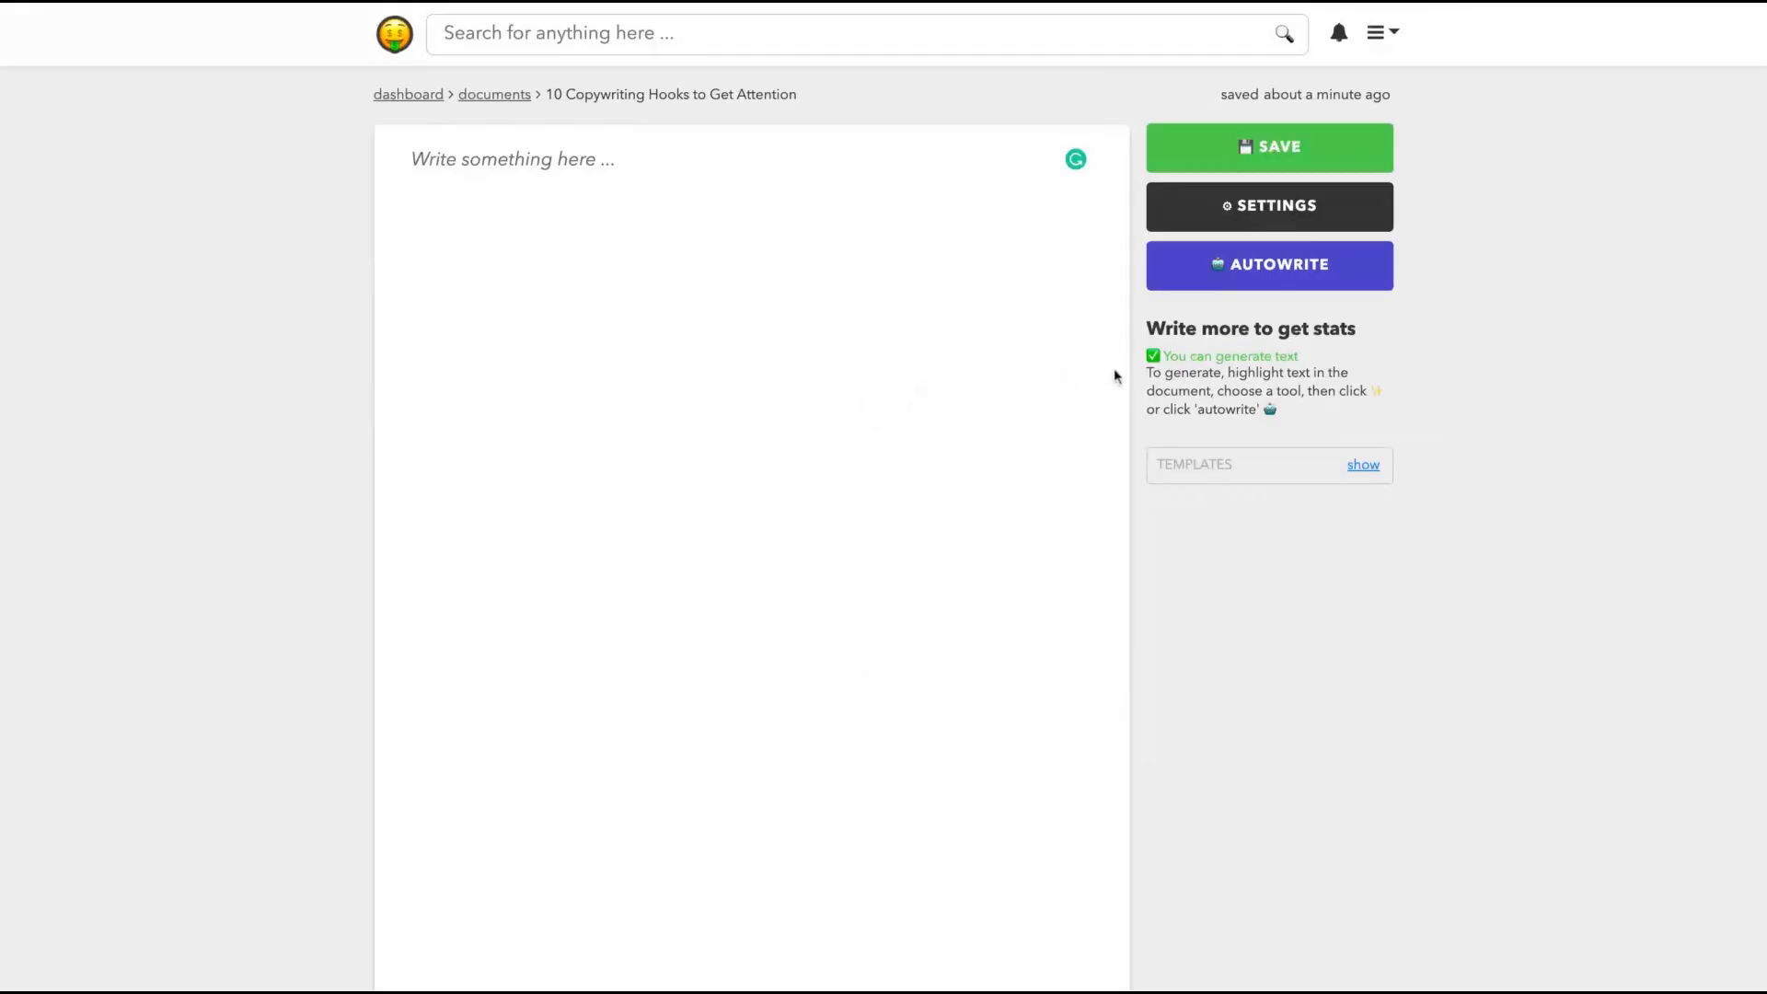
# - Reveal the Biography and Blog Post templates and copy the Blog Post template
pyautogui.click(1362, 464)
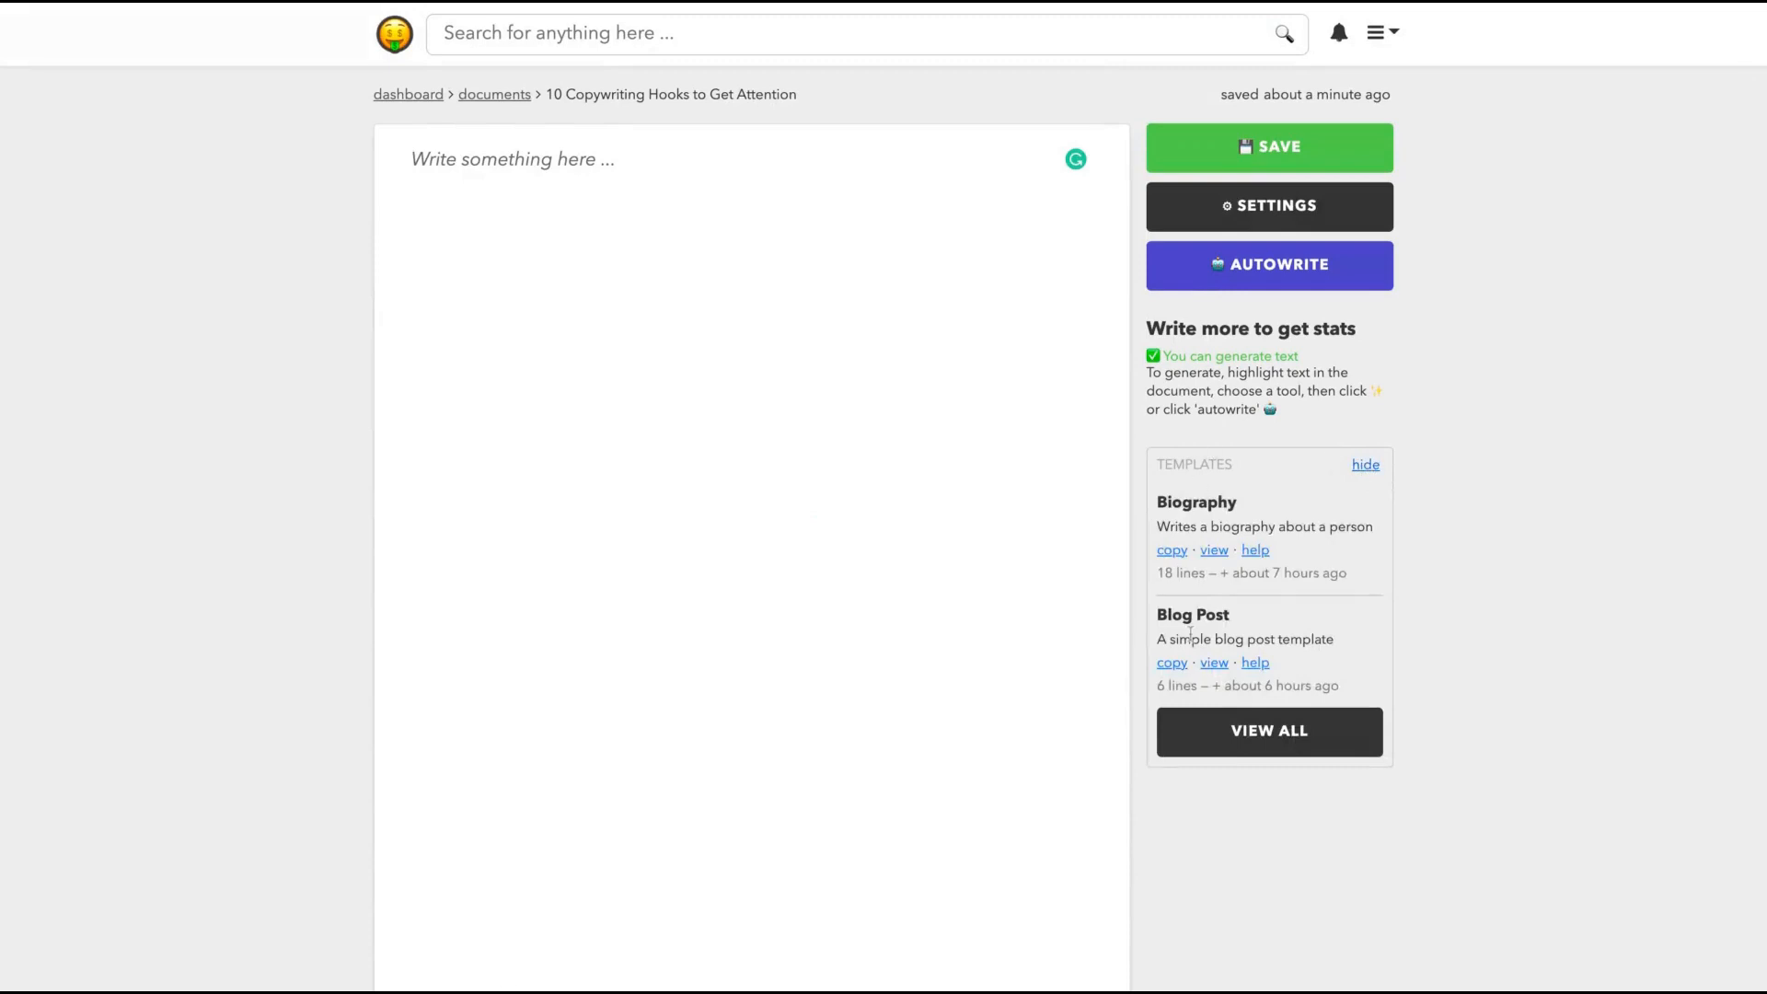
pyautogui.moveTo(1207, 517)
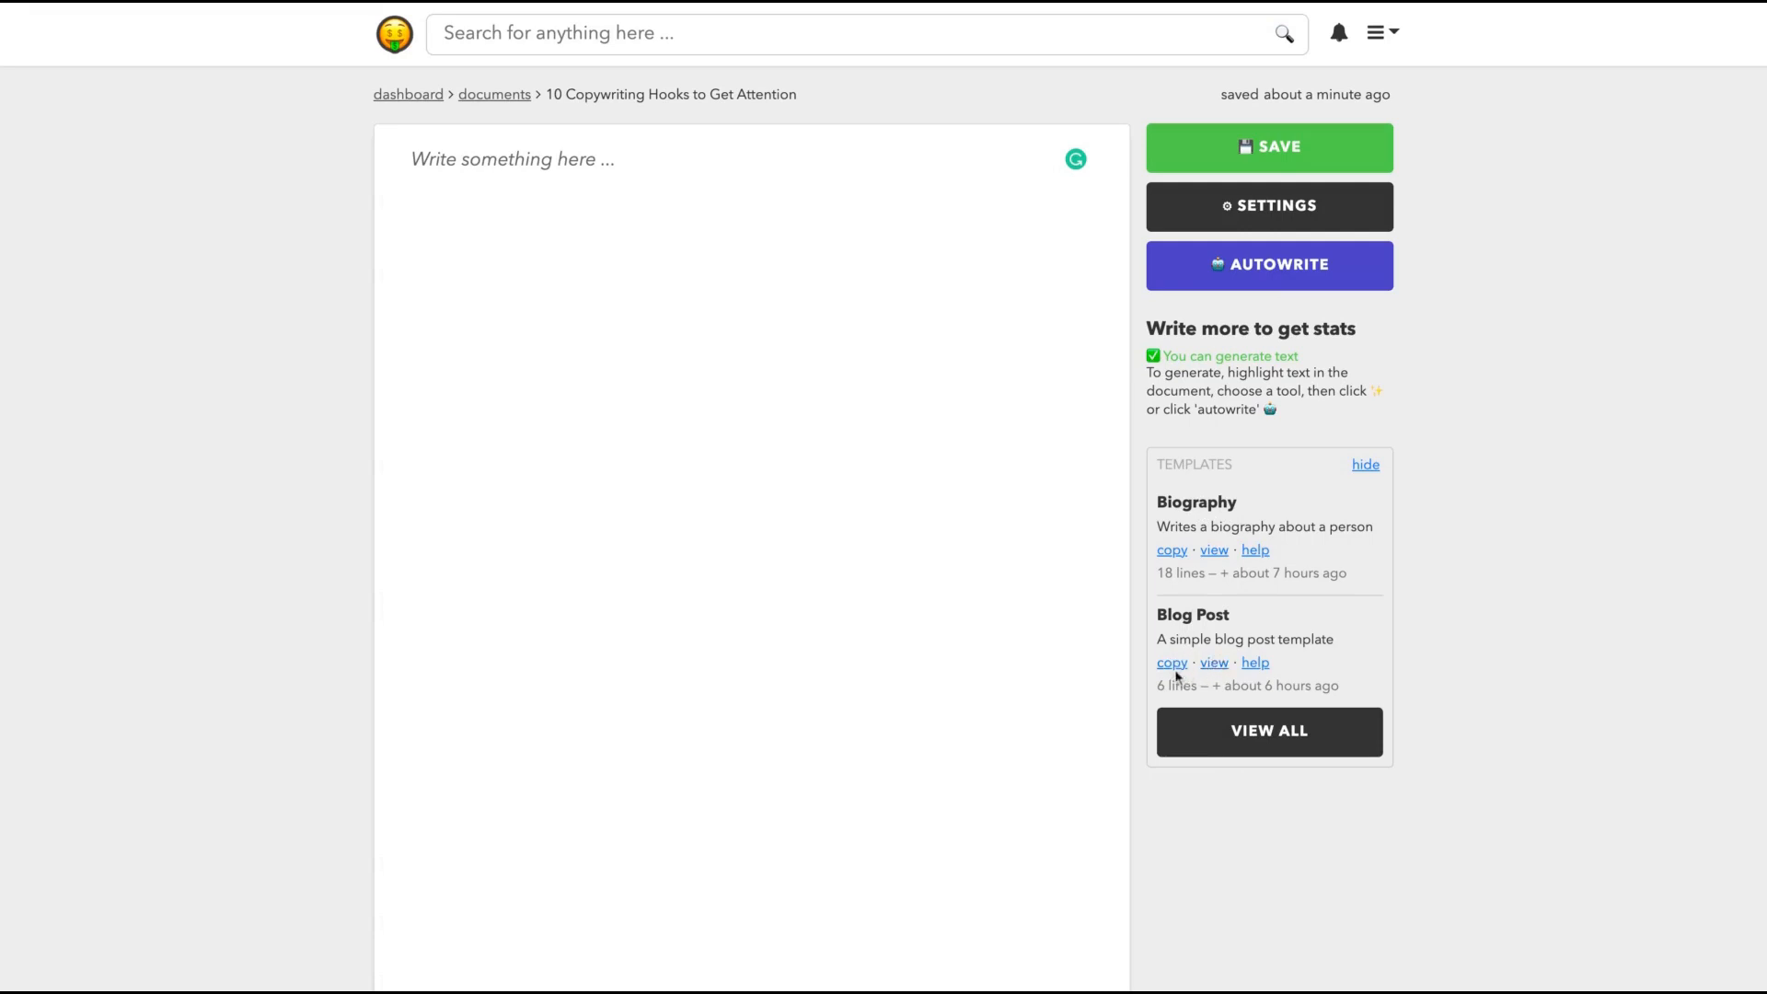
pyautogui.click(1171, 662)
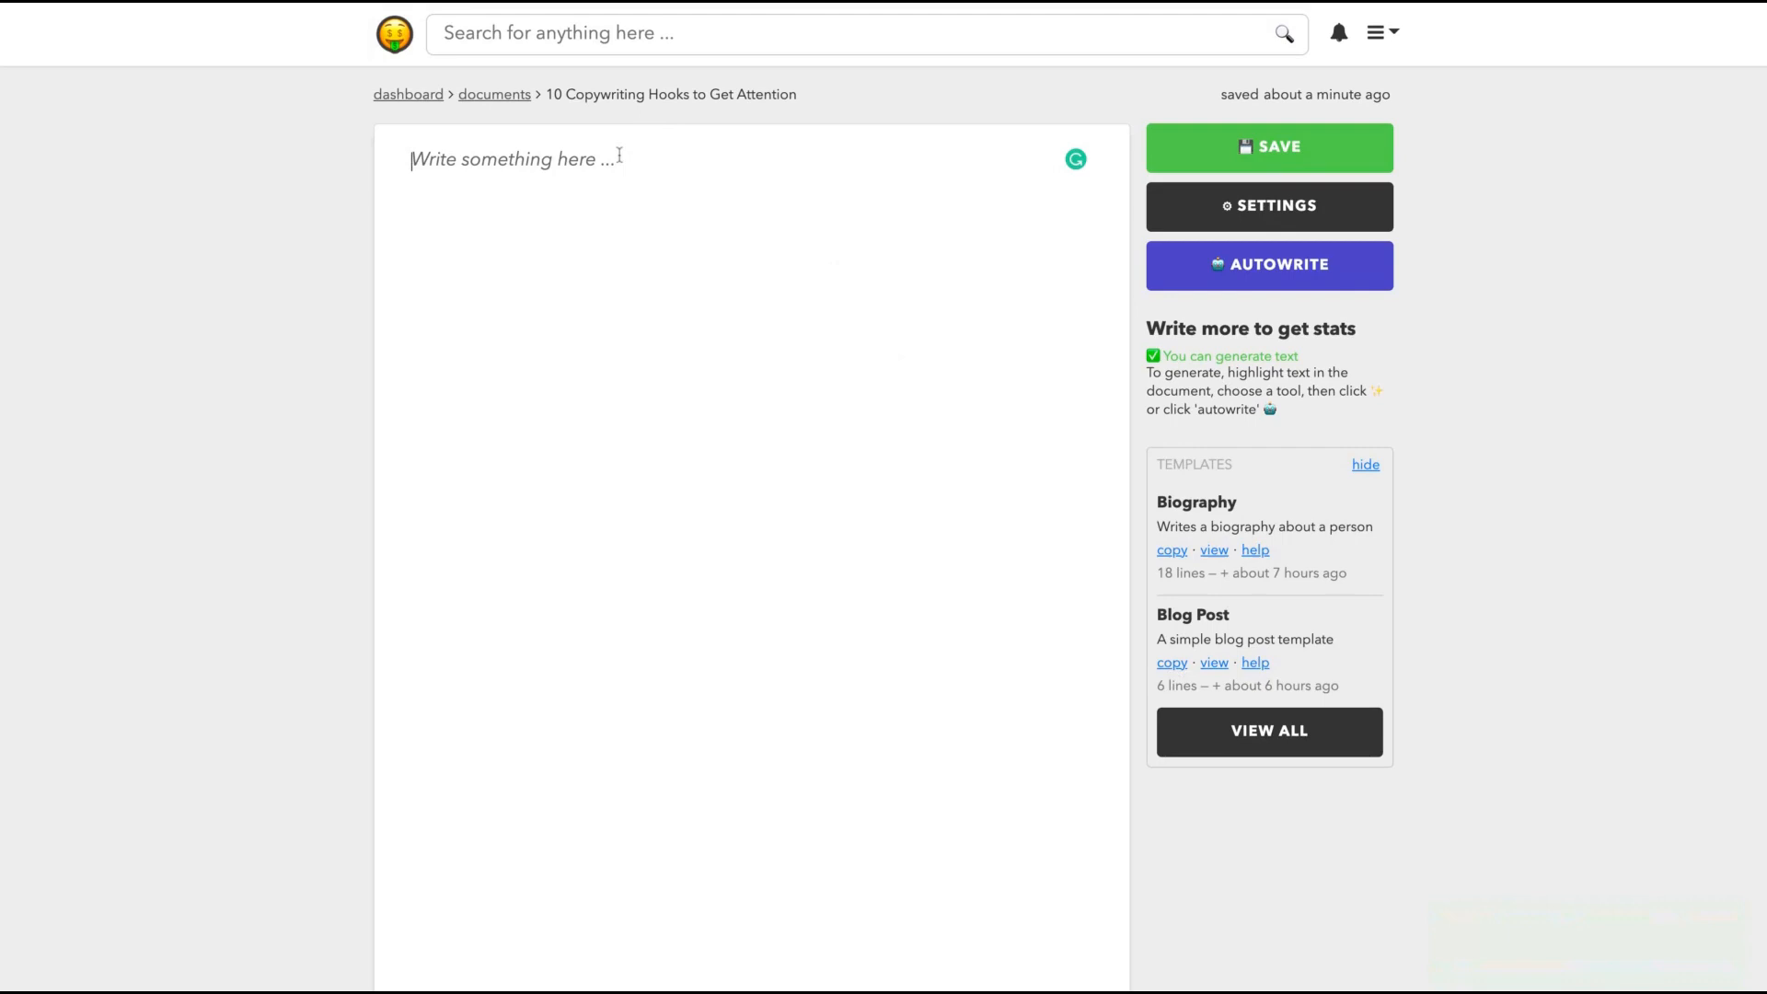
# - Trim the document to the single '[{{TOPIC}} | intro]' prompt line
pyautogui.write('[{{TOPIC}} | intro]')
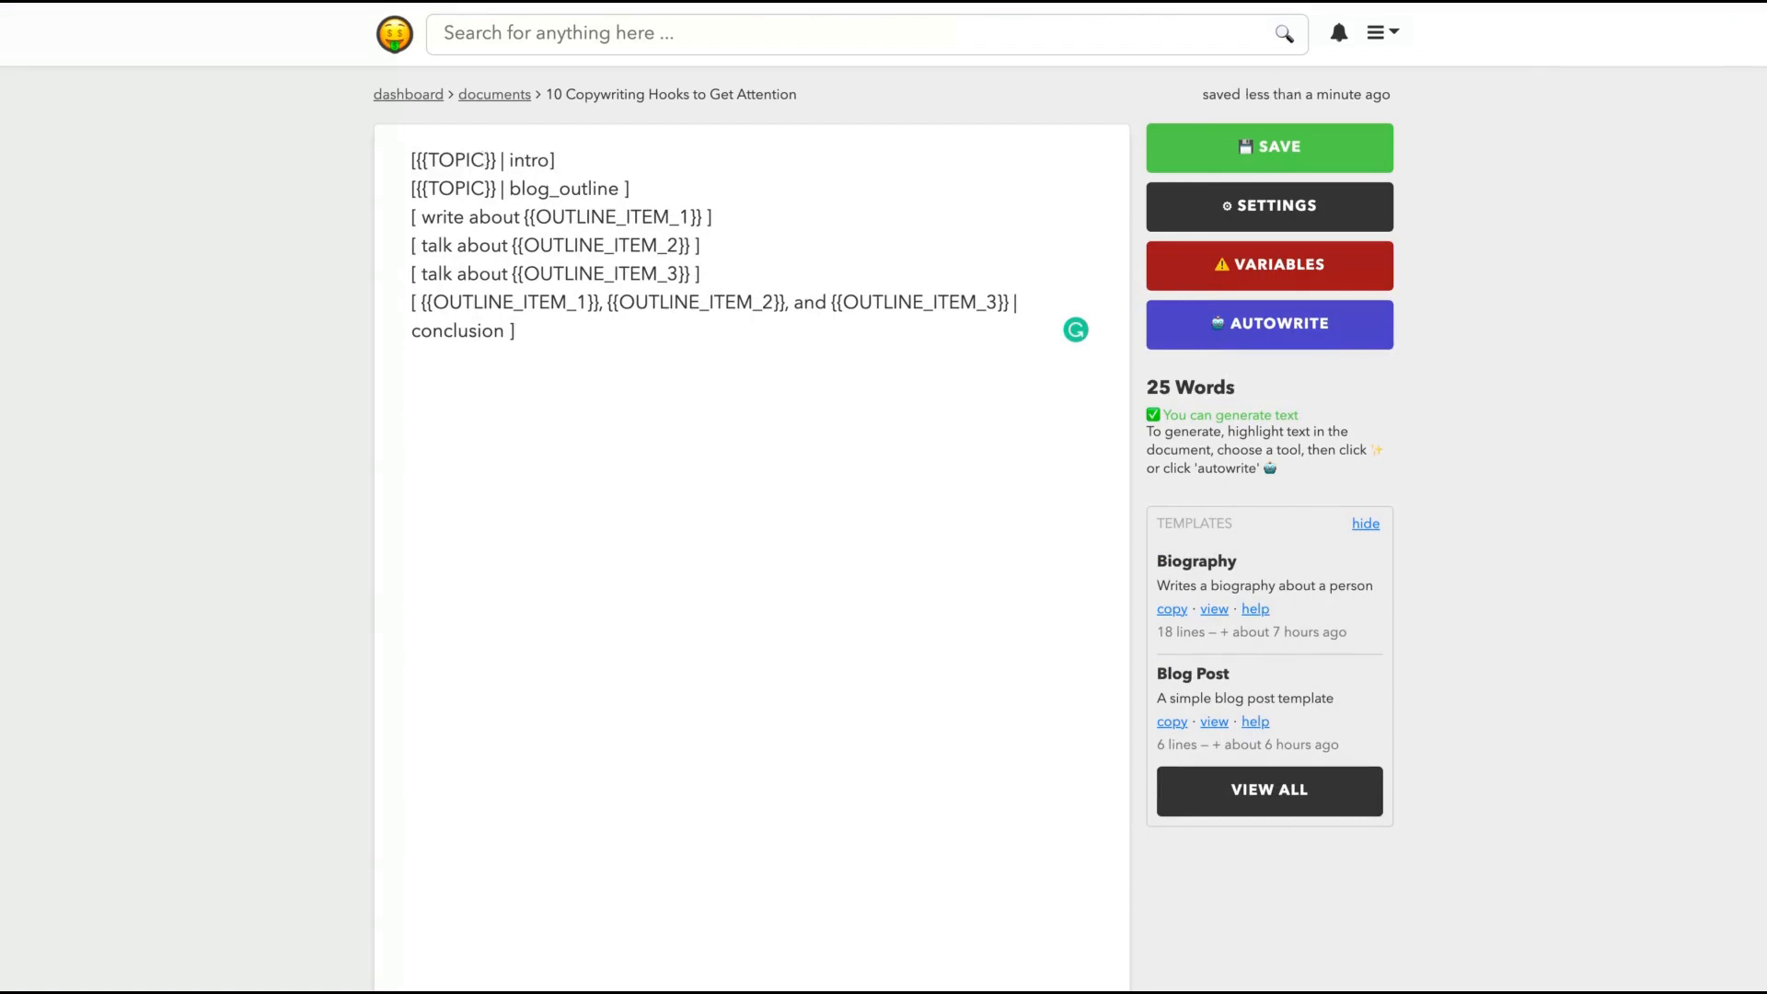
pyautogui.click(548, 161)
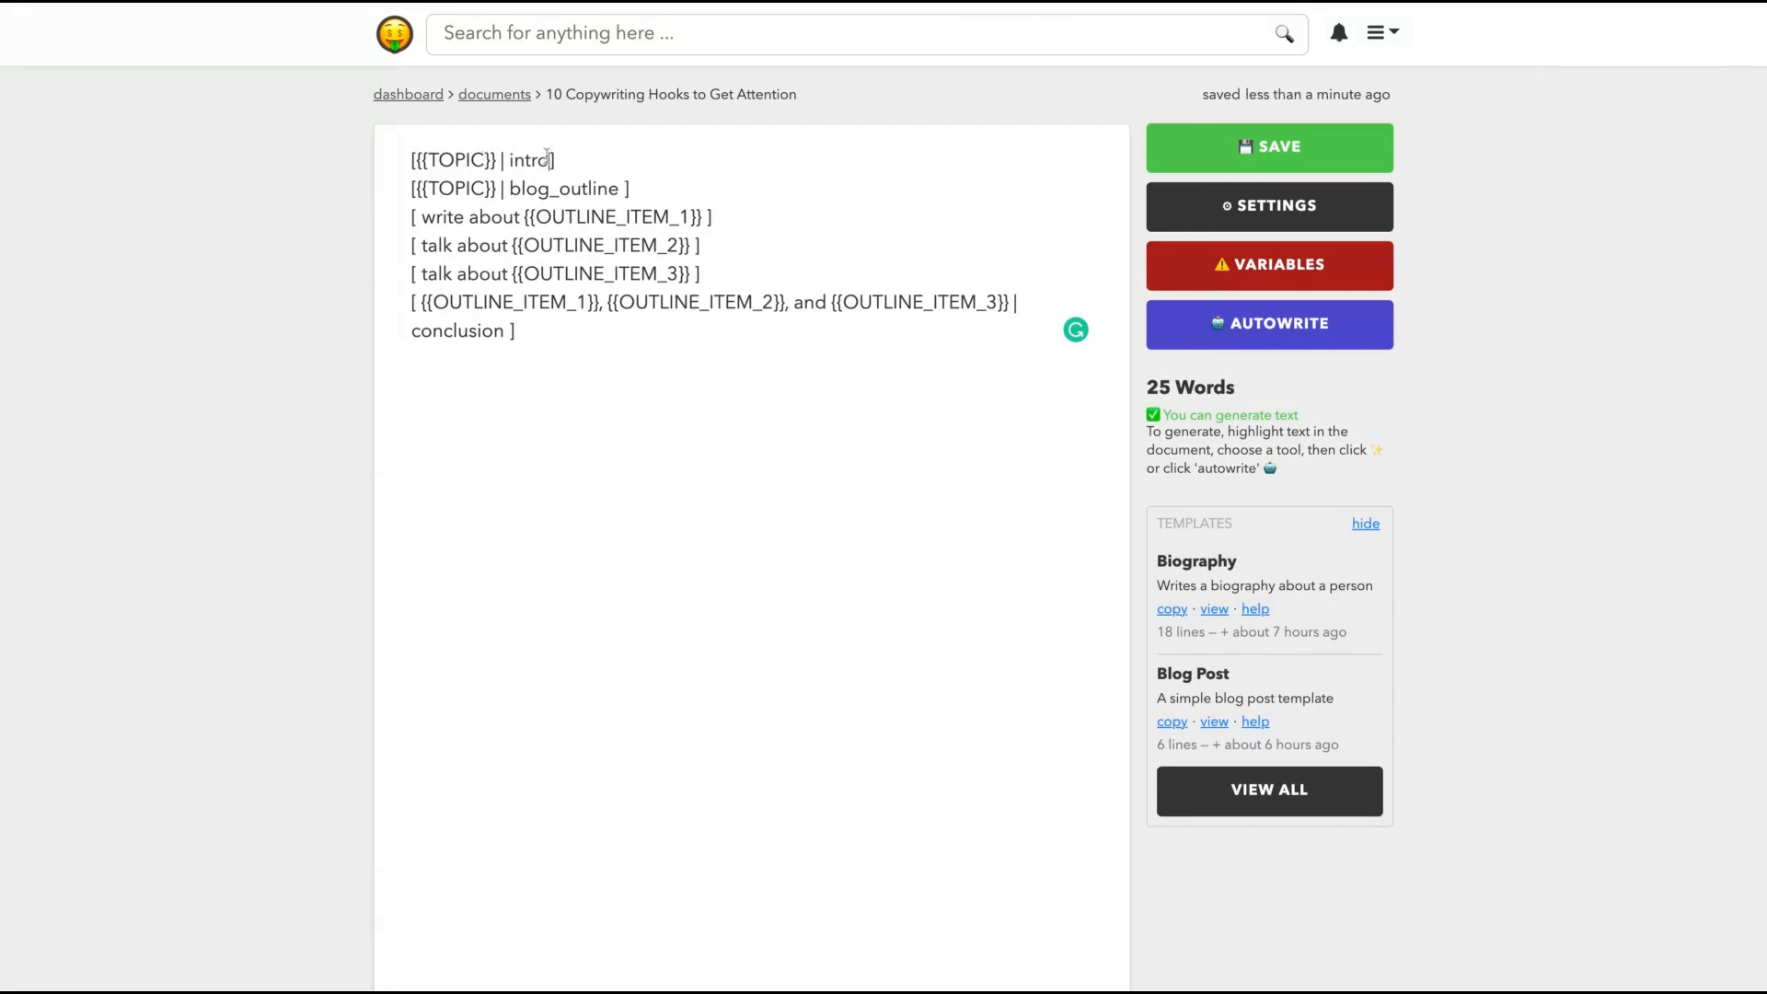
pyautogui.doubleClick(529, 160)
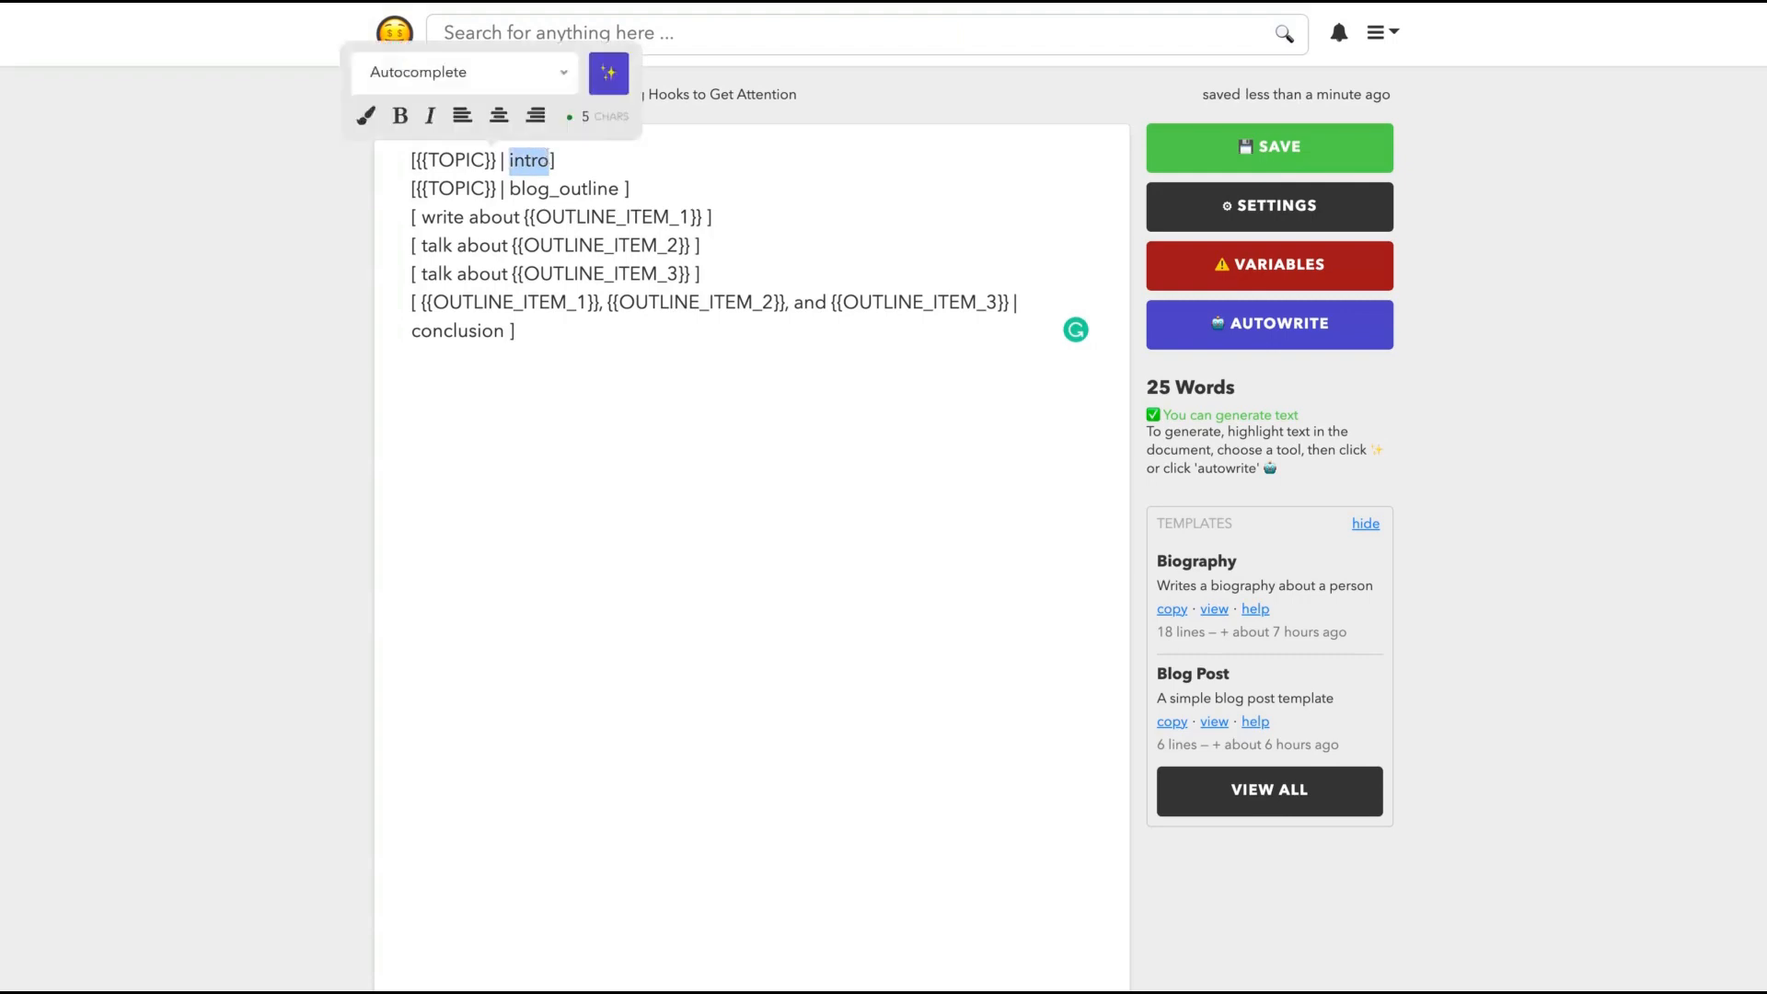
pyautogui.click(575, 305)
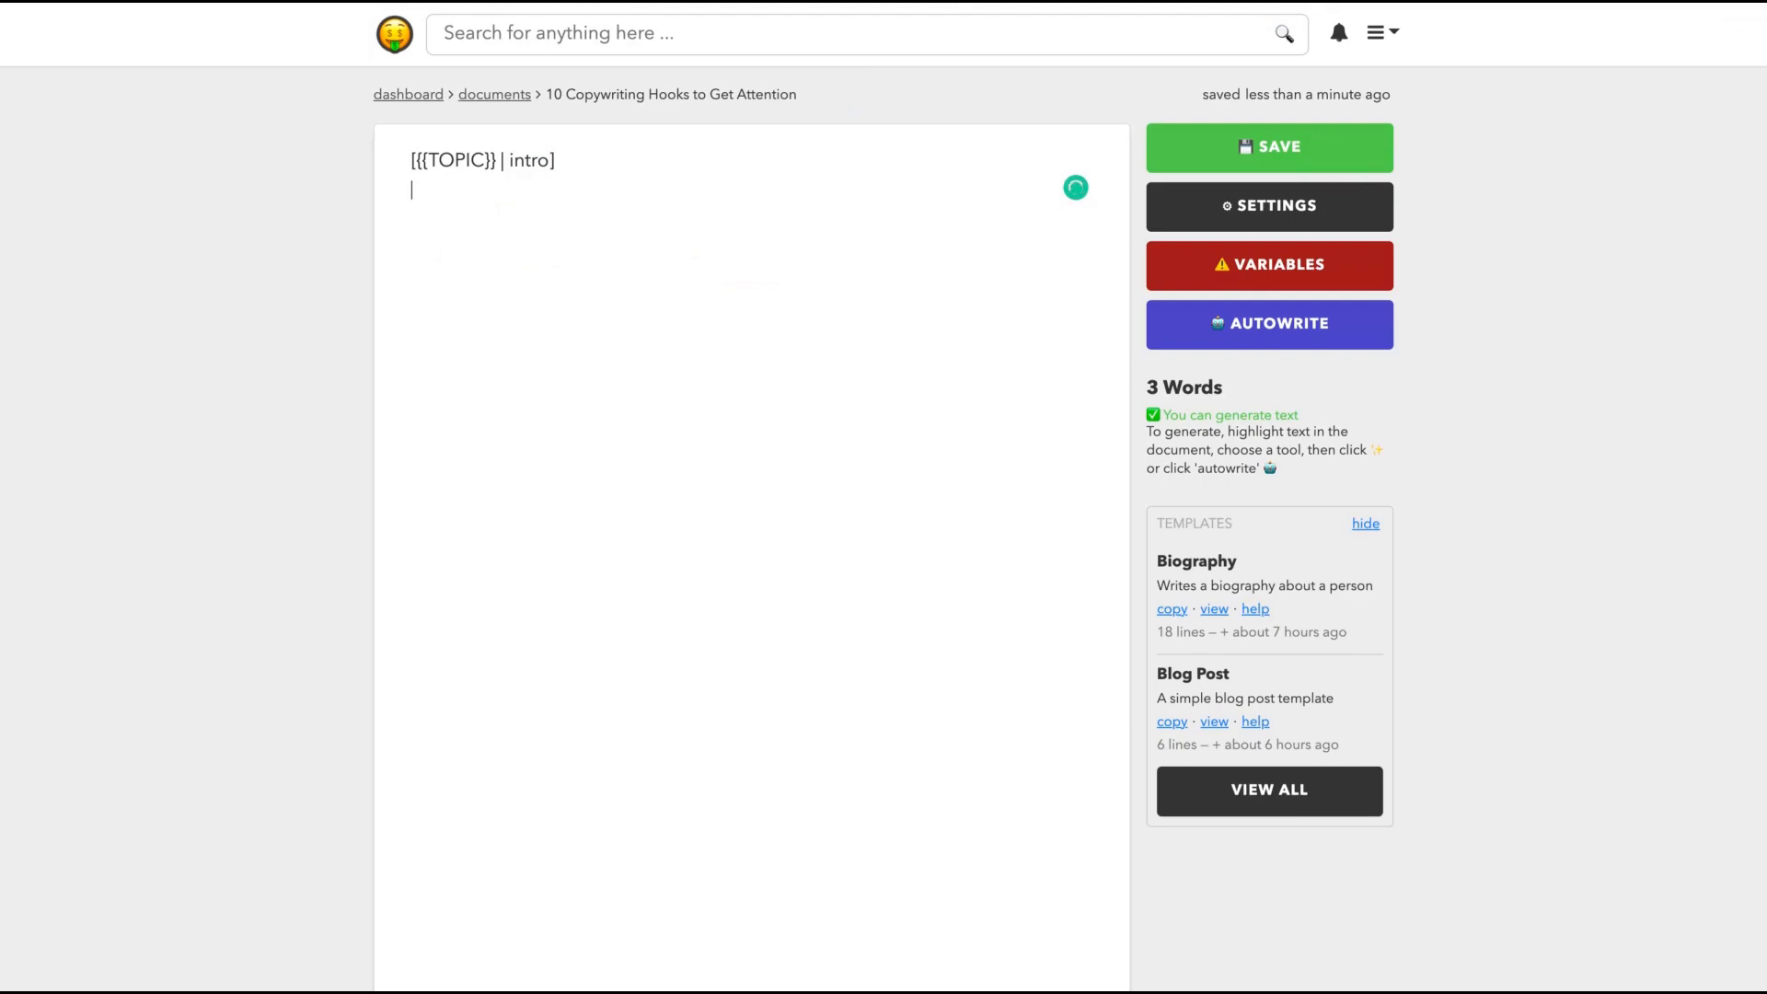
# - Put the document title into the TOPIC prompt and autowrite the intro paragraph
pyautogui.click(1268, 206)
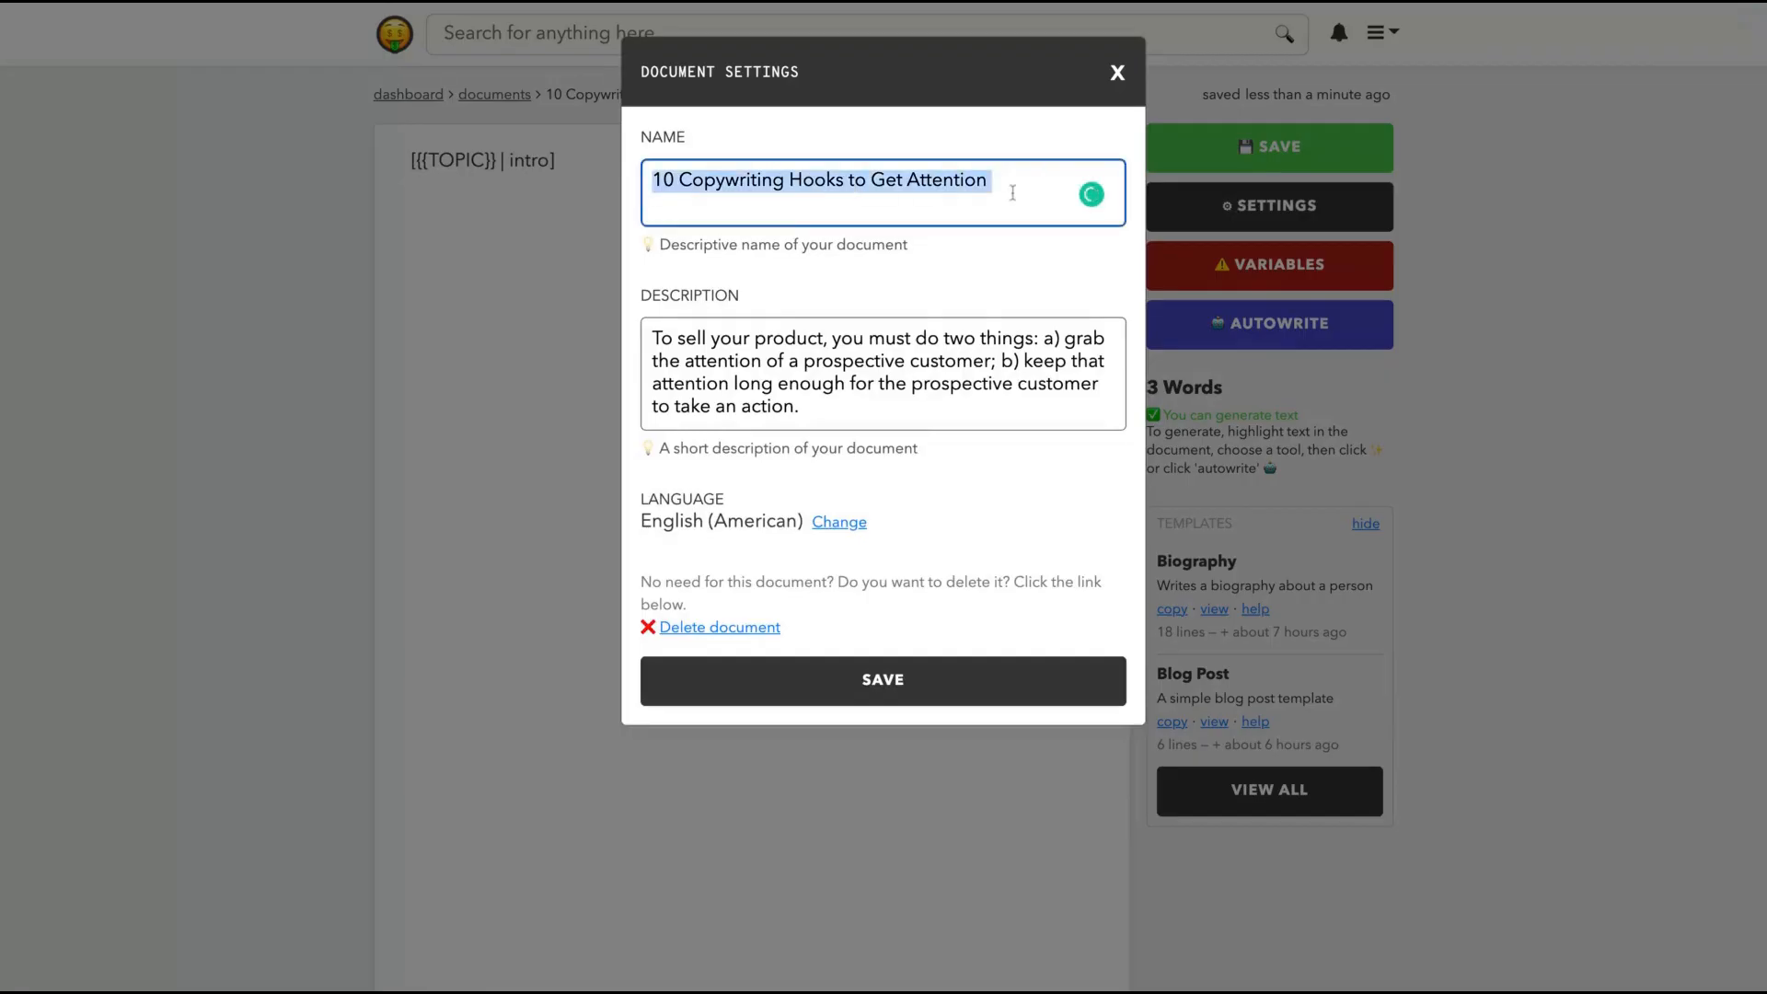
pyautogui.click(1117, 72)
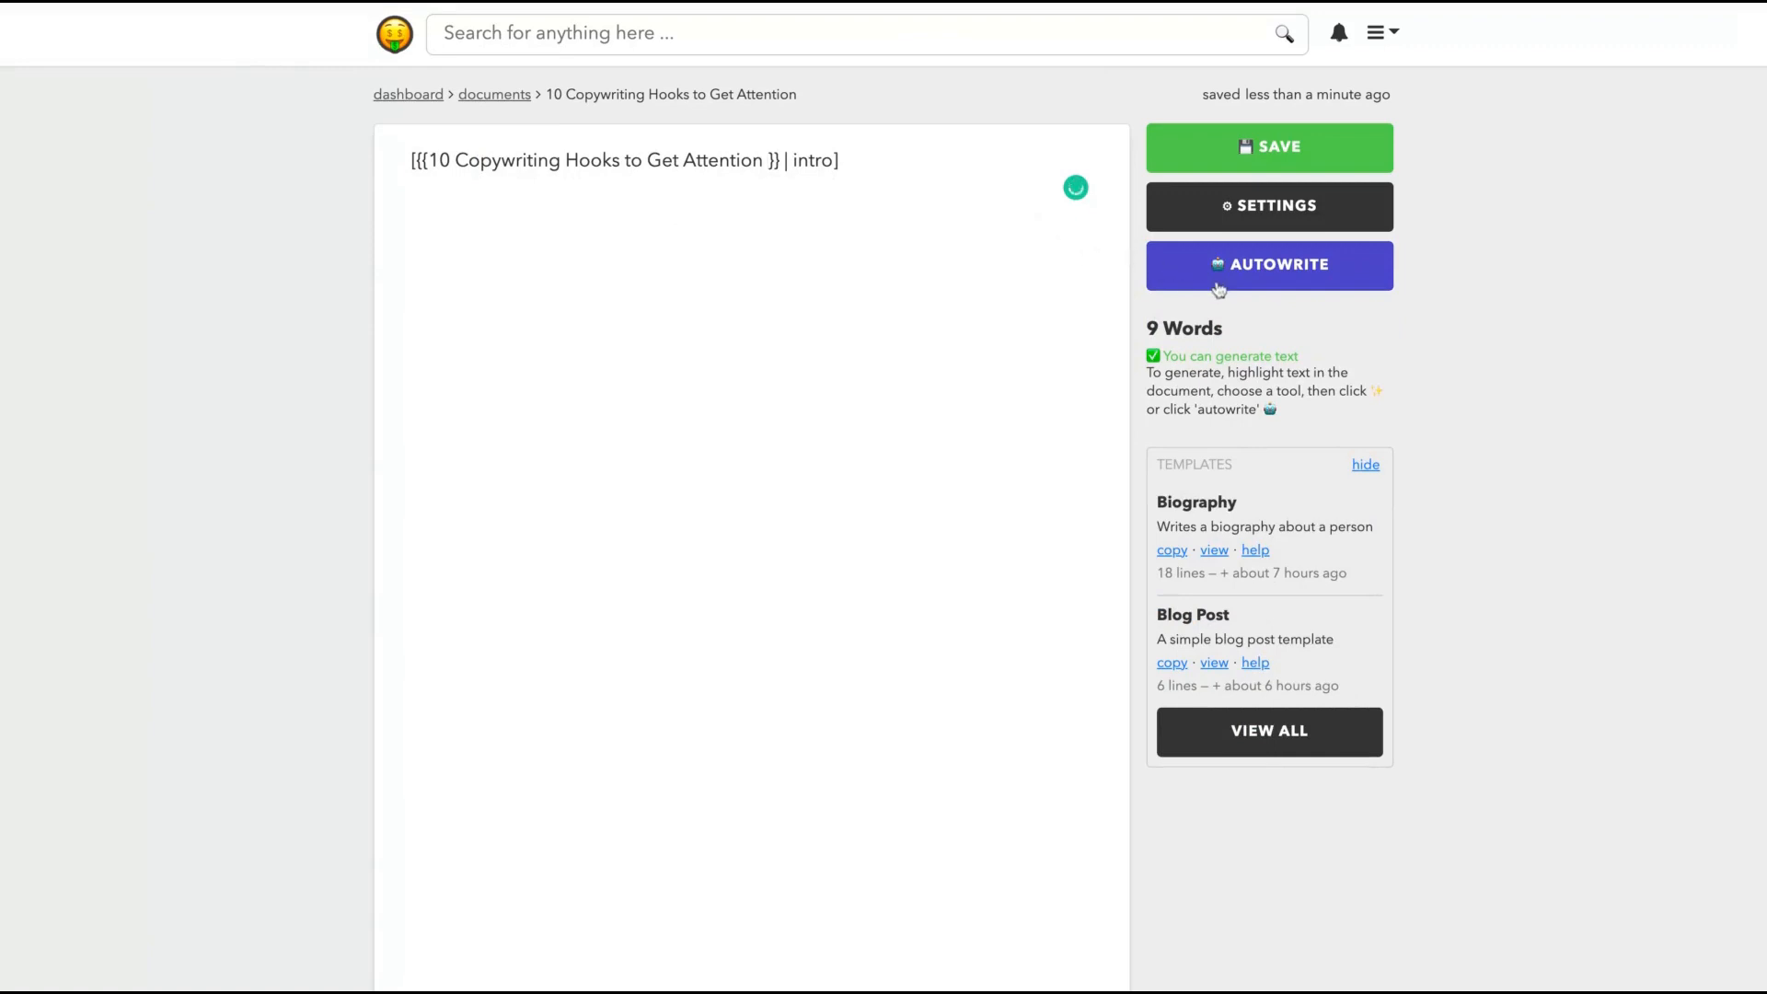
pyautogui.click(1268, 264)
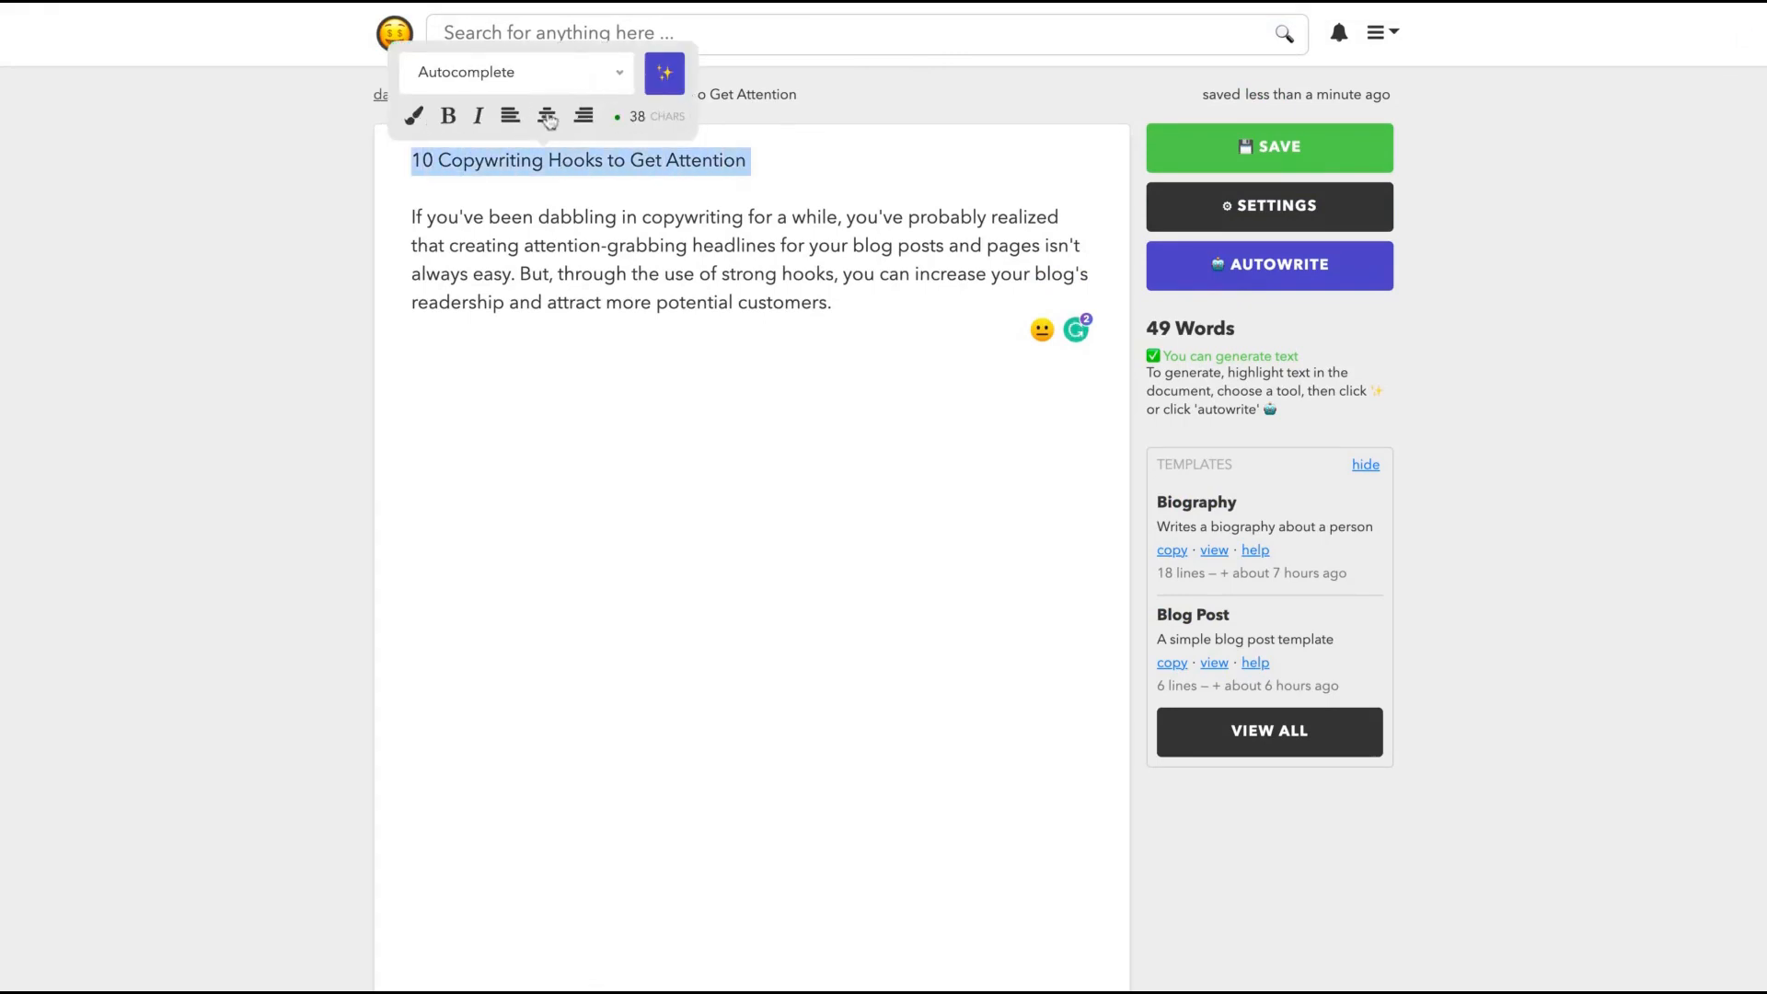
# - Center the title line and format it as a bold heading
pyautogui.click(546, 116)
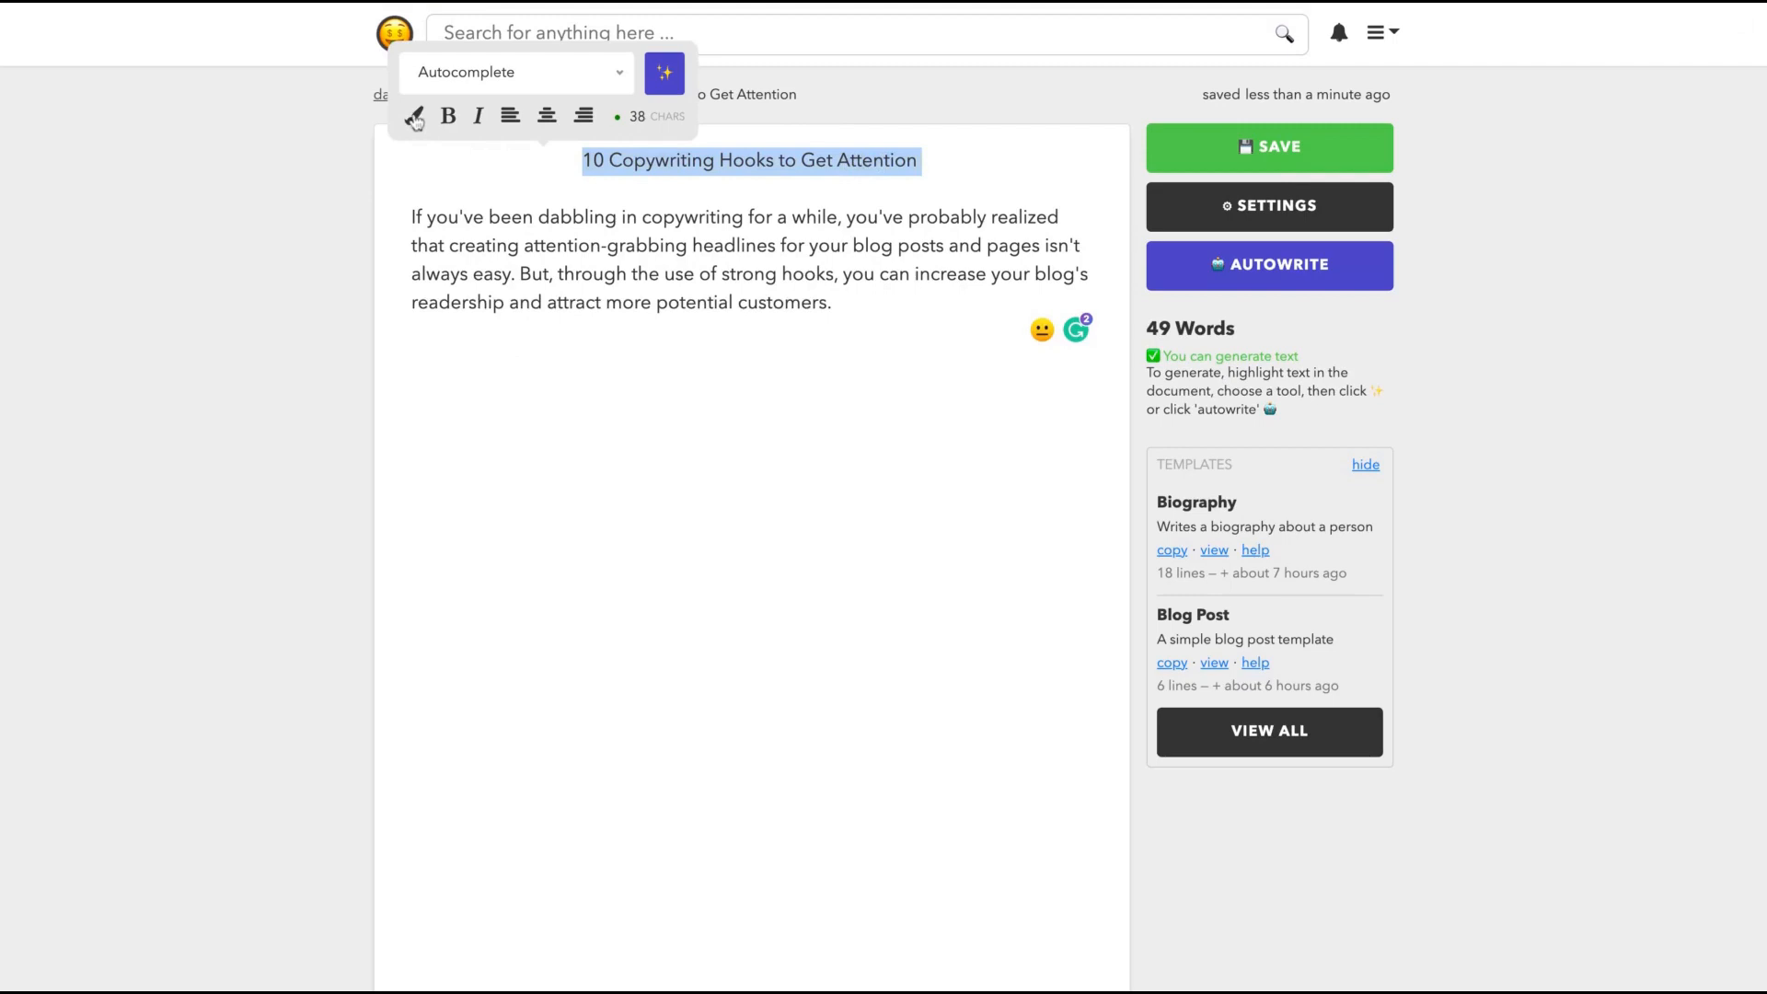
pyautogui.click(447, 116)
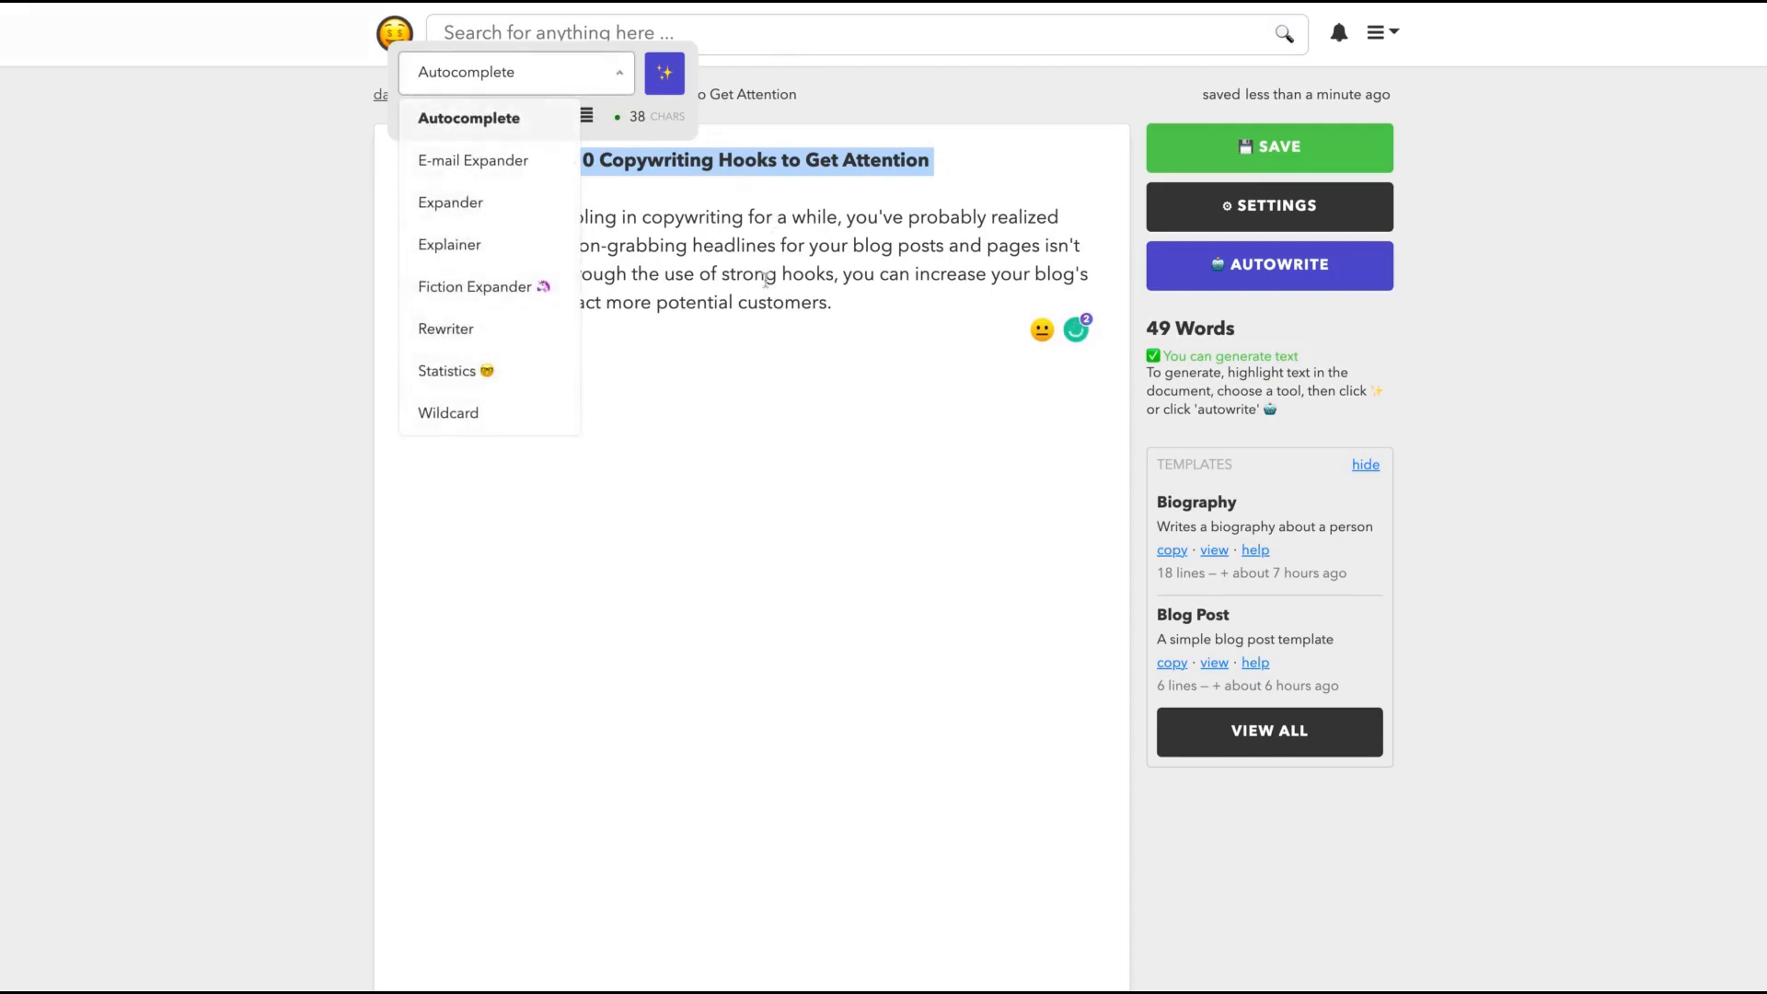
pyautogui.click(834, 302)
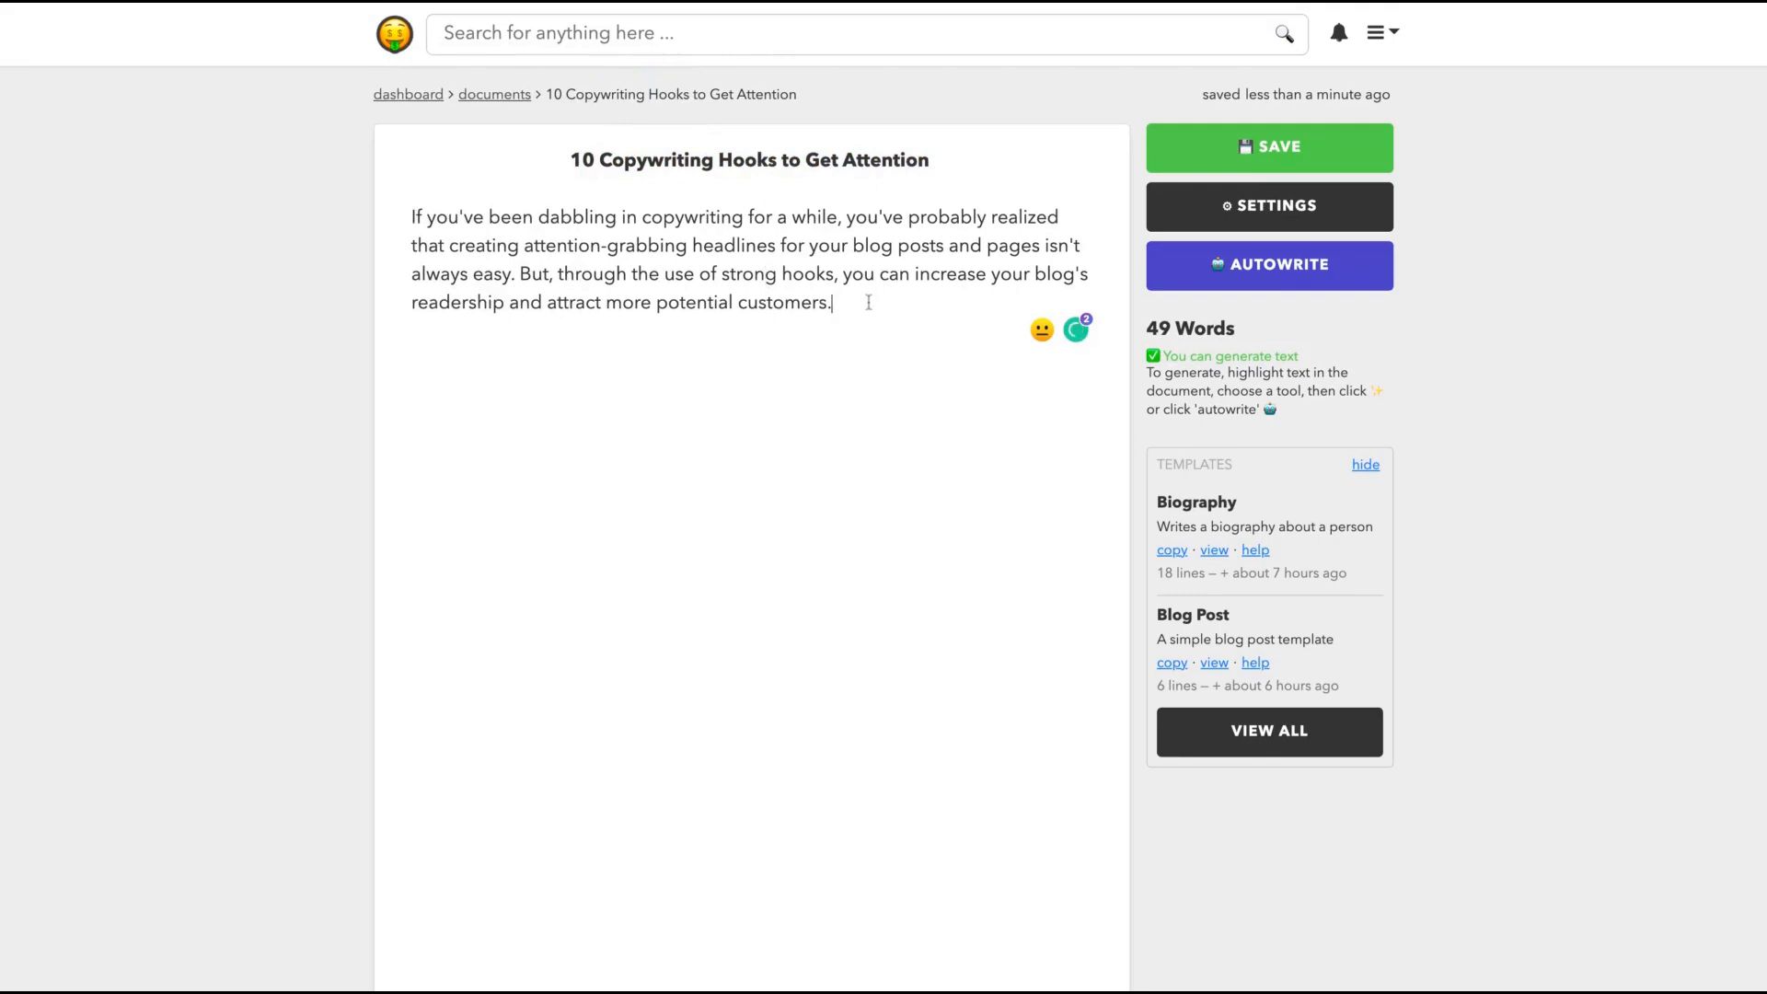
# - Rewrite the intro's closing clause with Rewriter, then select the rewrite to discard it
pyautogui.moveTo(847, 274); pyautogui.dragTo(830, 302)
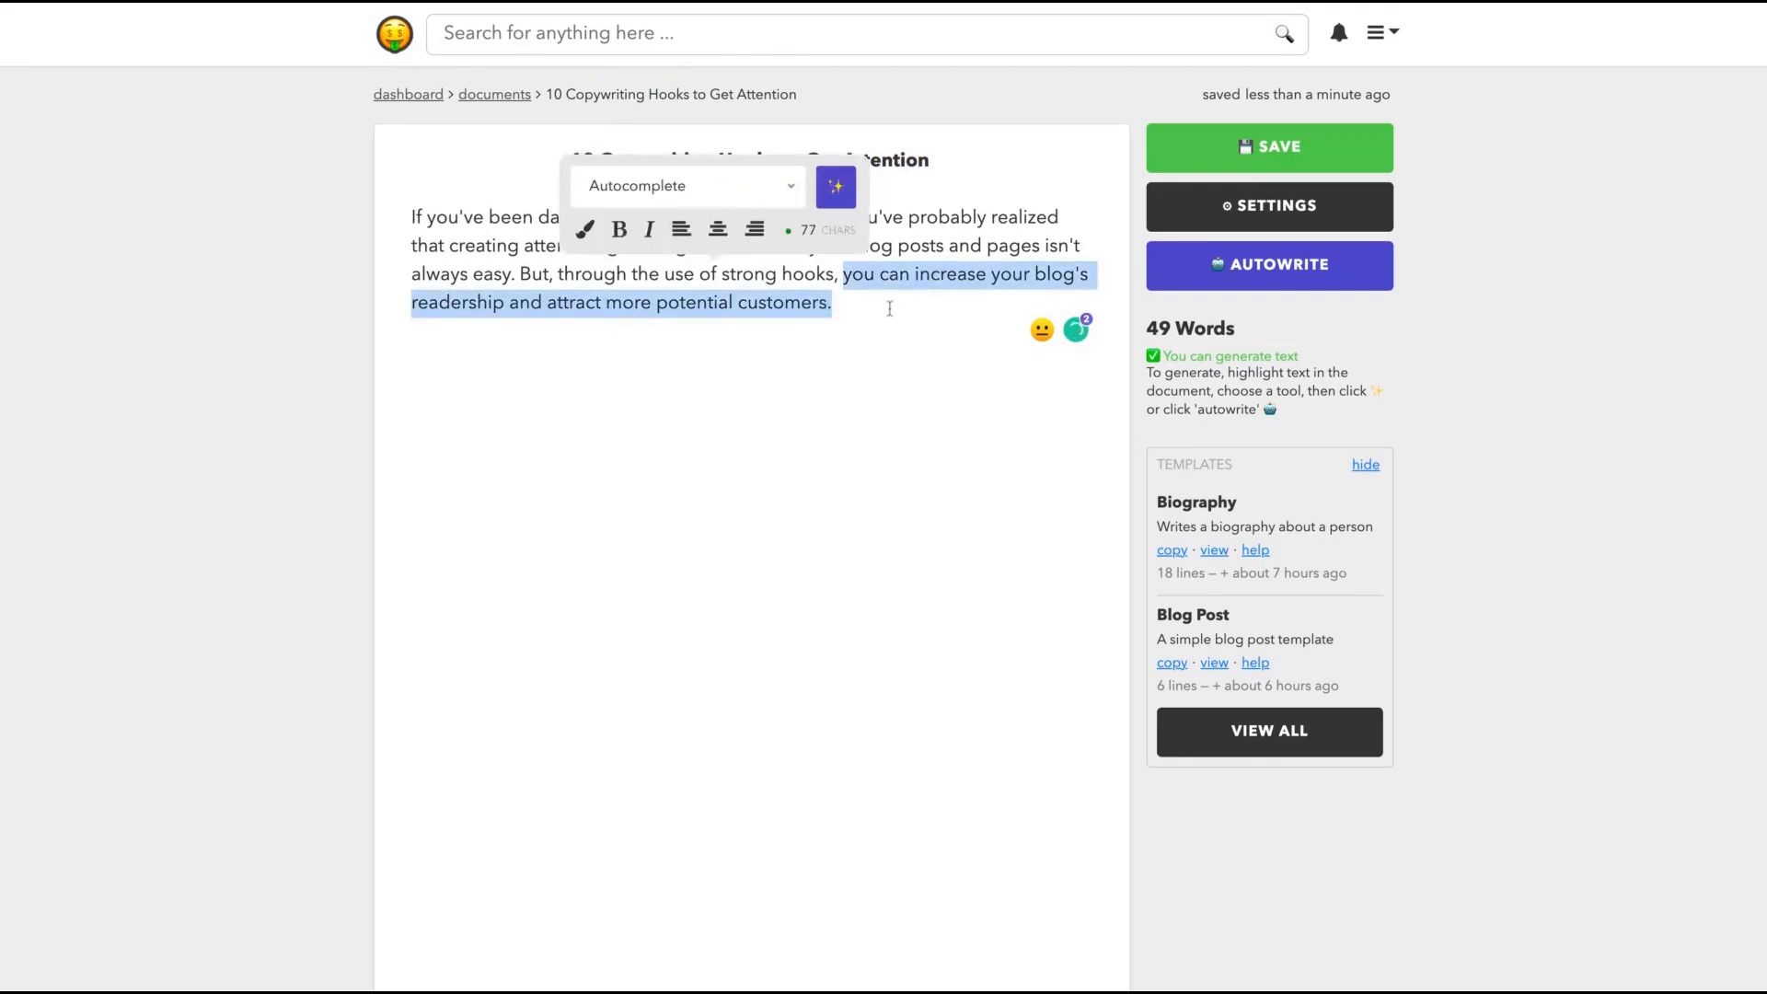
pyautogui.click(687, 186)
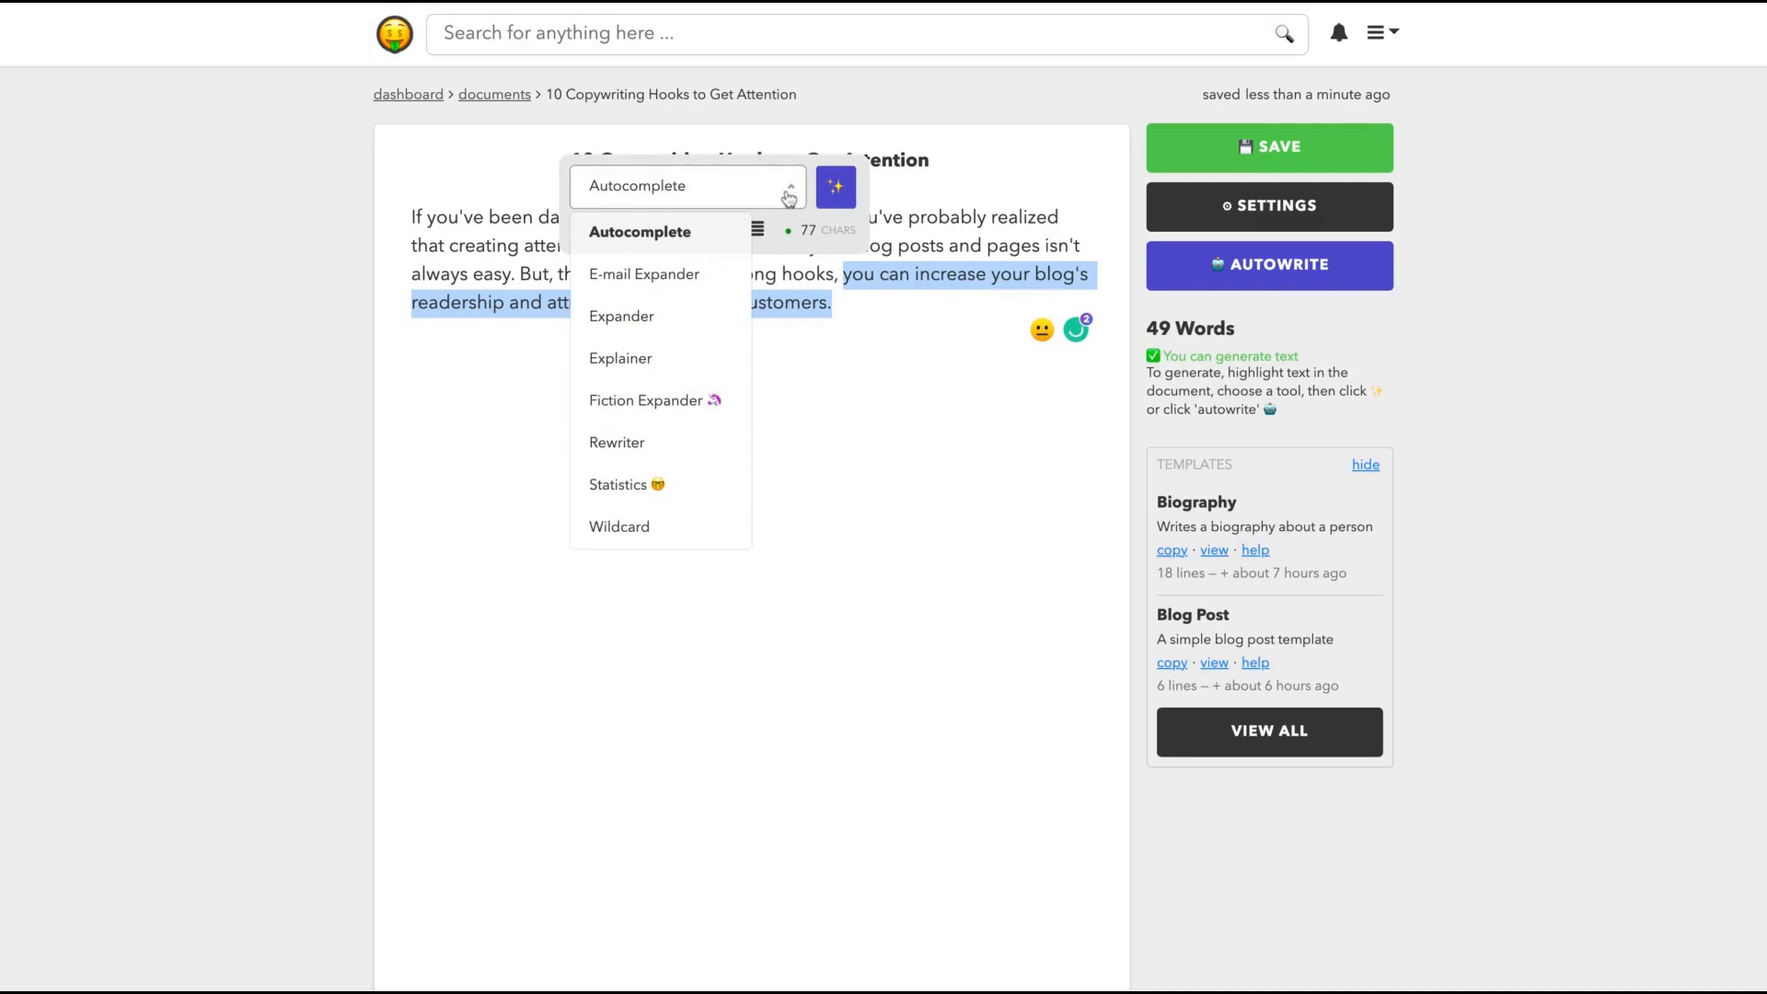
pyautogui.click(618, 442)
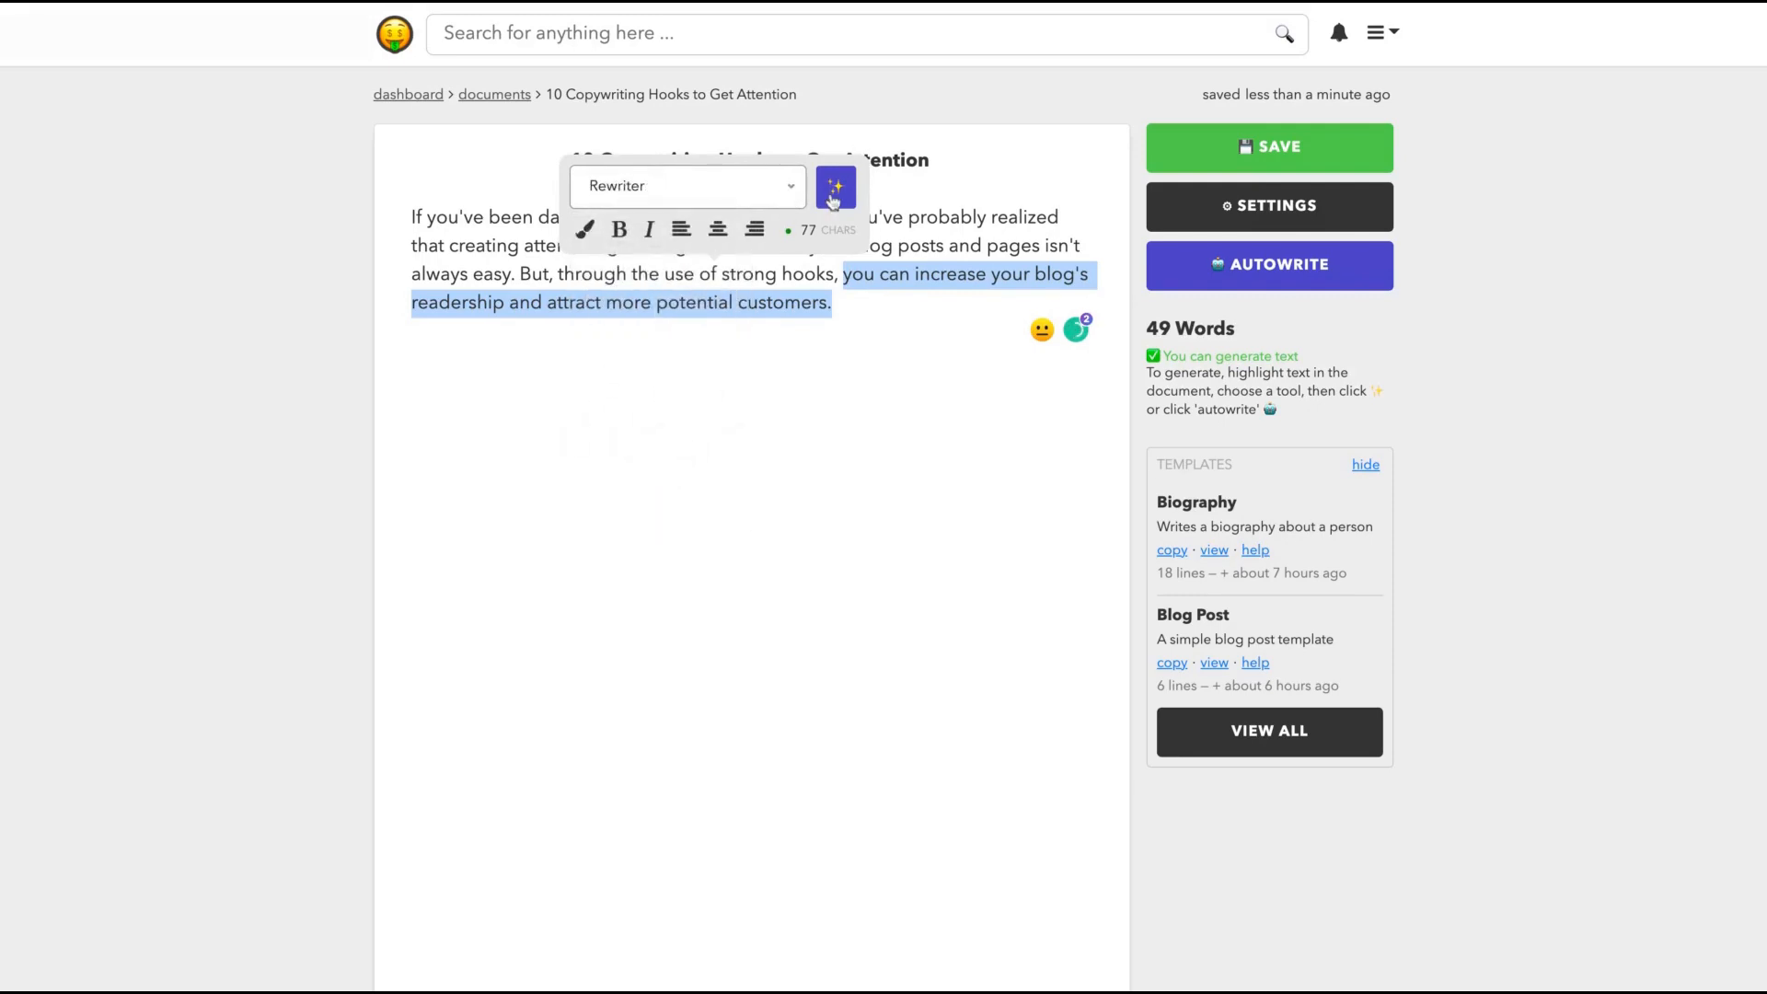
pyautogui.click(835, 186)
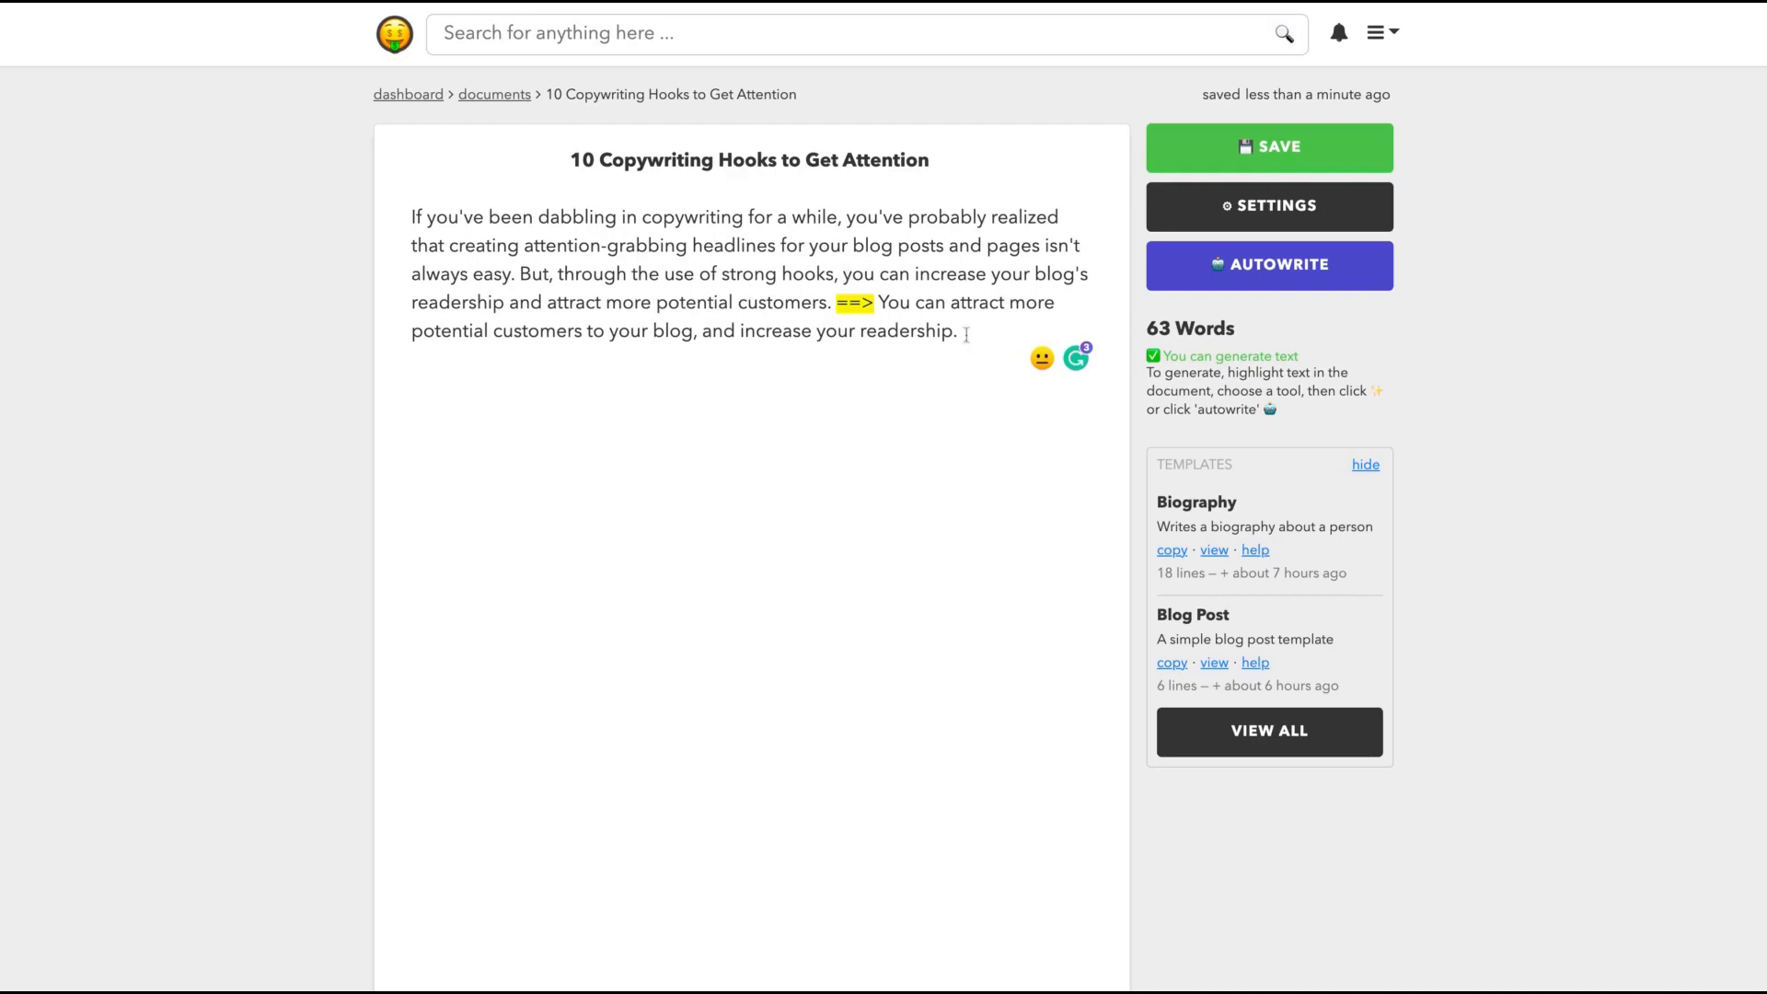
pyautogui.moveTo(879, 302); pyautogui.dragTo(955, 332)
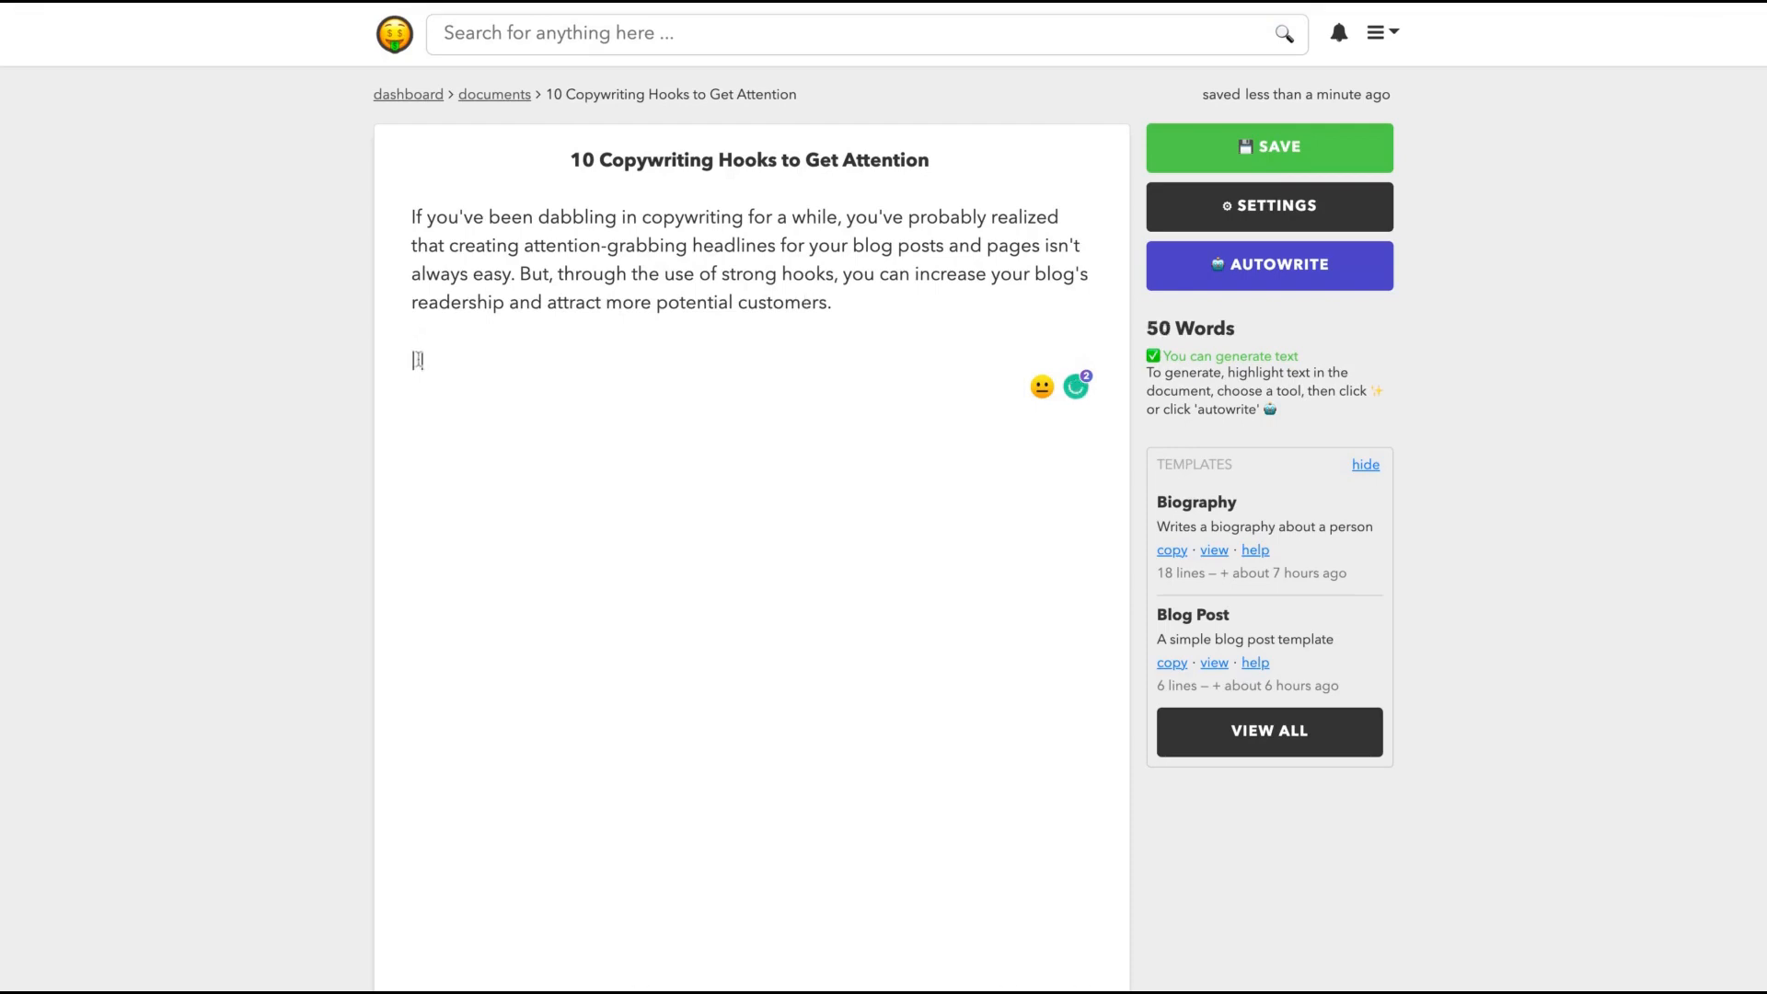
# - Type the prompt 'write about novelty as a copywriting hooks' and autowrite a paragraph
pyautogui.write('w')
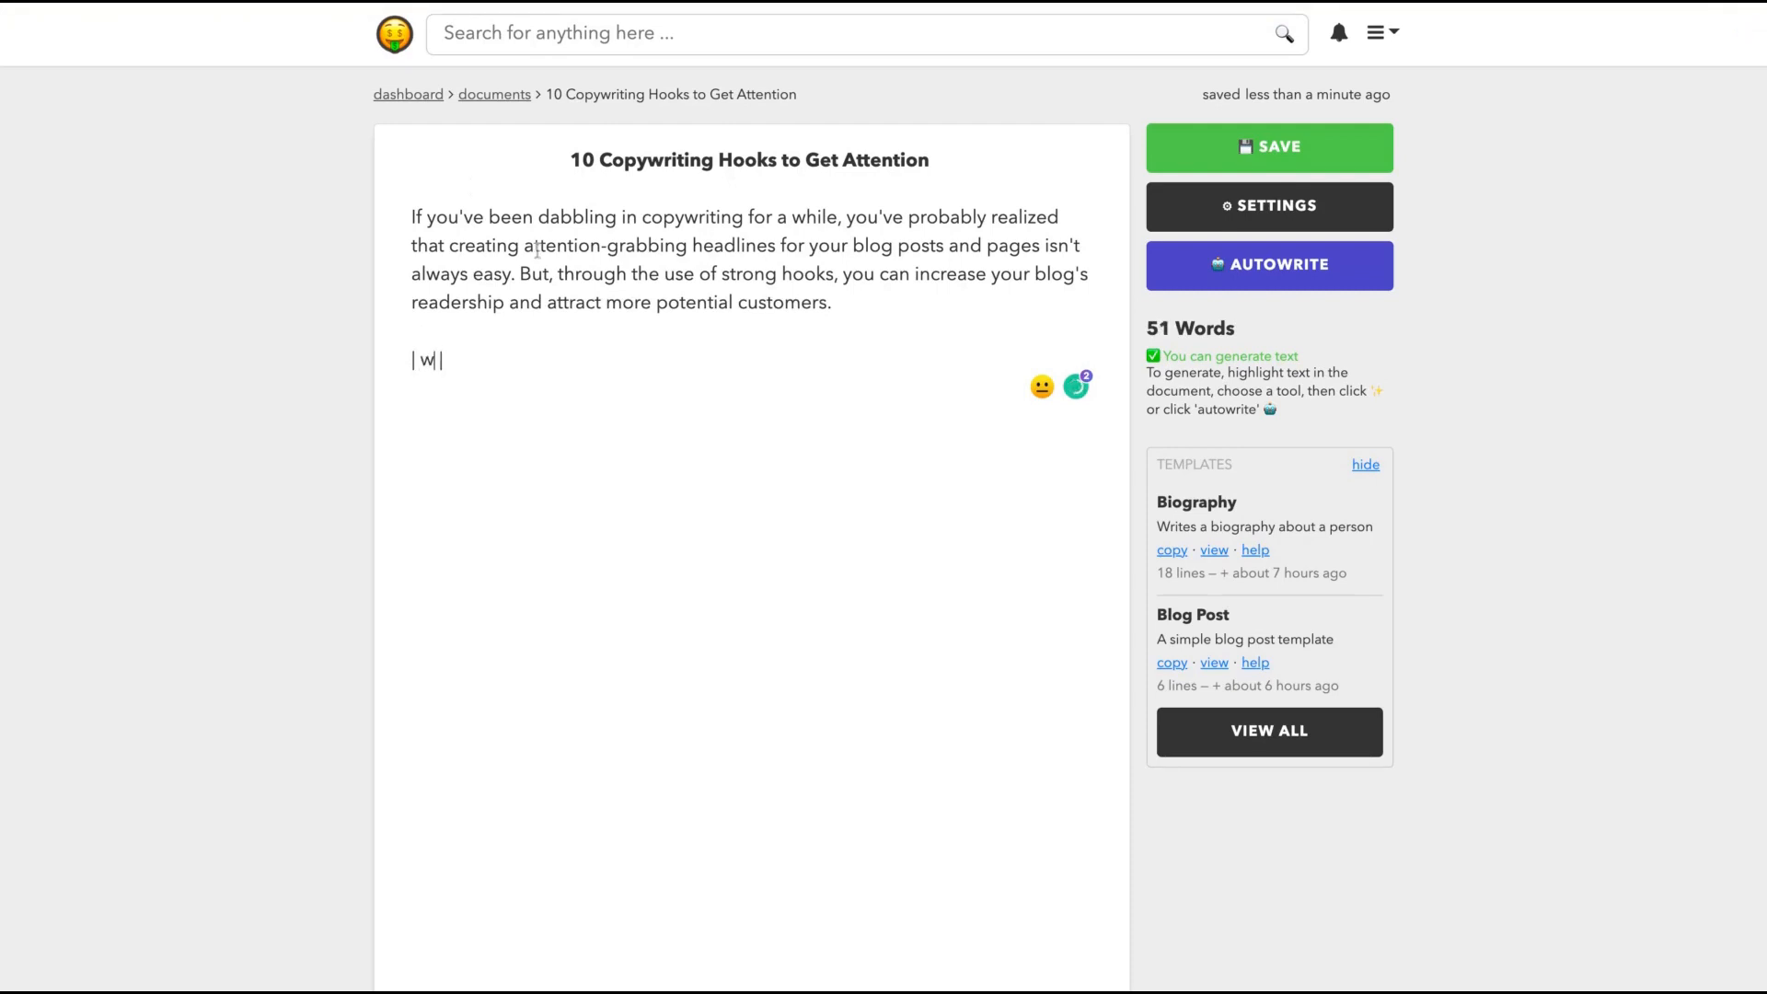
pyautogui.write('rite about')
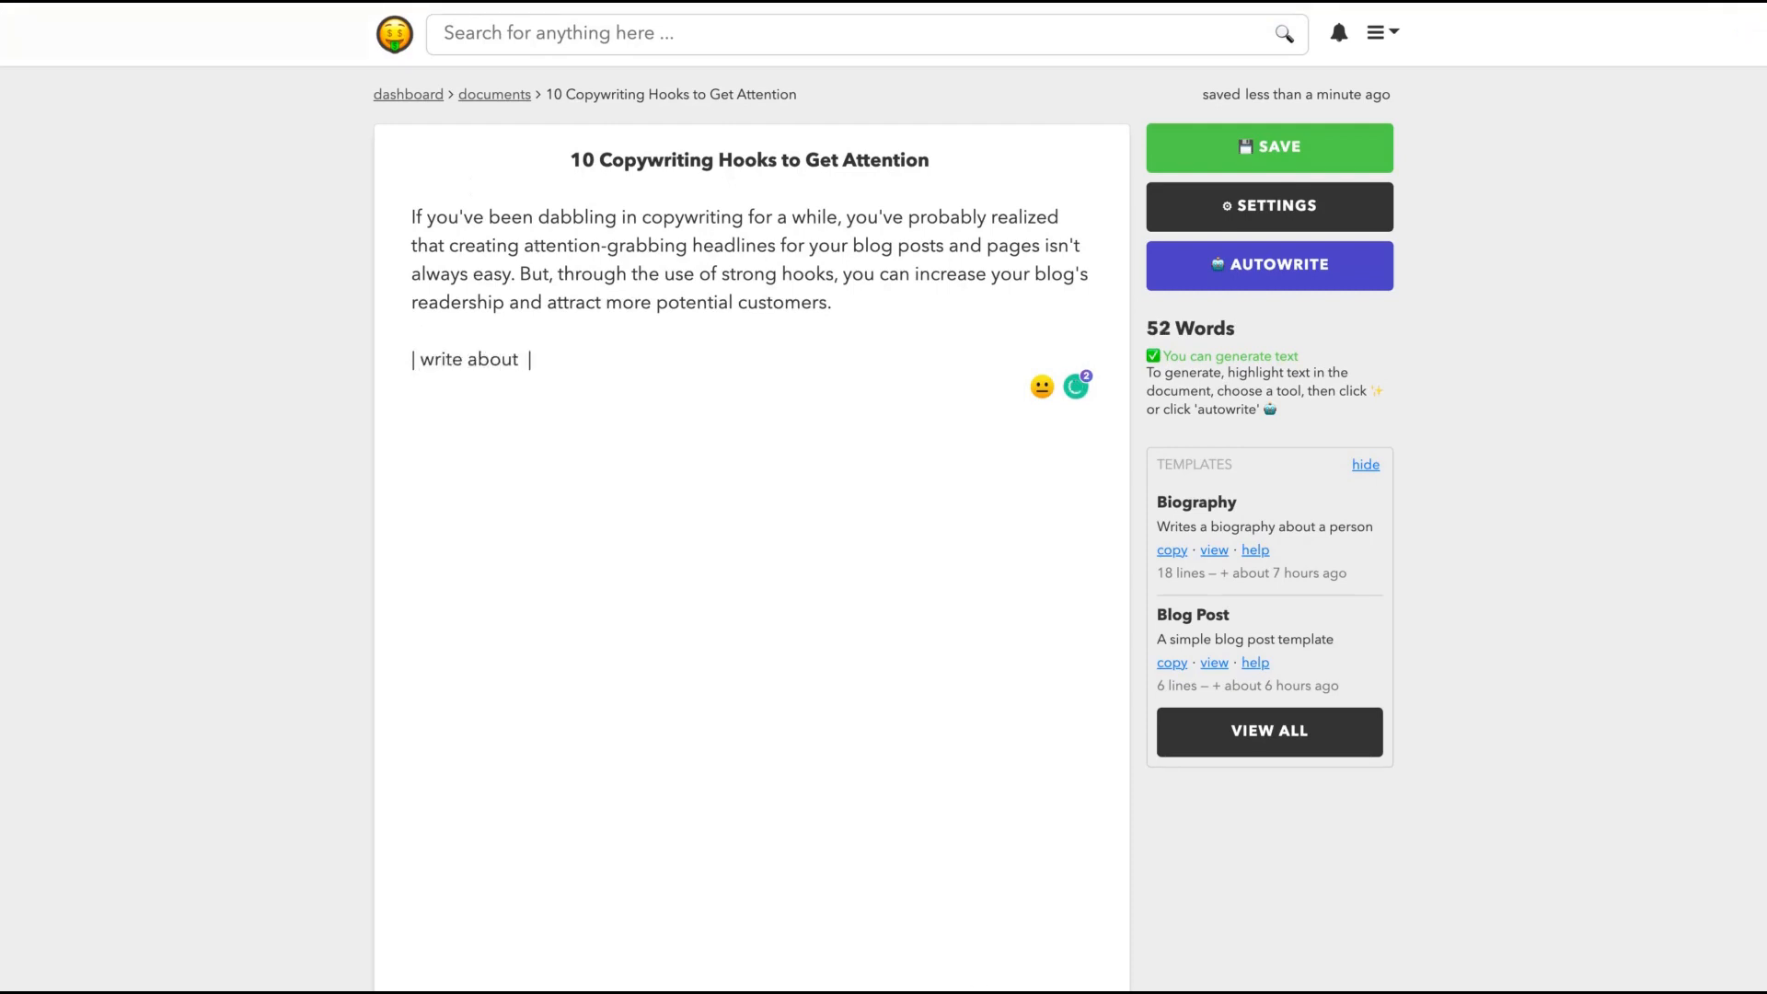
pyautogui.write('novelty as')
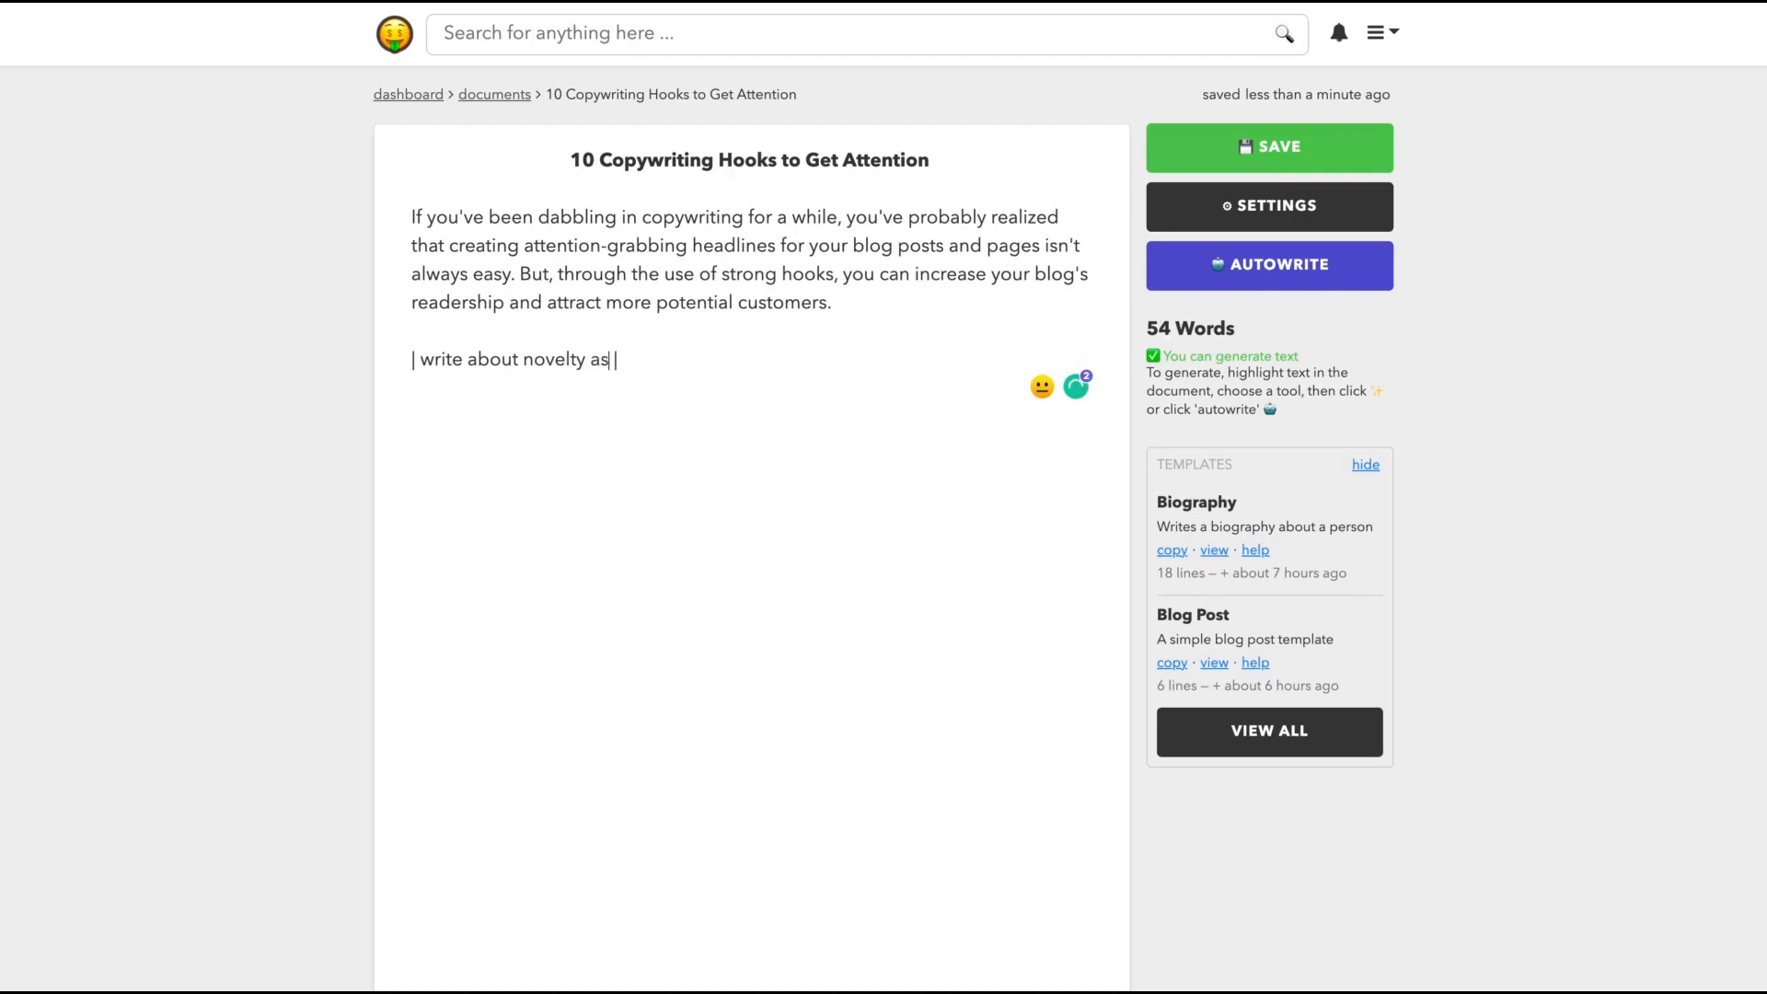
pyautogui.write('a copywriting')
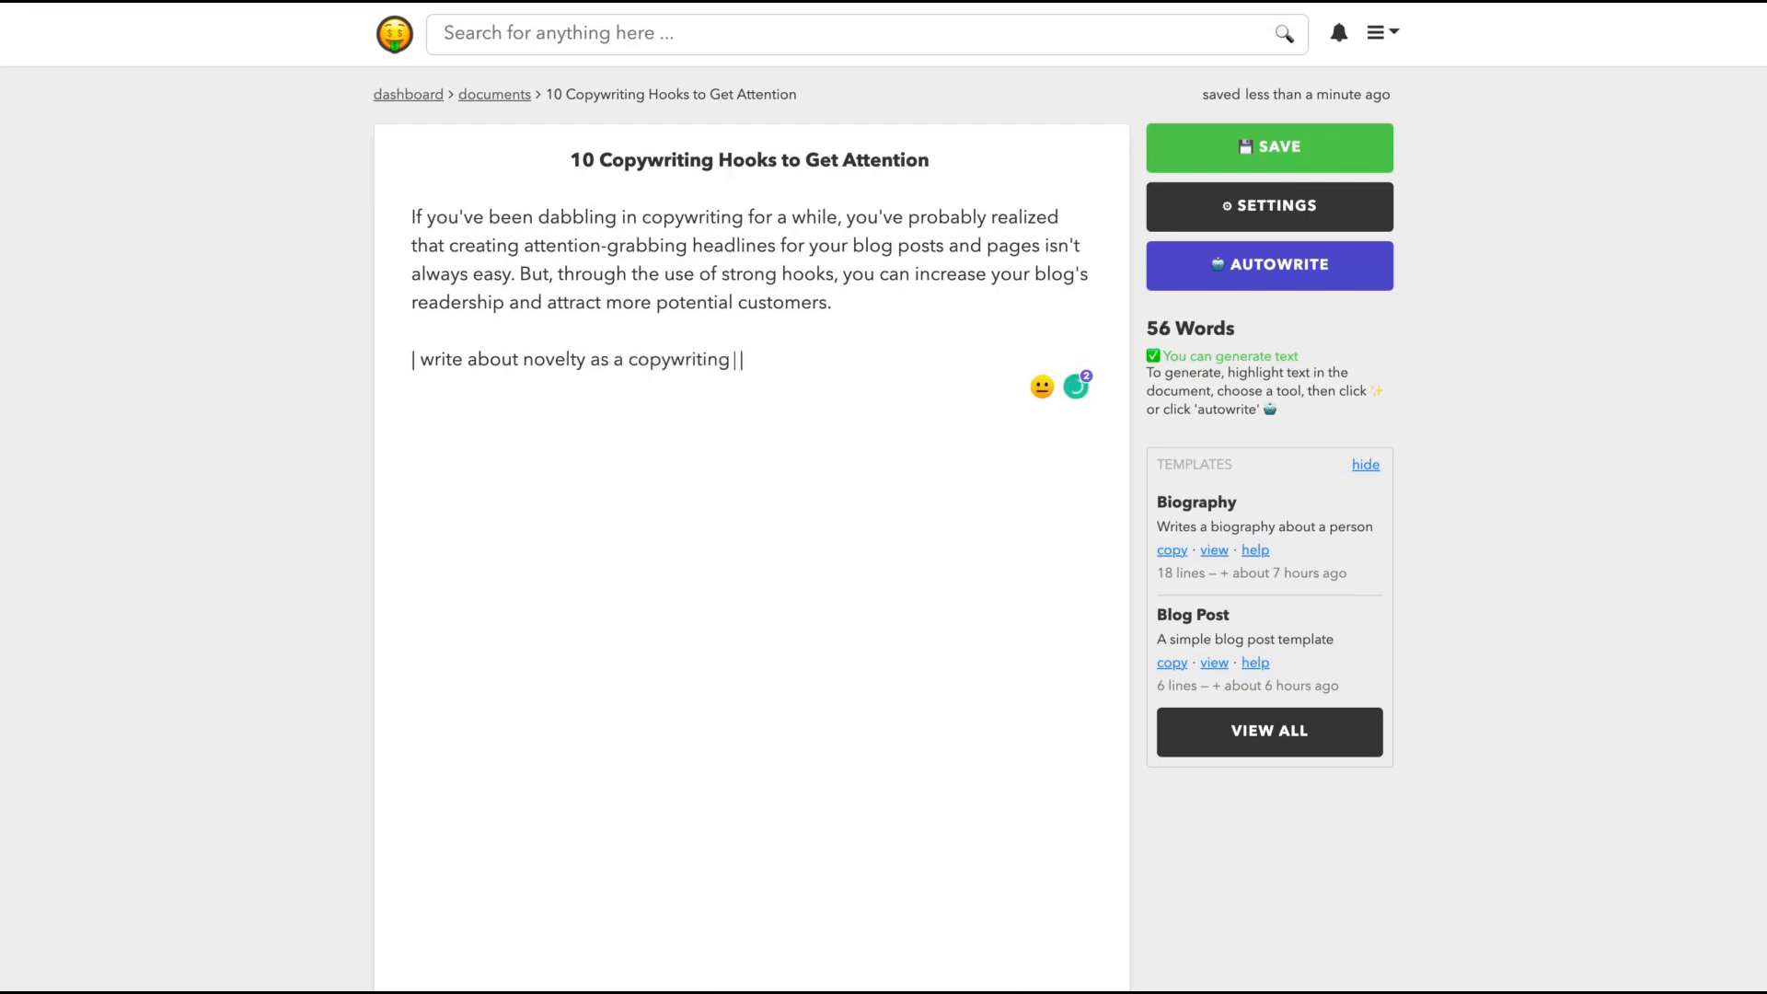
pyautogui.write('hooks')
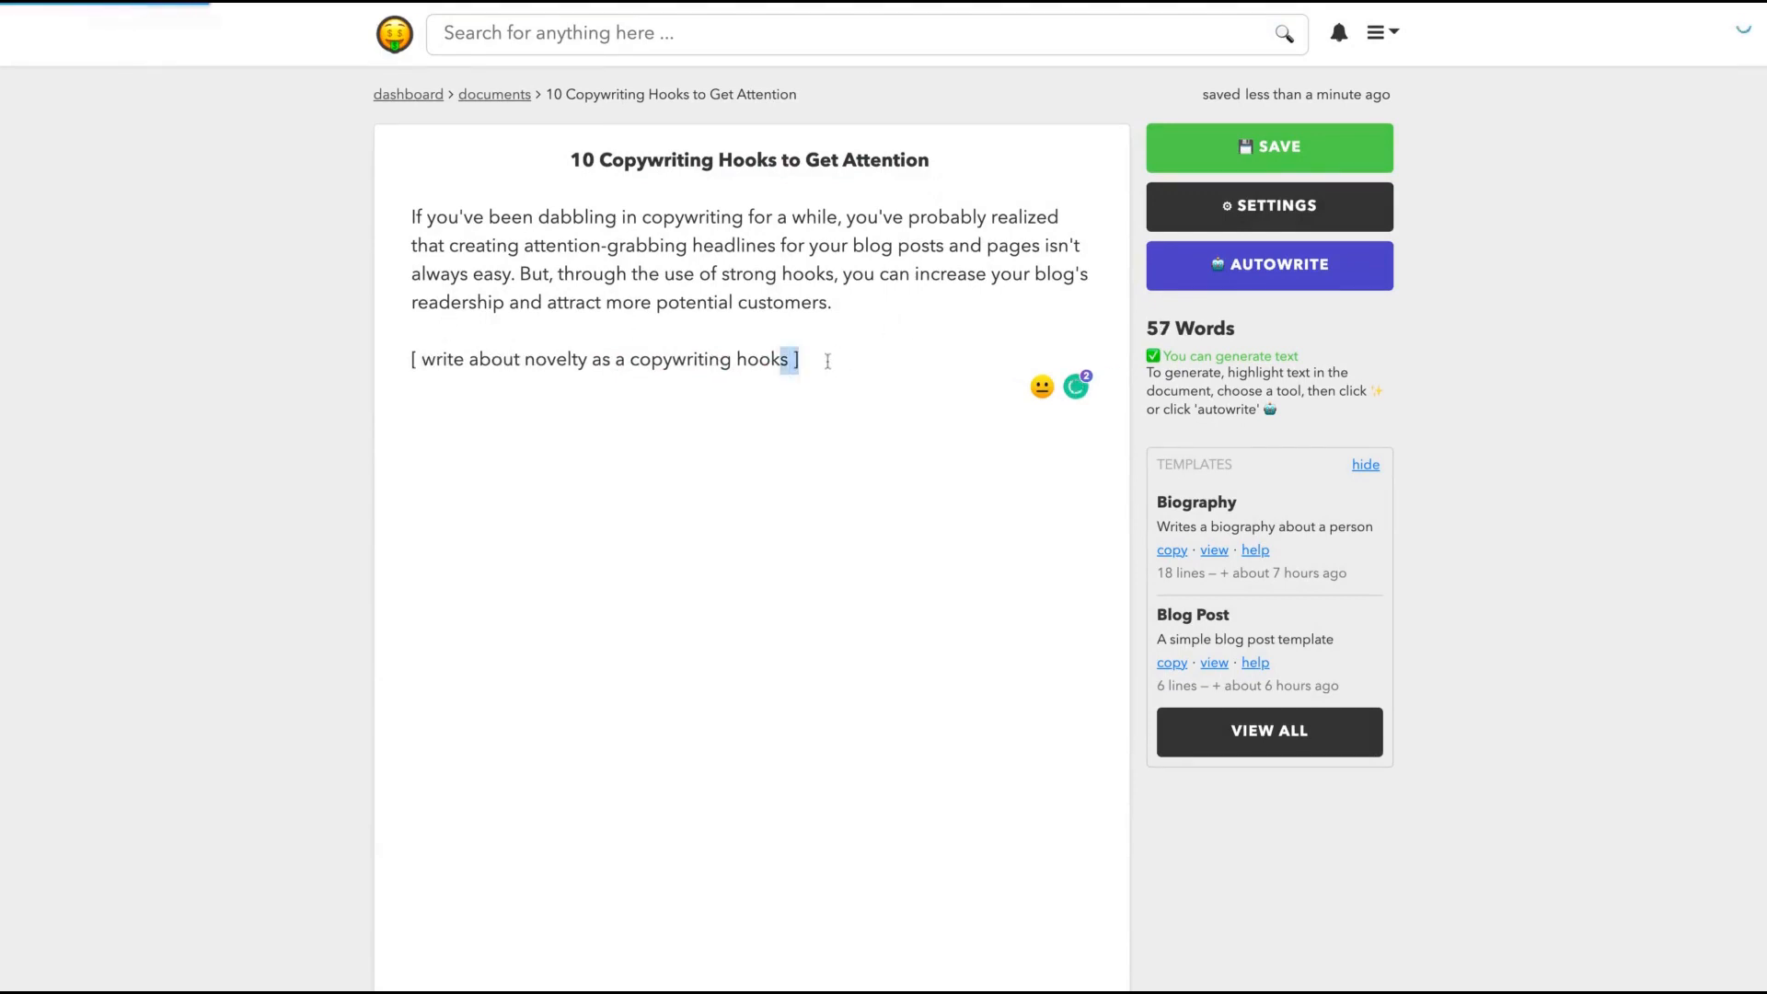
pyautogui.click(1268, 265)
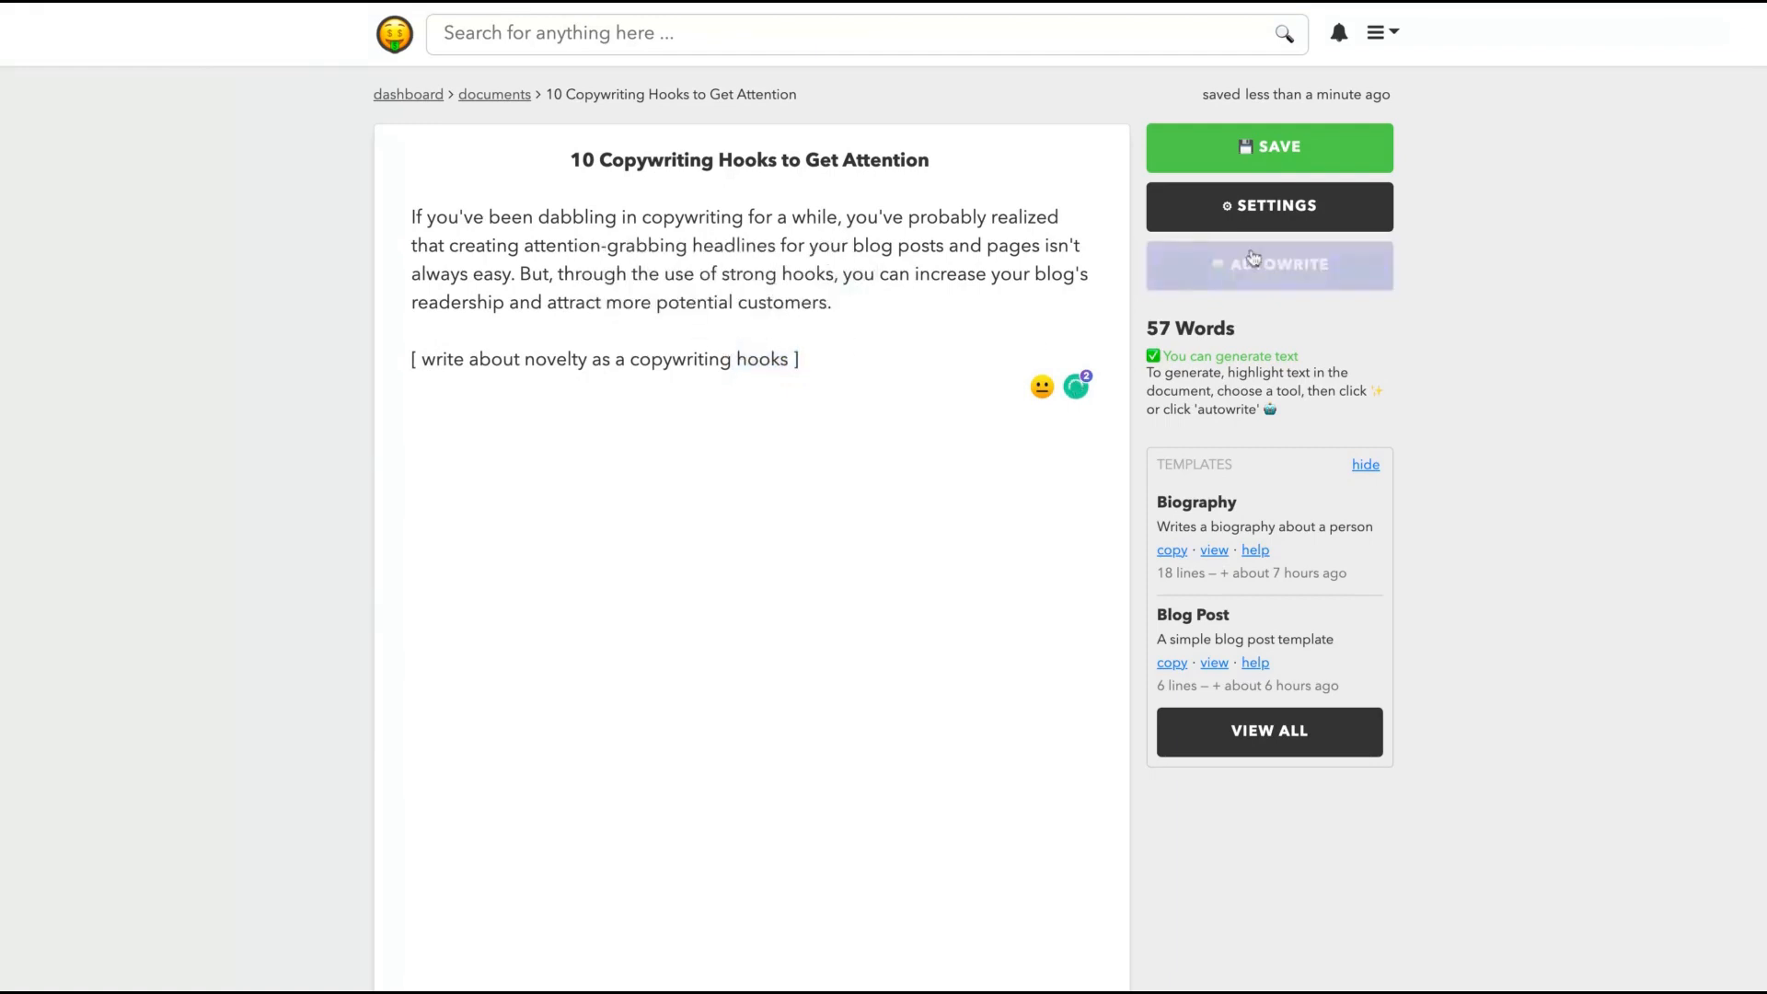
pyautogui.click(1269, 265)
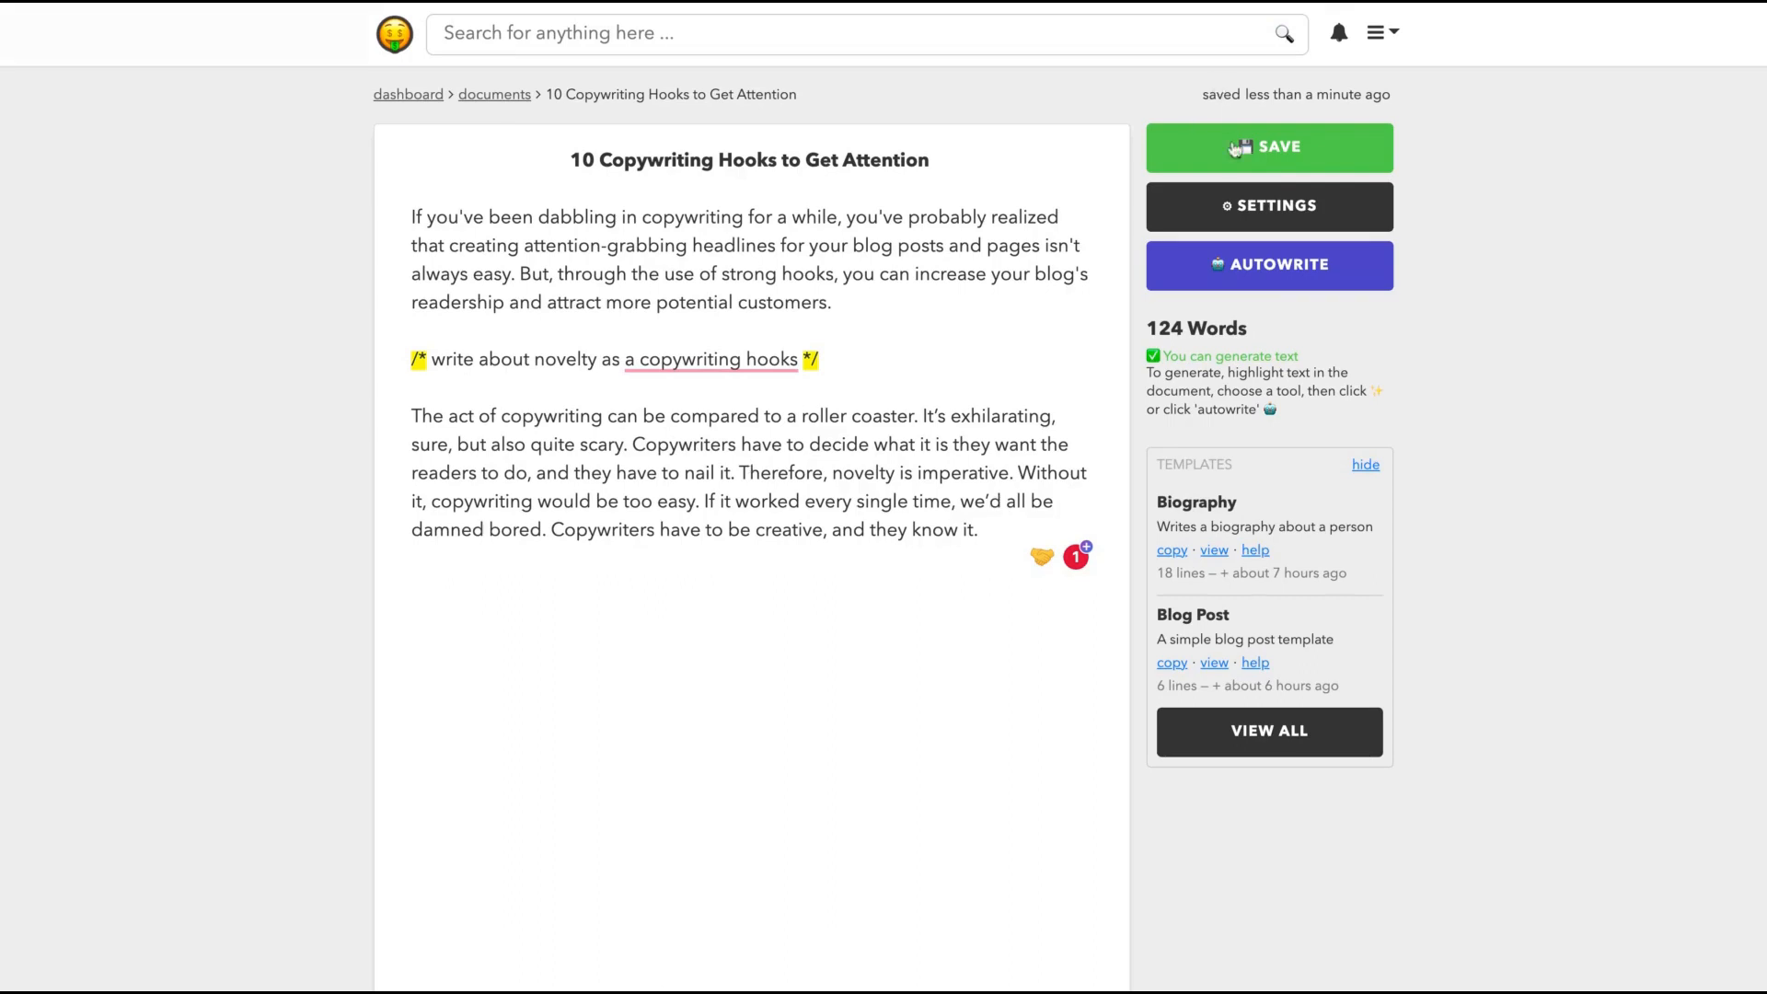
pyautogui.click(1268, 147)
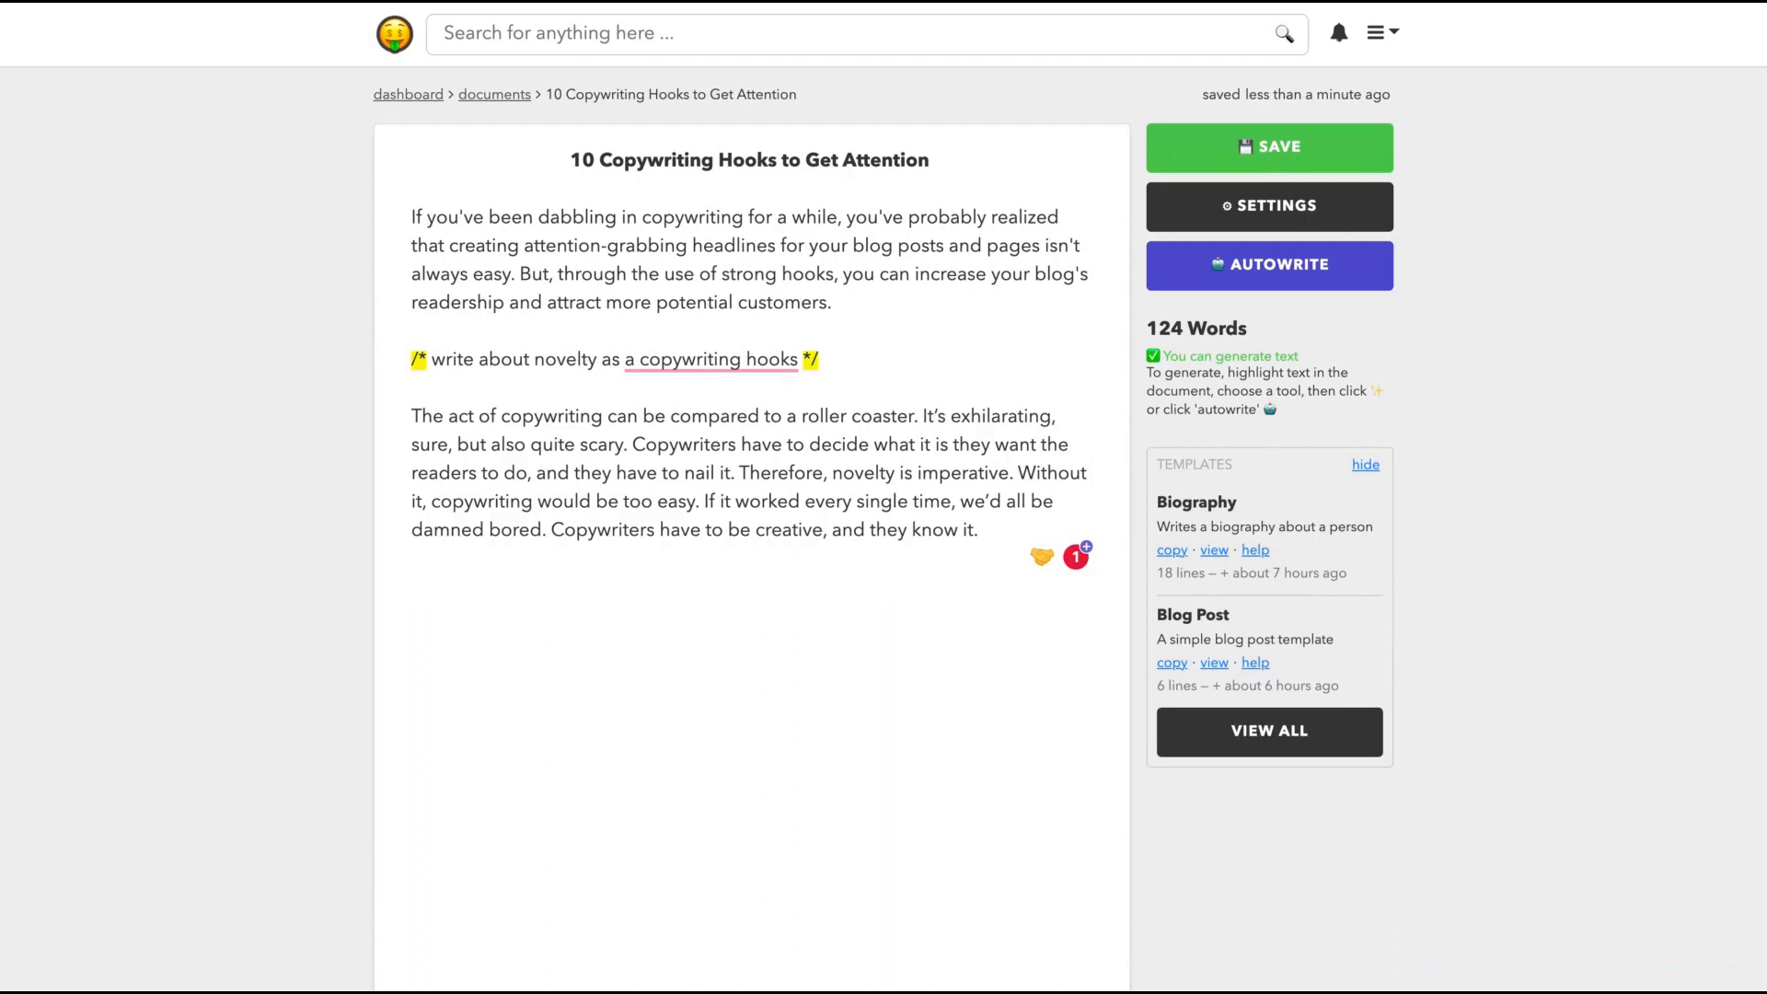
pyautogui.moveTo(841, 358)
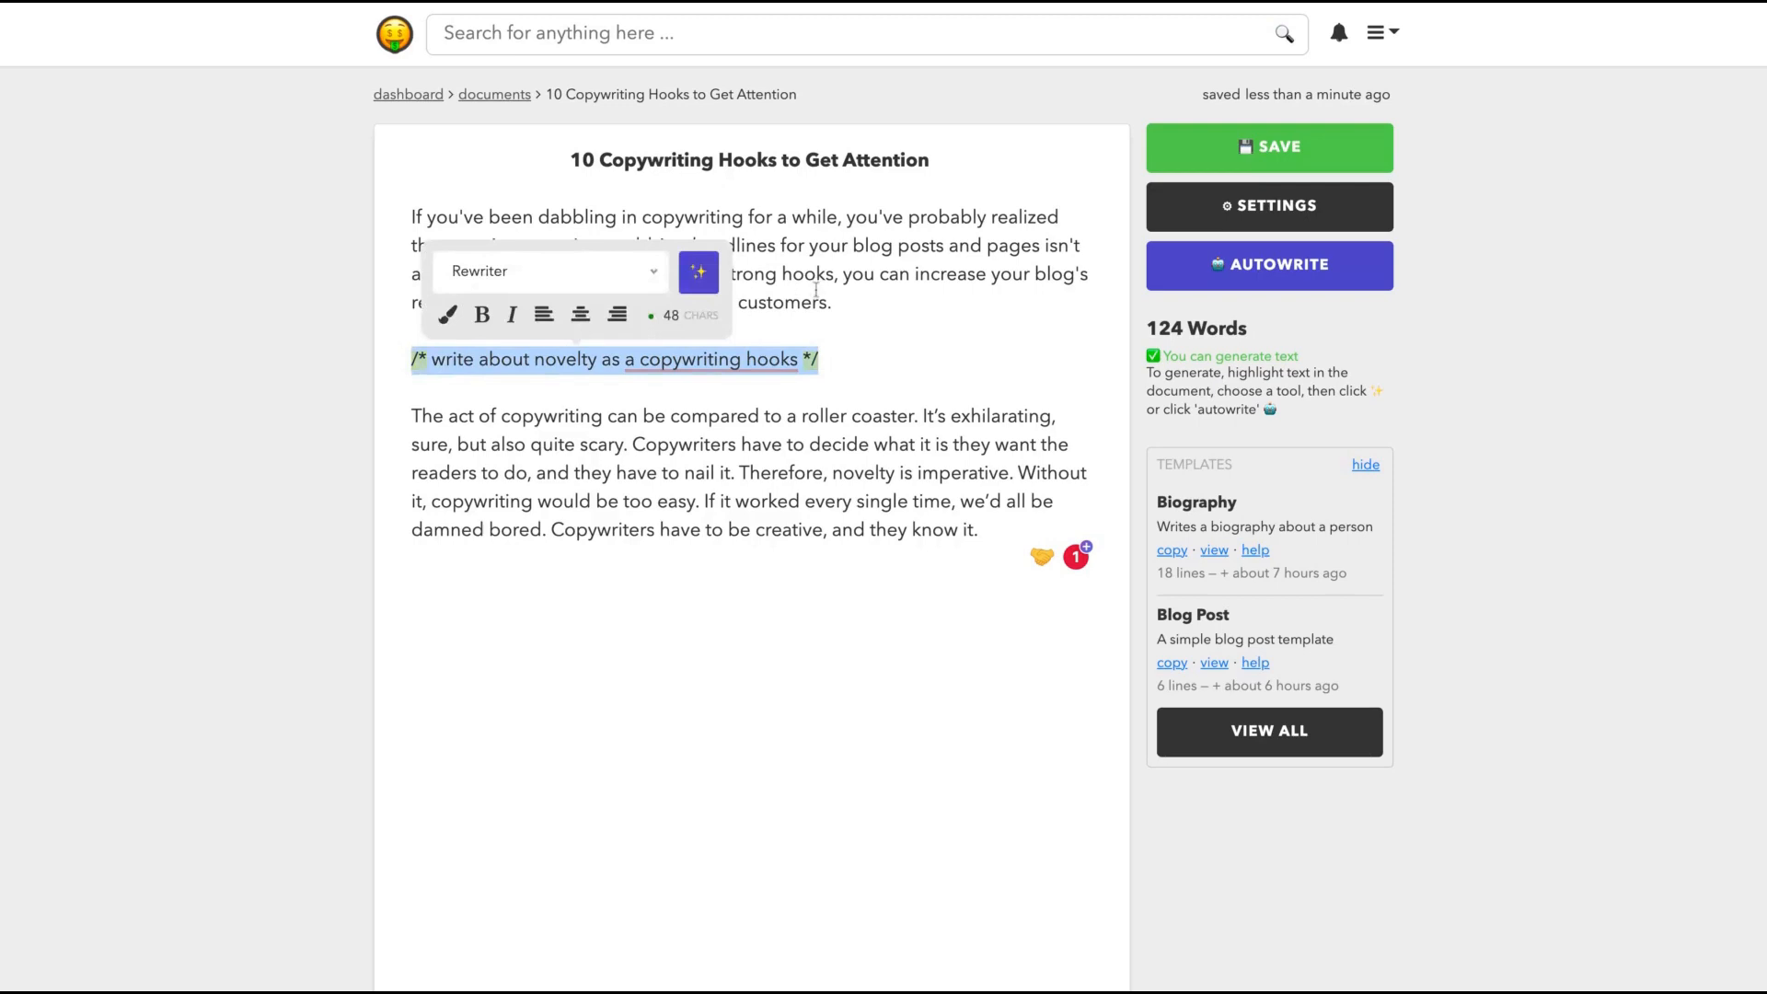
pyautogui.moveTo(934, 330)
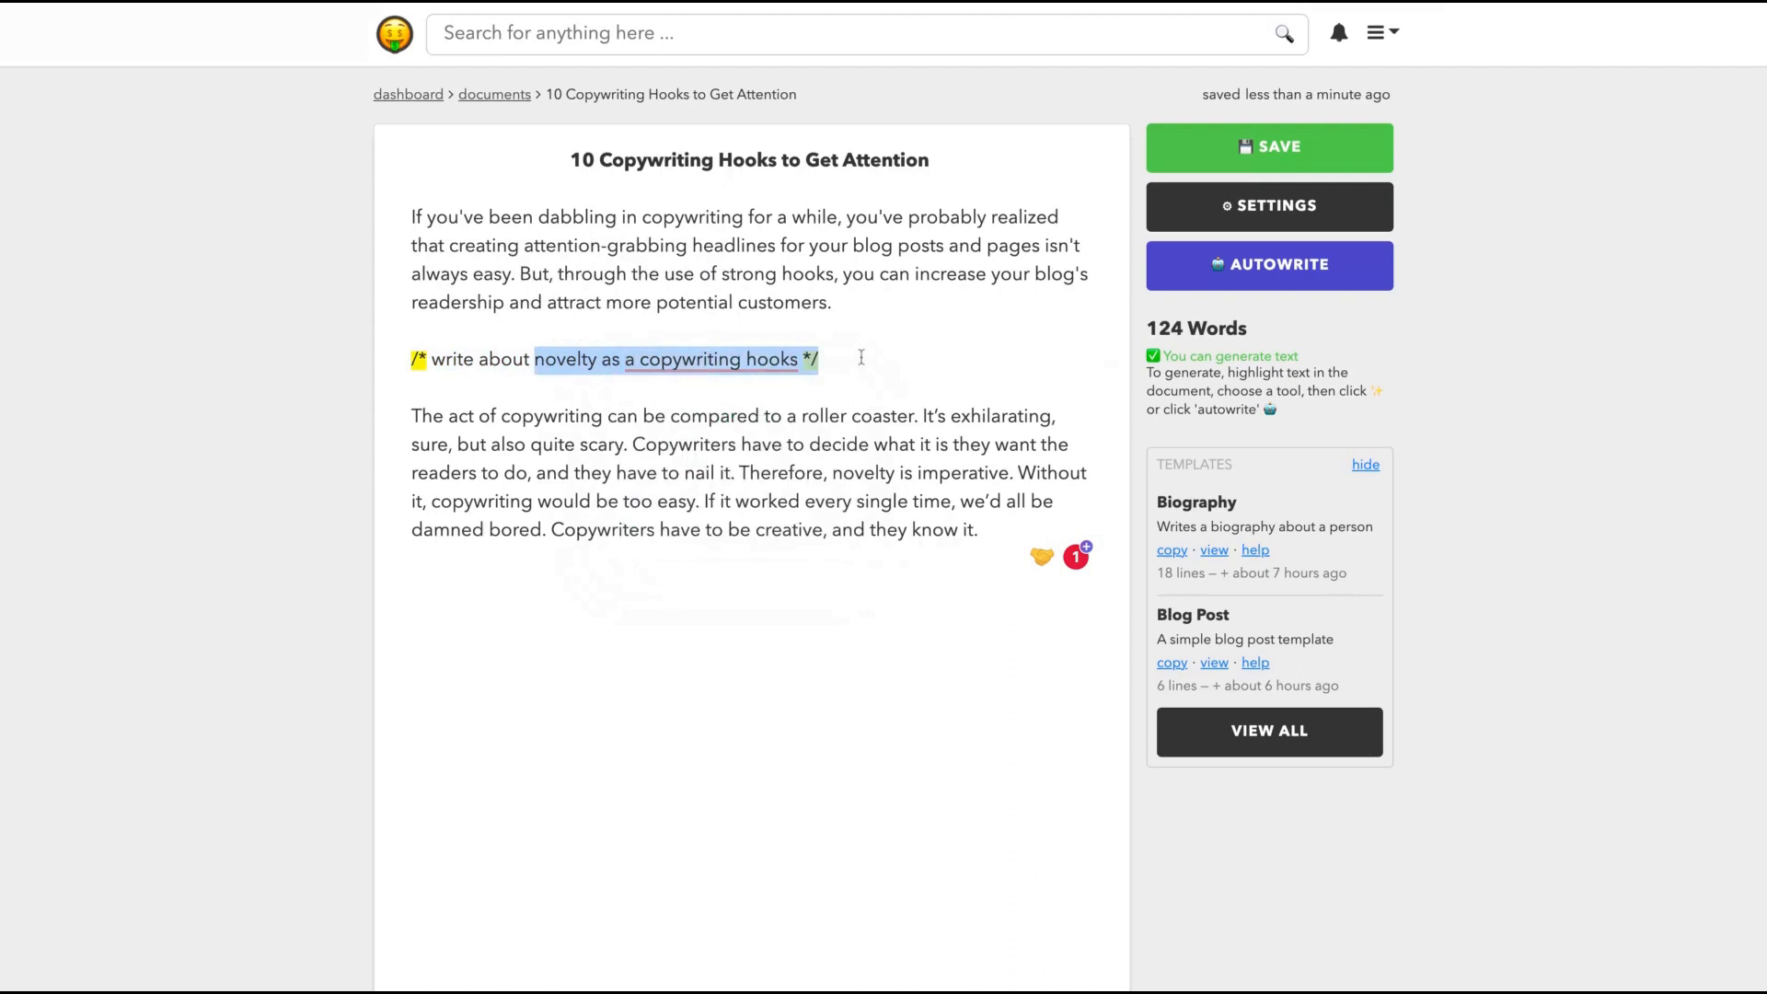
# - Make 'novelty as a copywriting hooks' a numbered item and strip the comment markers
pyautogui.click(1268, 266)
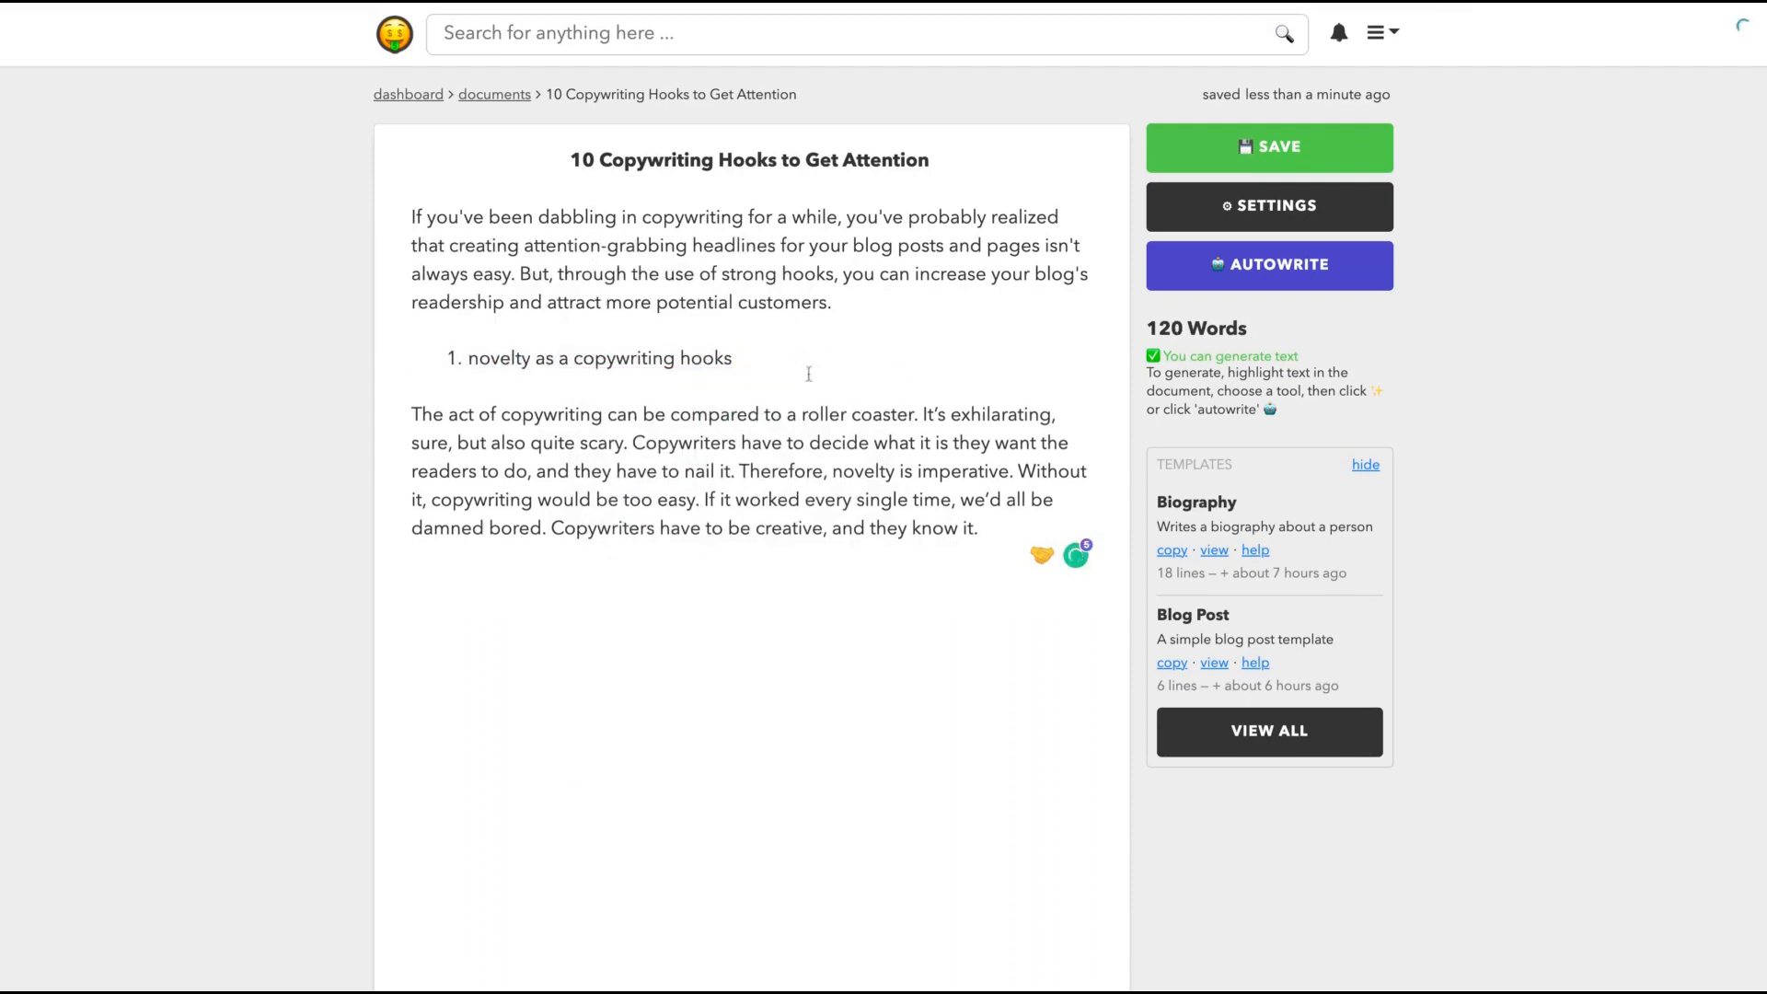
pyautogui.moveTo(468, 357); pyautogui.dragTo(731, 358)
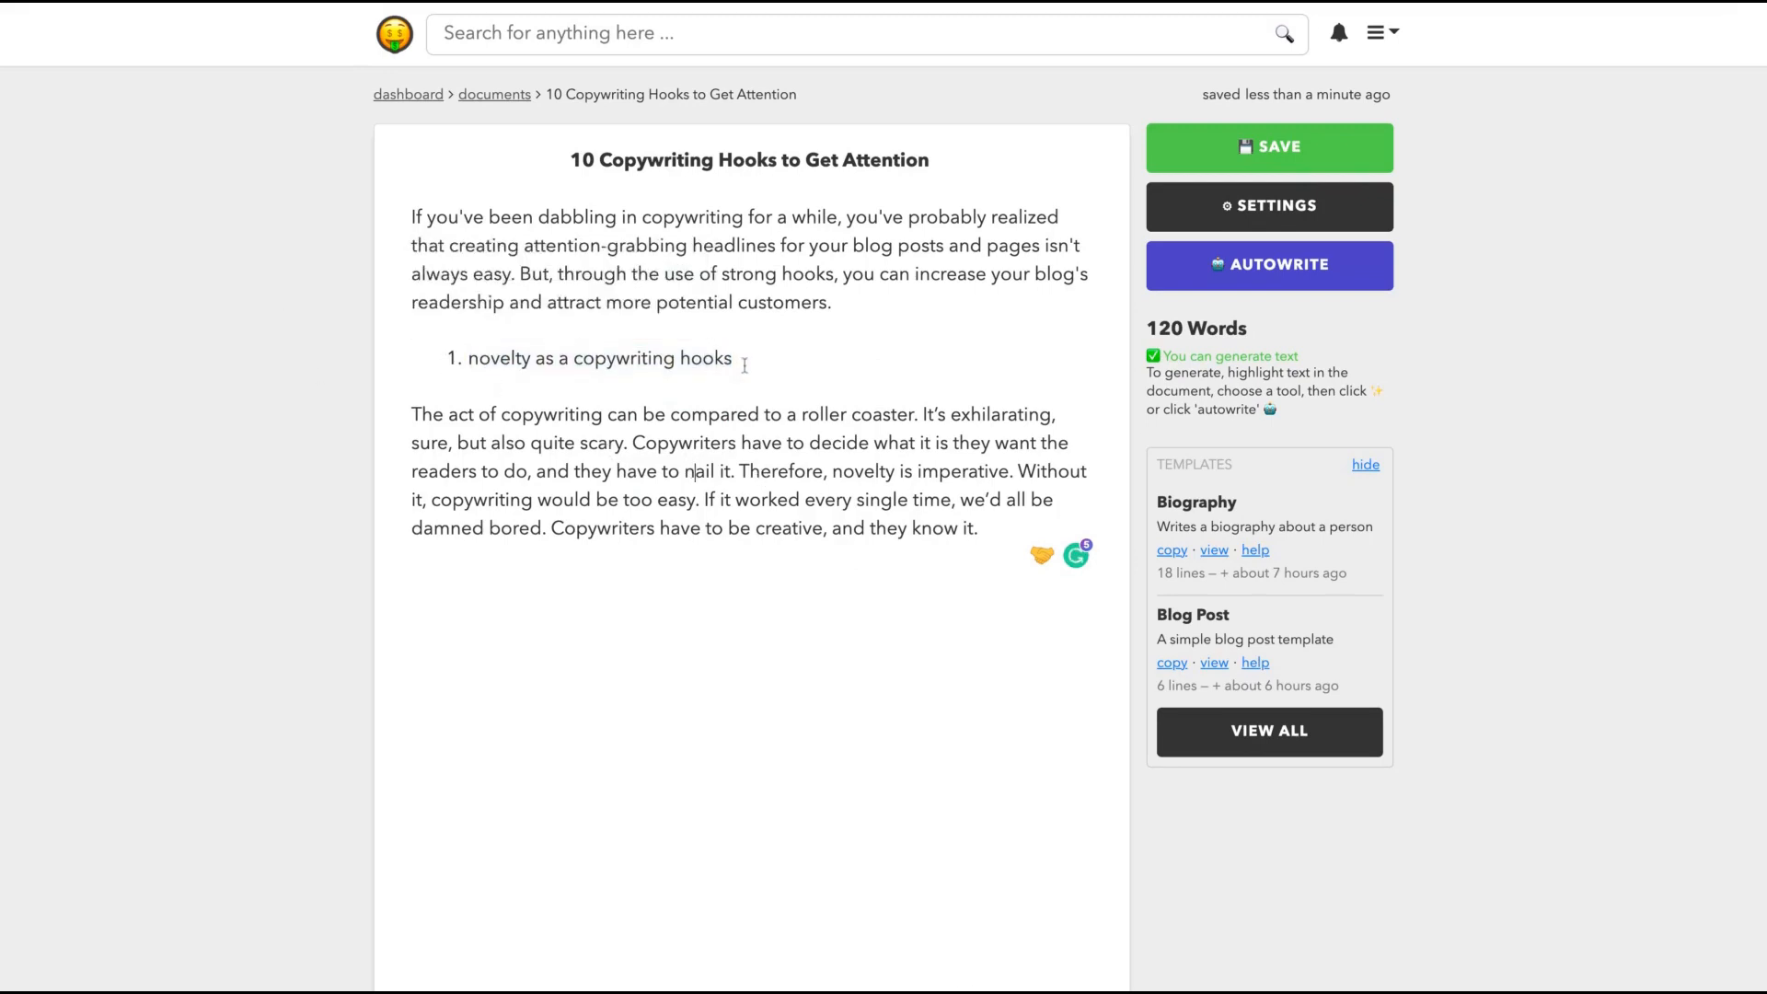
pyautogui.moveTo(532, 358); pyautogui.dragTo(732, 358)
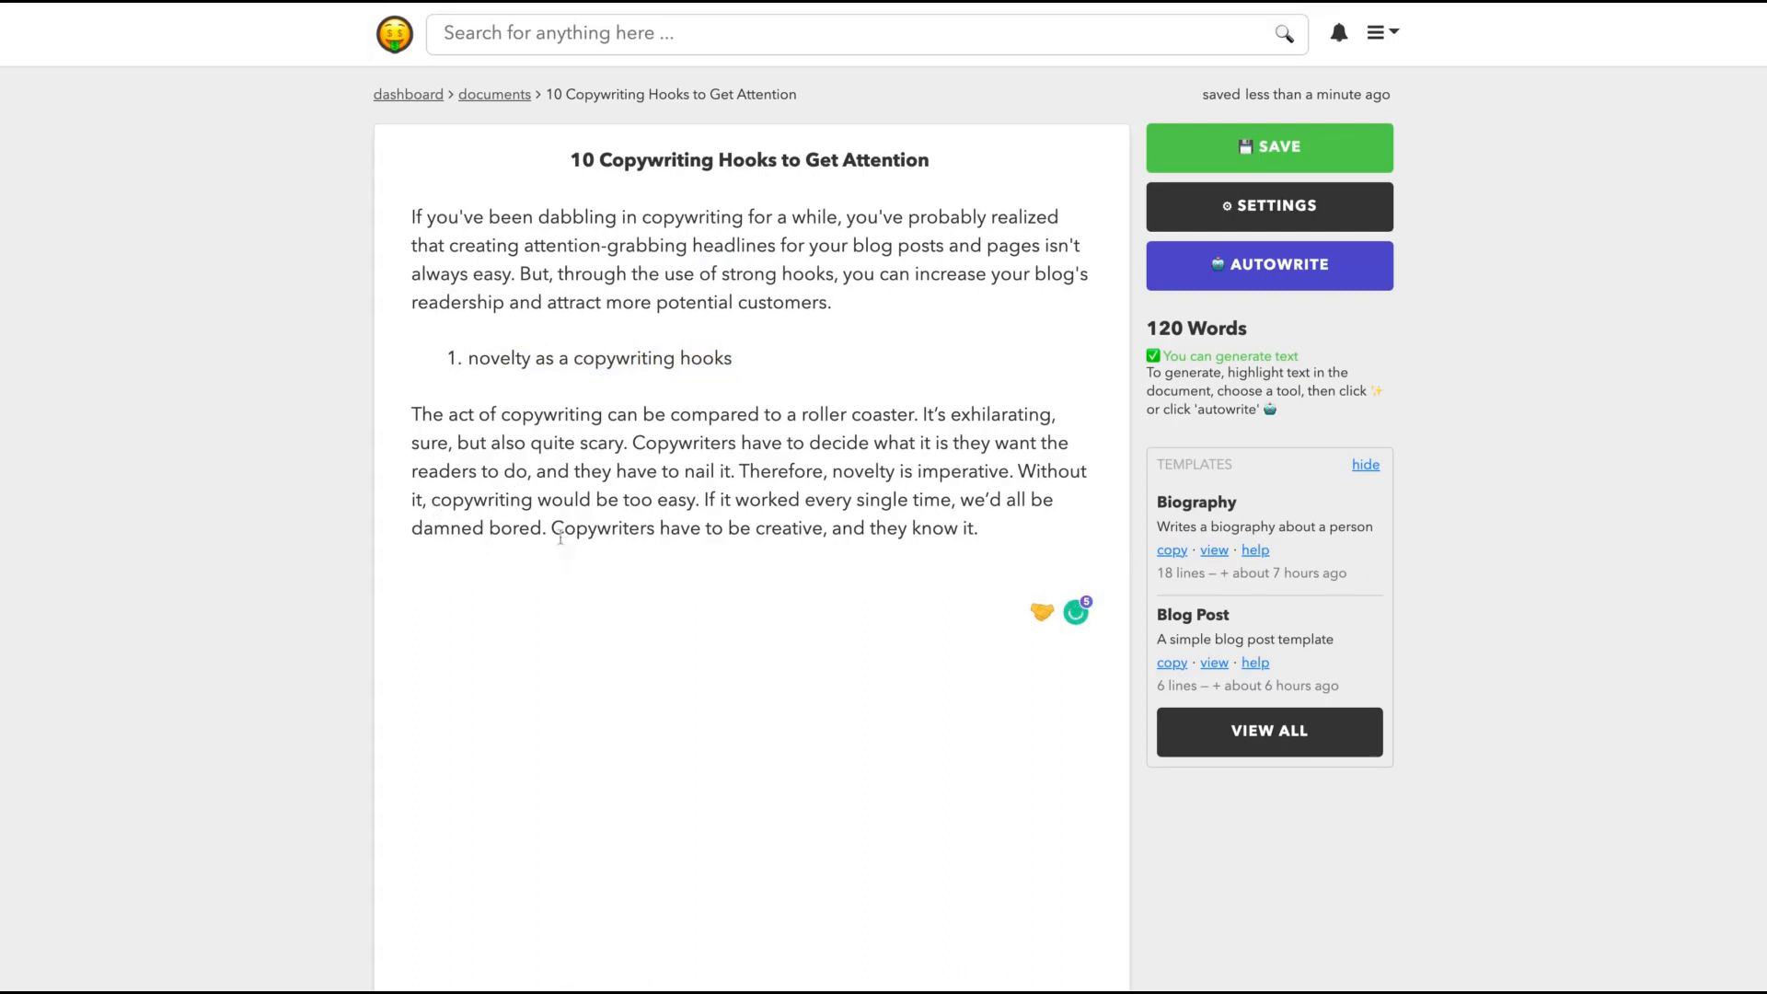
# - Delete the duplicated 'Copywriters have to be creative, and they know it.' opening sentence
pyautogui.moveTo(552, 527); pyautogui.dragTo(978, 527)
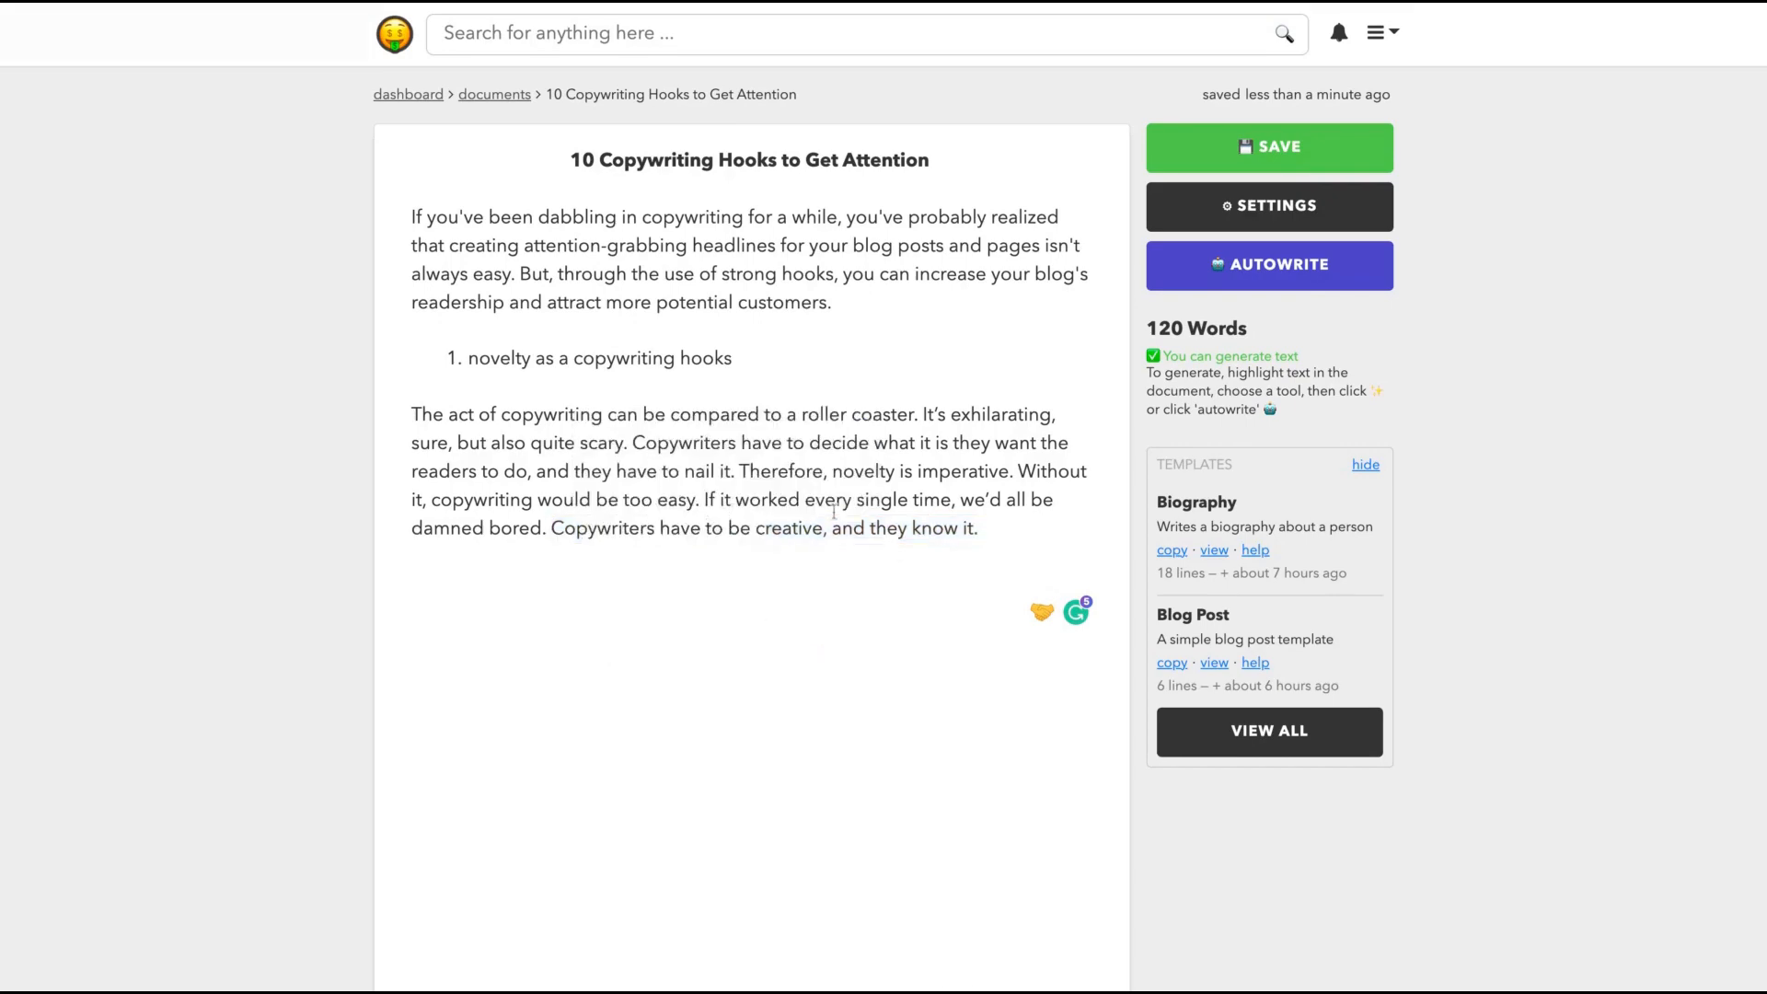
pyautogui.moveTo(598, 527); pyautogui.dragTo(983, 528)
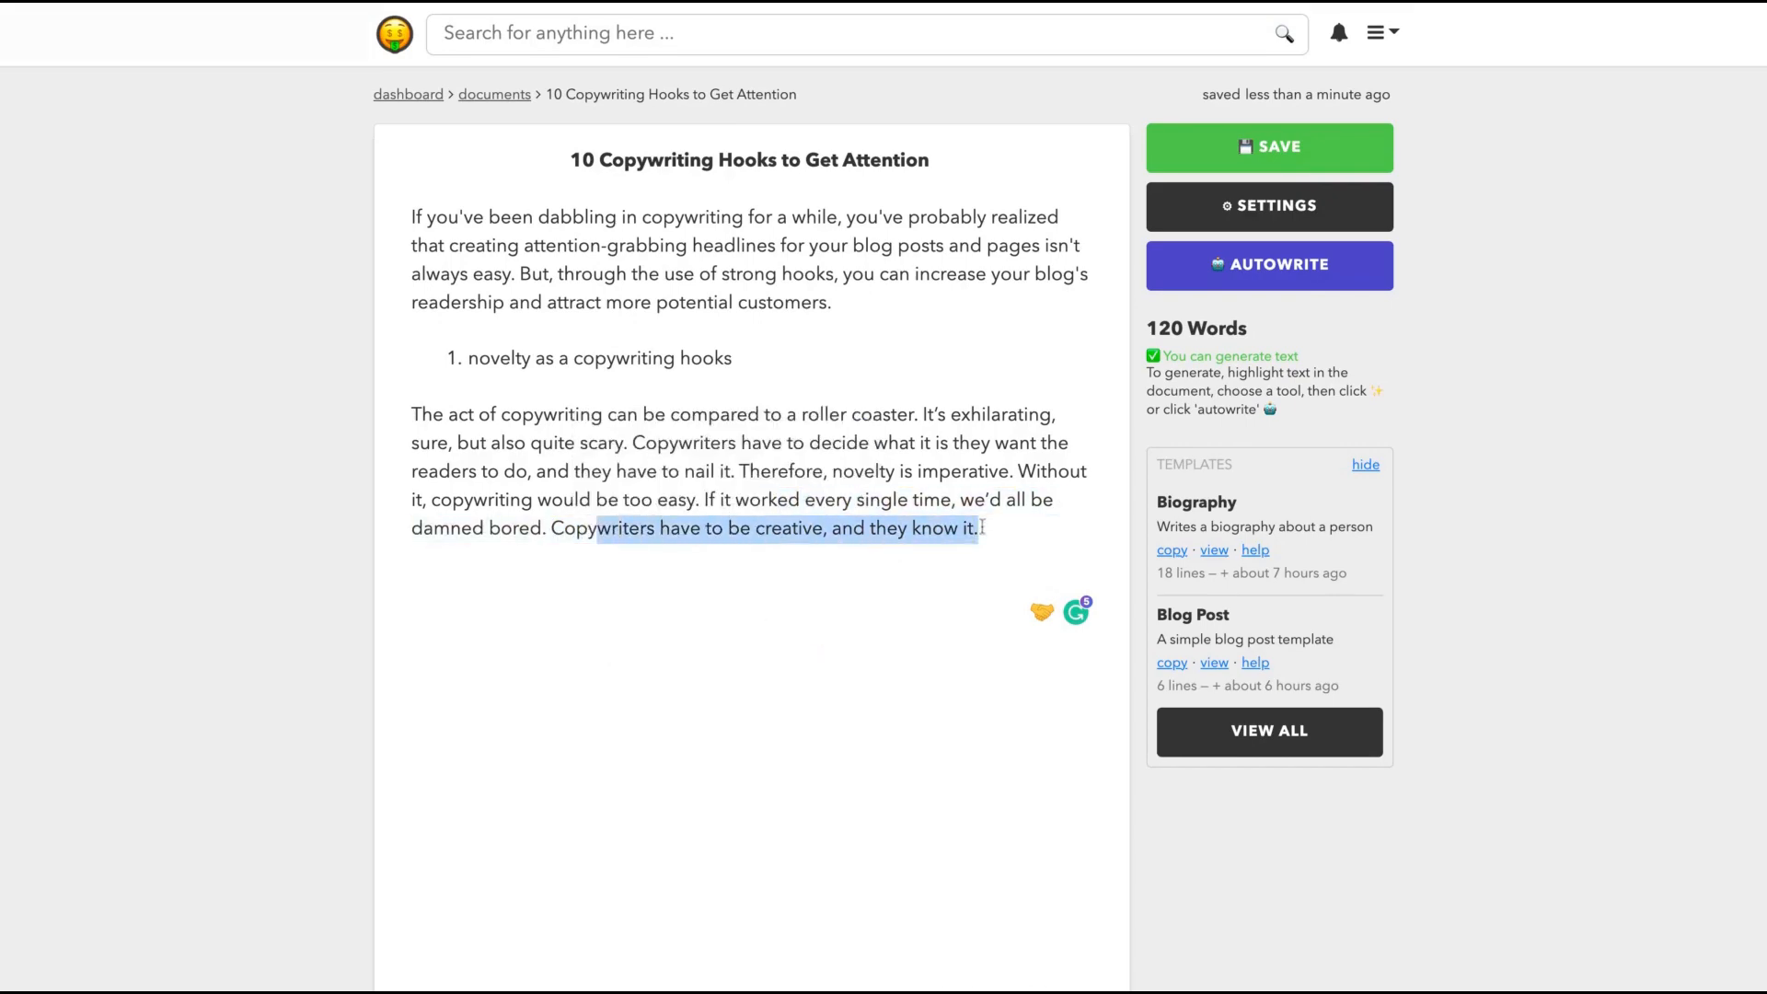
pyautogui.click(1268, 265)
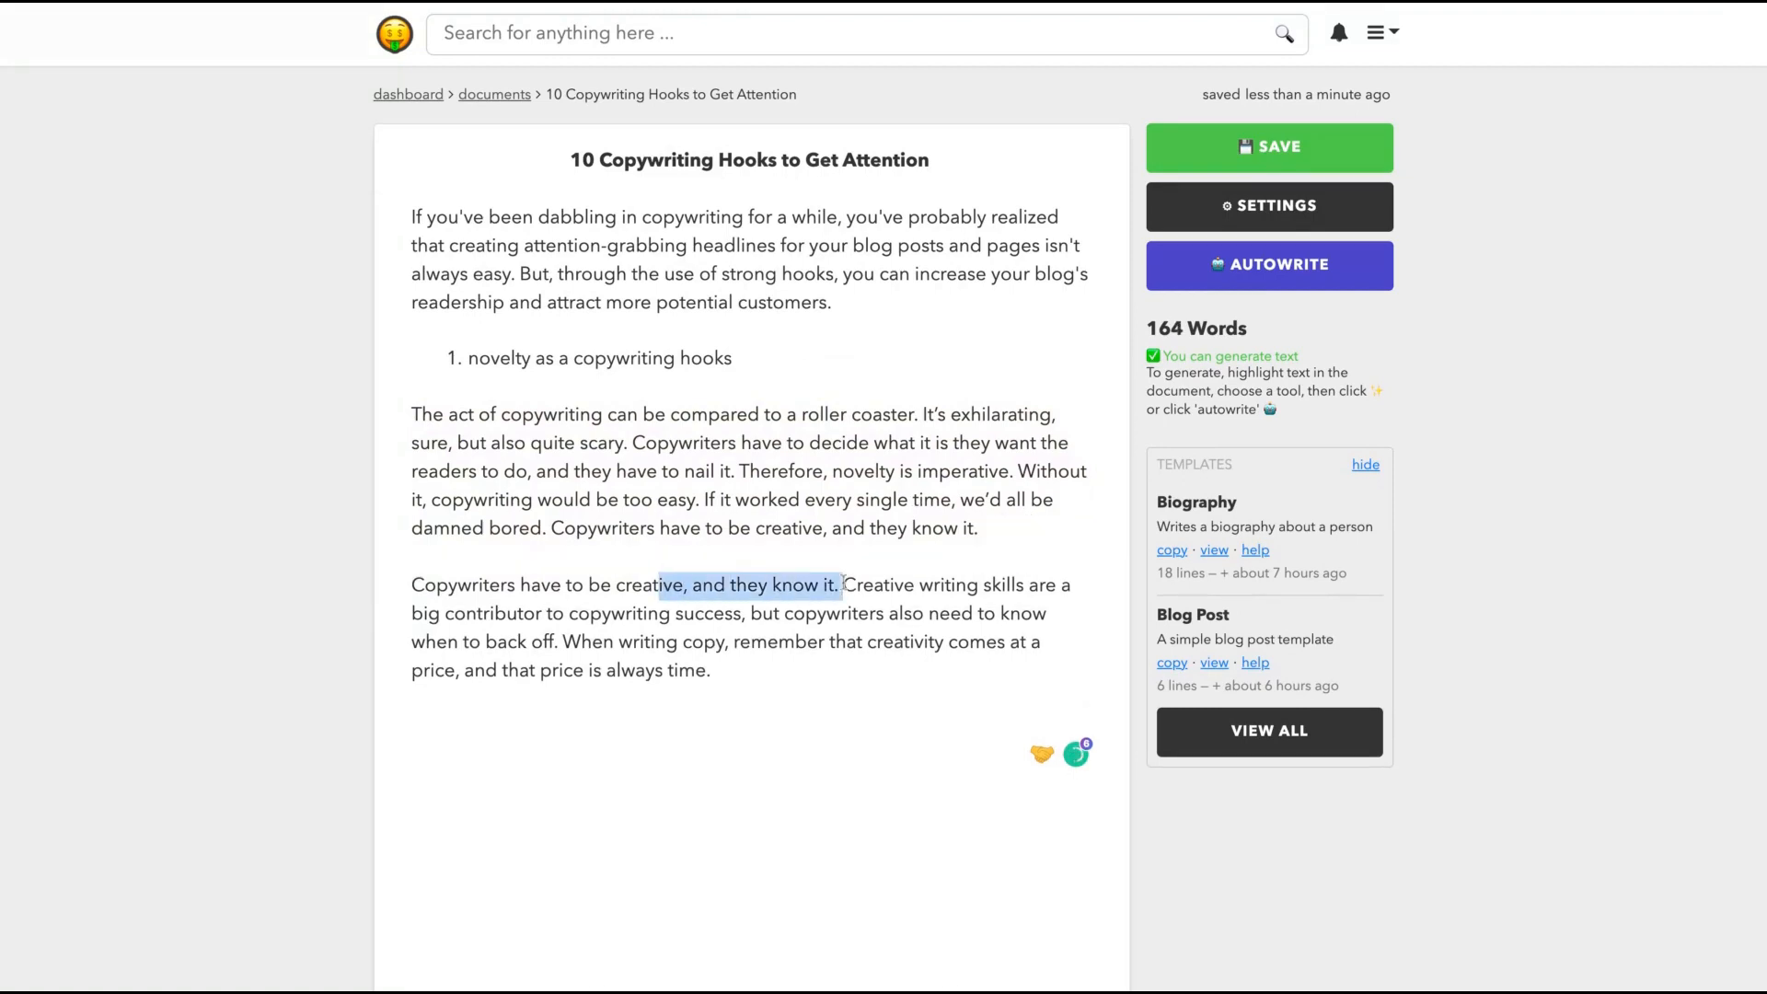
pyautogui.press('Delete')
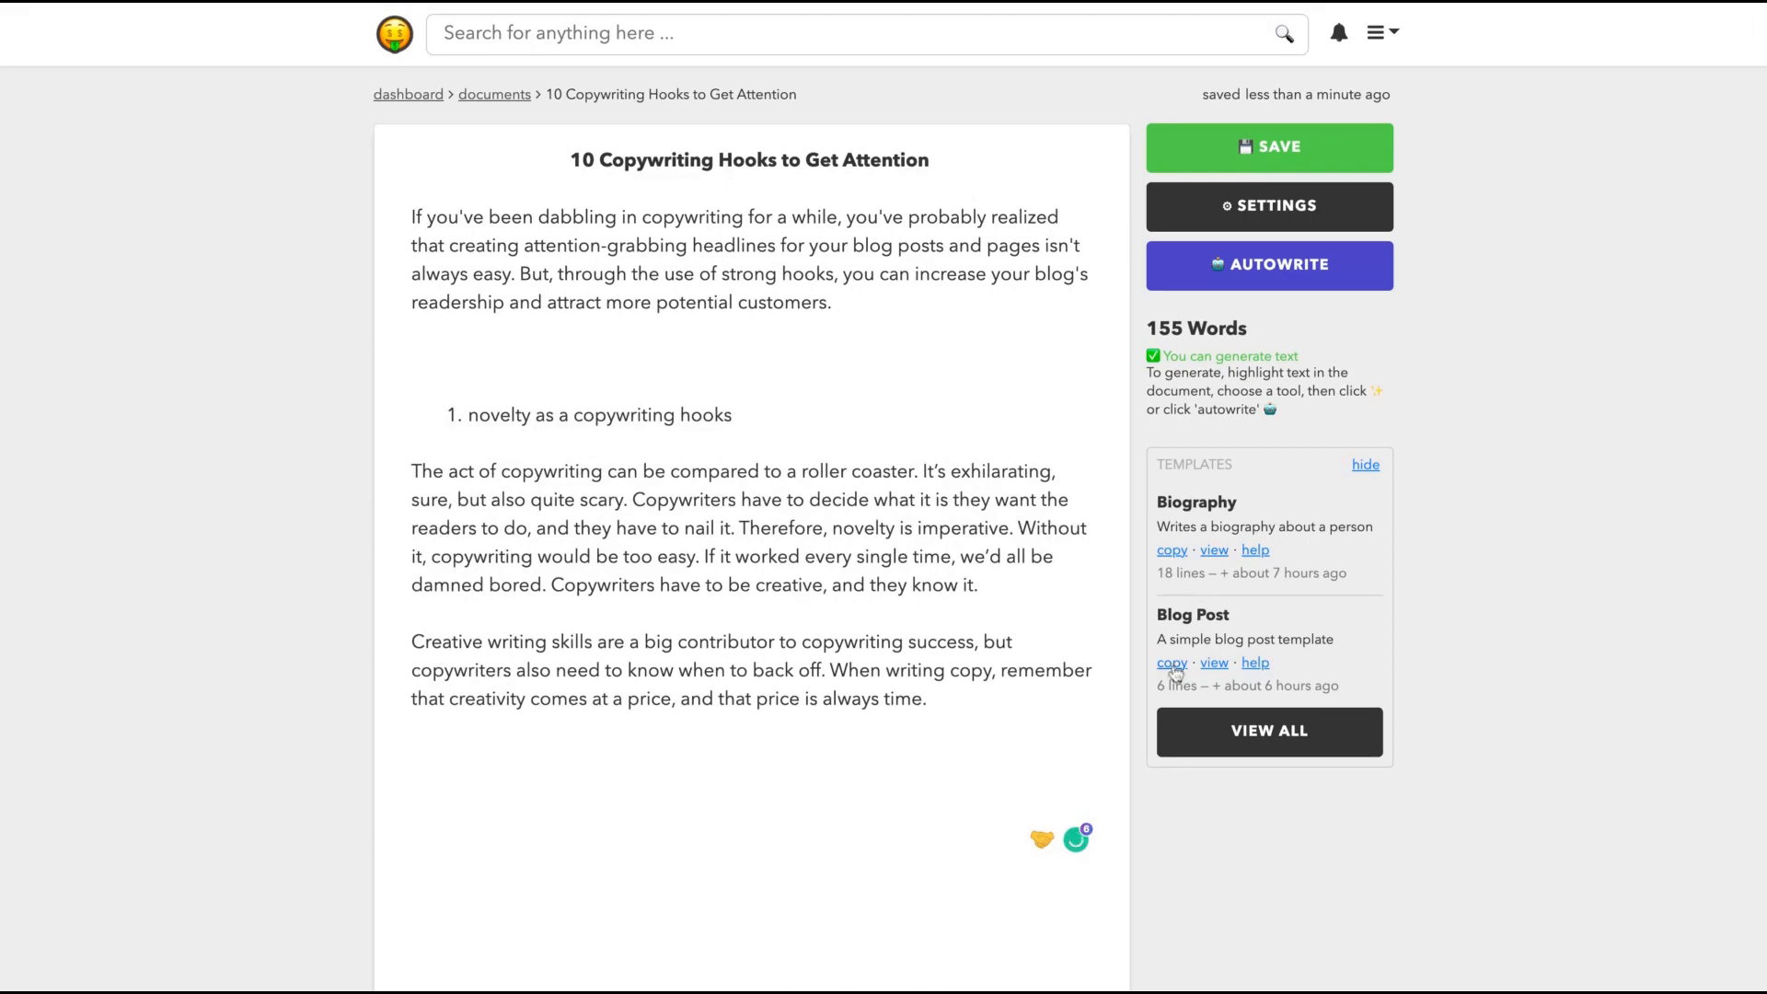
# - Insert the Blog Post outline template as a prompt about 10 copywriting hooks
pyautogui.click(1170, 663)
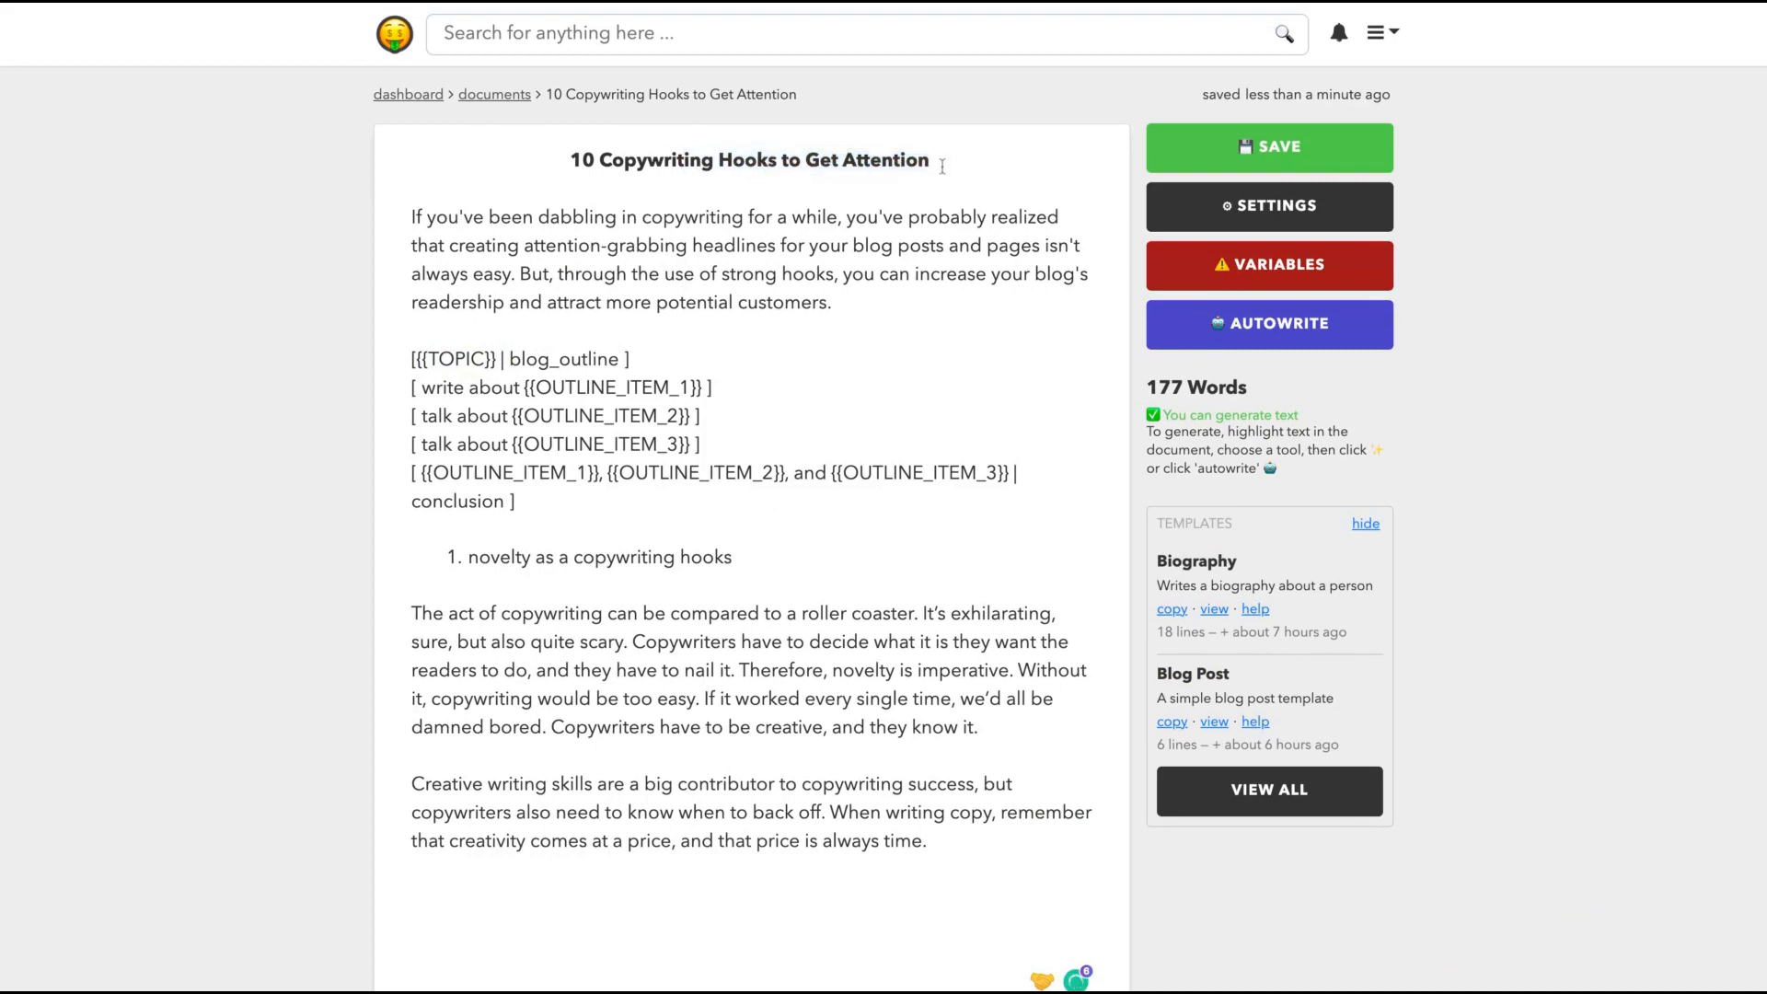
pyautogui.doubleClick(454, 358)
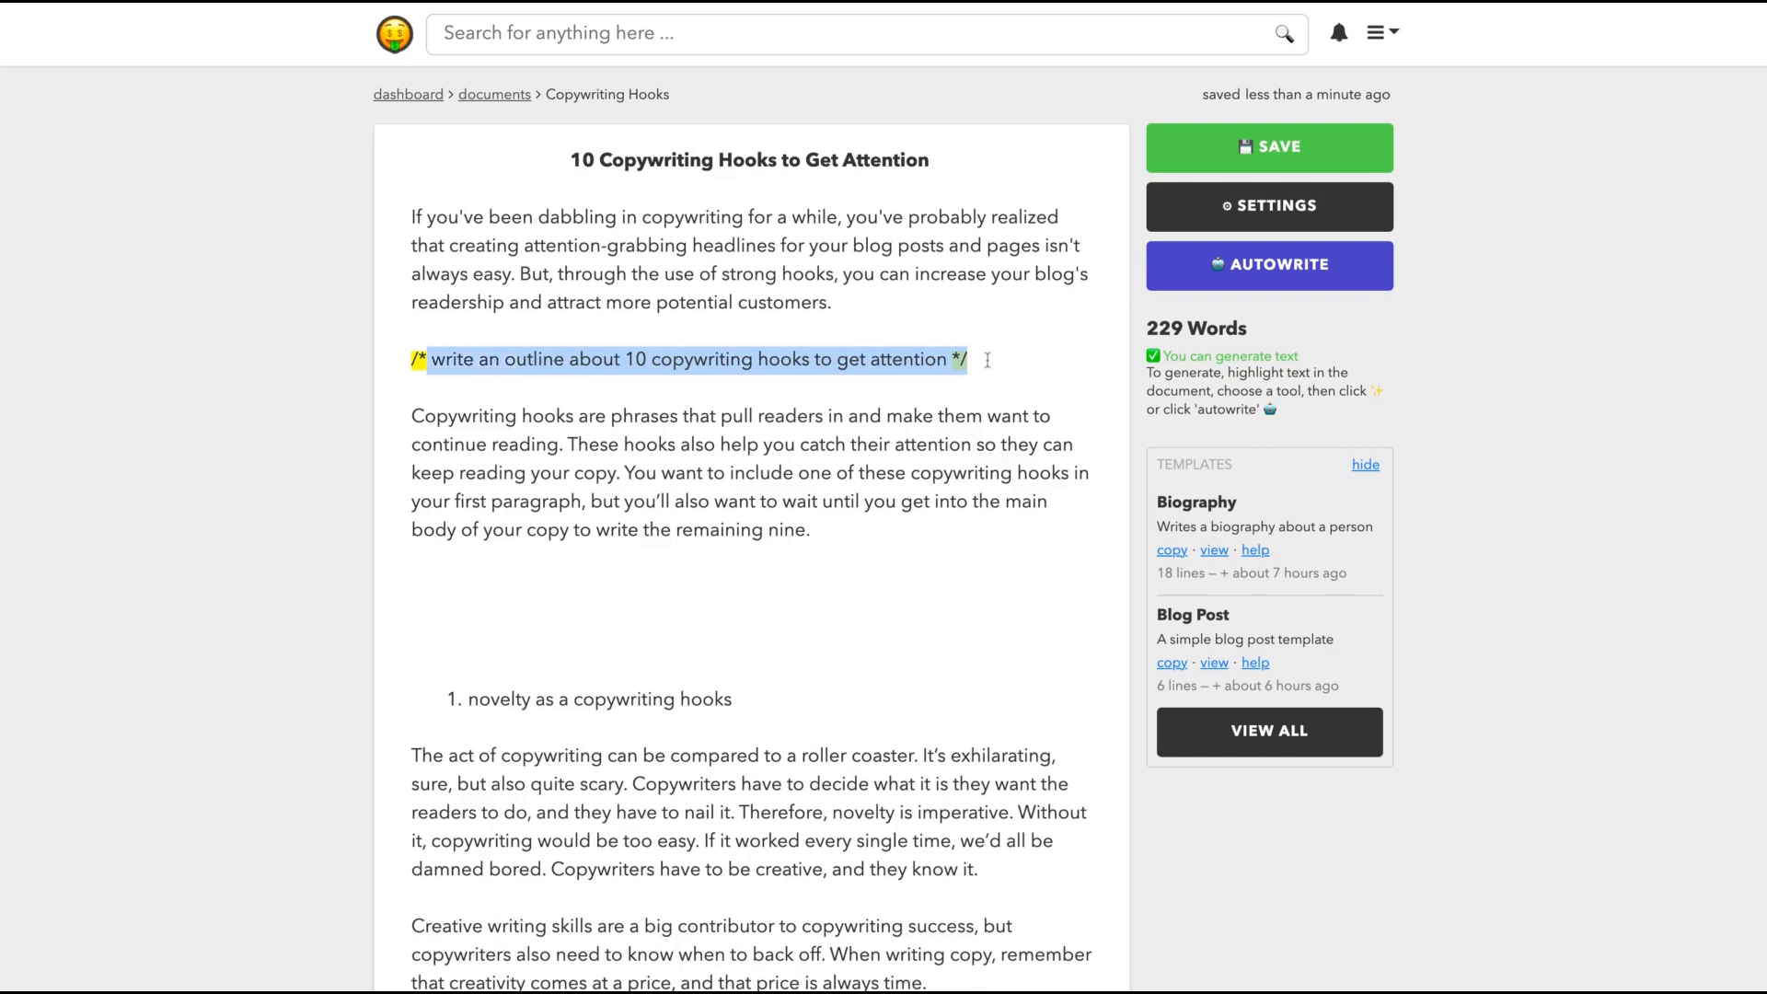
# - Paste the hooks paragraph above the prompt, then delete the old prompt and duplicate paragraph
pyautogui.click(687, 358)
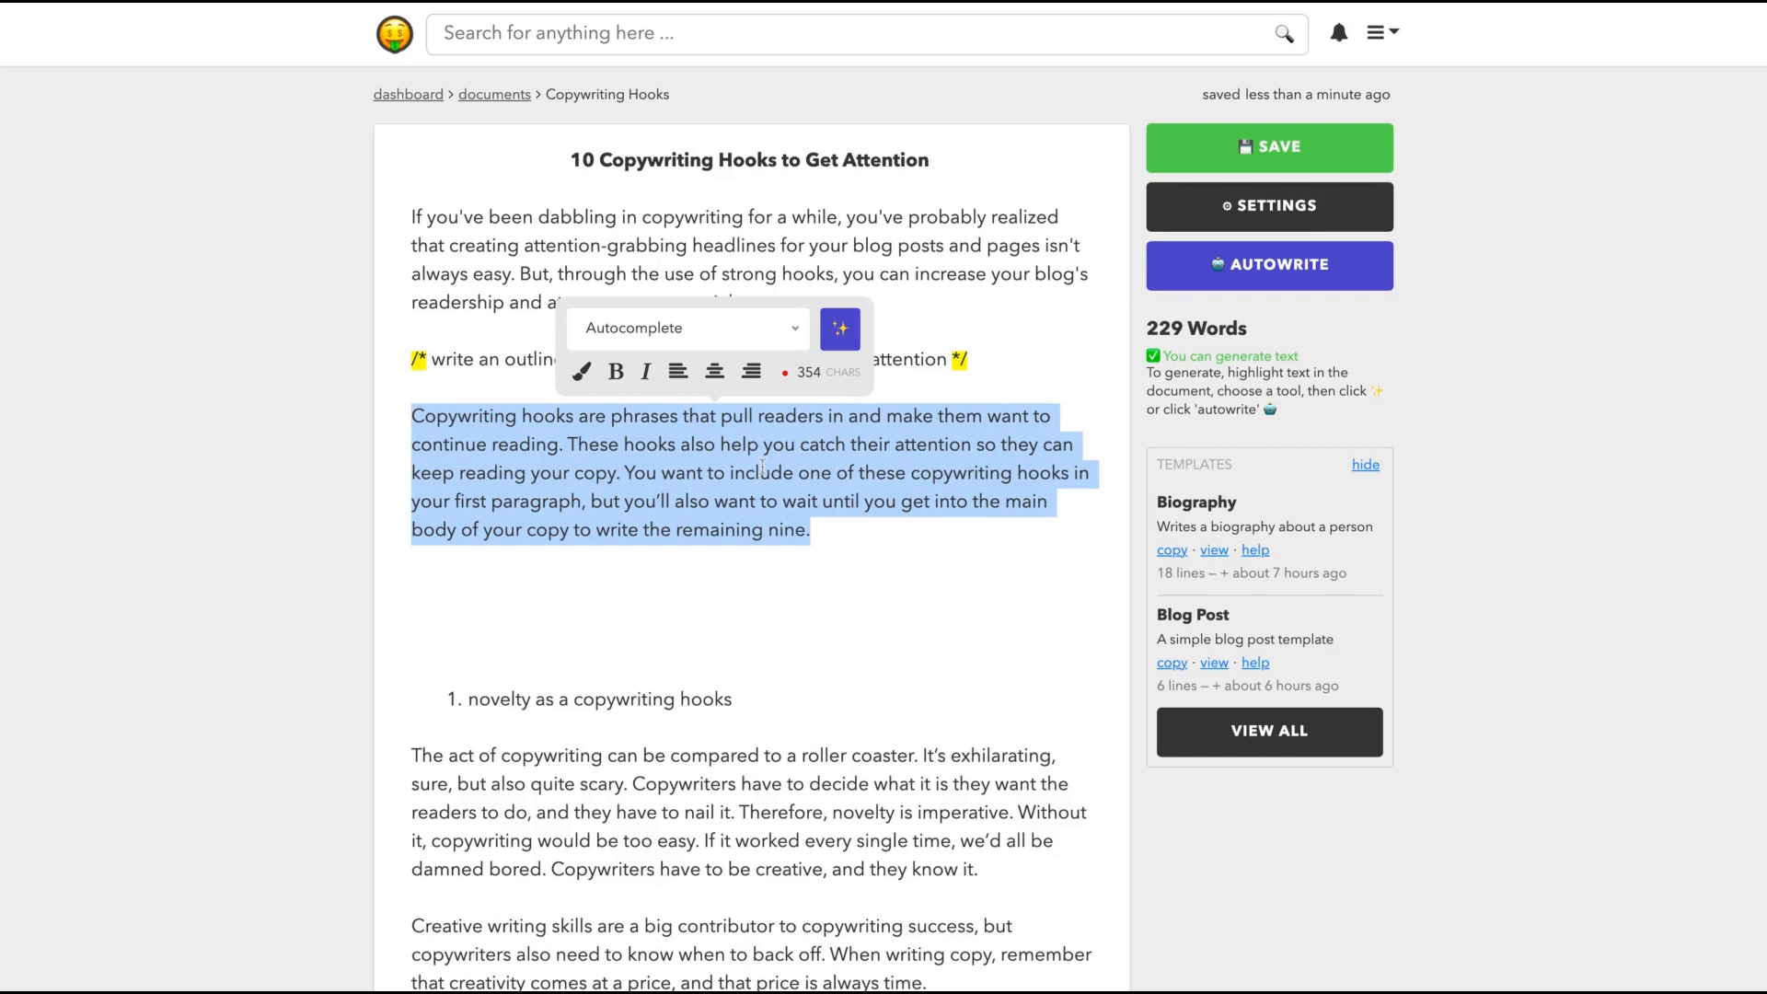
pyautogui.click(880, 548)
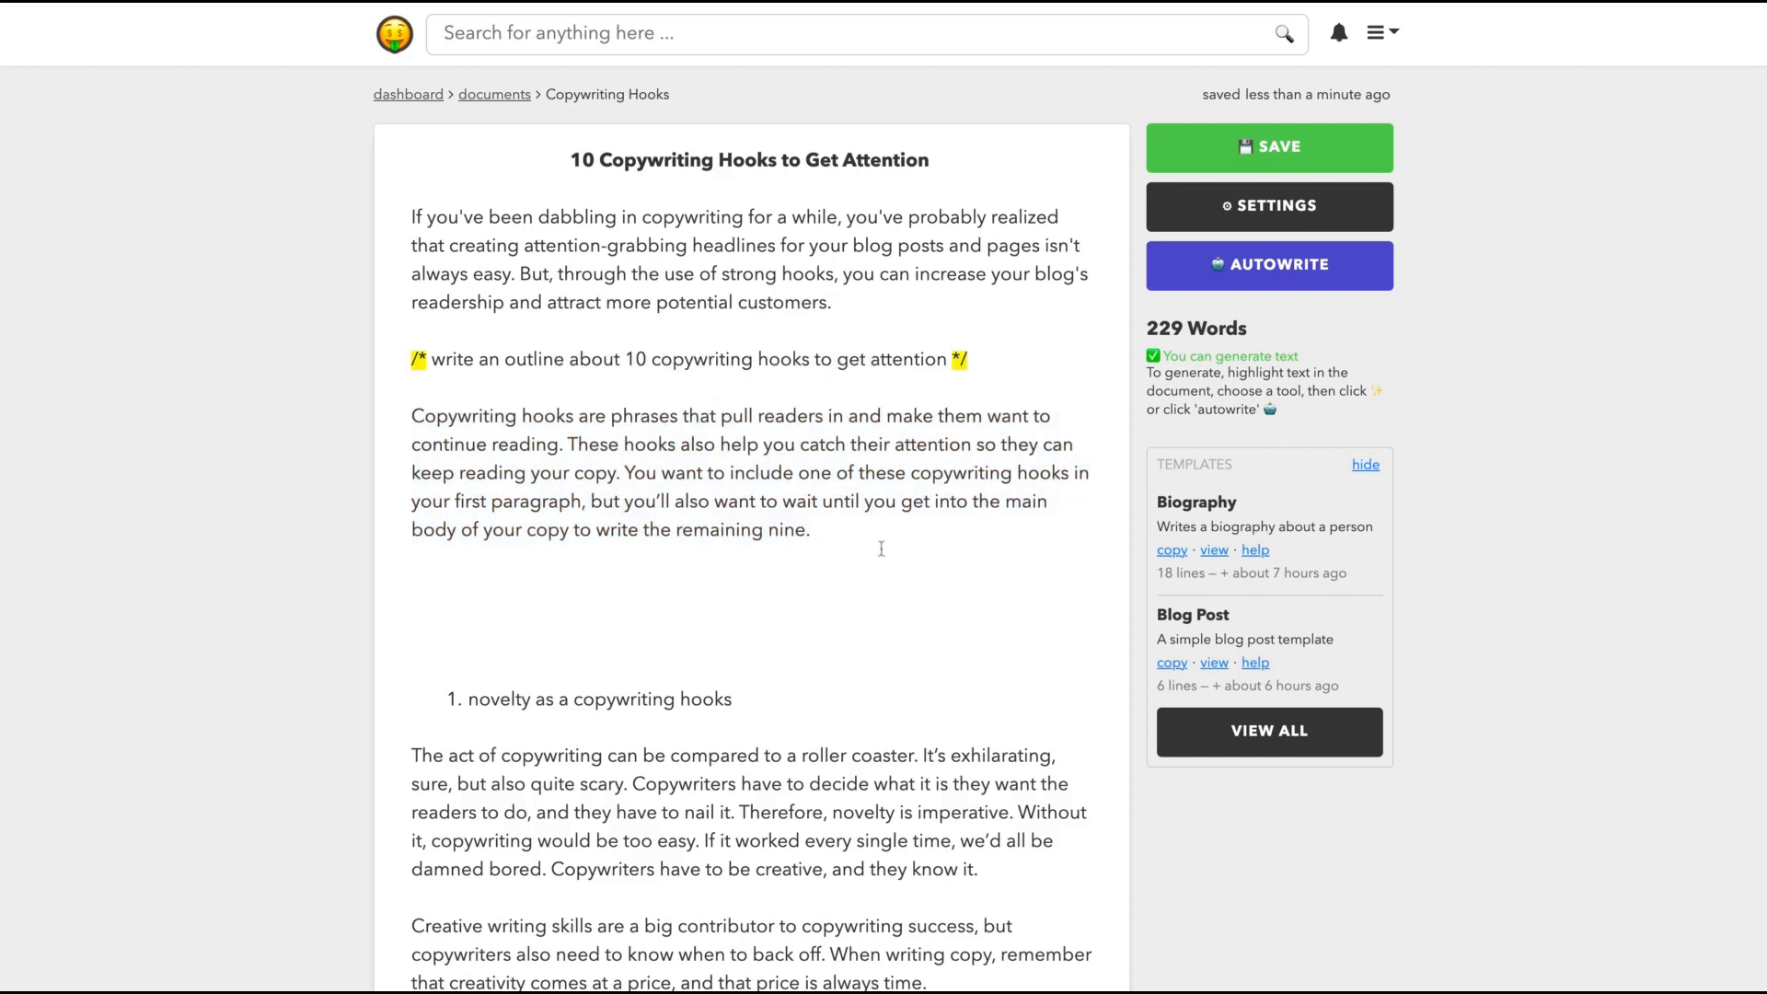
pyautogui.moveTo(807, 547)
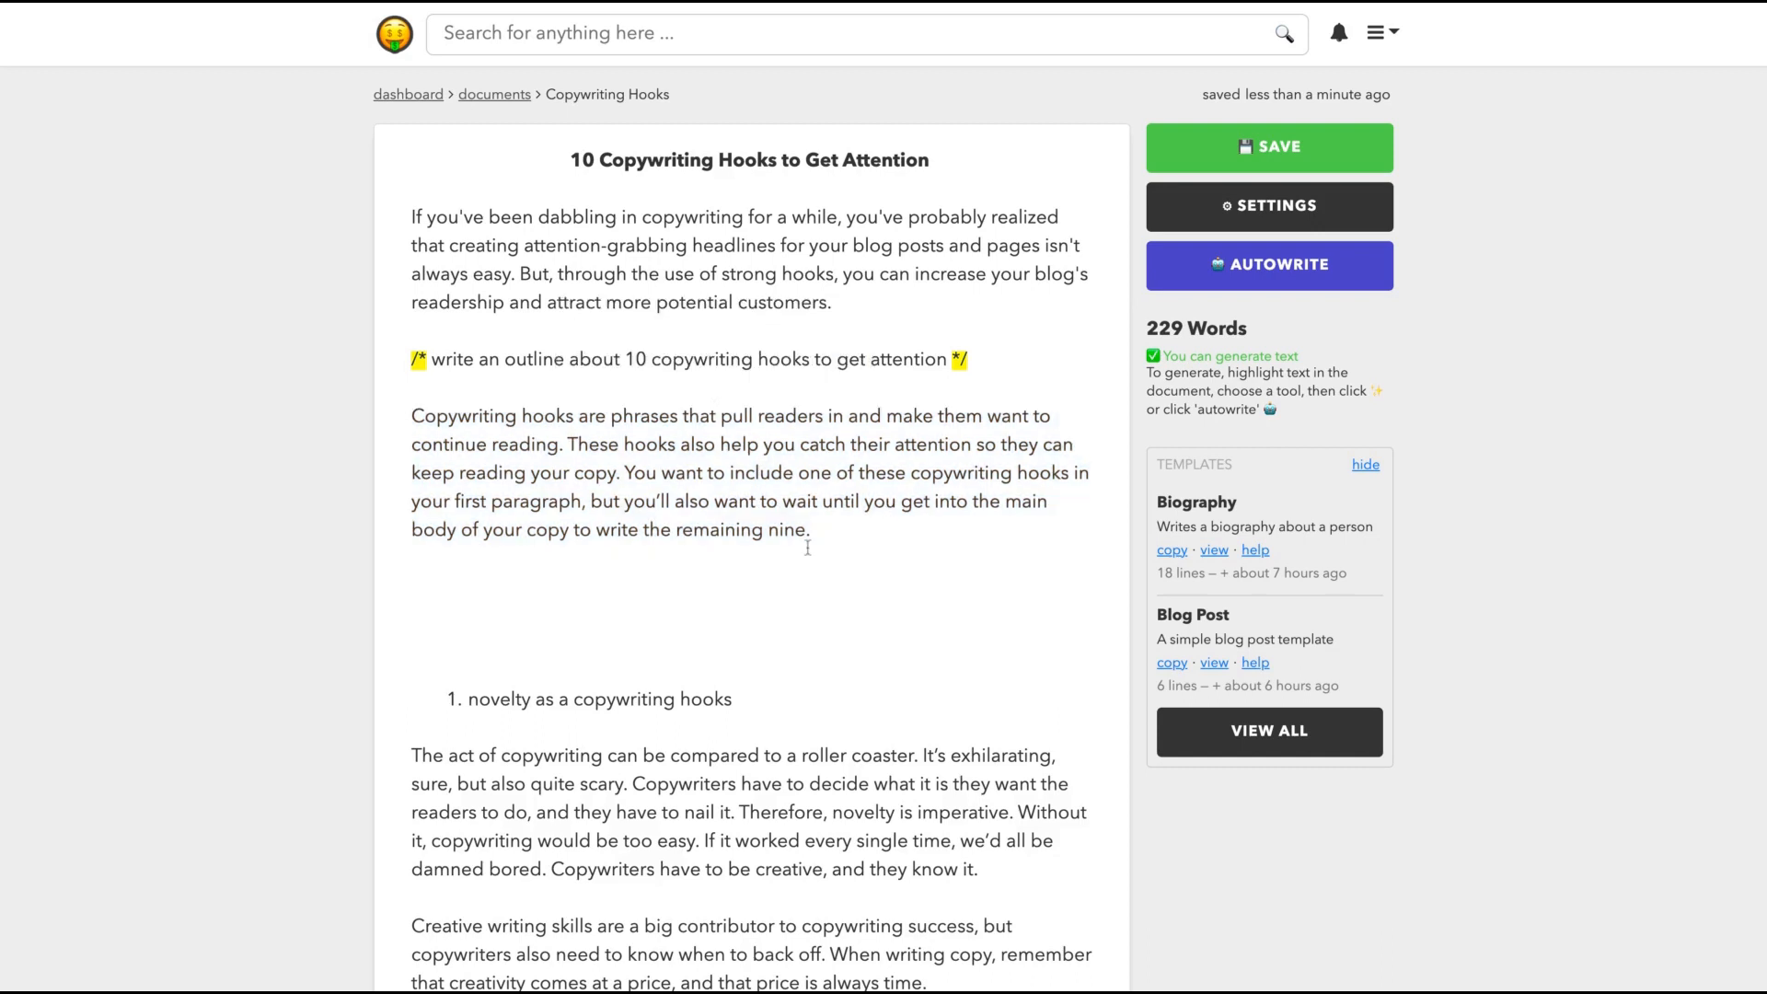
pyautogui.moveTo(837, 537)
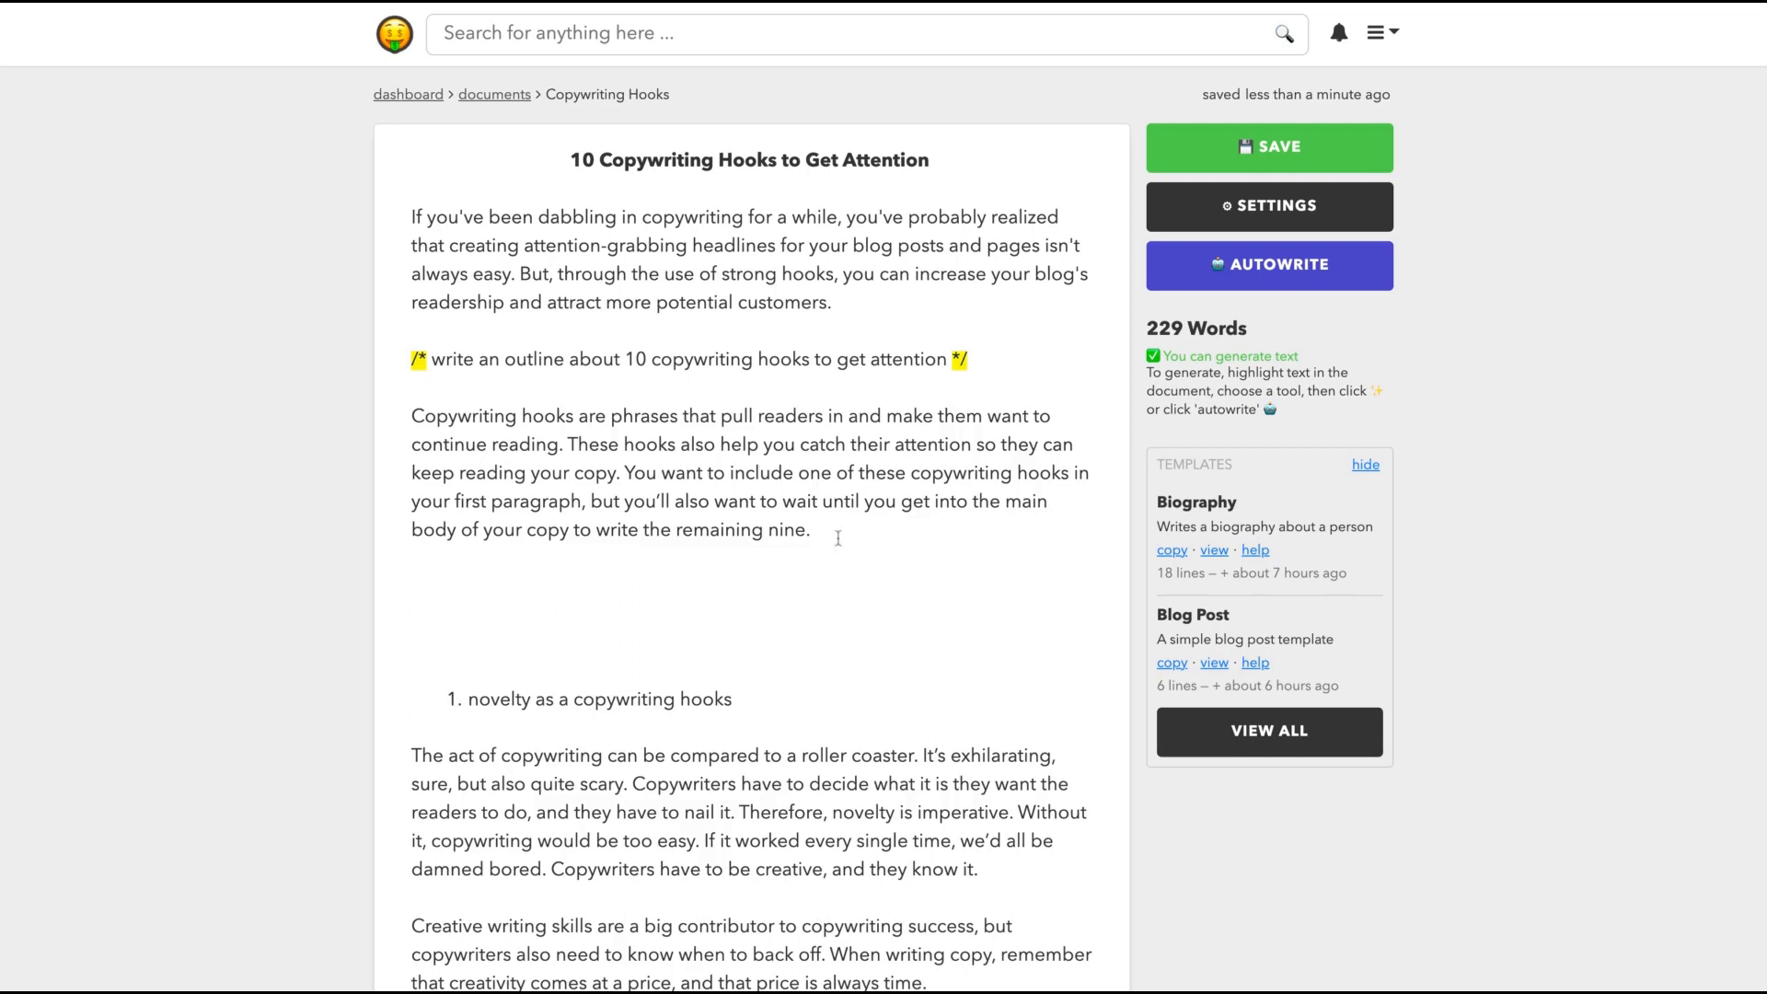
pyautogui.moveTo(540, 473); pyautogui.dragTo(807, 531)
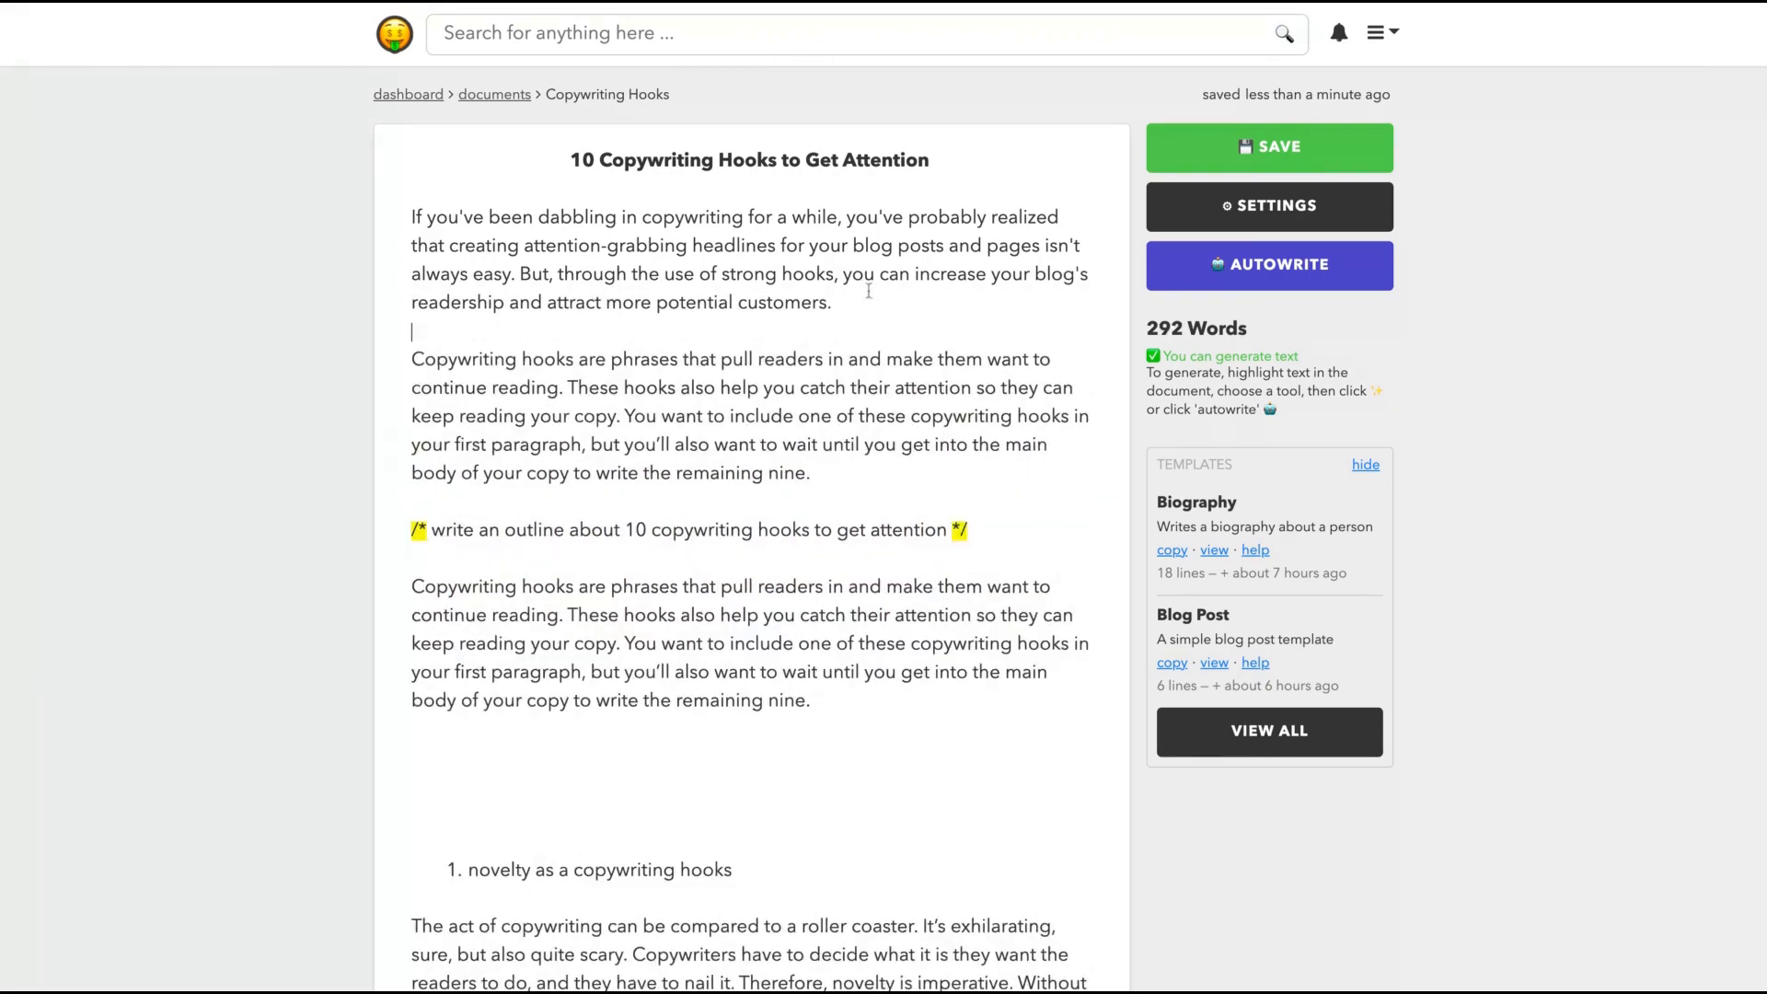
pyautogui.moveTo(412, 530); pyautogui.dragTo(809, 699)
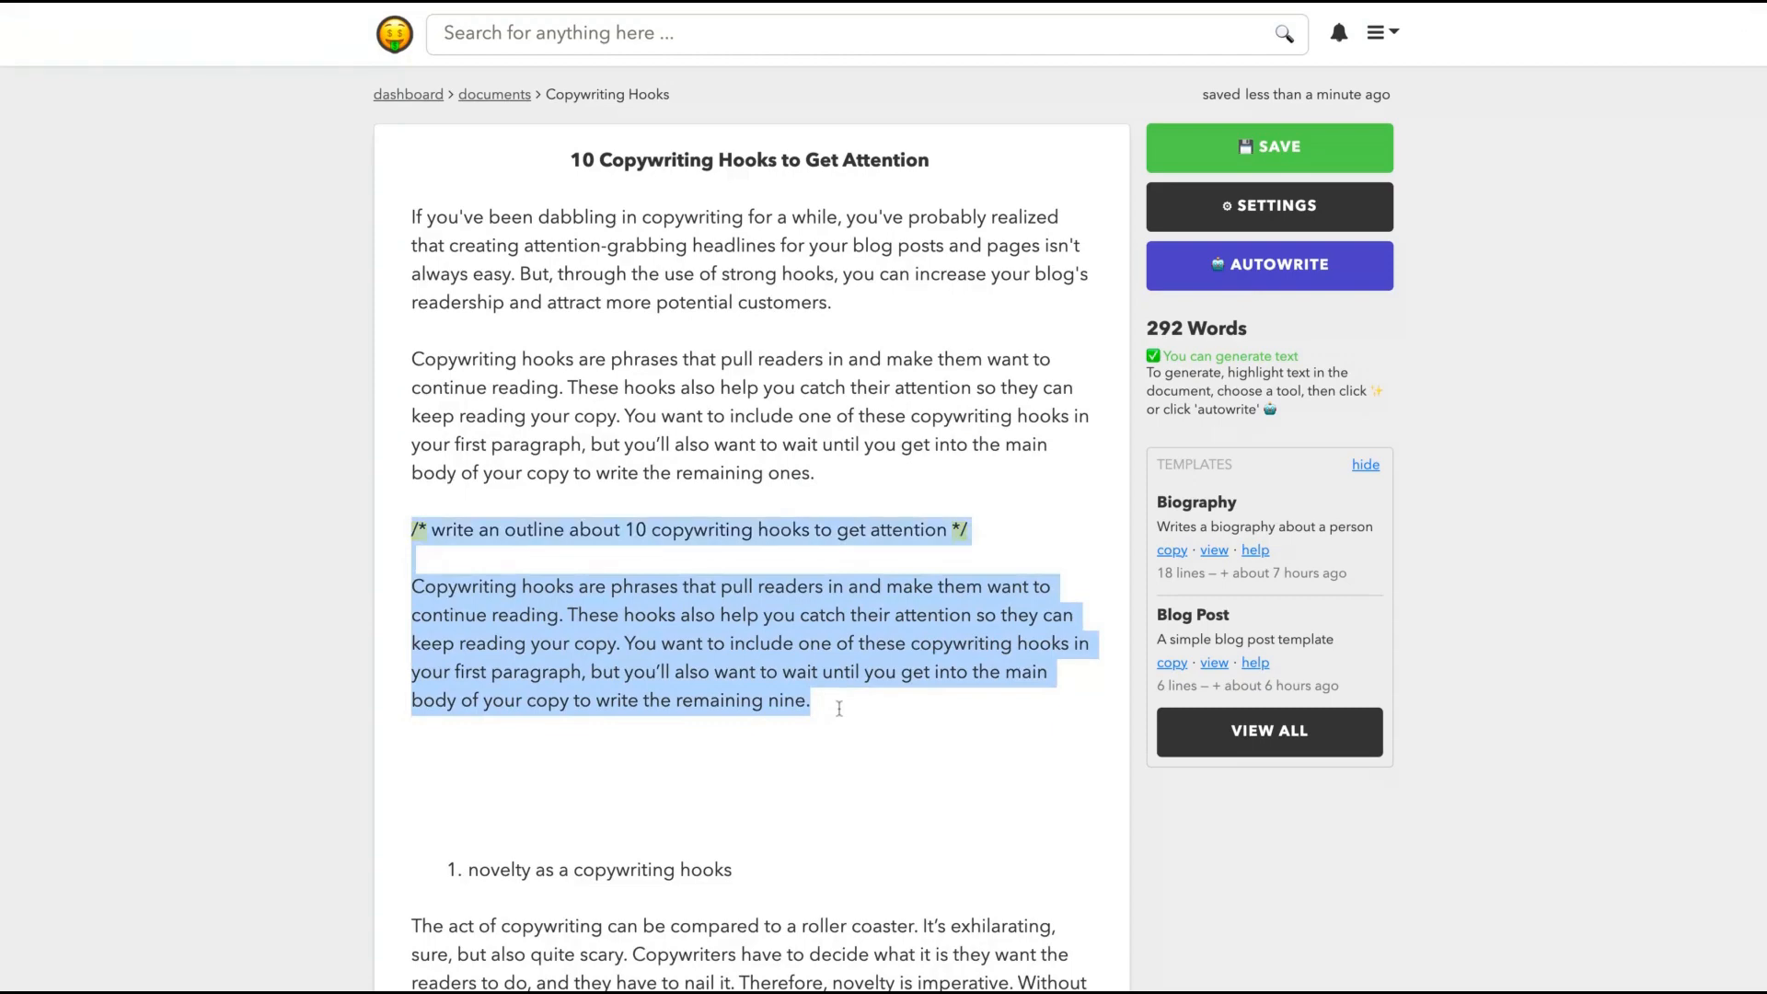
pyautogui.press('Delete')
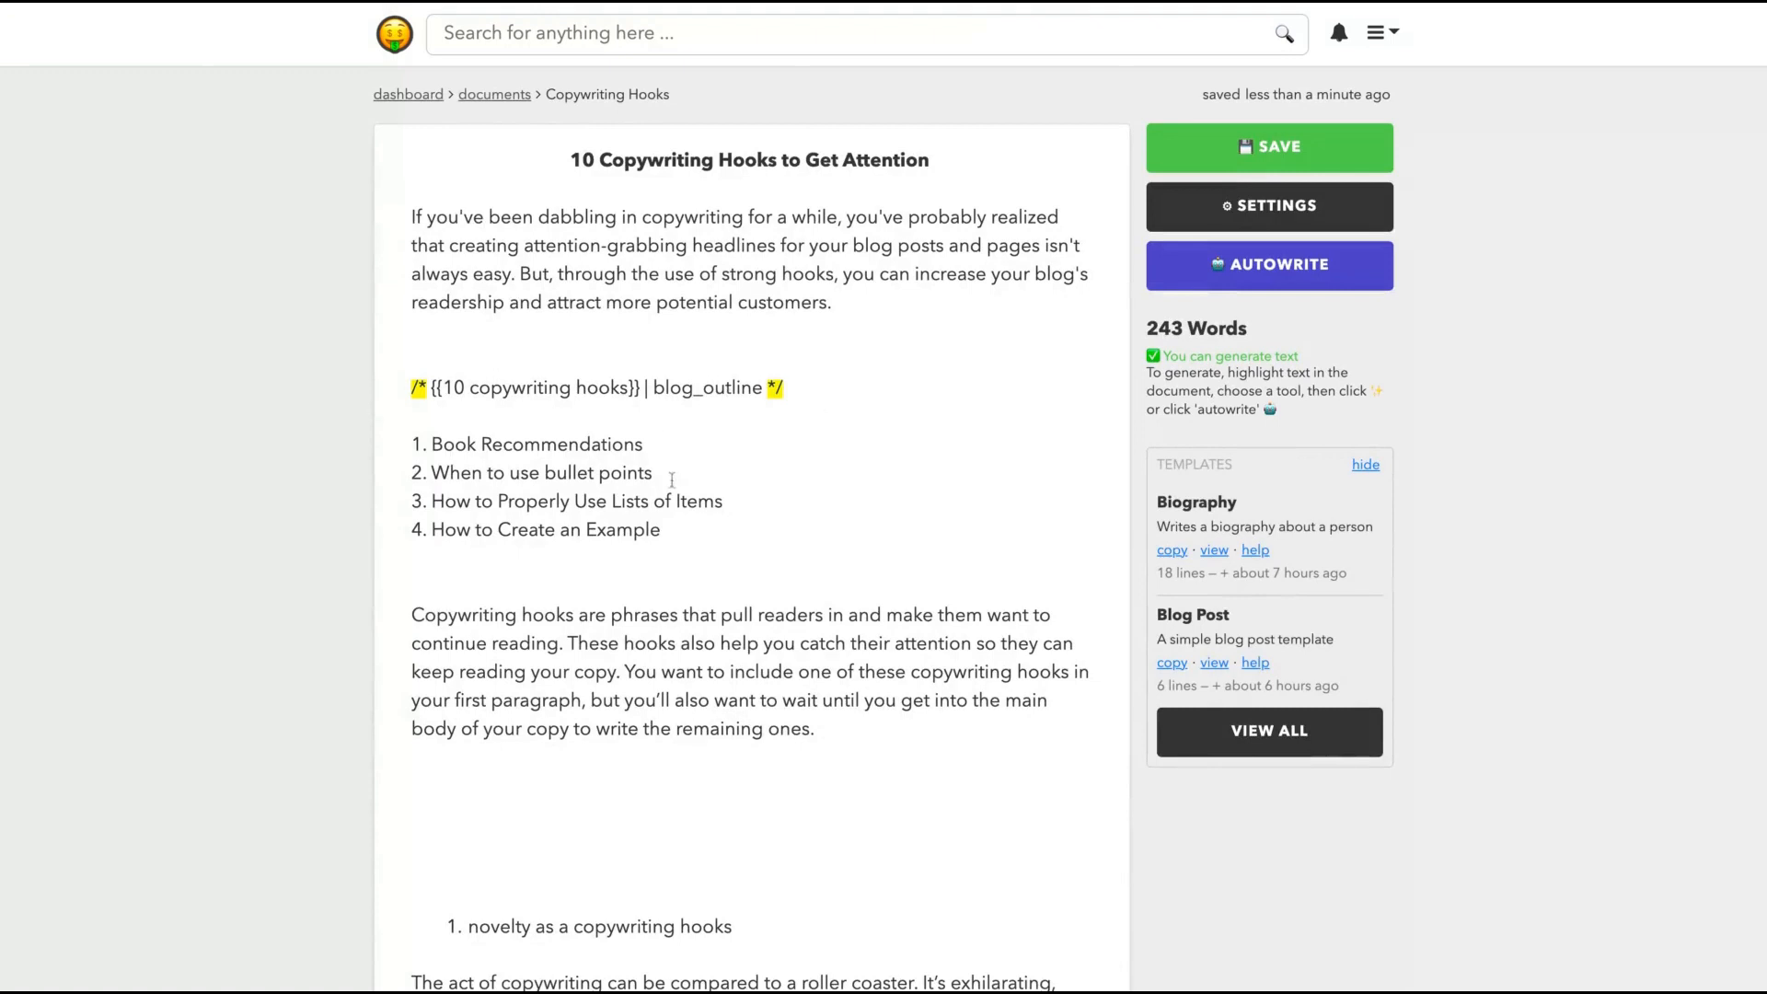
pyautogui.moveTo(626, 537)
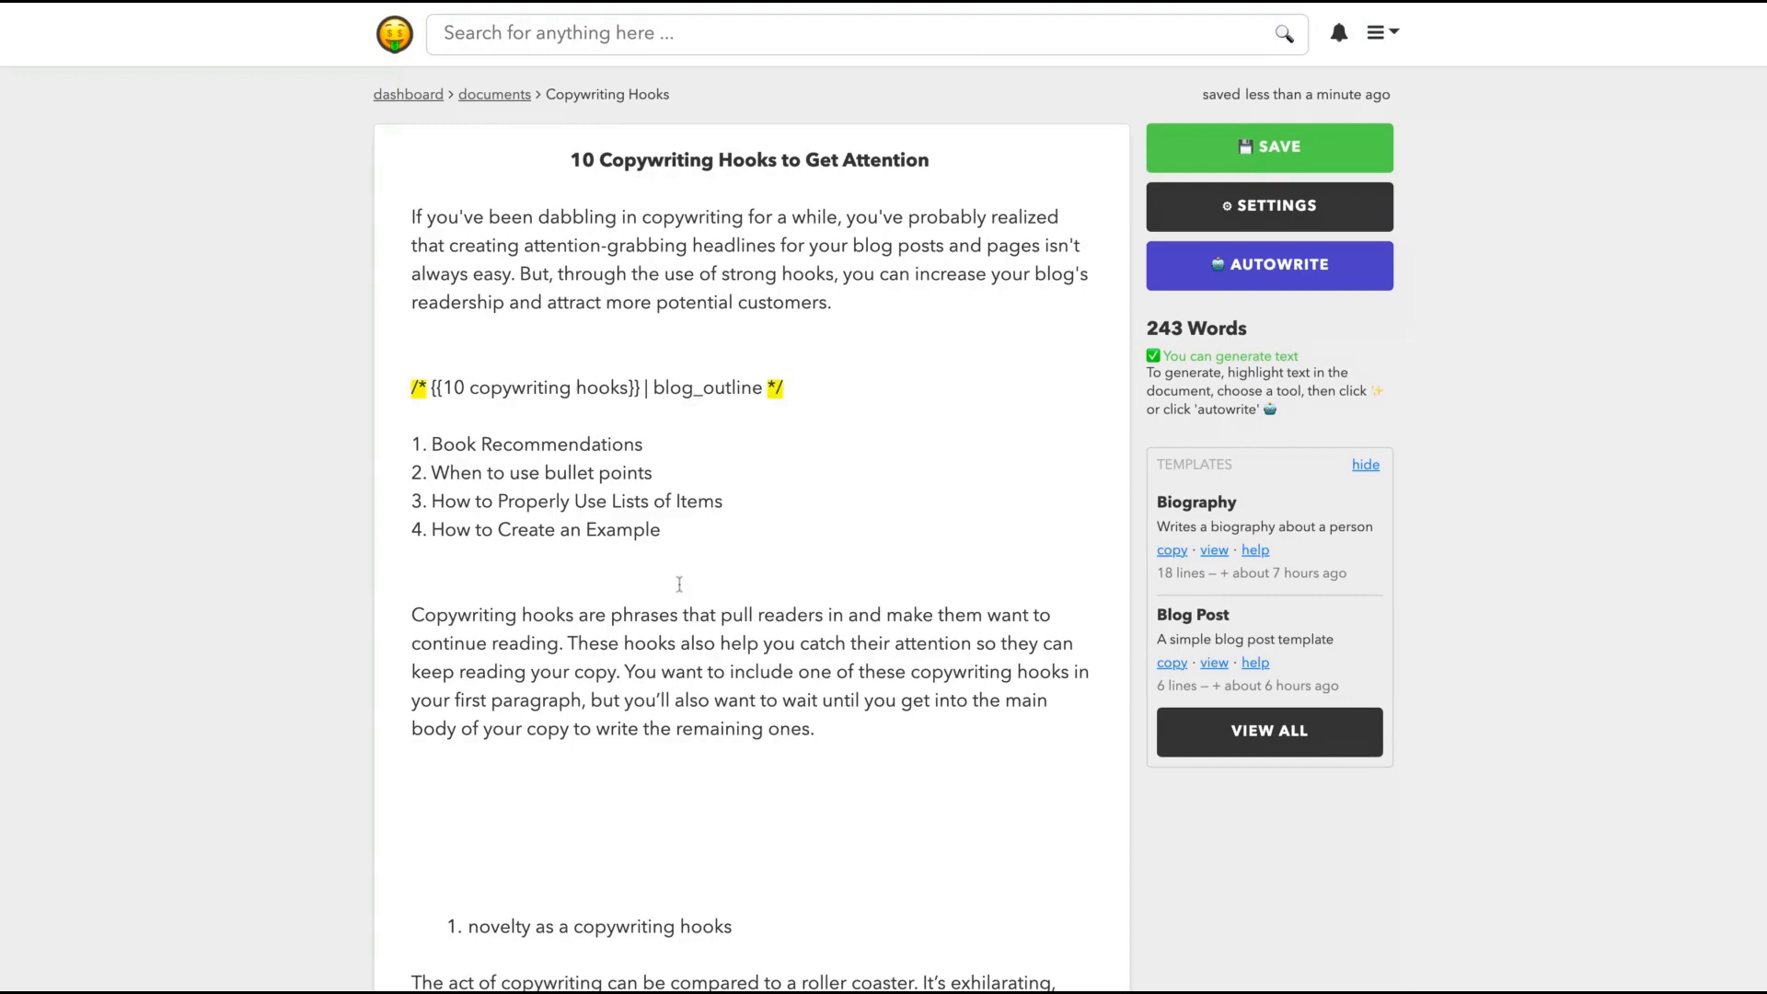
pyautogui.moveTo(708, 557)
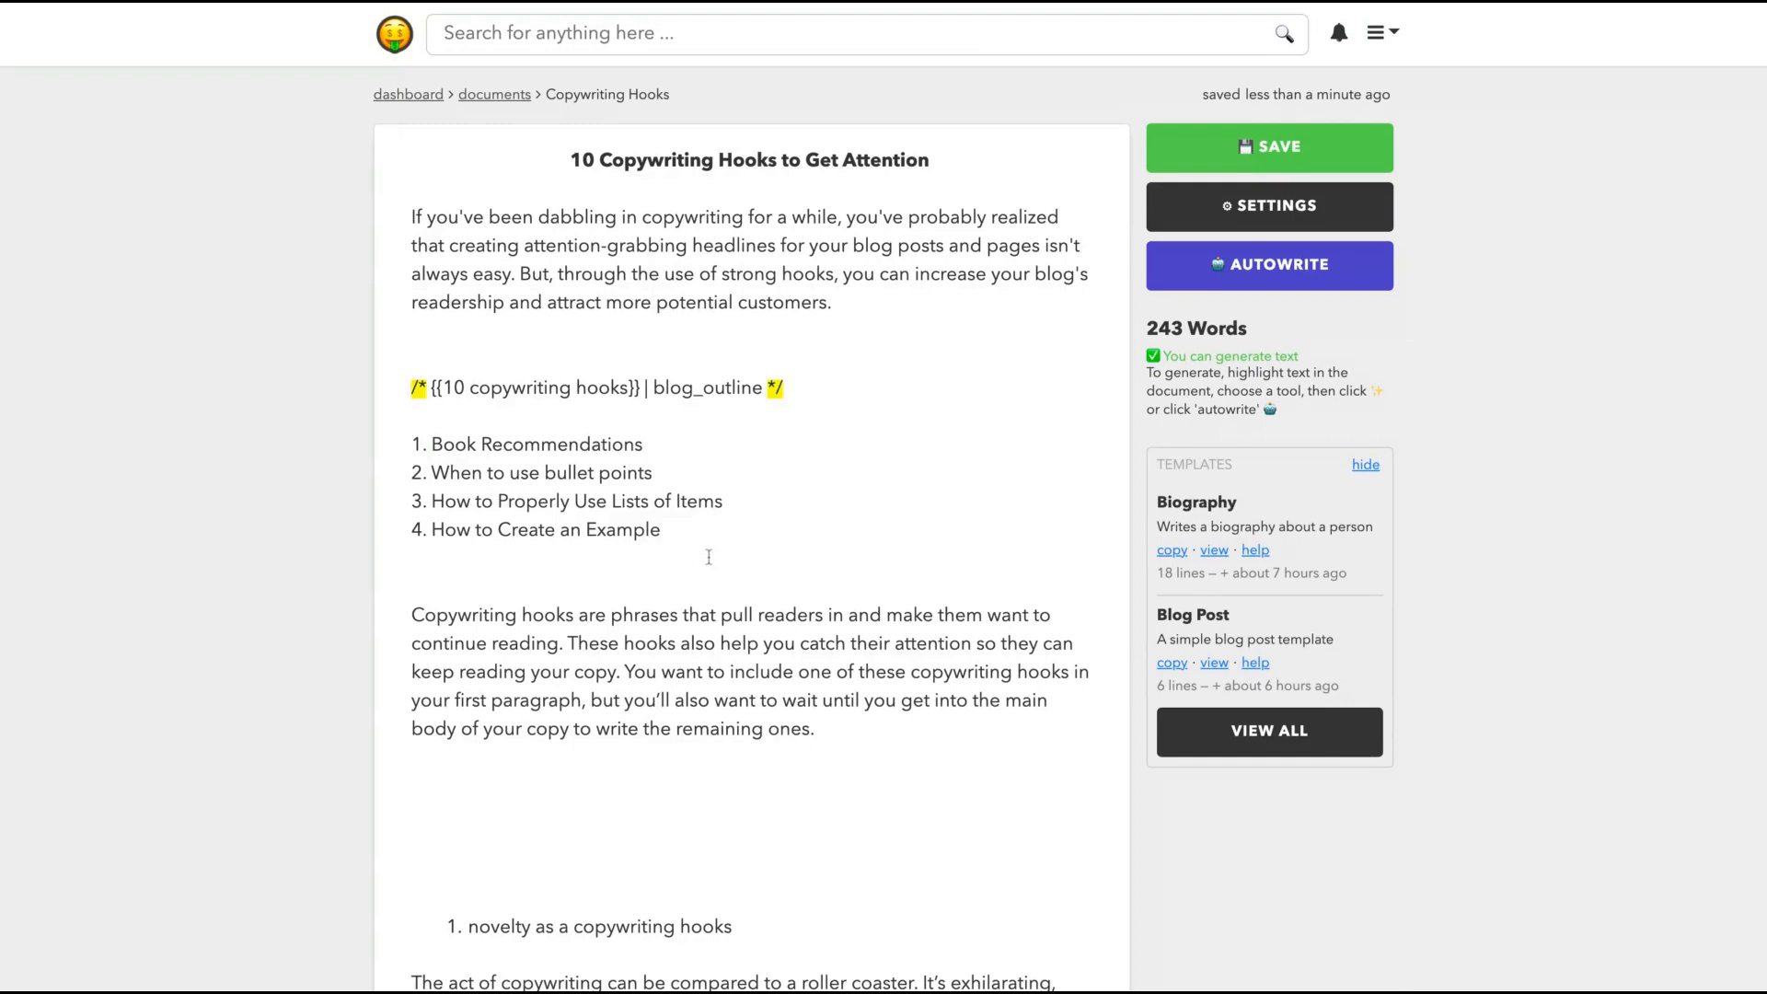
# - Remove the blog_outline prompt and list, adding a 'write about {{OUTLINE_ITEM_1}}' line at the end
pyautogui.moveTo(412, 443); pyautogui.dragTo(661, 530)
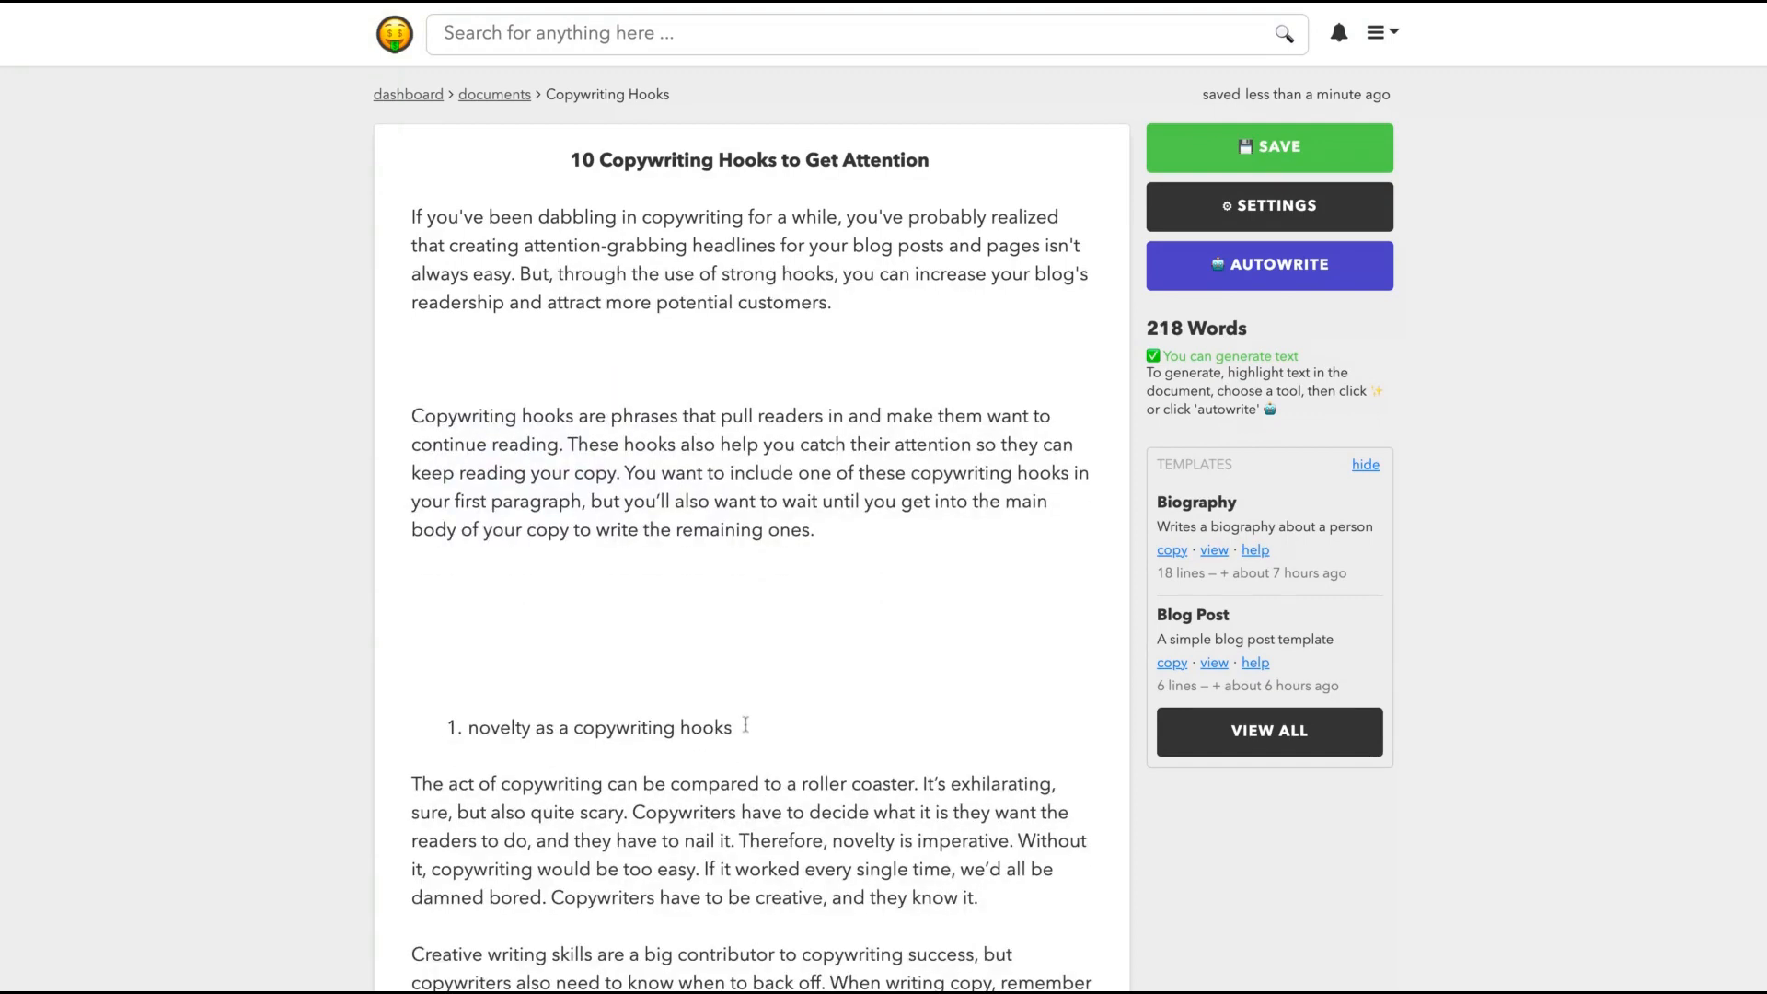
pyautogui.moveTo(471, 727); pyautogui.dragTo(731, 727)
pyautogui.write('[ write about {{OUTLINE_ITEM_1}} ]')
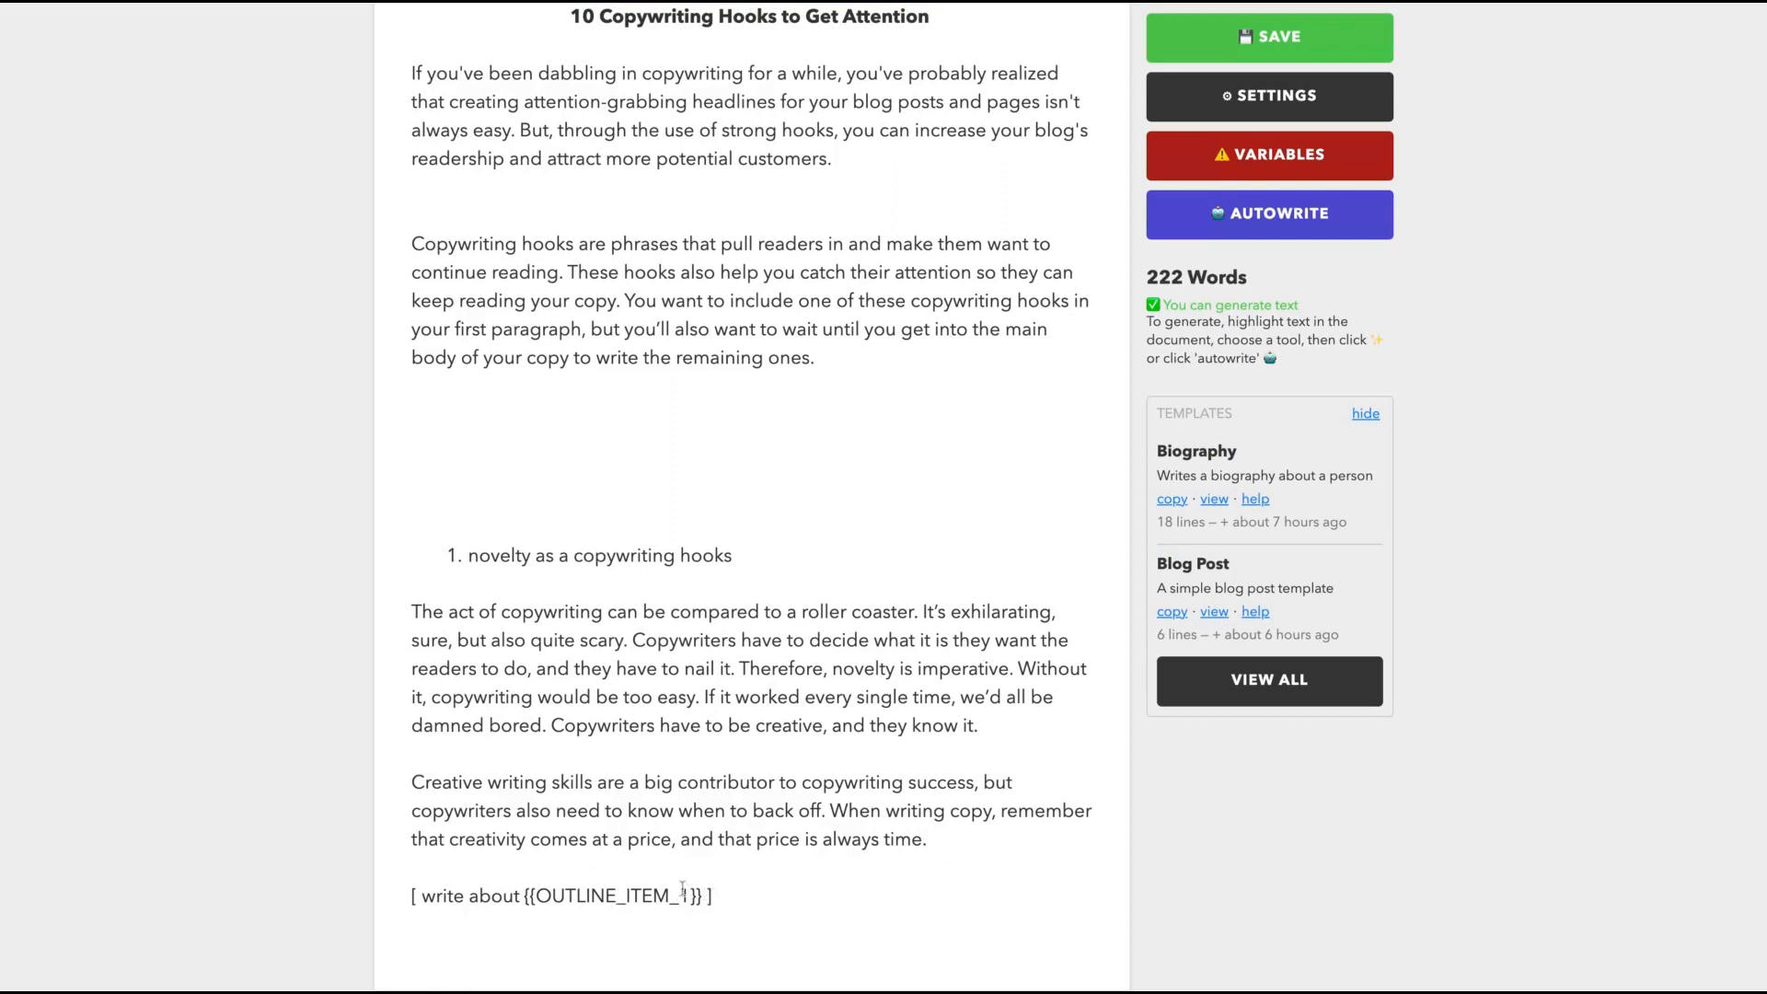
# - Replace the outline item placeholder with 'story and mistery copywriting' and generate the paragraph
pyautogui.doubleClick(626, 895)
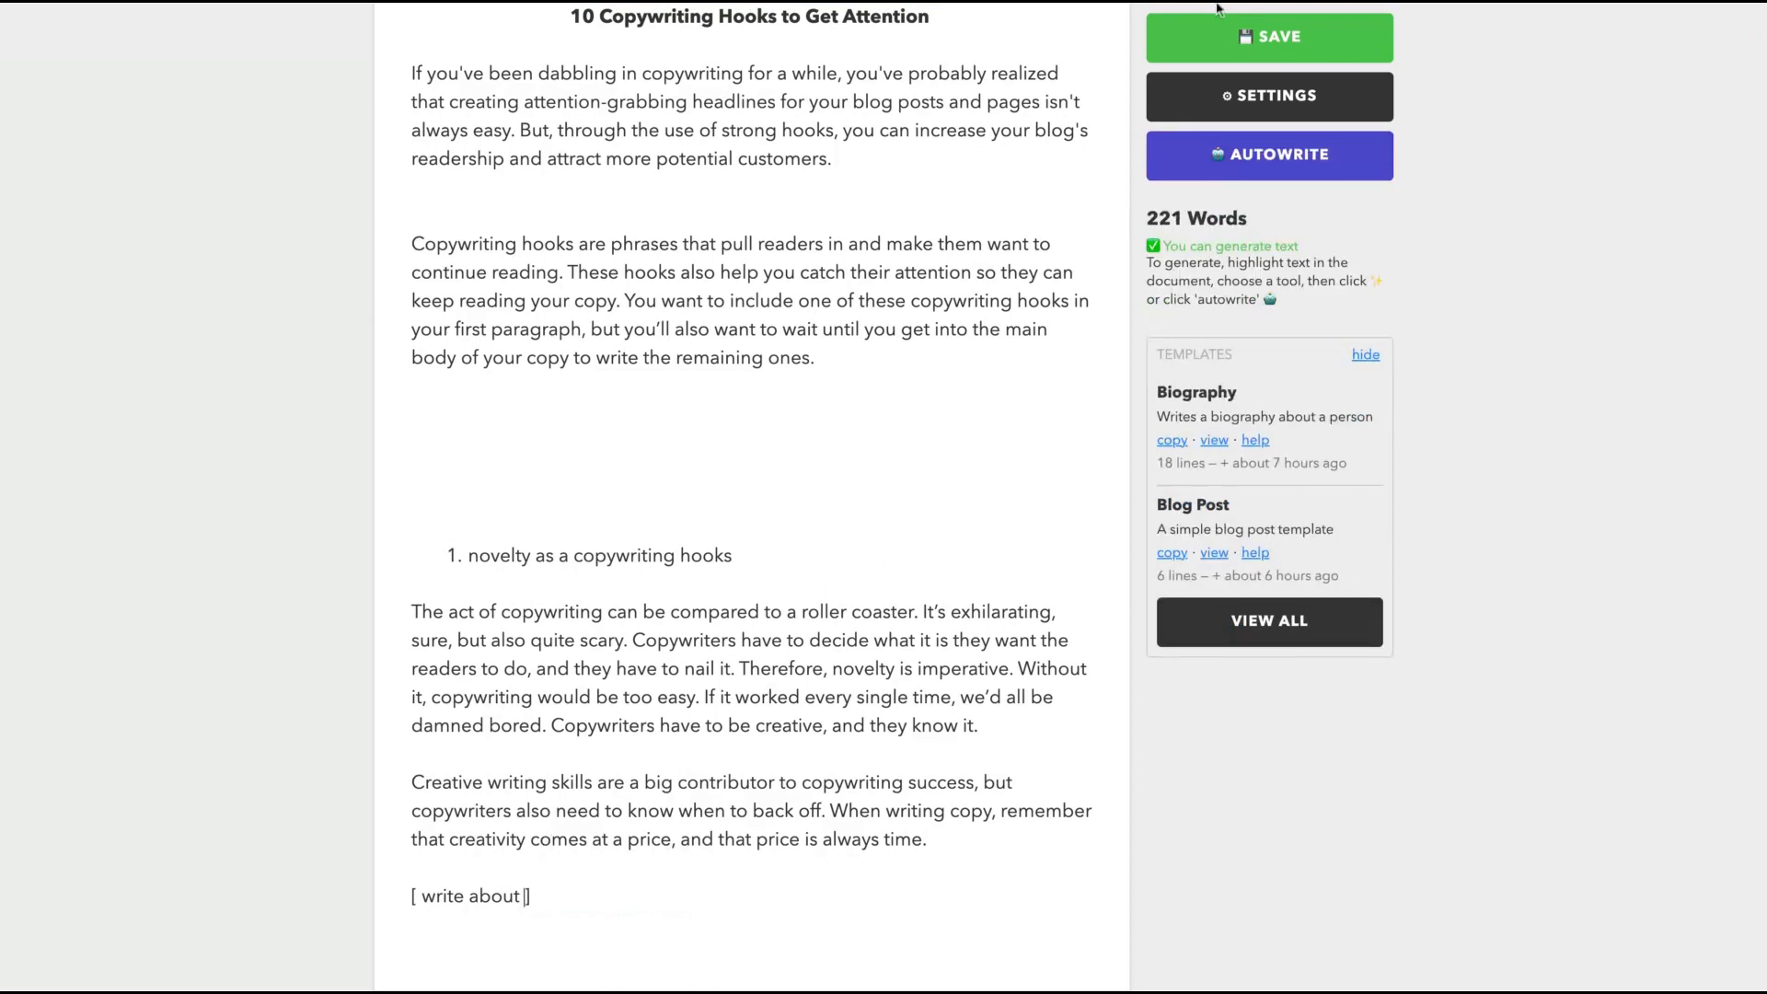
pyautogui.write('story and mist')
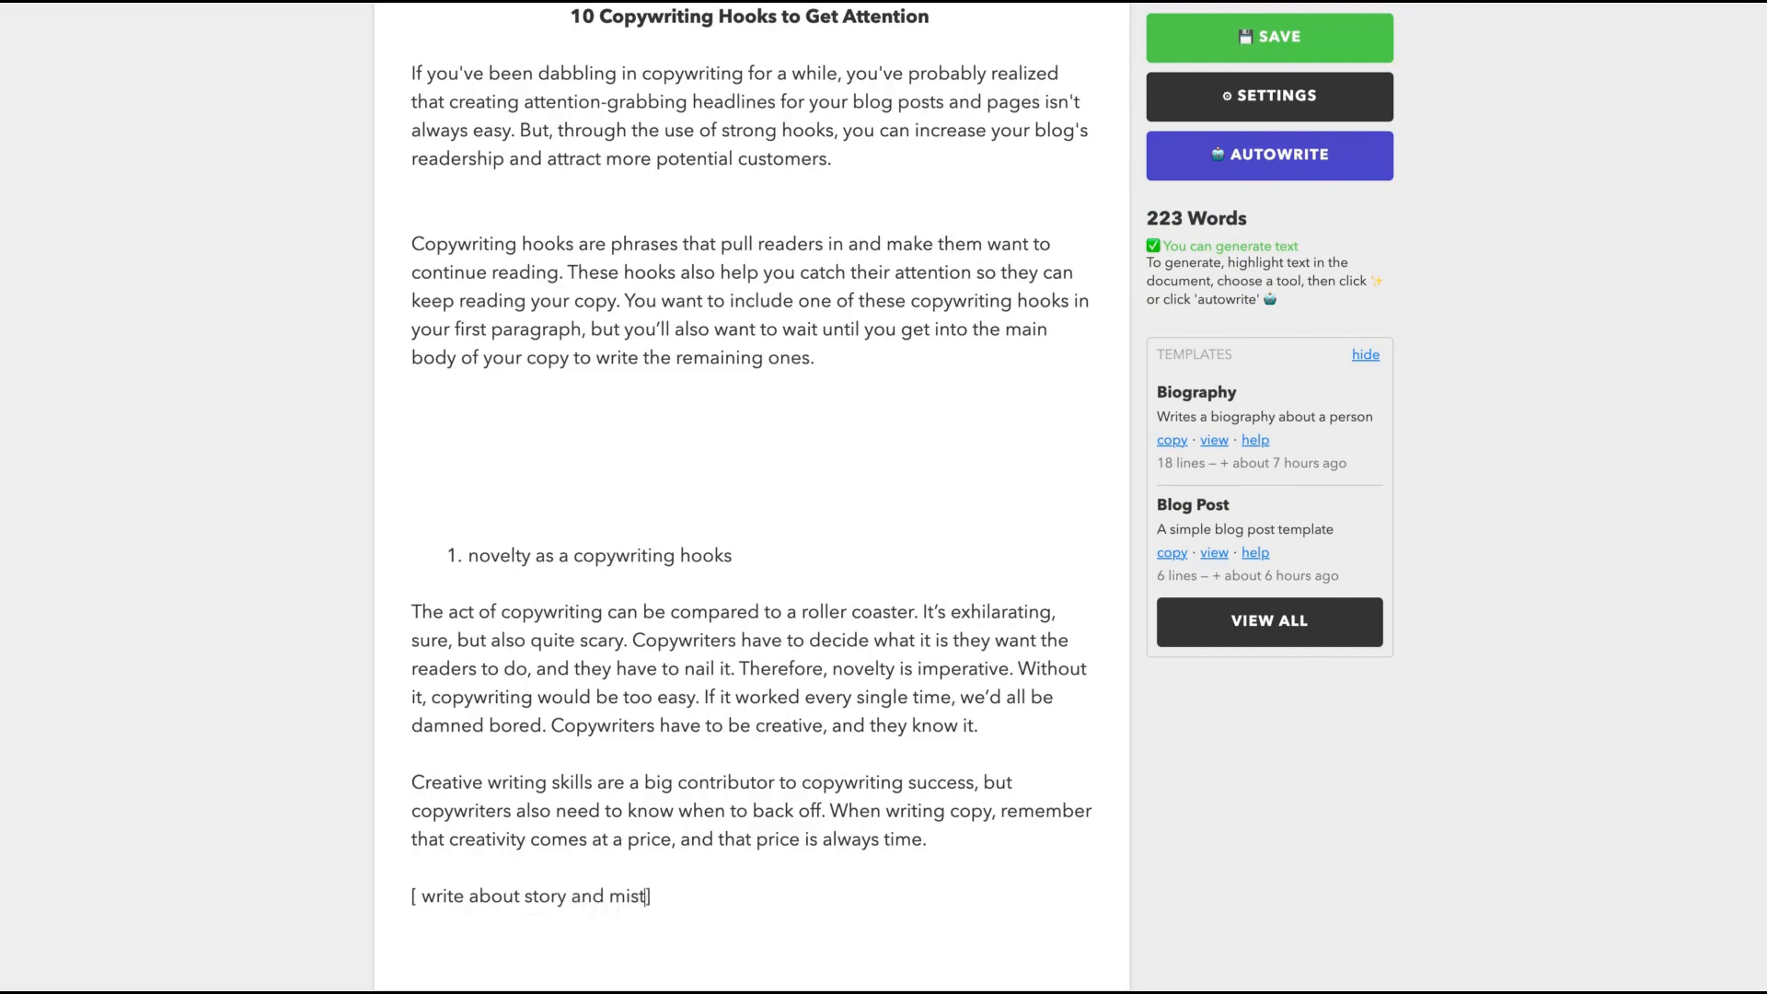
pyautogui.write('ery')
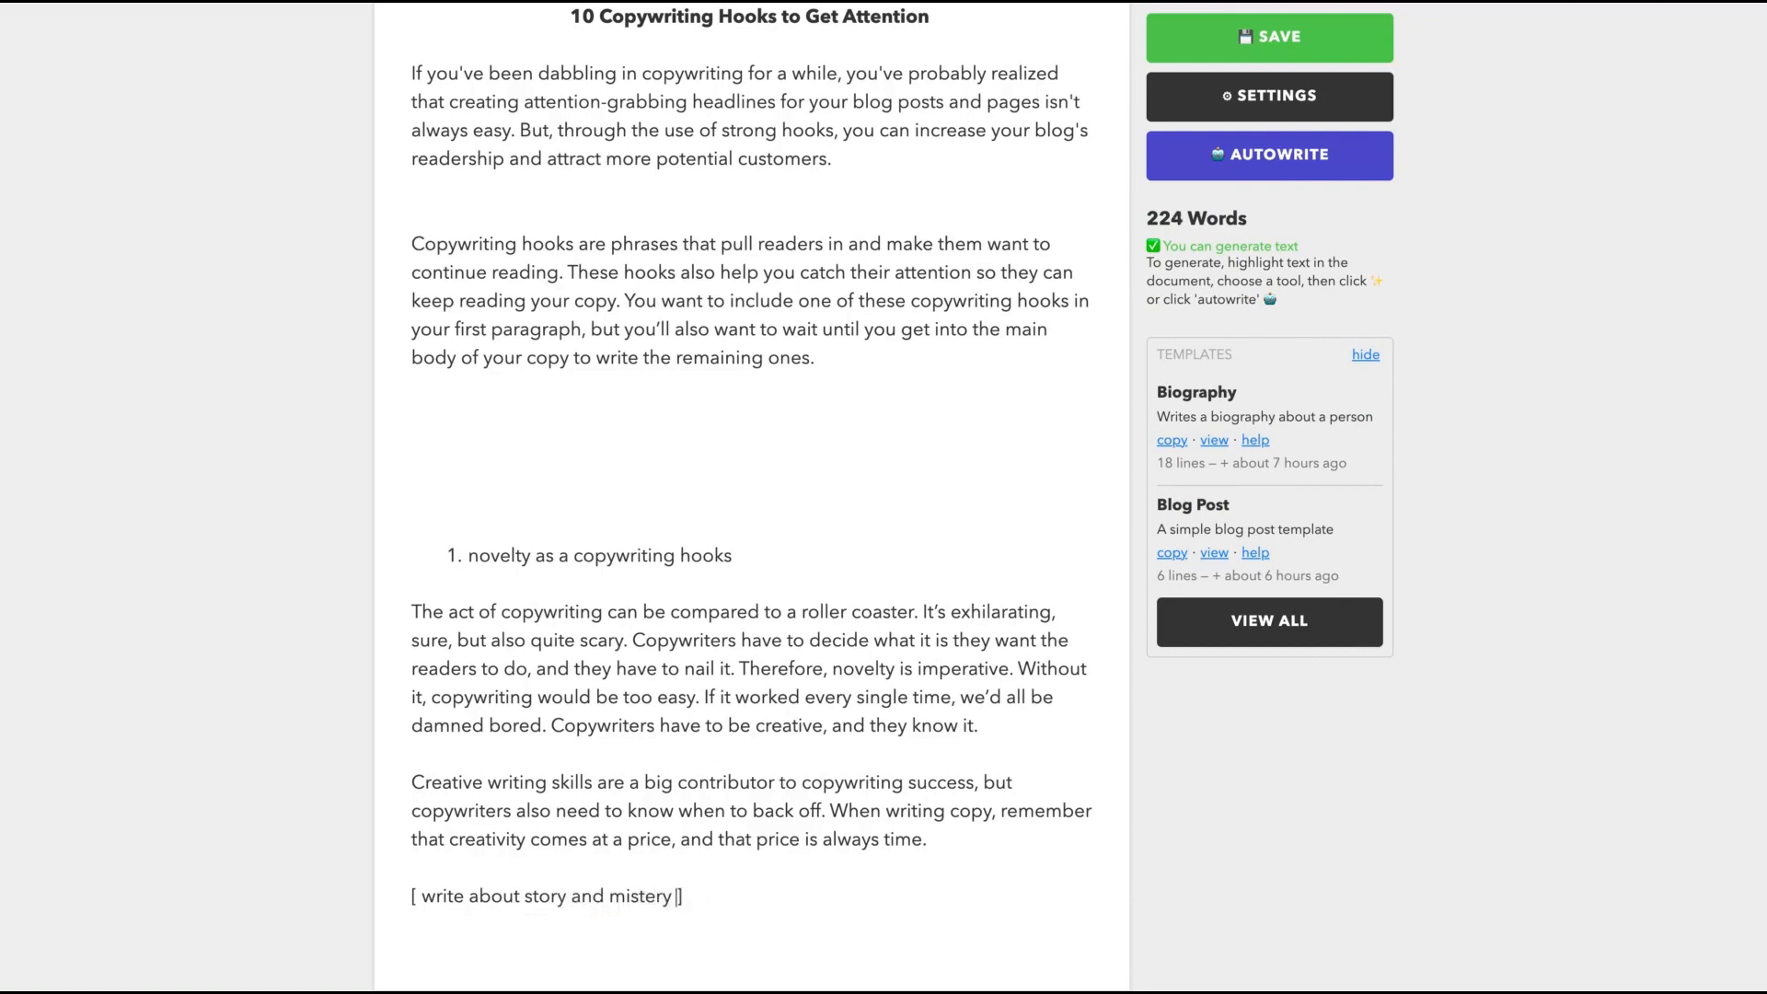
pyautogui.write('copywriting hook */')
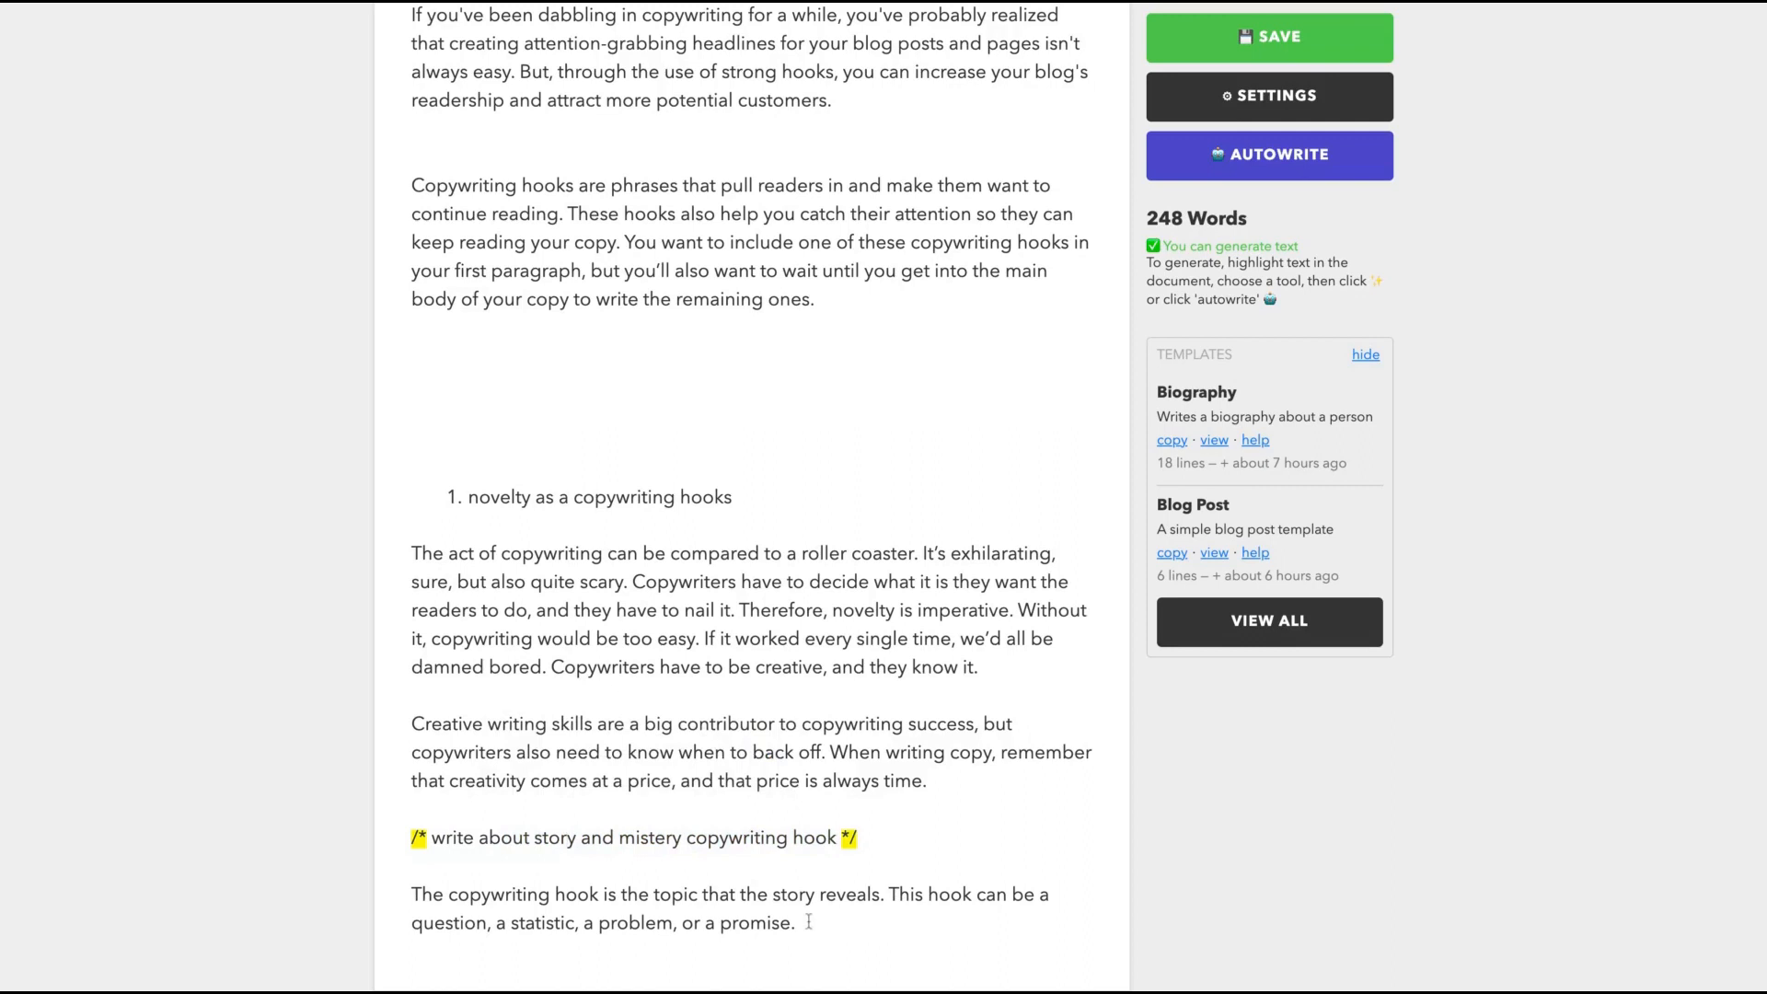
pyautogui.moveTo(794, 896)
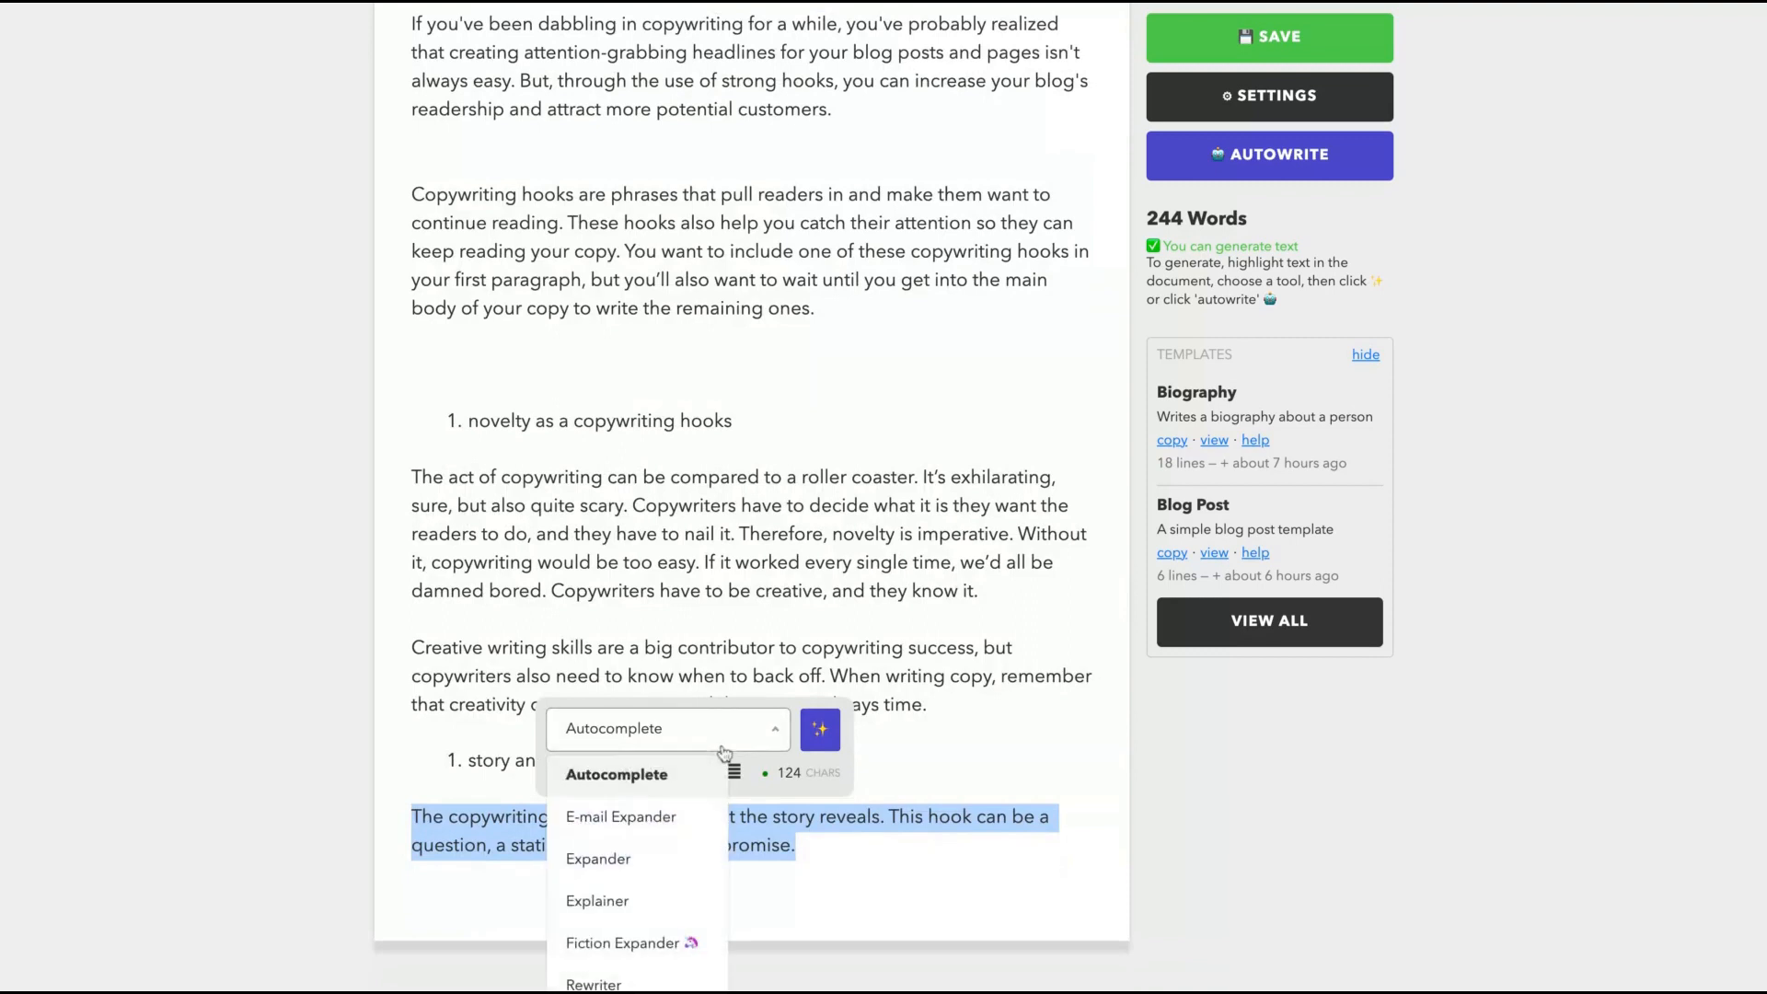
# - Expand the story paragraph with Expander and delete the unwanted generated expansion
pyautogui.click(819, 729)
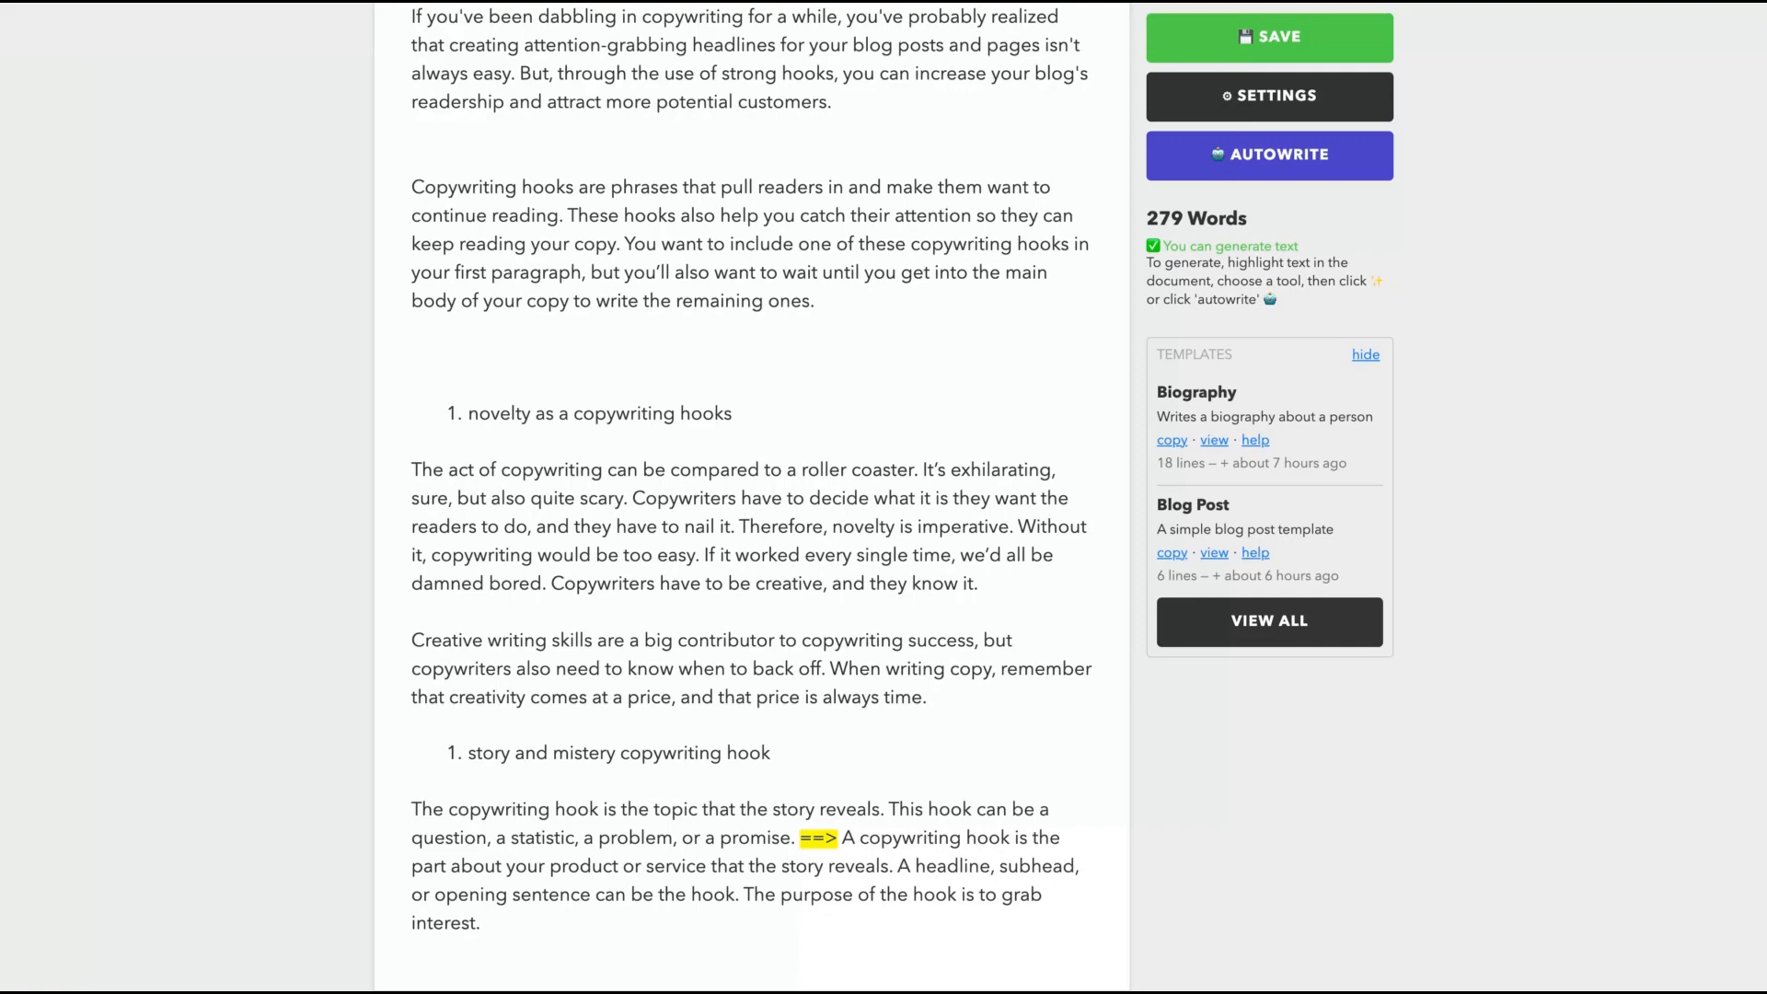
pyautogui.moveTo(843, 837); pyautogui.dragTo(481, 923)
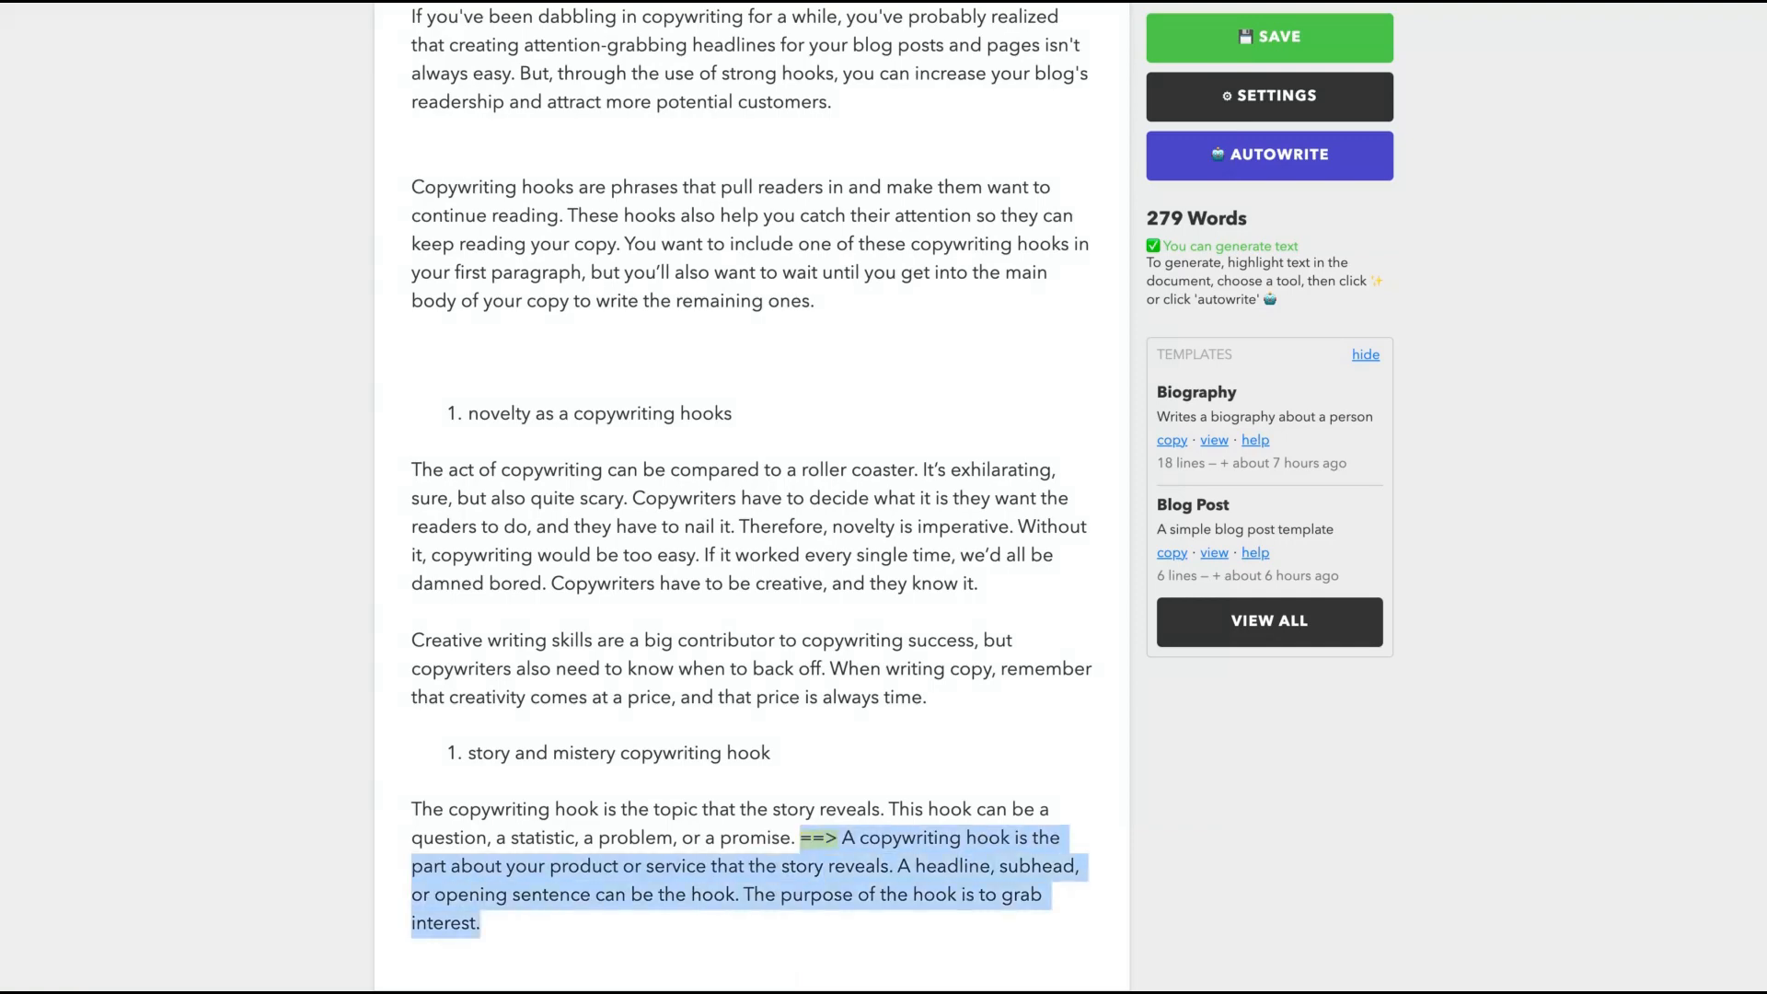
pyautogui.press('Delete')
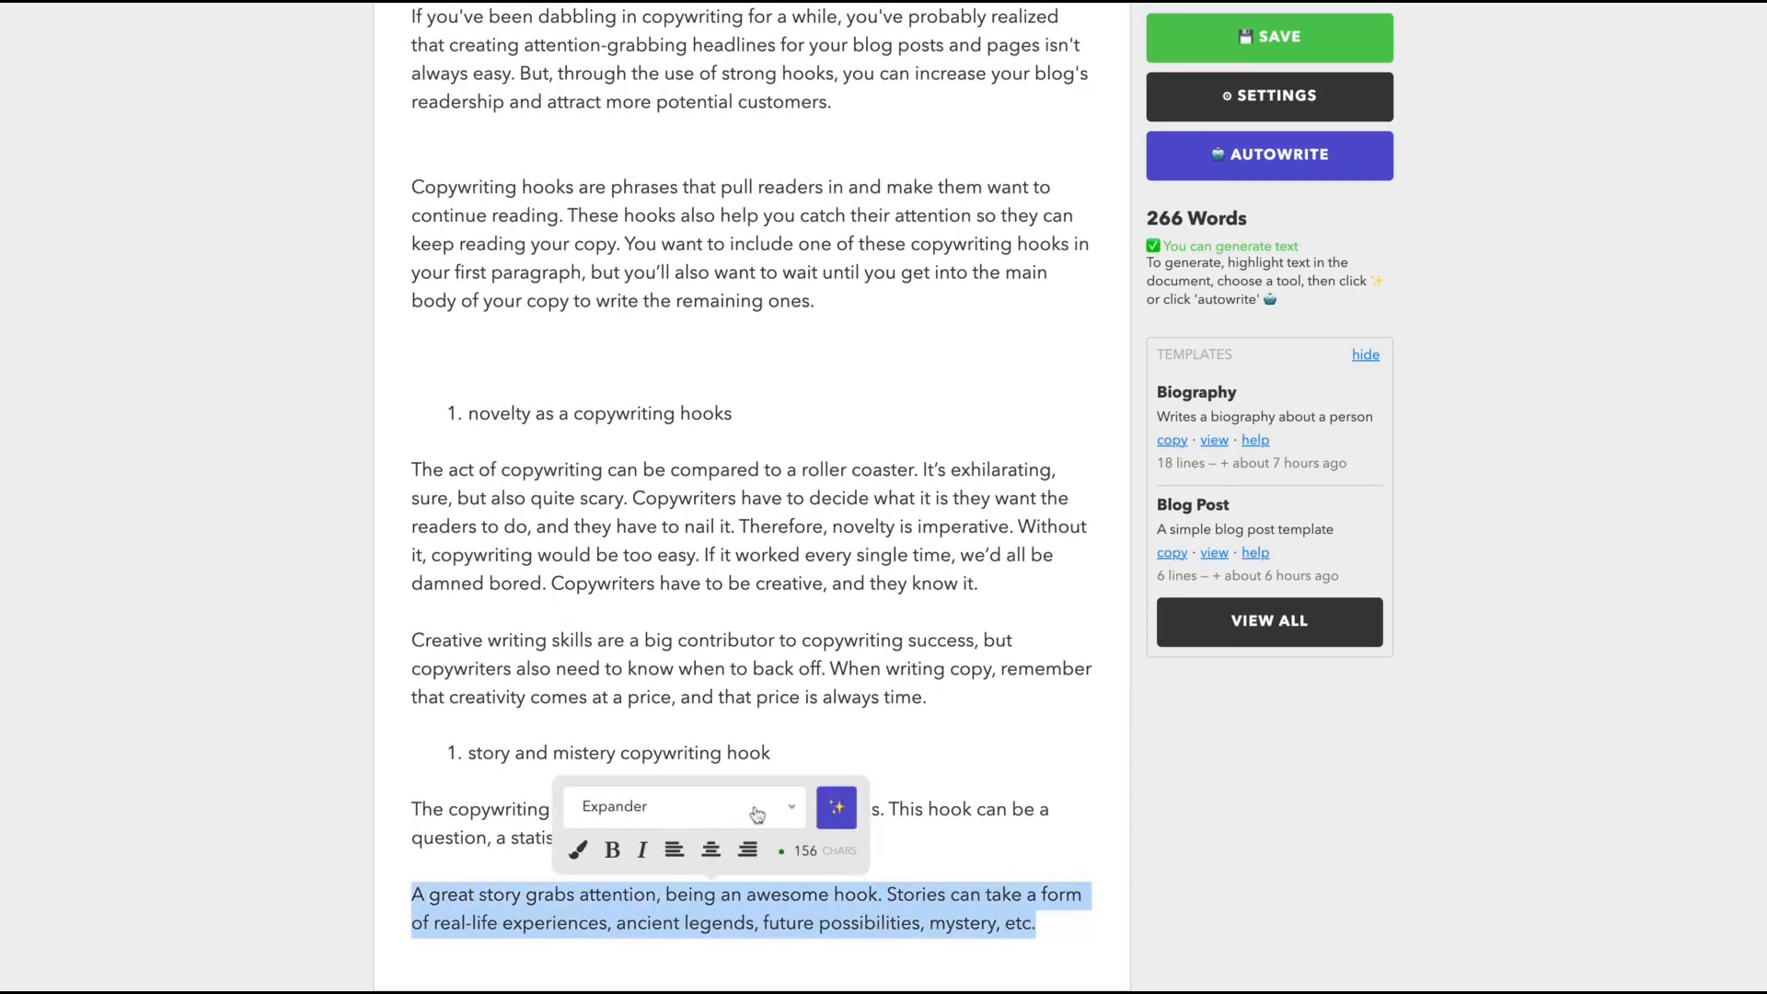
# - Expand the story paragraph with Expander and move the stories-teach-us text above it
pyautogui.click(683, 806)
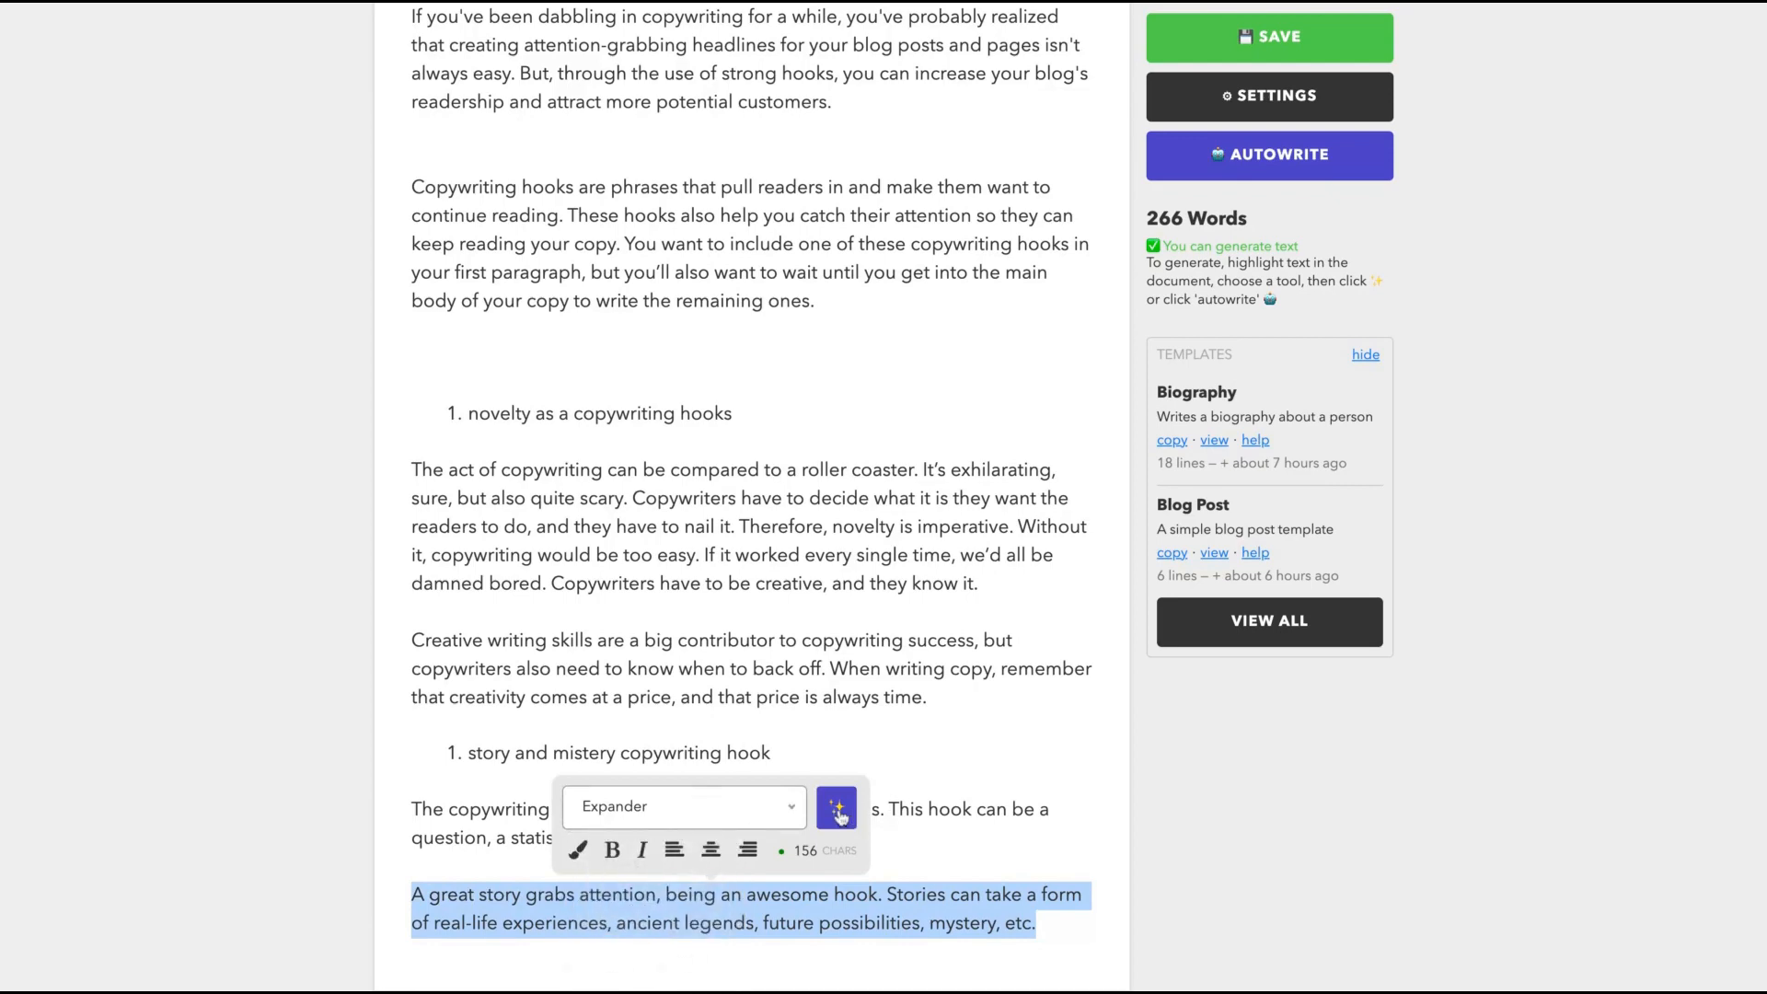
pyautogui.click(837, 808)
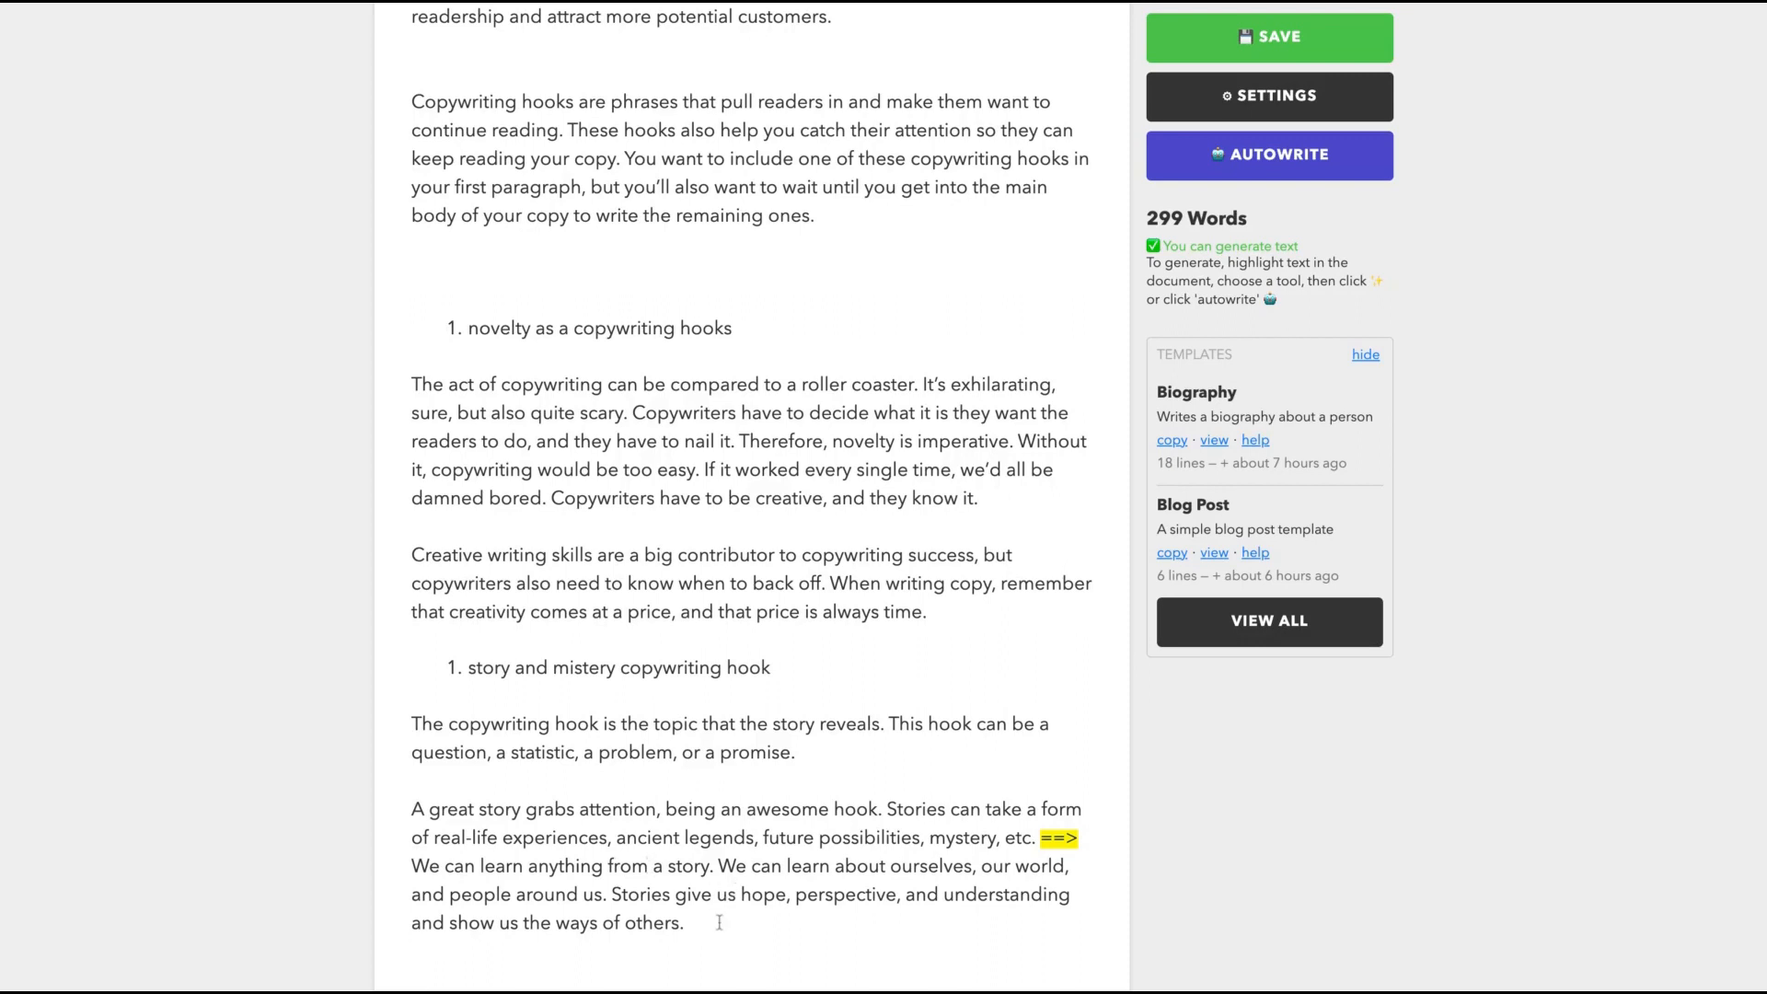
pyautogui.moveTo(619, 893); pyautogui.dragTo(682, 923)
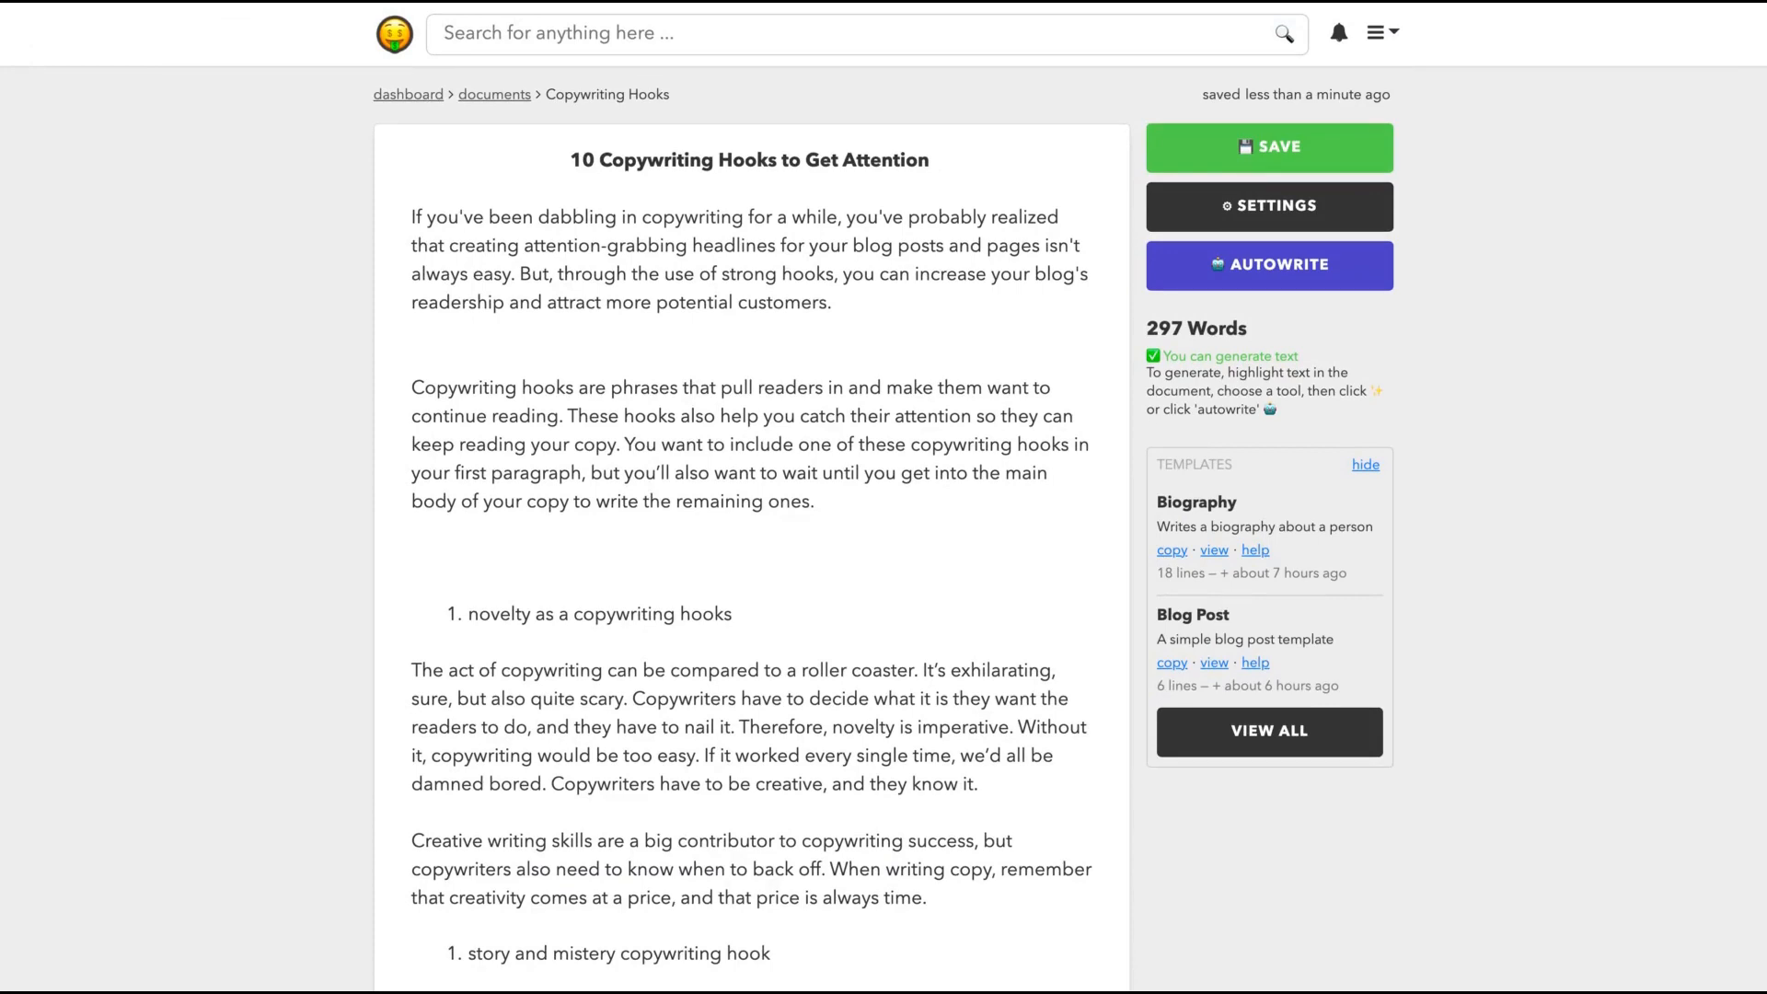
pyautogui.scroll(-3)
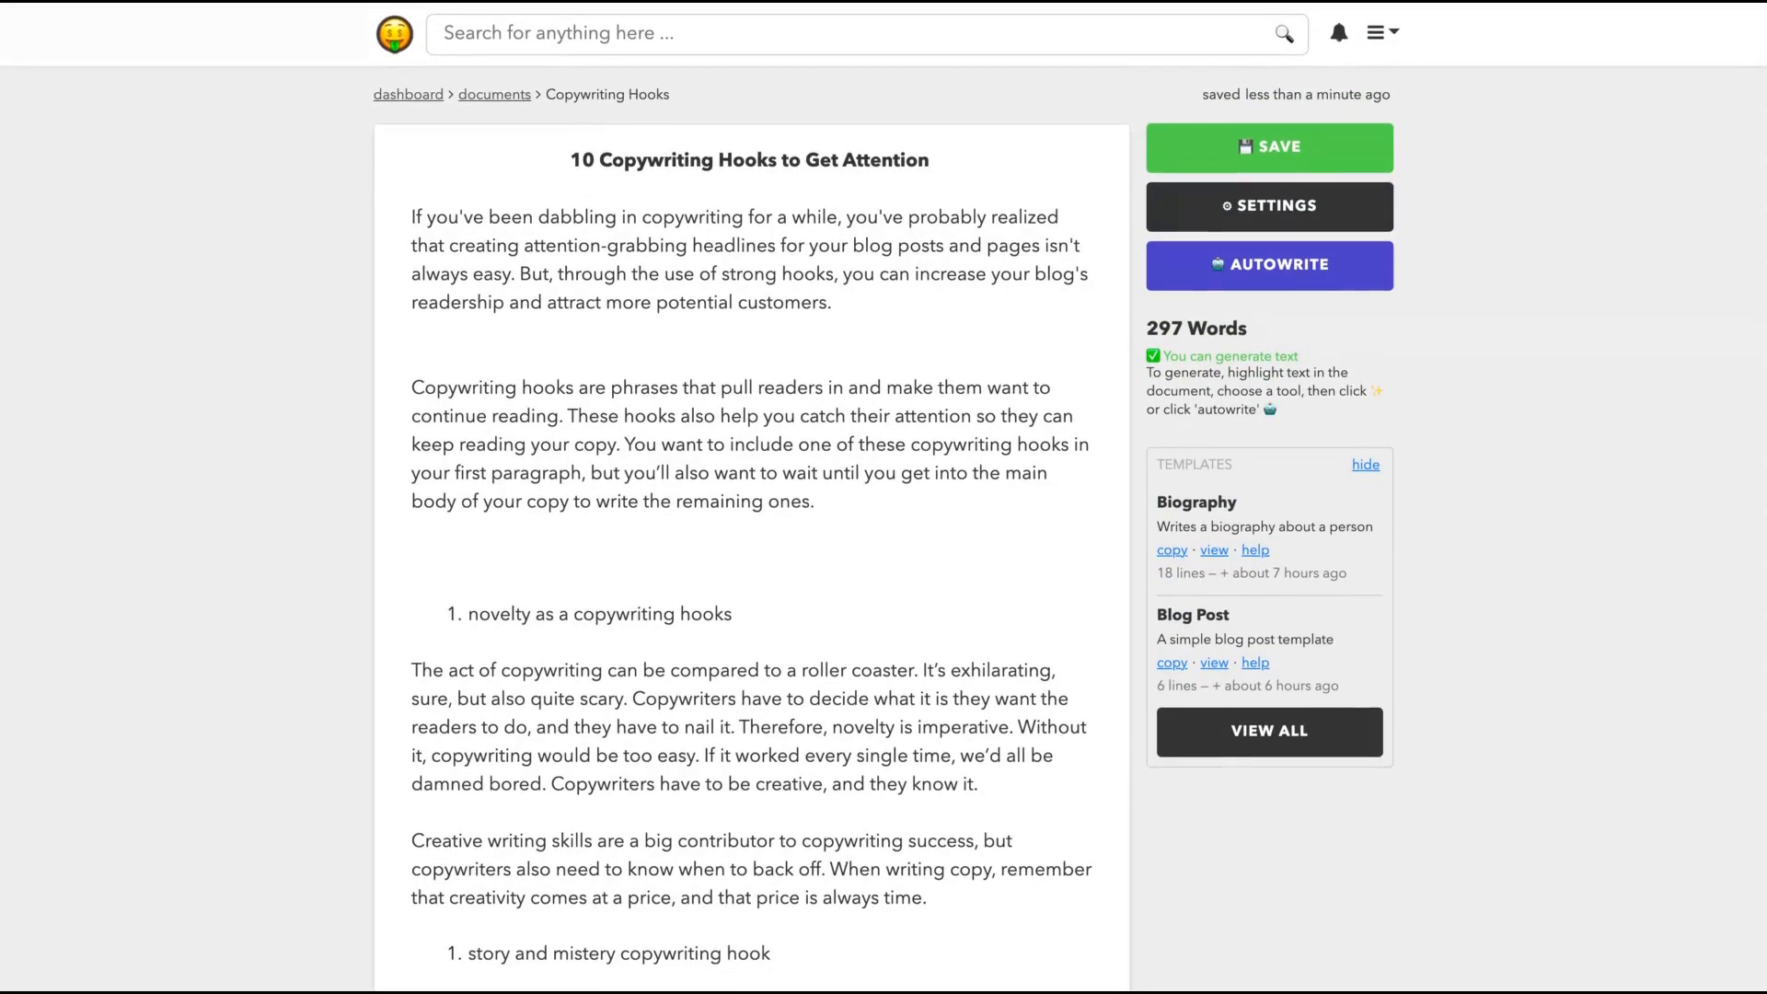
pyautogui.scroll(-3)
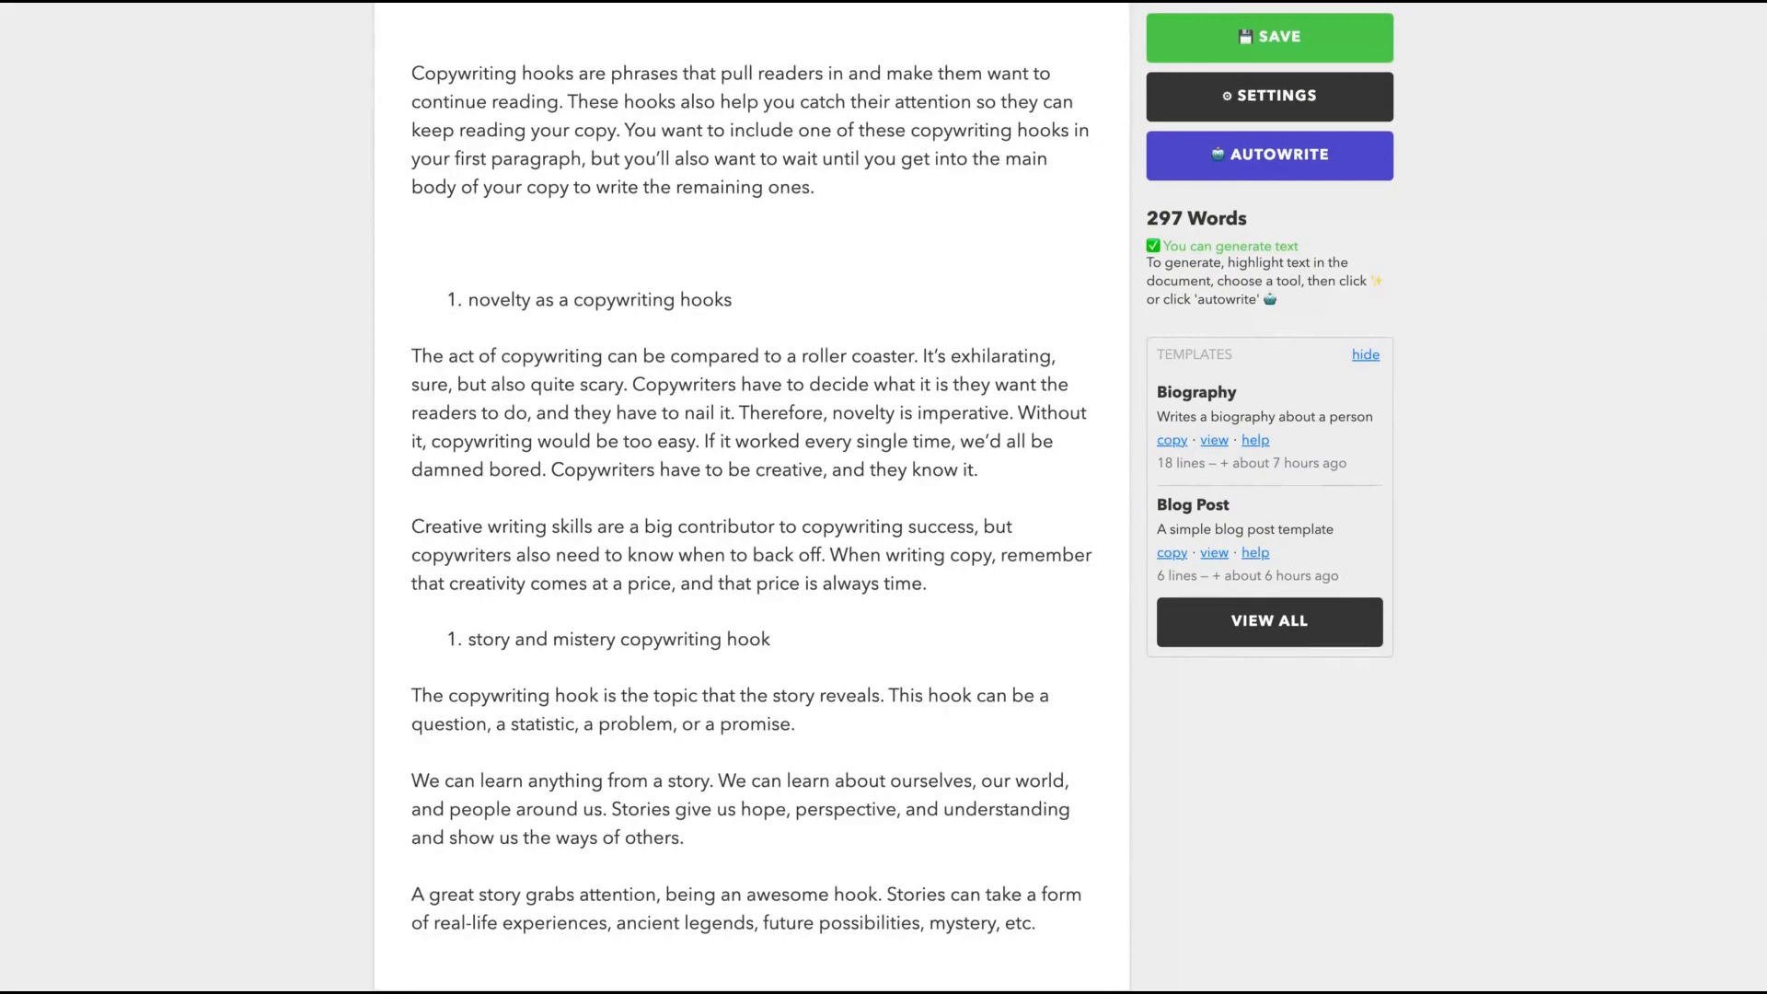
pyautogui.click(1269, 37)
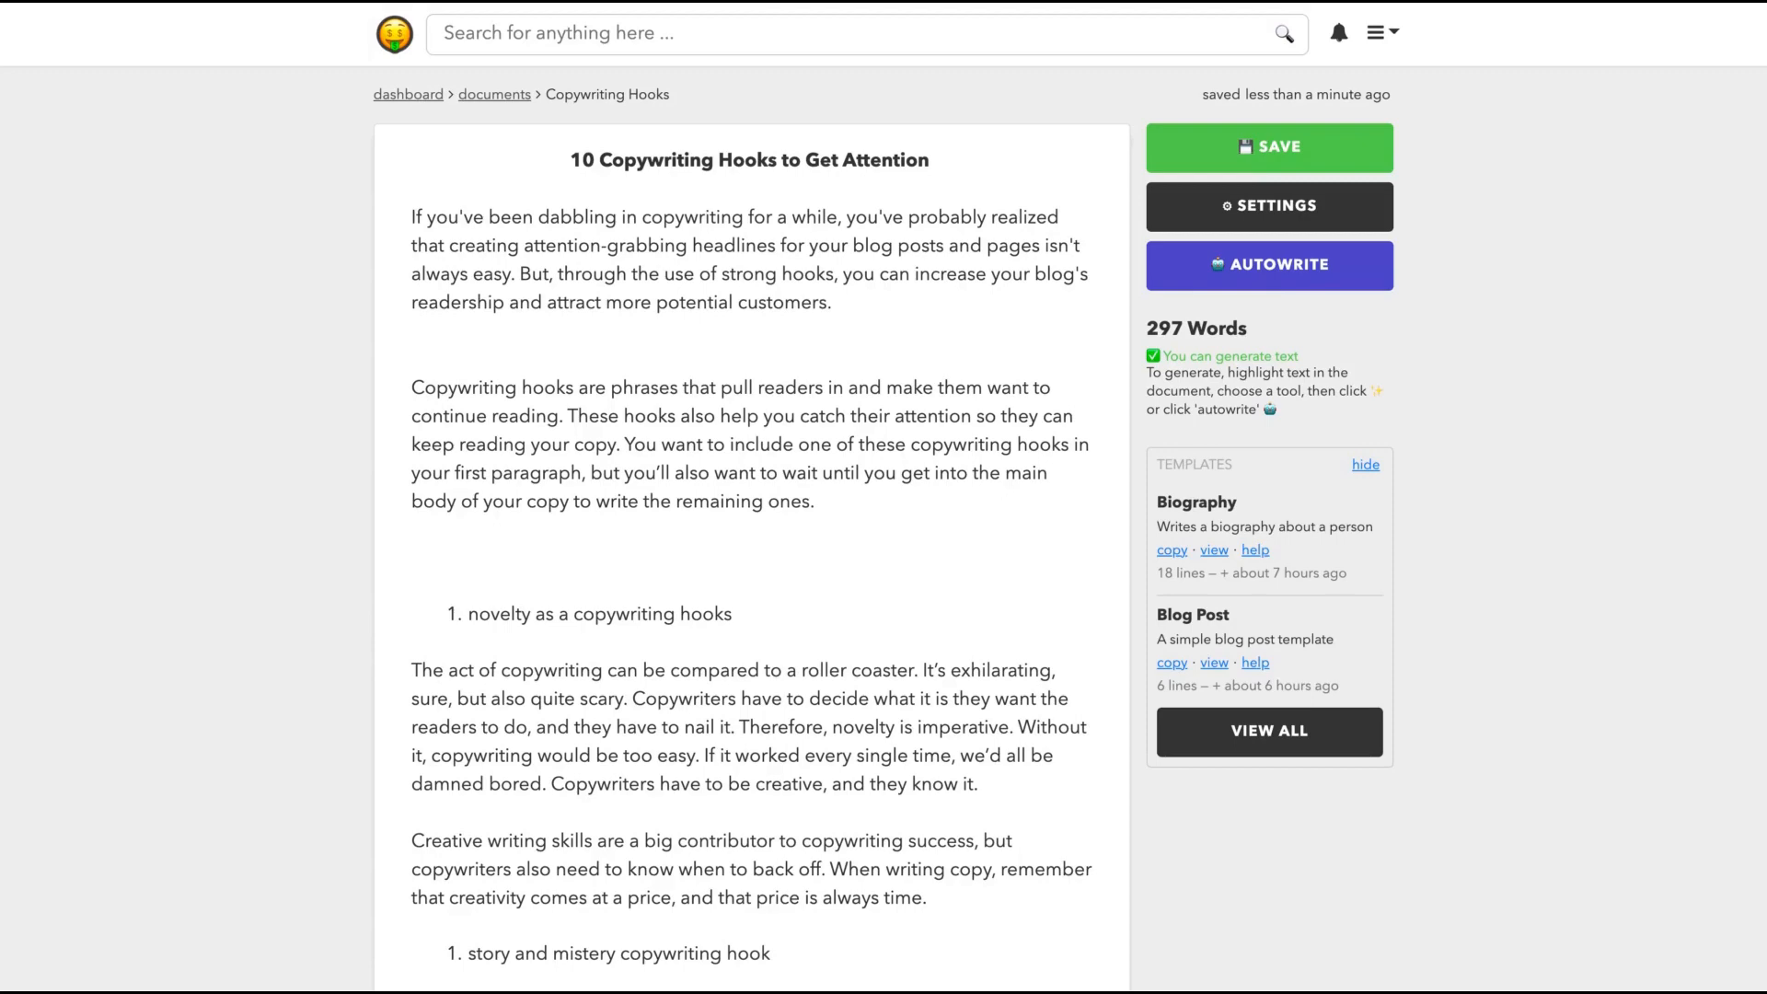
pyautogui.scroll(-3)
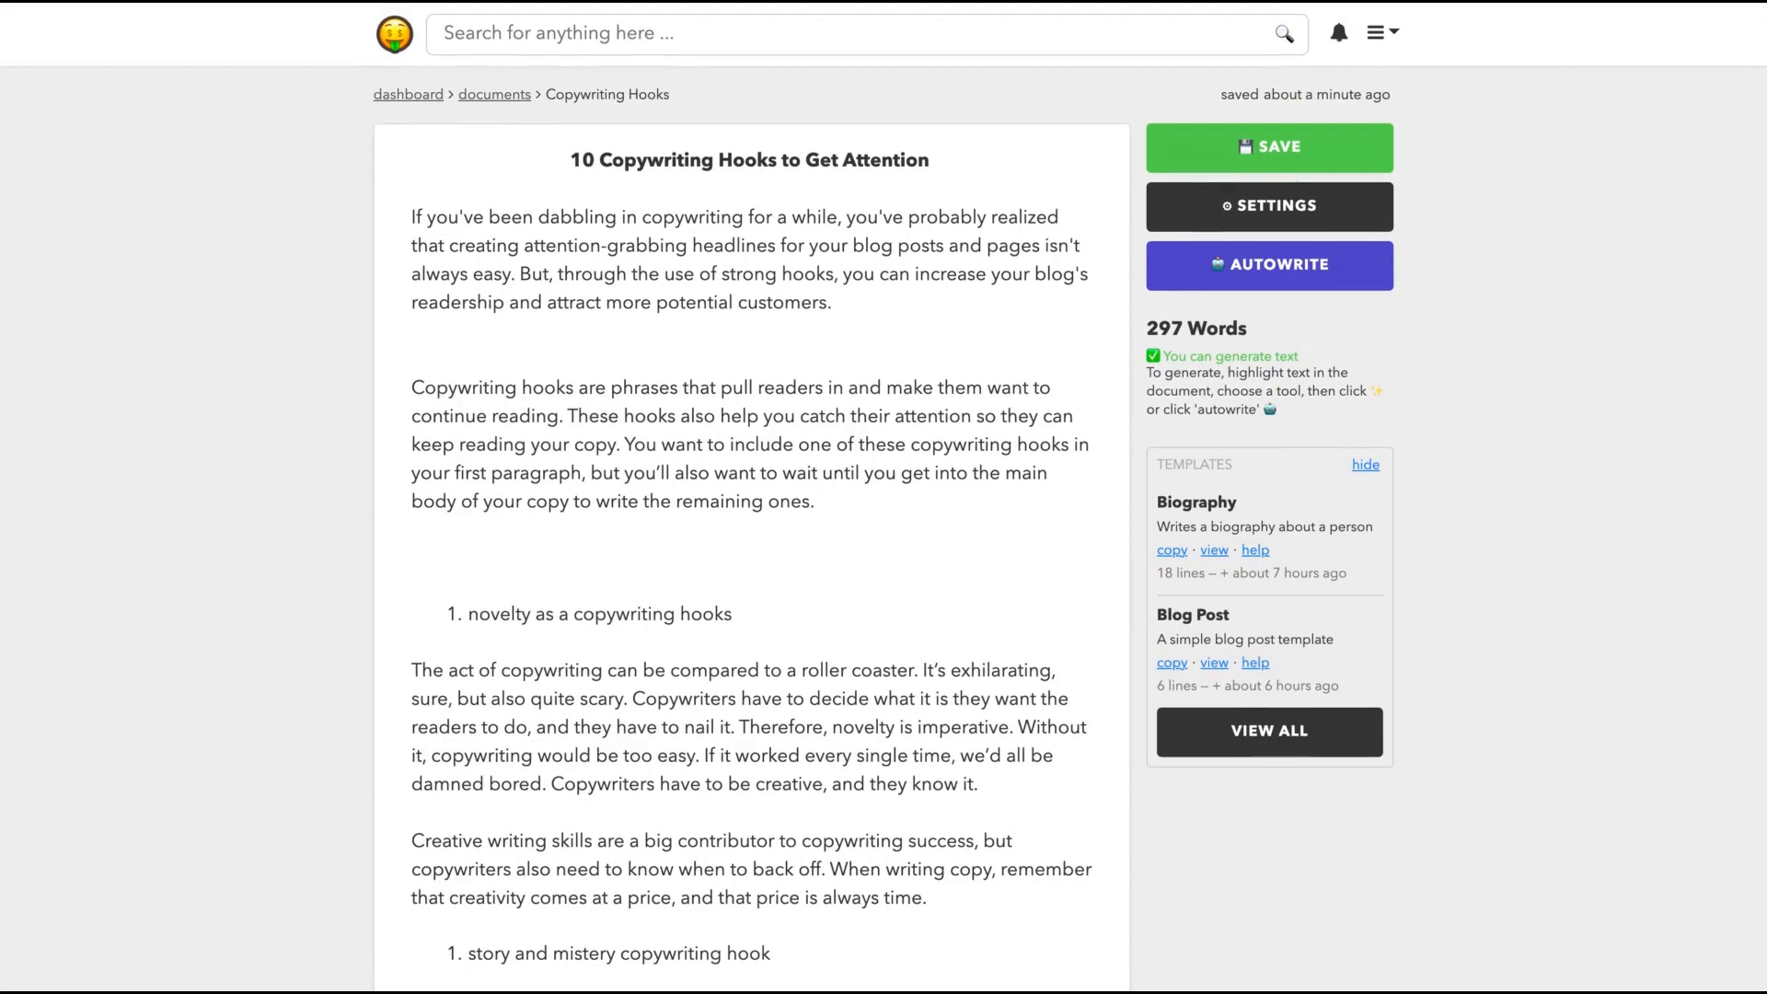
pyautogui.scroll(-3)
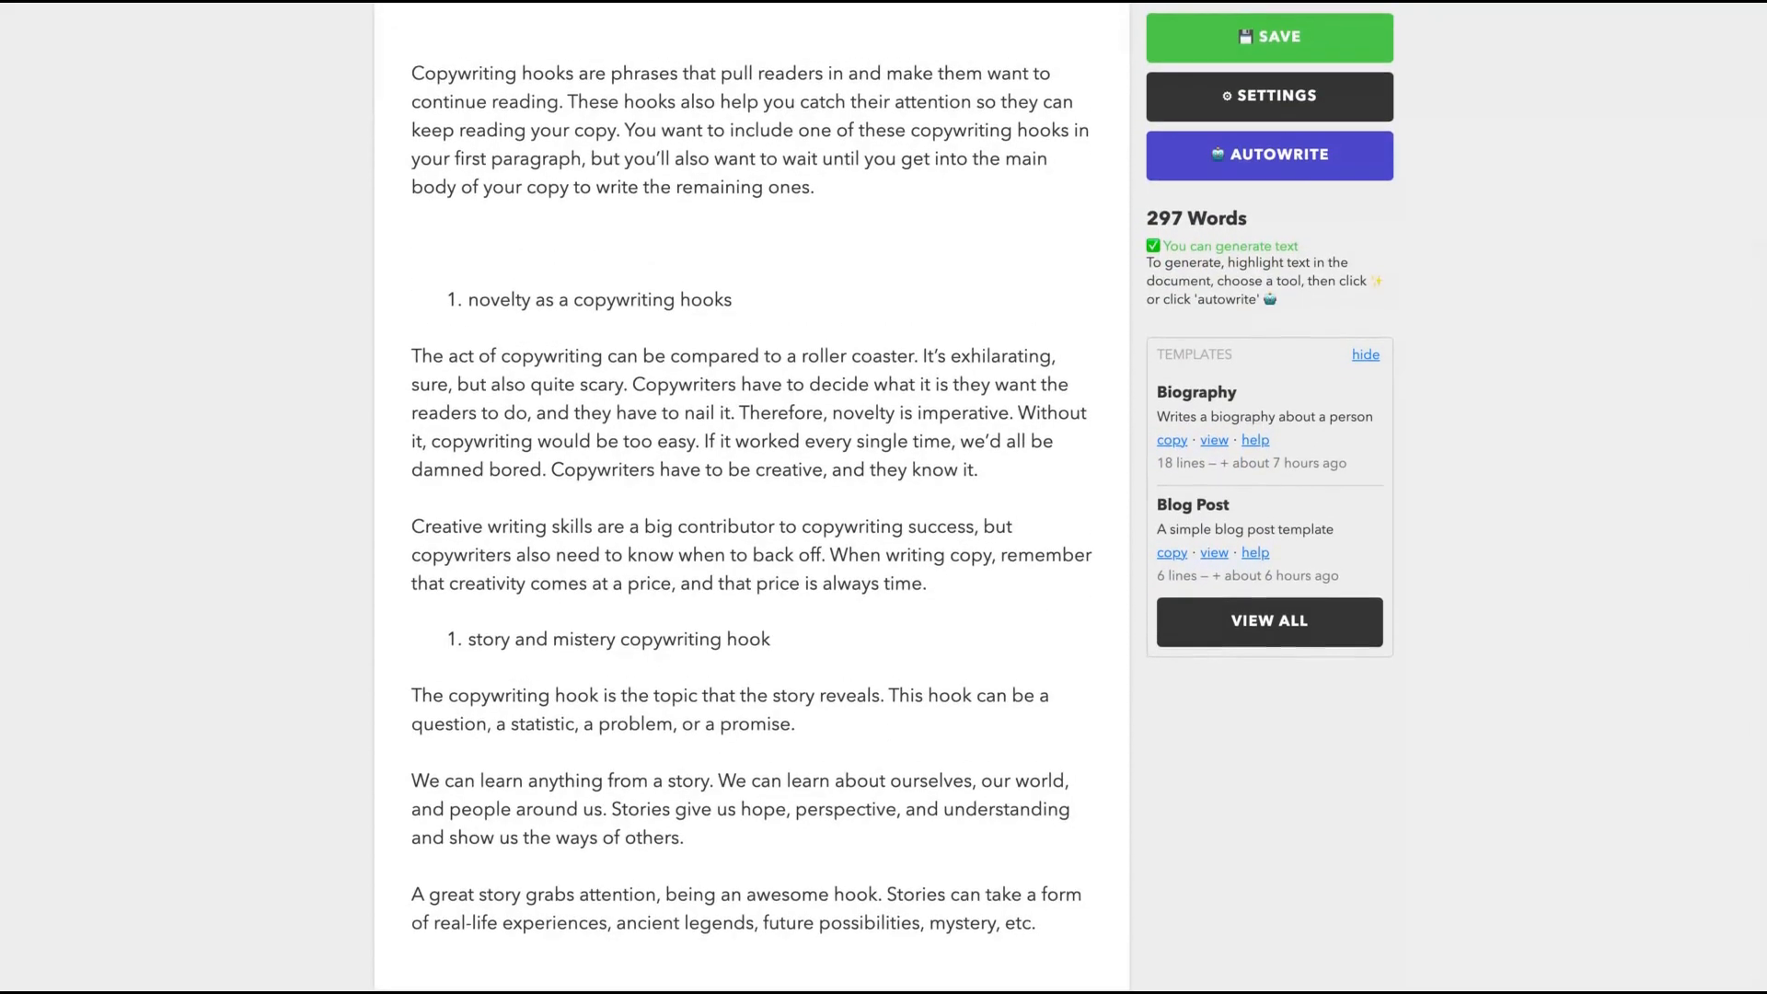